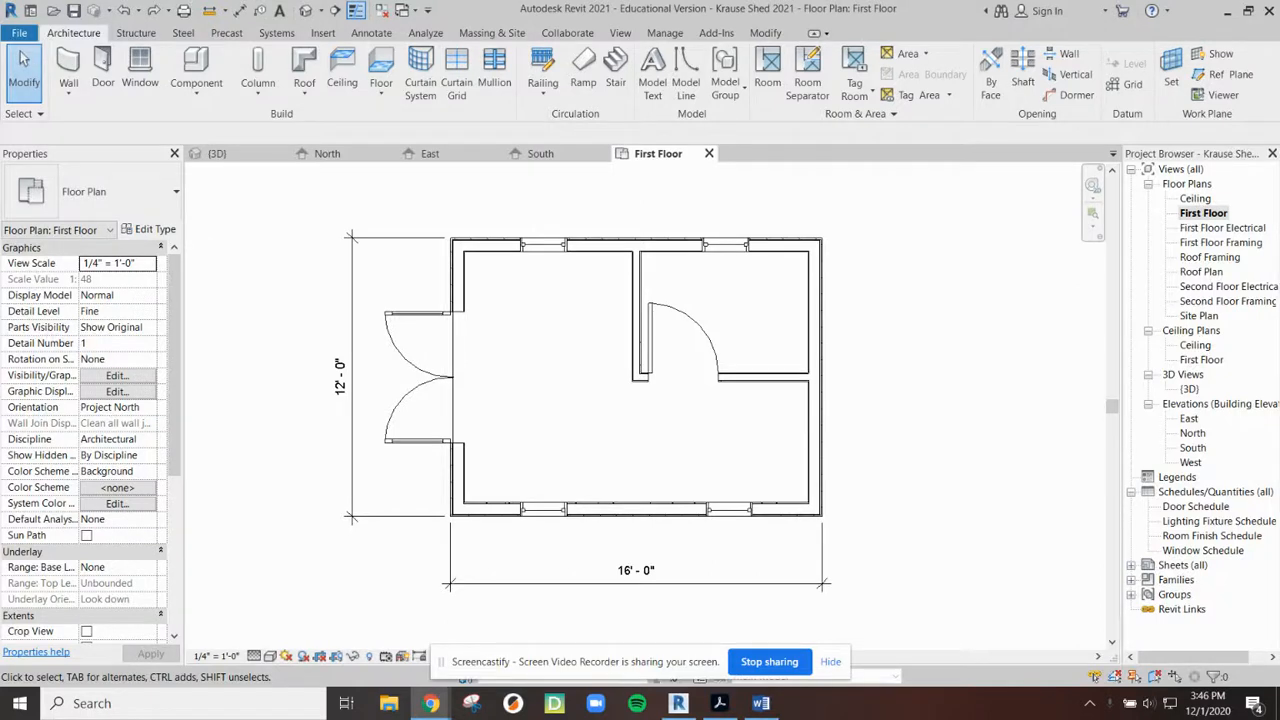
pyautogui.moveTo(848, 514)
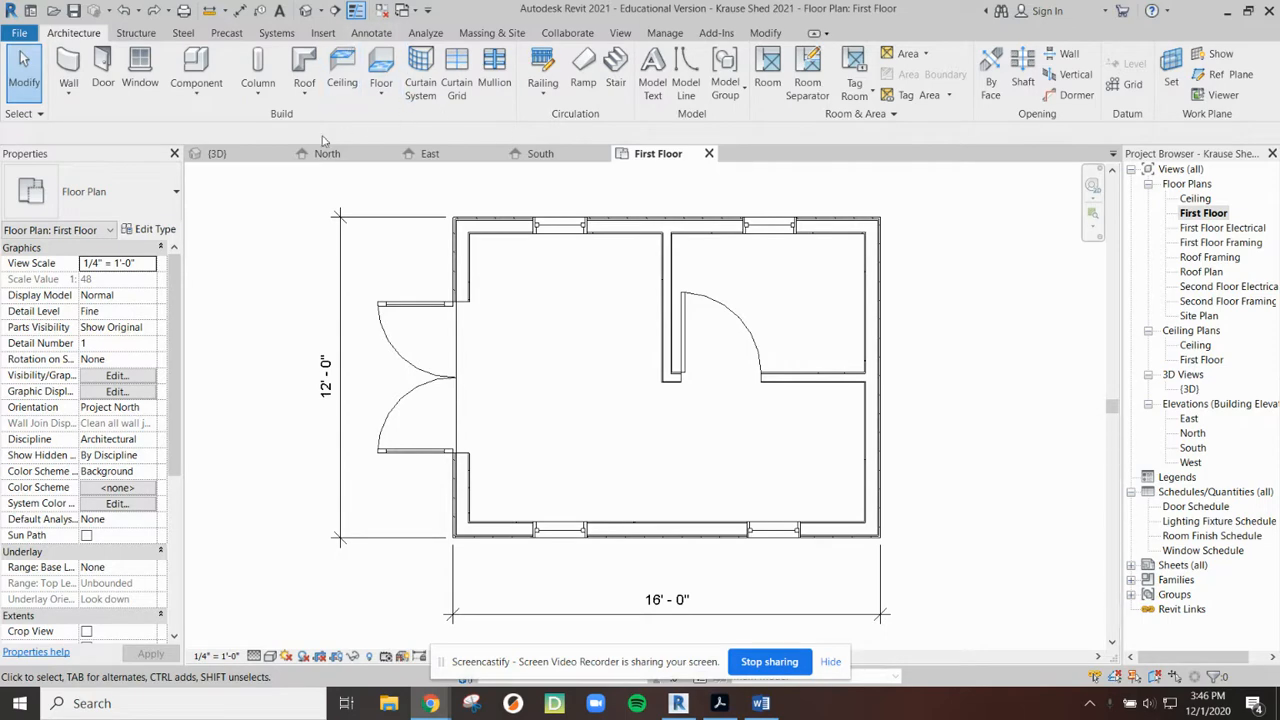
# Step: Review the Krause Shed First Floor plan before switching to the wall-section PDF
pyautogui.click(216, 152)
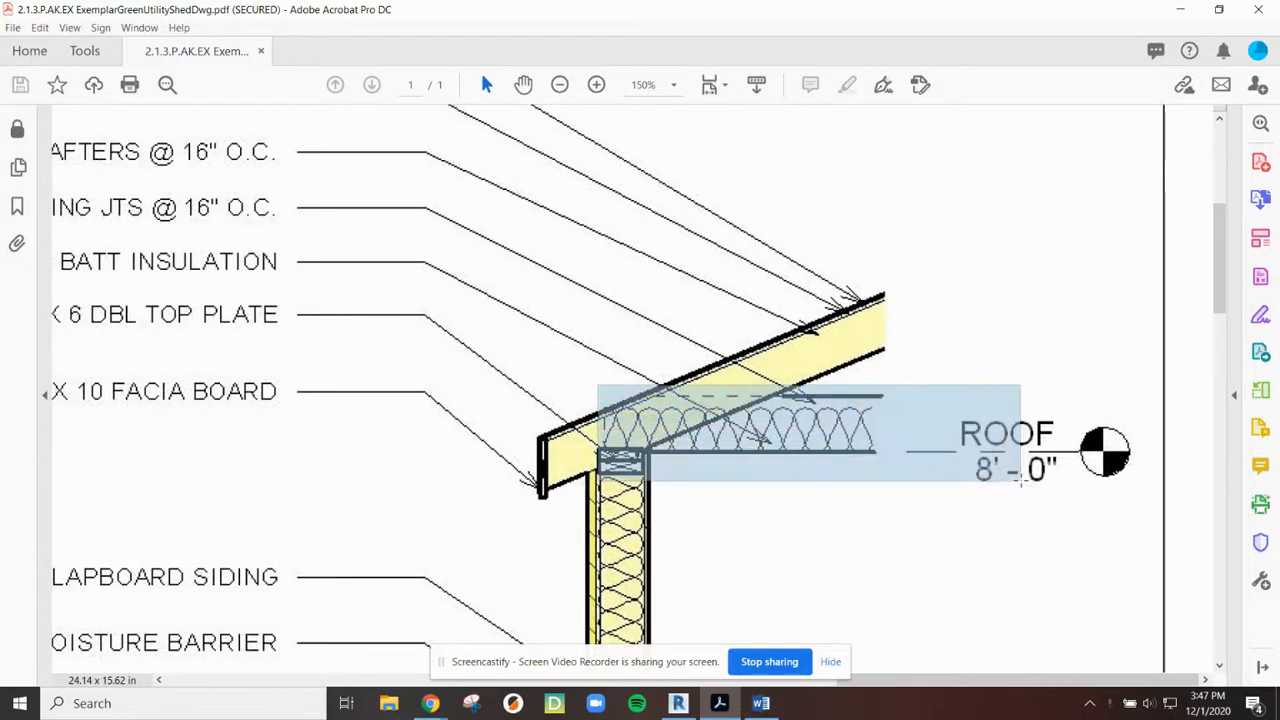
# Step: Scroll and zoom to the eave detail showing 2x8 rafters, joists and the 2x6 top plate
pyautogui.scroll(-3)
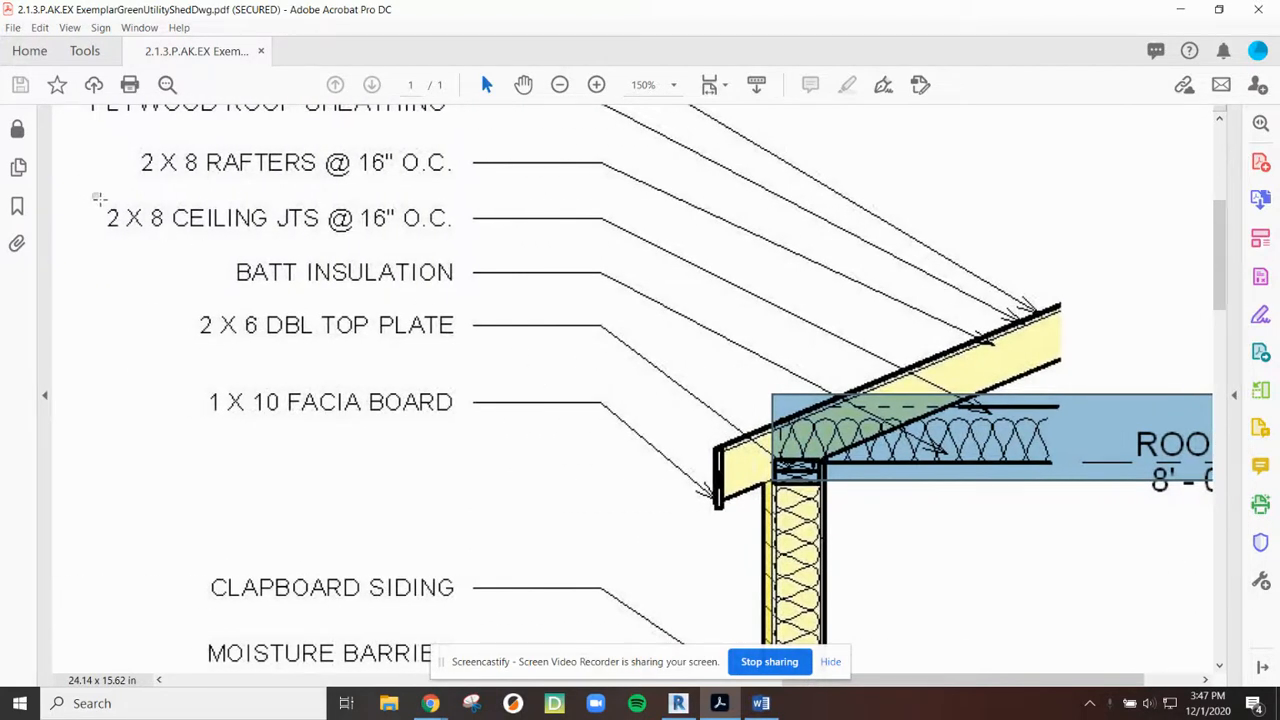
pyautogui.doubleClick(280, 218)
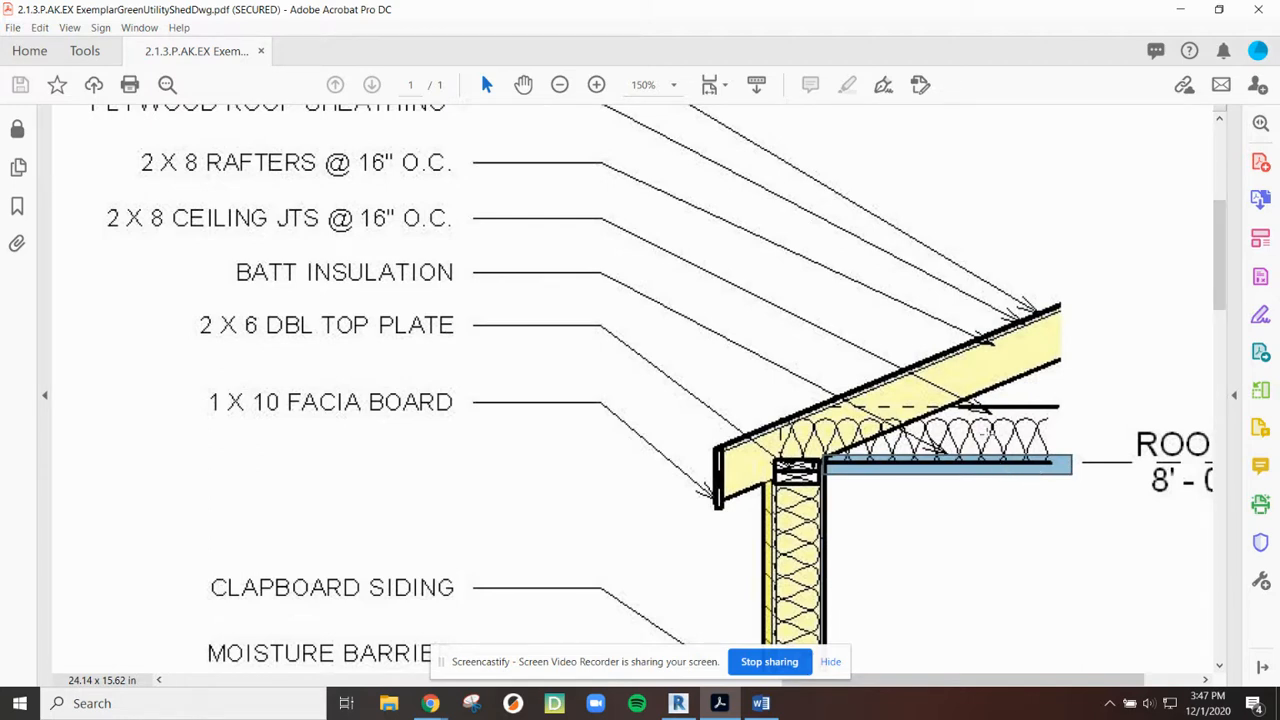
pyautogui.moveTo(1022, 110)
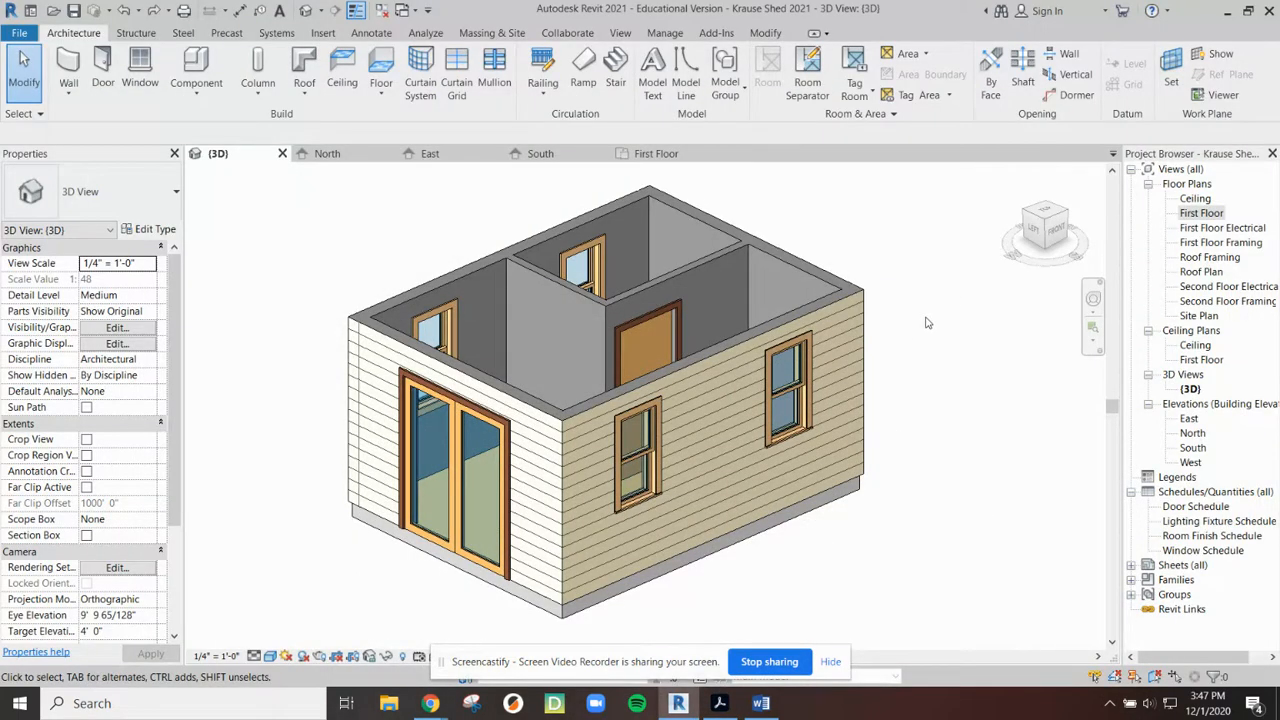
pyautogui.moveTo(730, 180)
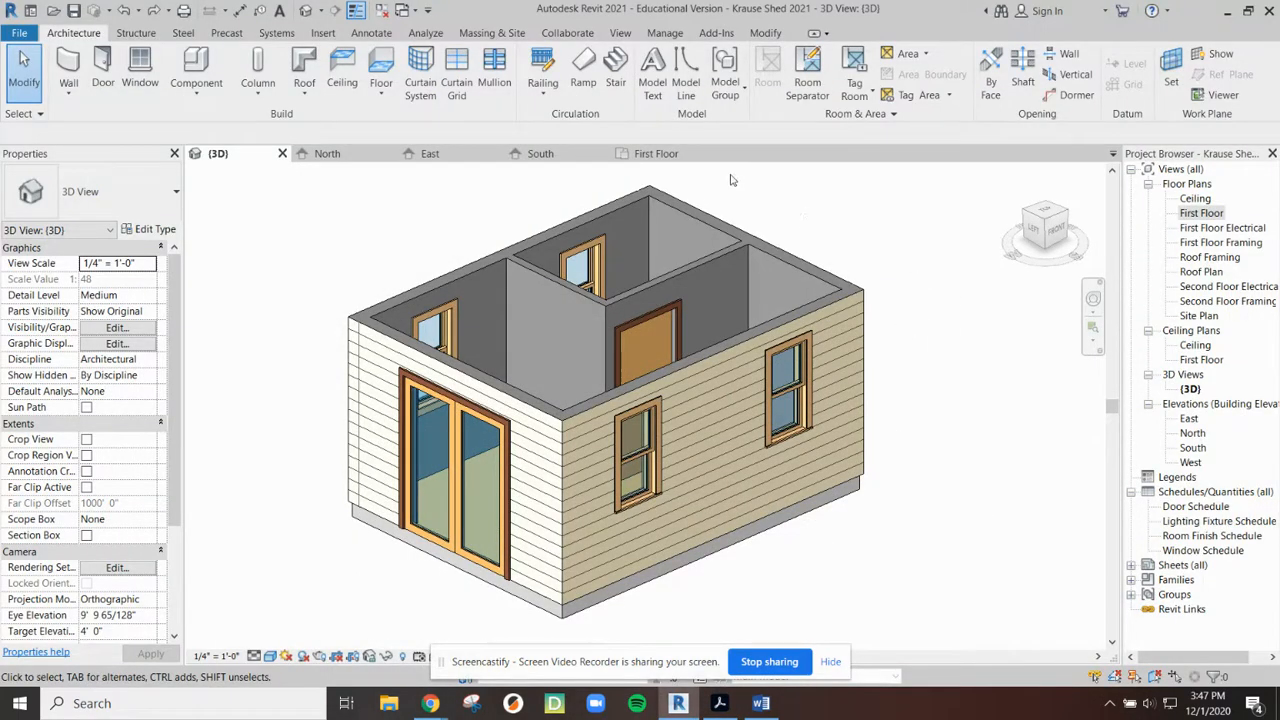
pyautogui.moveTo(656, 152)
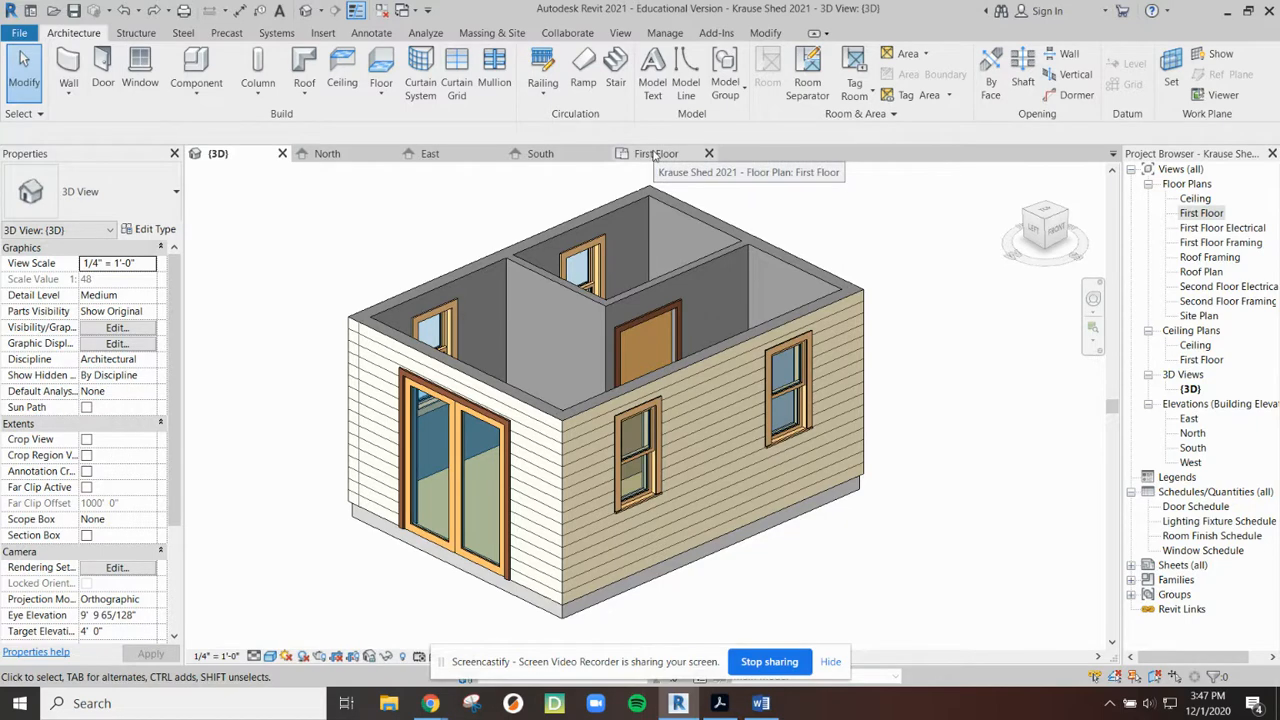
# Step: Open the Ceiling floor plan from the Project Browser beside the First Floor plan
pyautogui.click(656, 152)
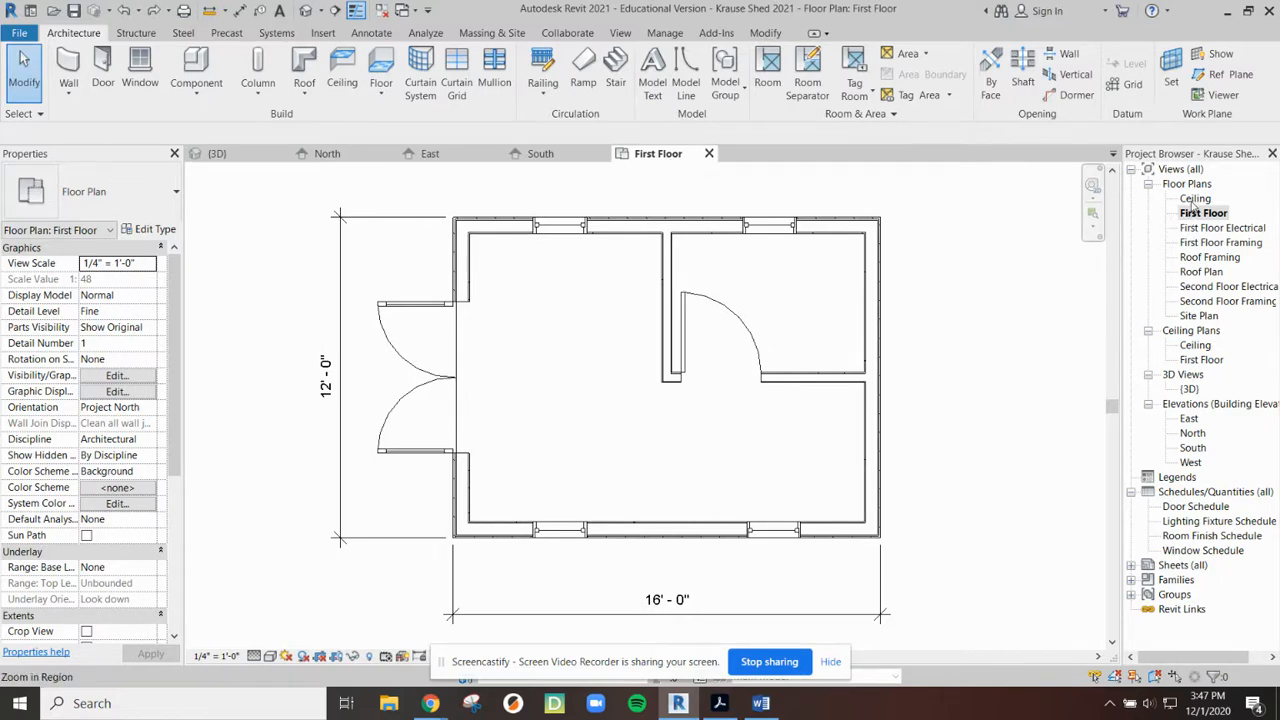
pyautogui.doubleClick(1196, 198)
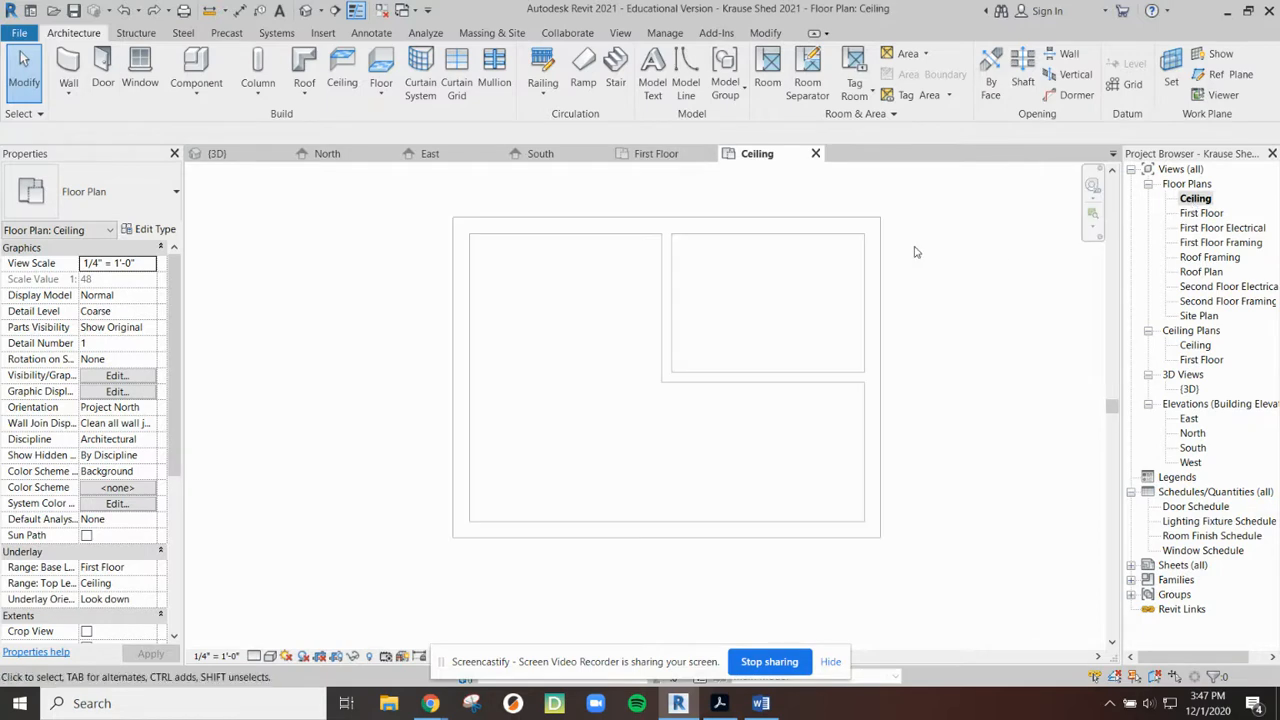
pyautogui.moveTo(448, 340)
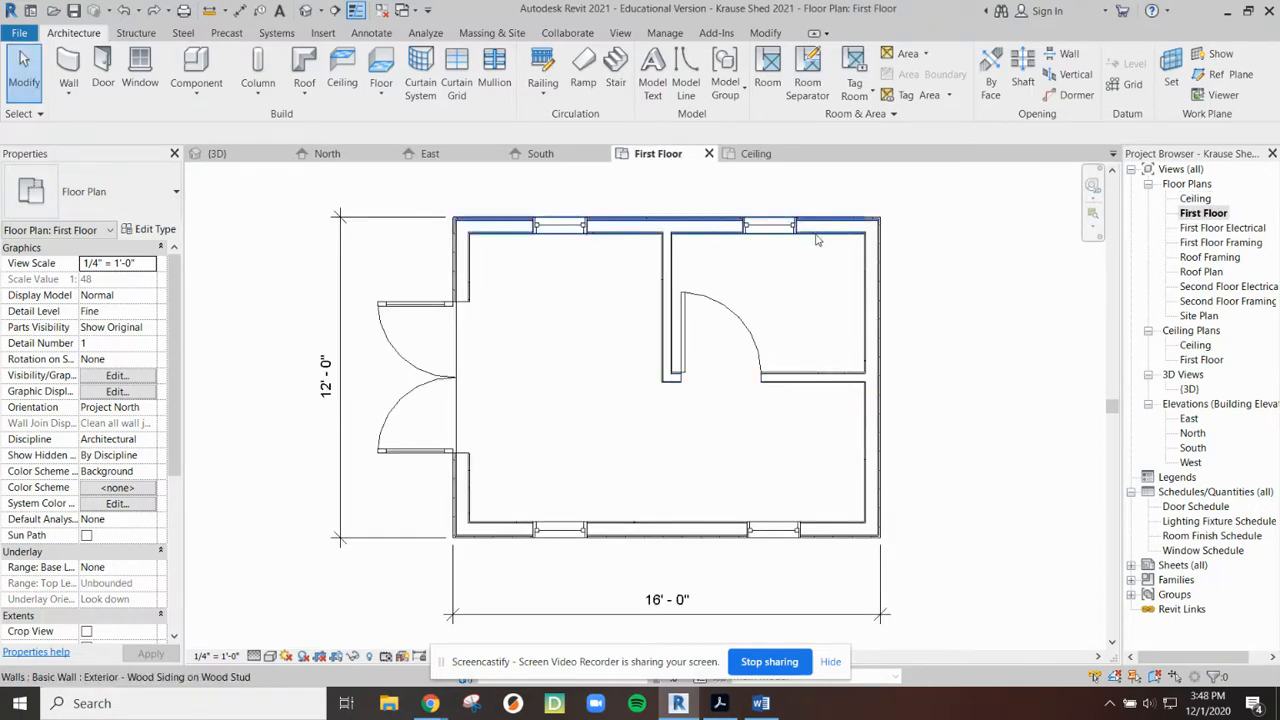
pyautogui.click(760, 704)
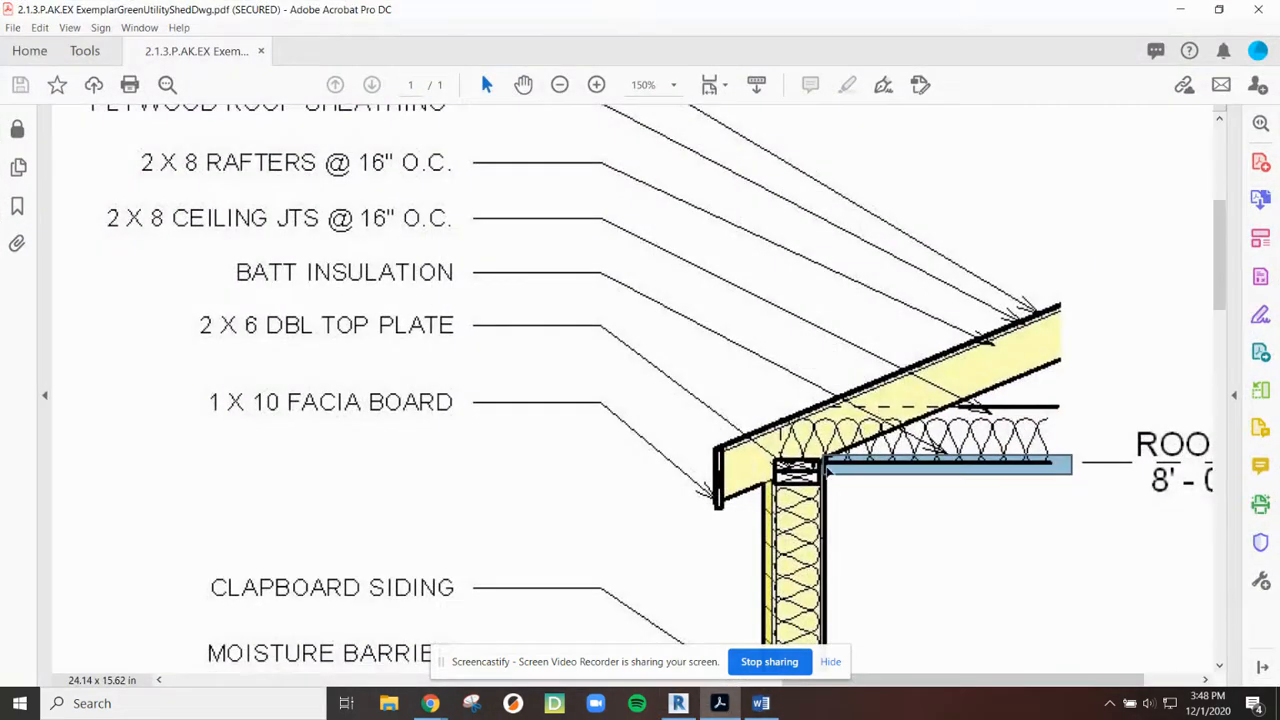
# Step: Scroll the eave detail to recheck the ceiling joists and double top plate
pyautogui.scroll(-3)
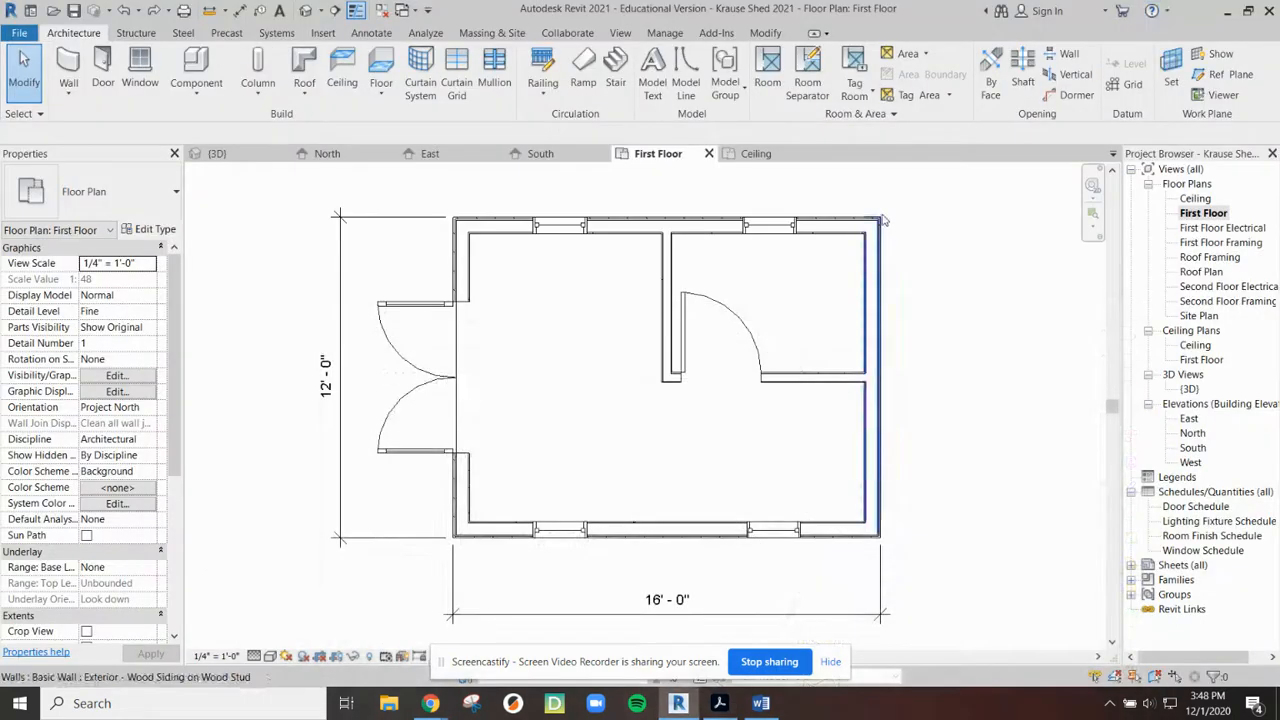
# Step: Check the walls, return to the First Floor plan and close the Ceiling plan view
pyautogui.click(560, 226)
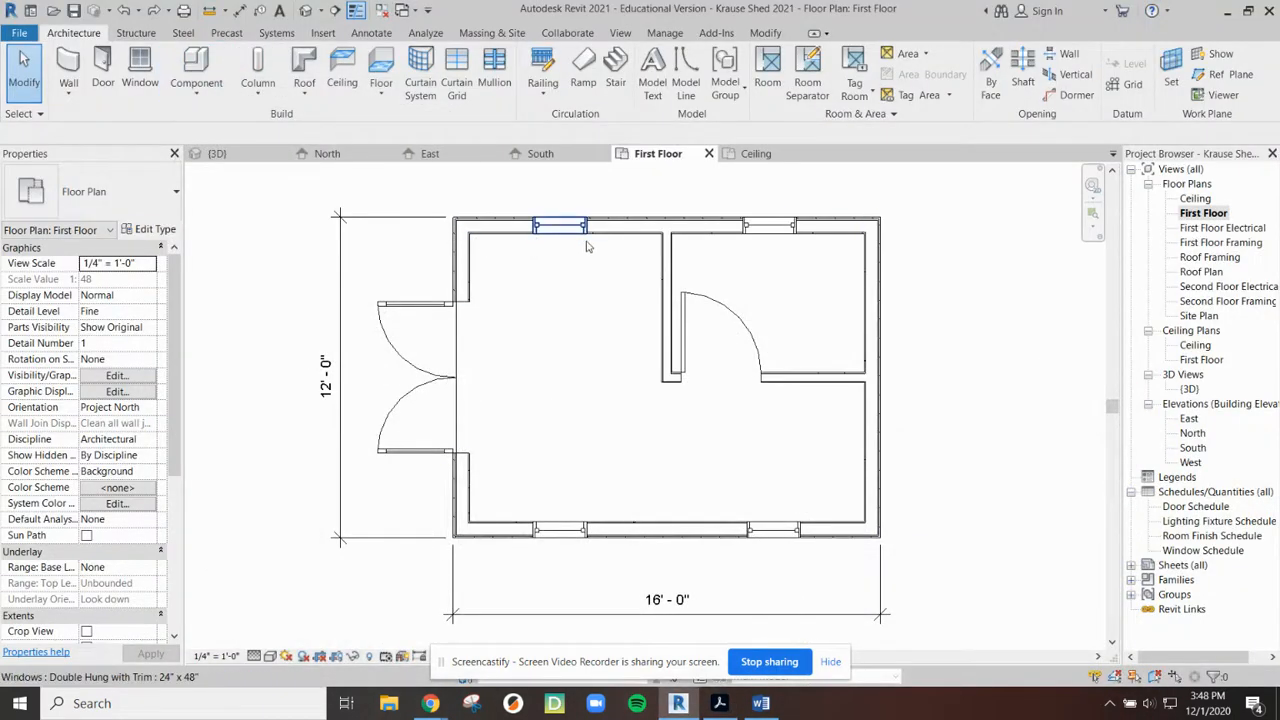
pyautogui.click(830, 528)
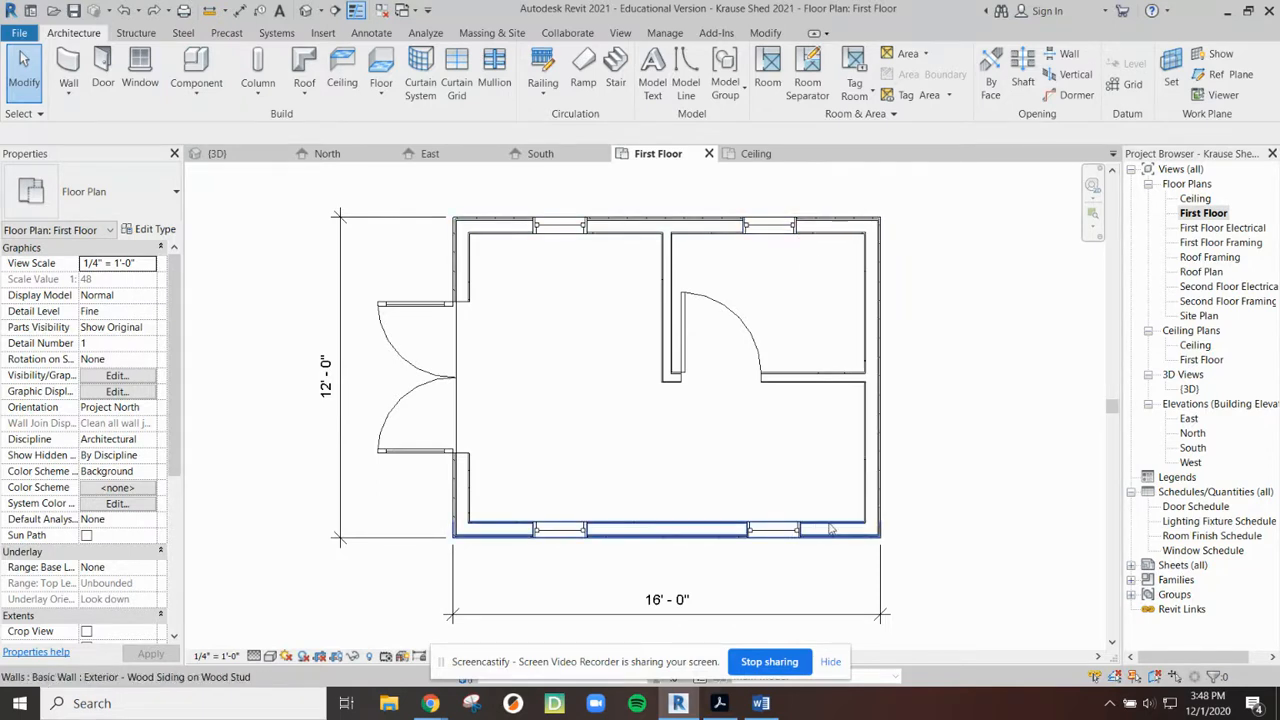
pyautogui.click(458, 280)
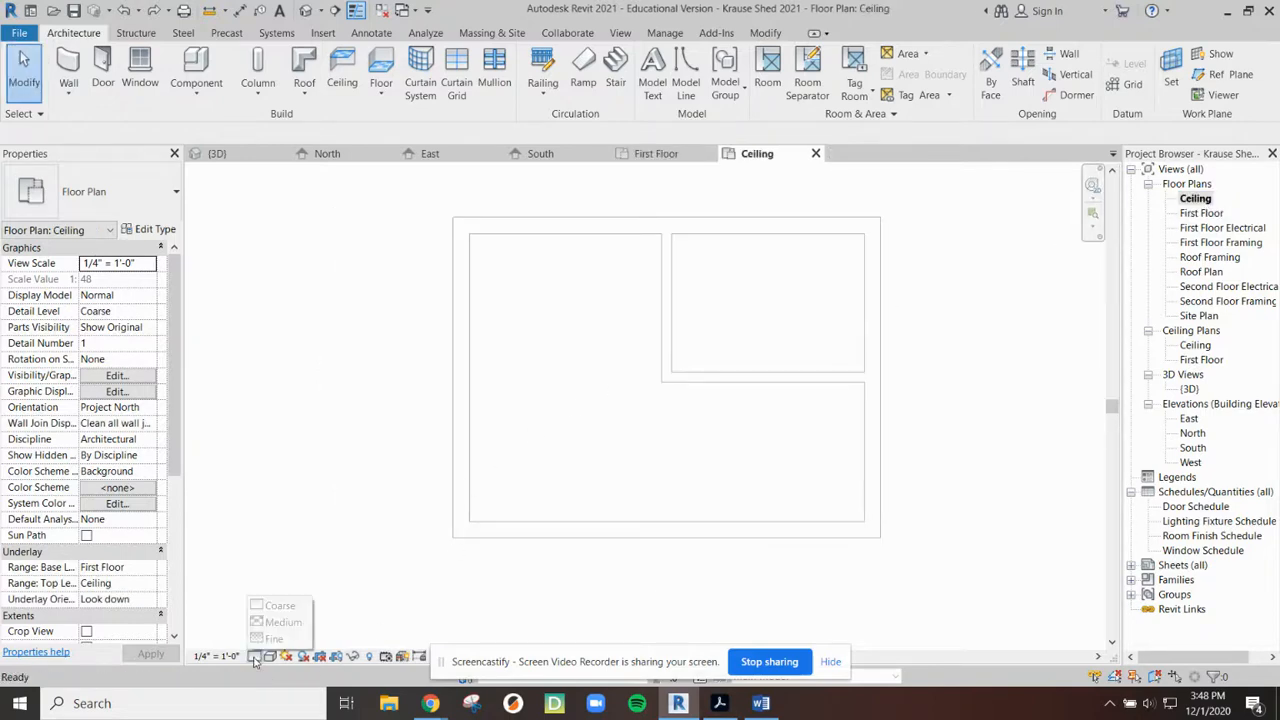
pyautogui.click(274, 638)
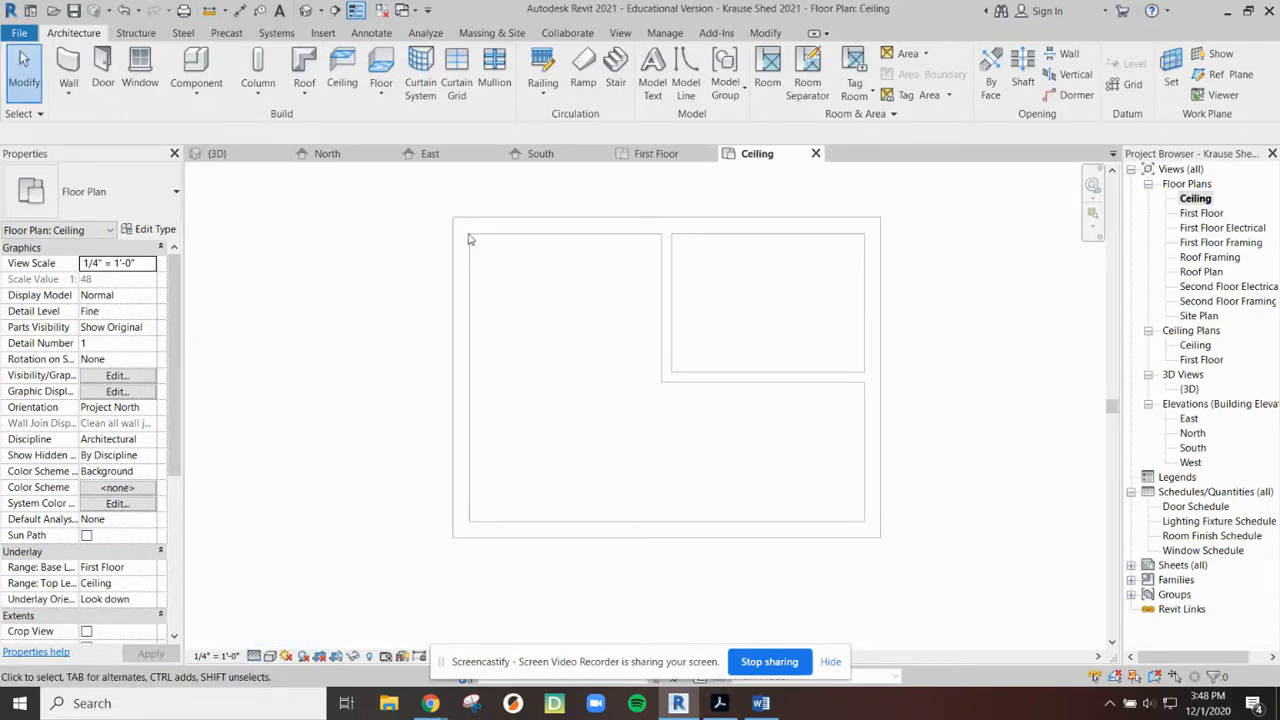
pyautogui.moveTo(872, 234)
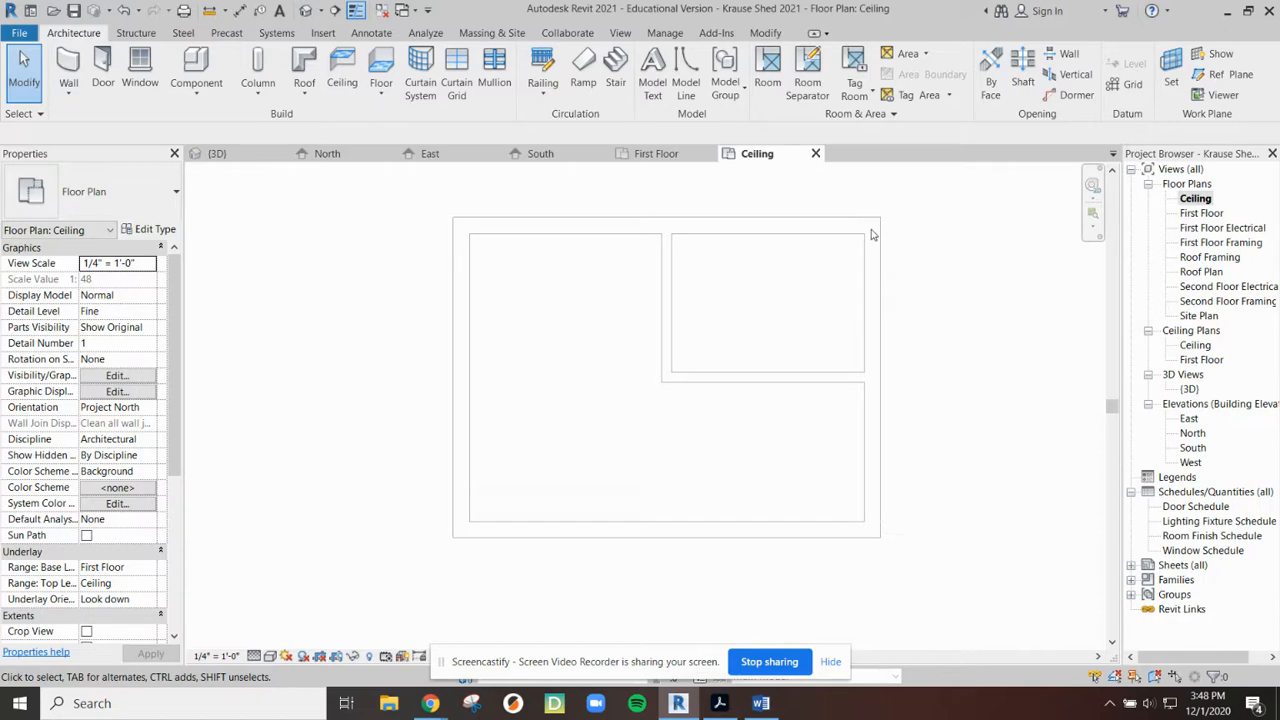
pyautogui.moveTo(828, 230)
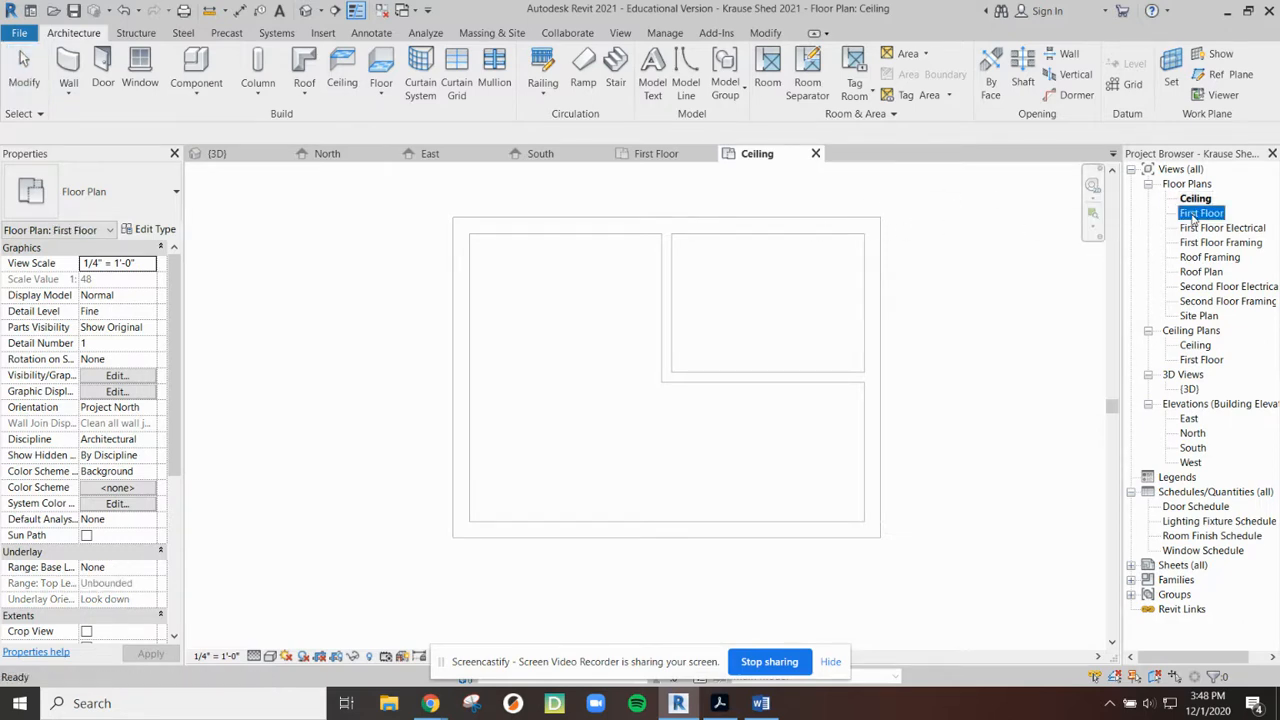
pyautogui.doubleClick(1202, 212)
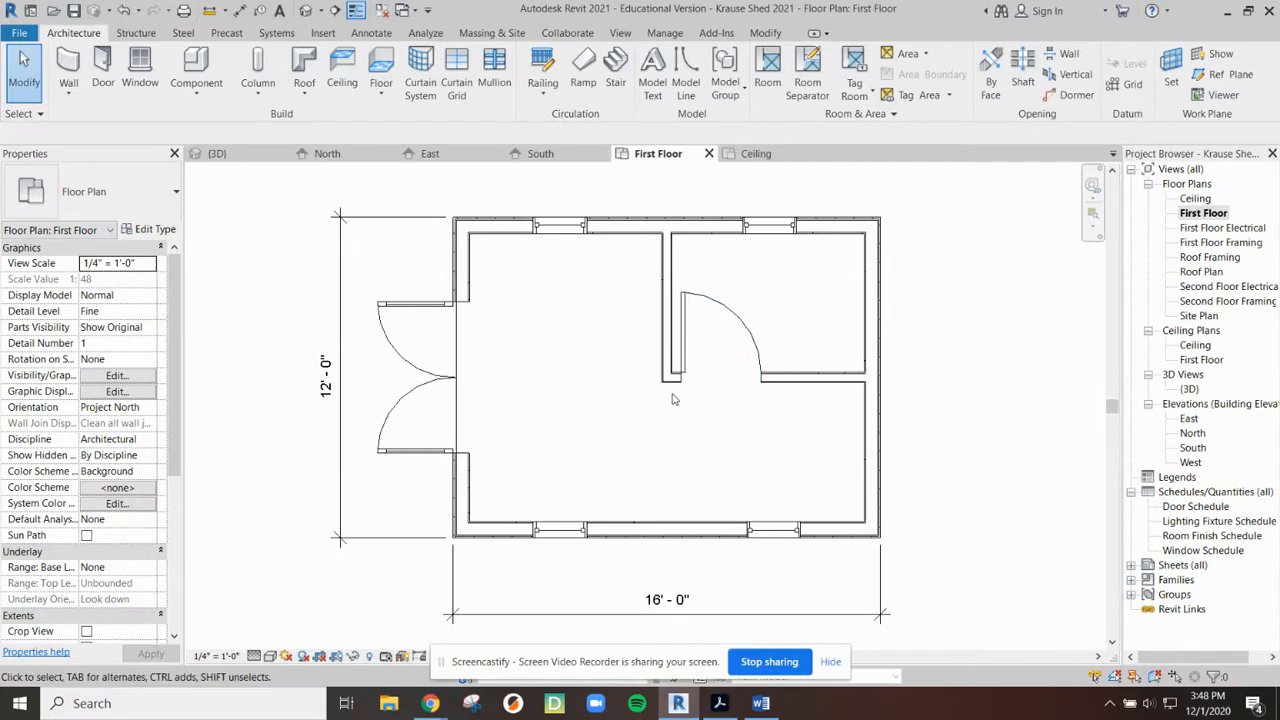
pyautogui.moveTo(816, 152)
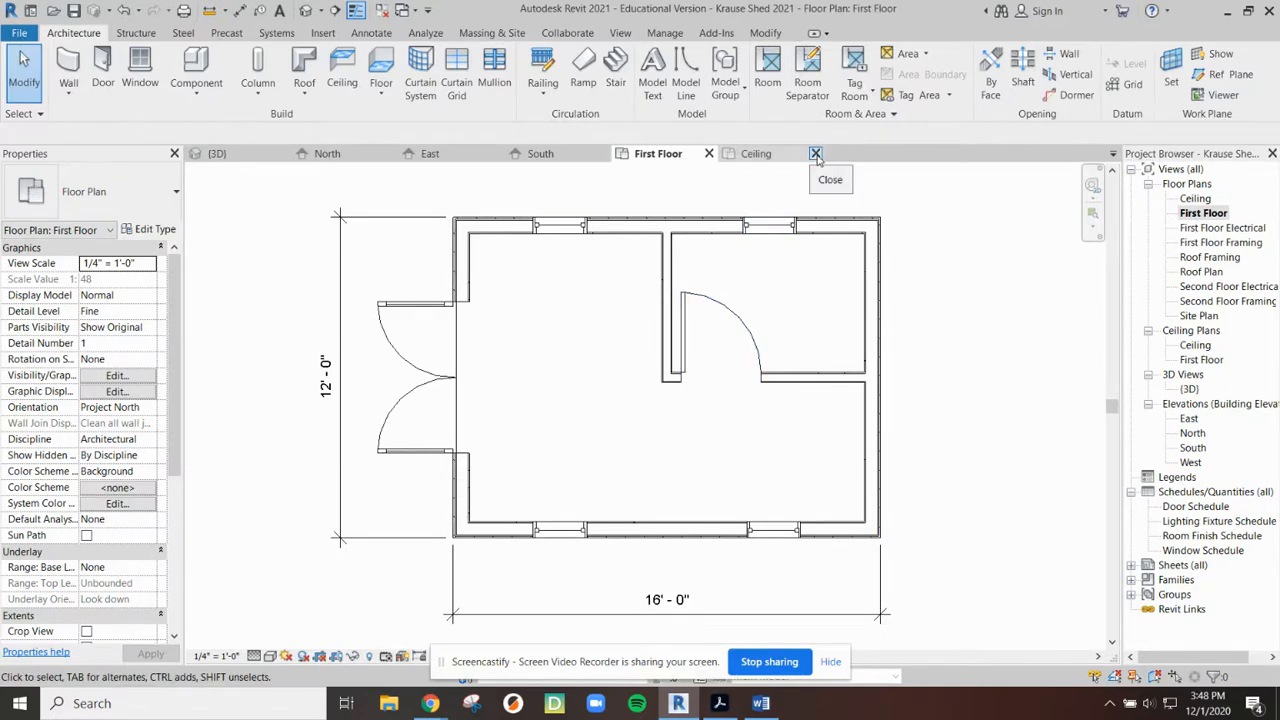
pyautogui.click(816, 152)
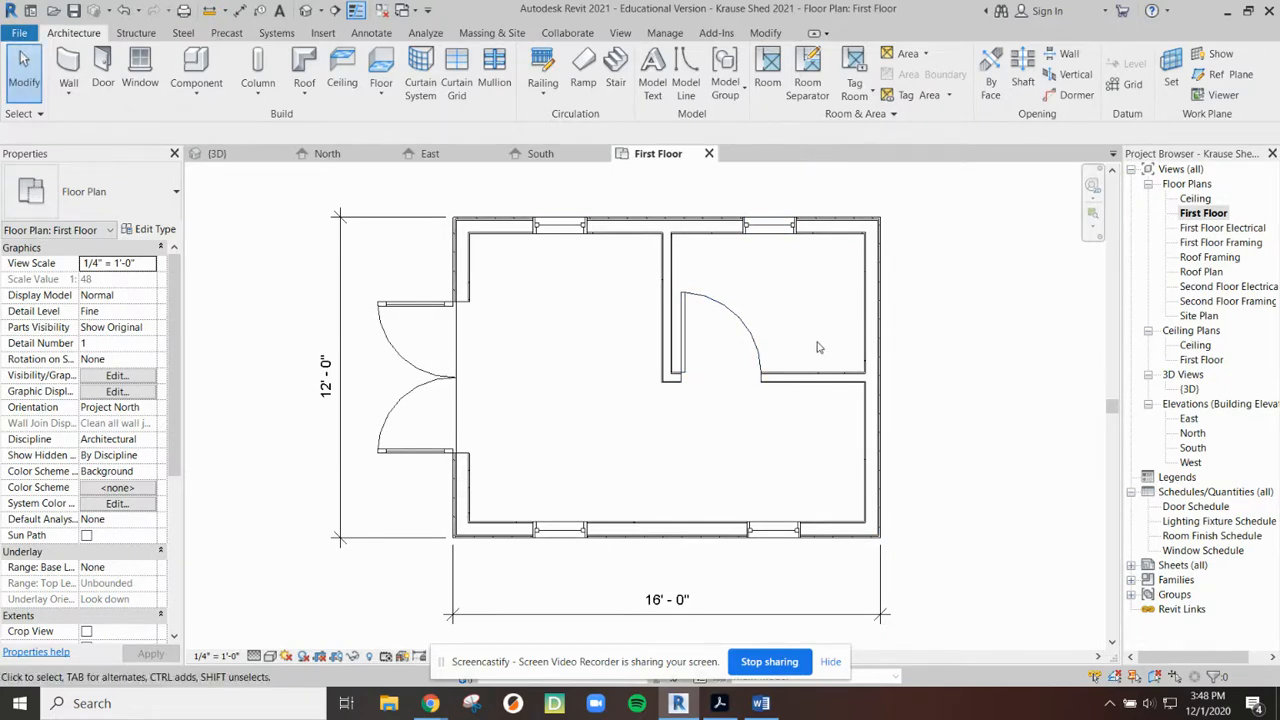
pyautogui.moveTo(342, 68)
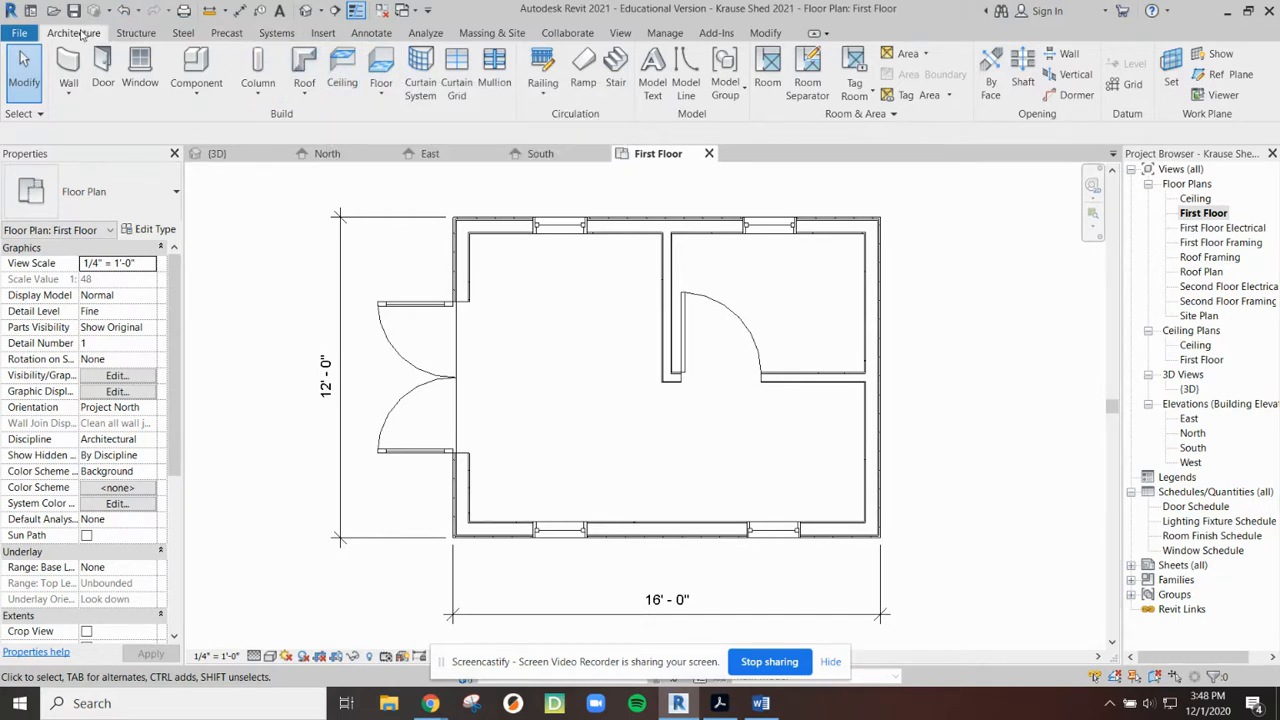
pyautogui.moveTo(342, 64)
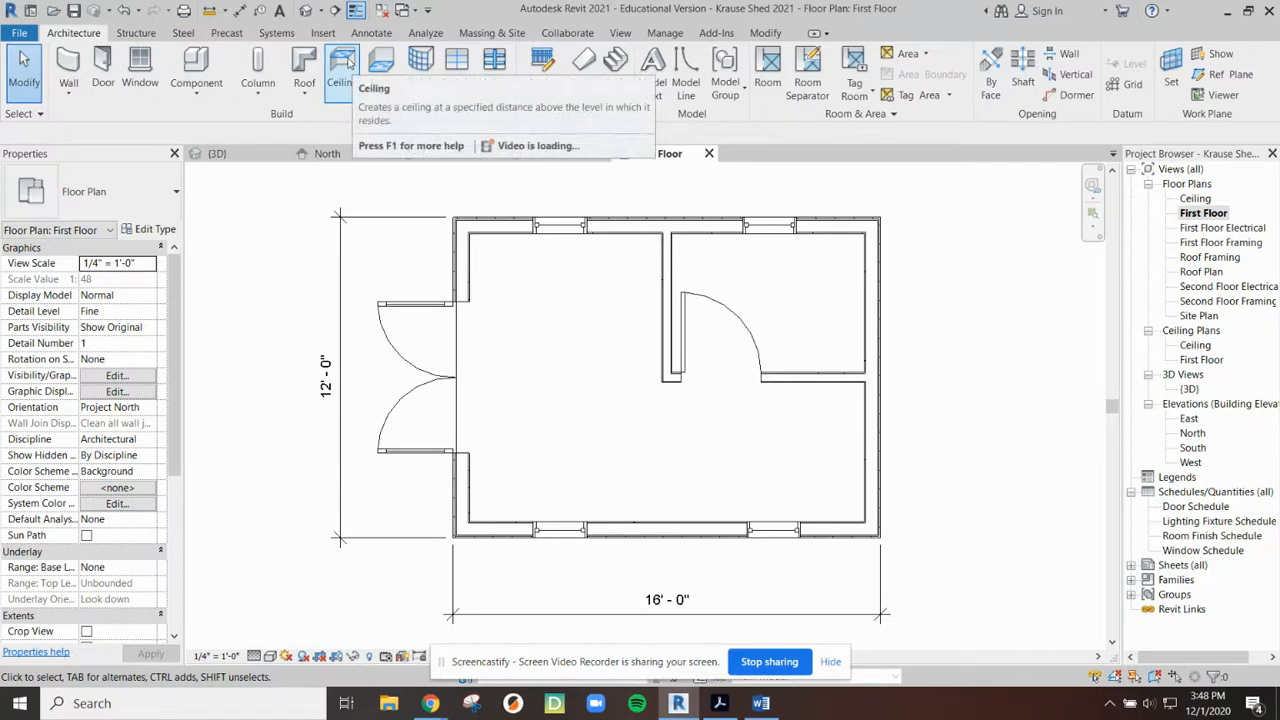
# Step: Start the Ceiling tool with the Compound Ceiling GWB on Furring type
pyautogui.click(340, 70)
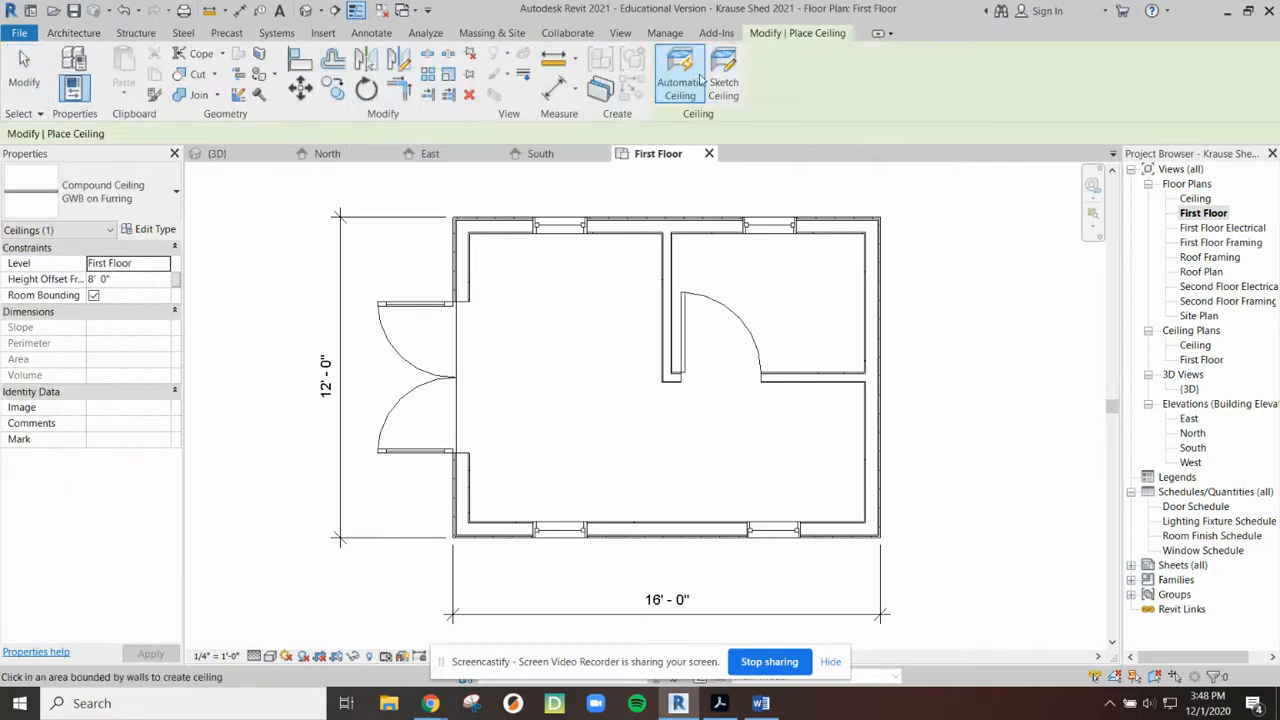
pyautogui.moveTo(680, 76)
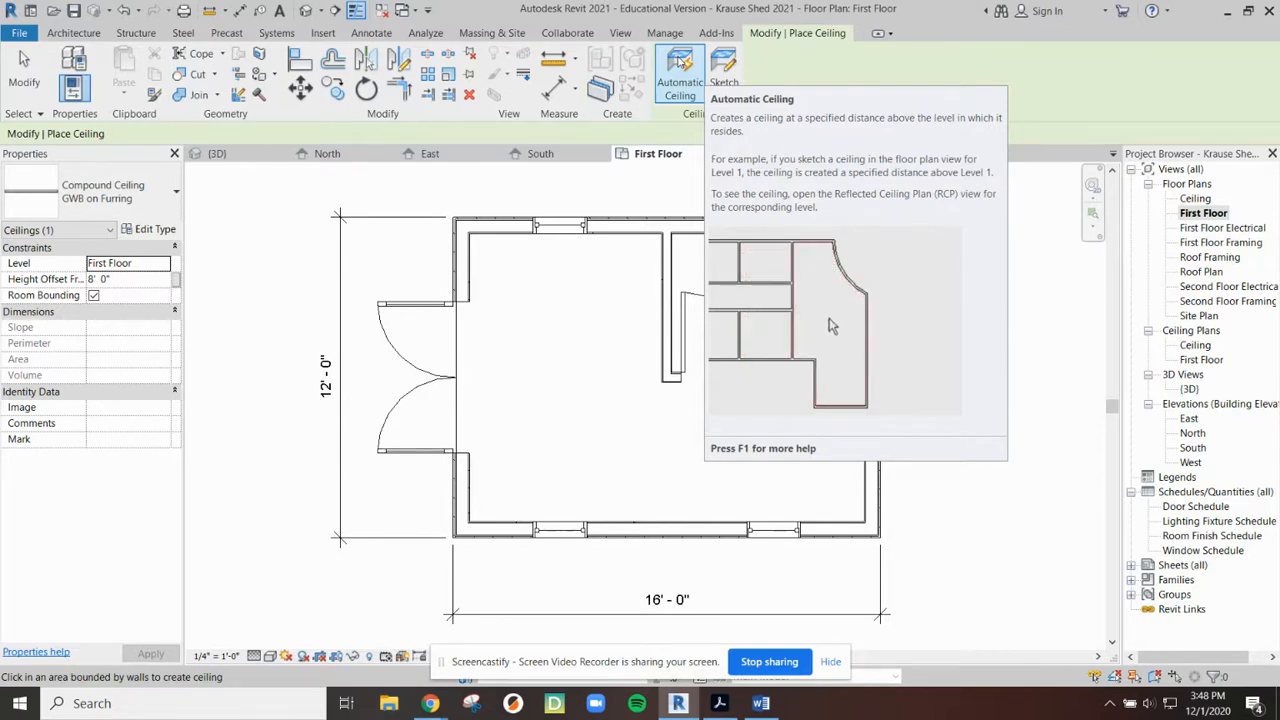
pyautogui.moveTo(724, 64)
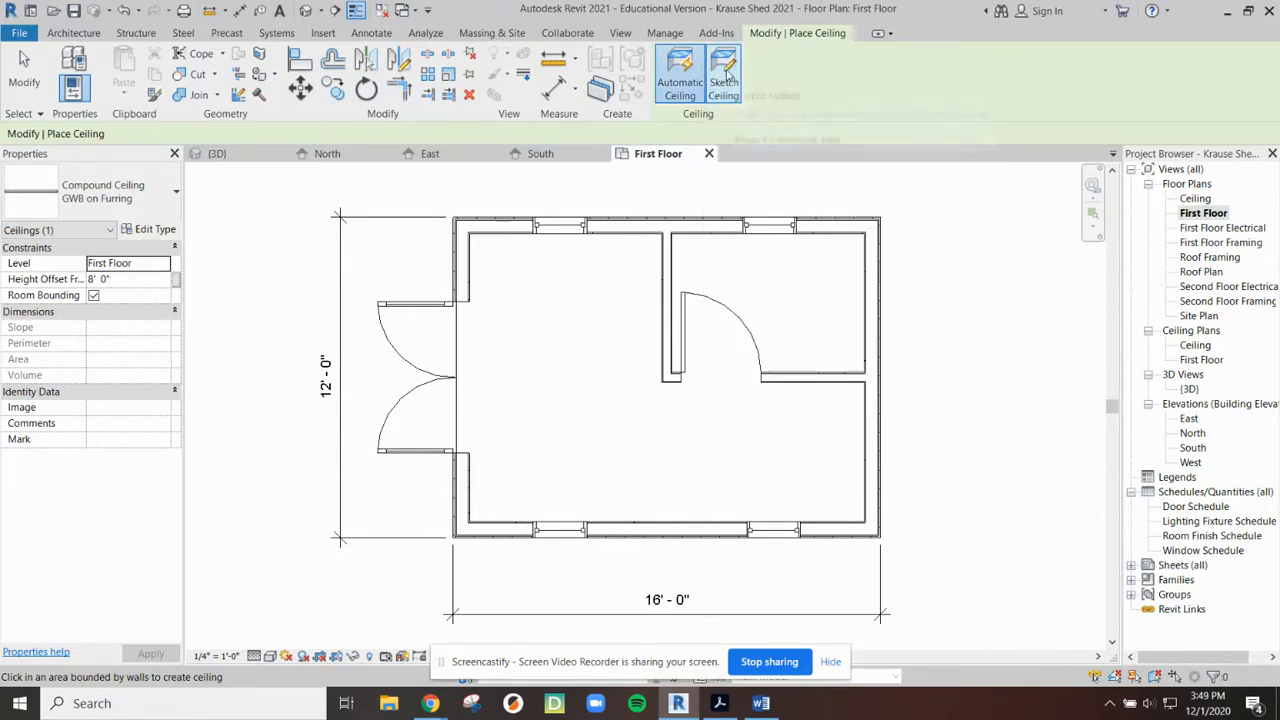
# Step: Begin sketching the ceiling boundary and set its type to Compound Ceiling GWB on Metal Stud
pyautogui.click(724, 76)
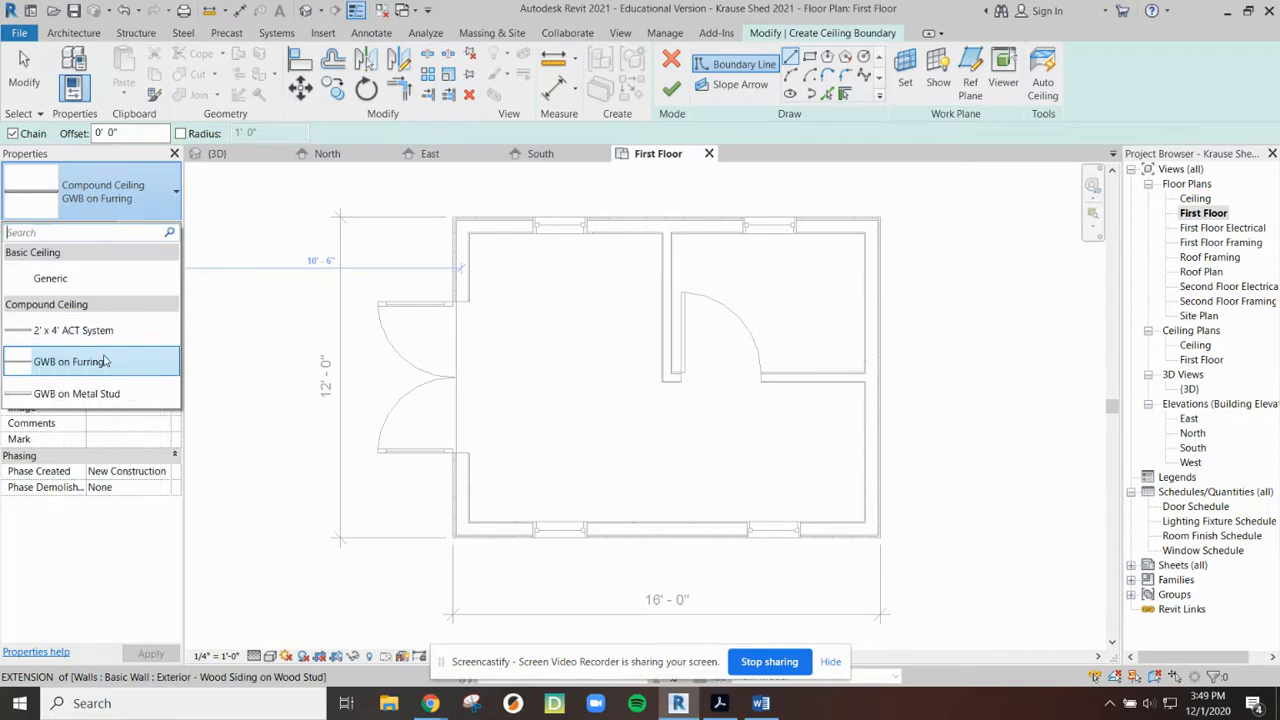
pyautogui.moveTo(70, 360)
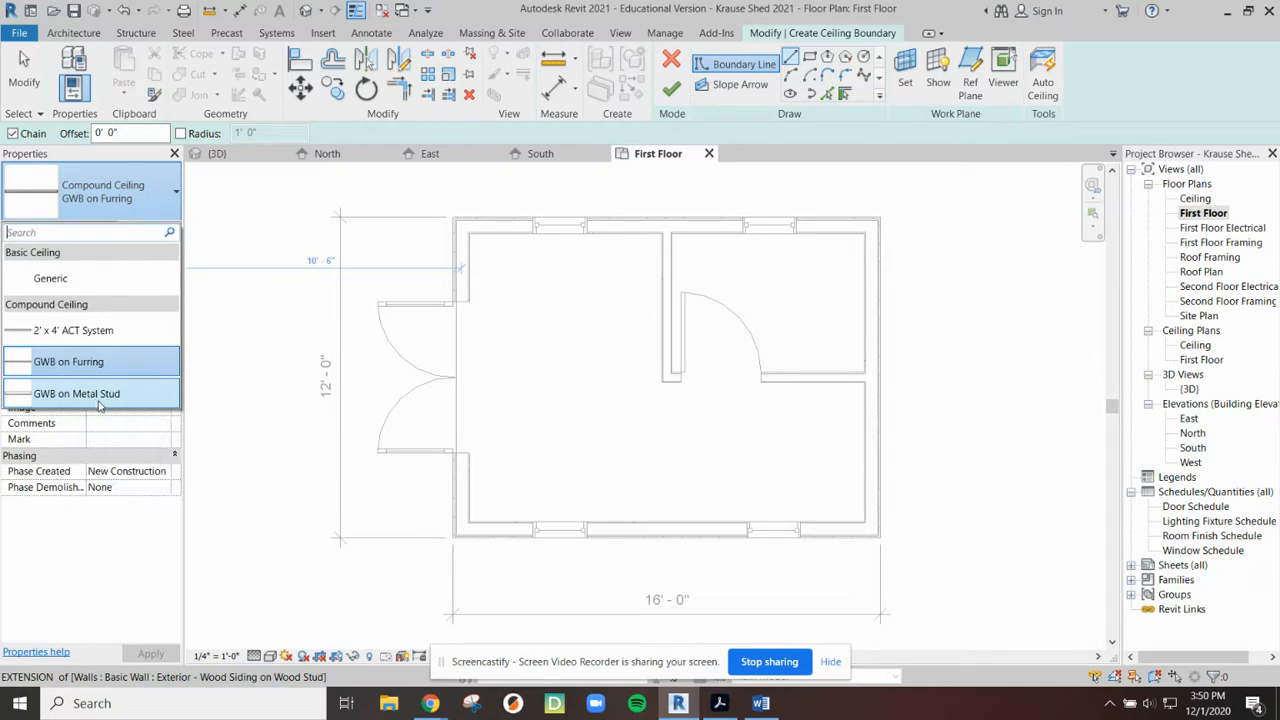
pyautogui.click(76, 392)
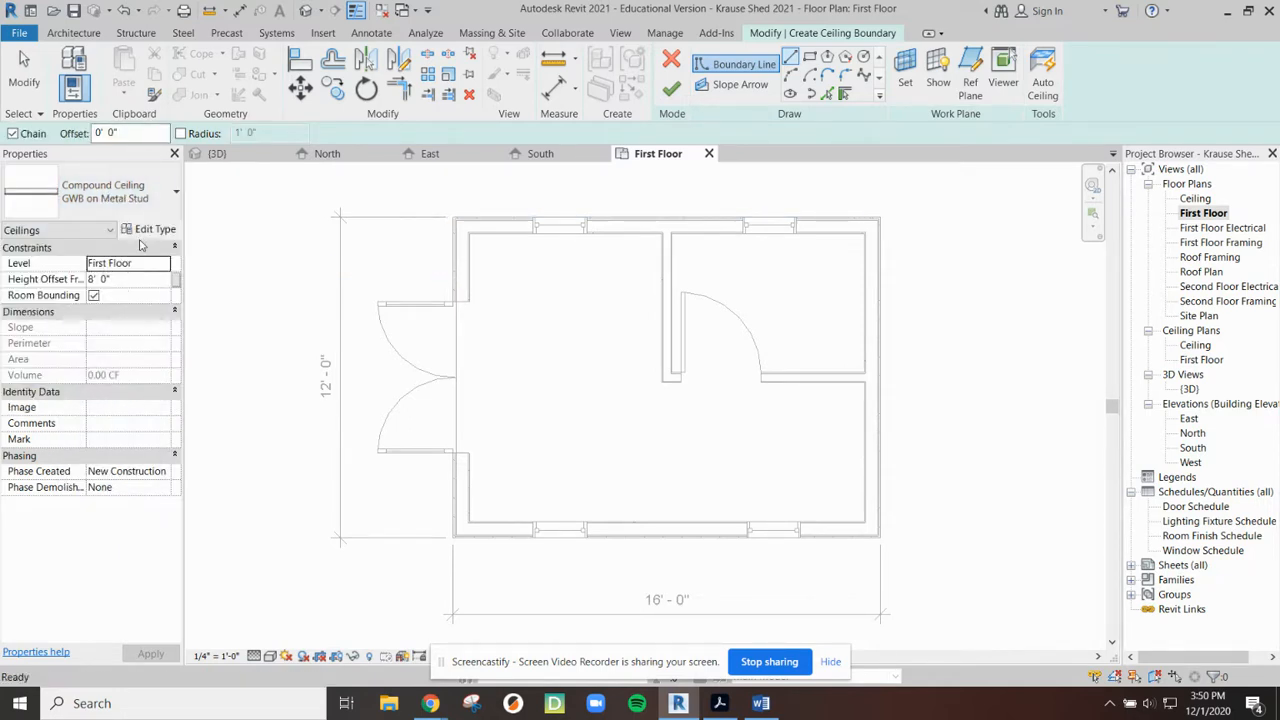
pyautogui.moveTo(150, 228)
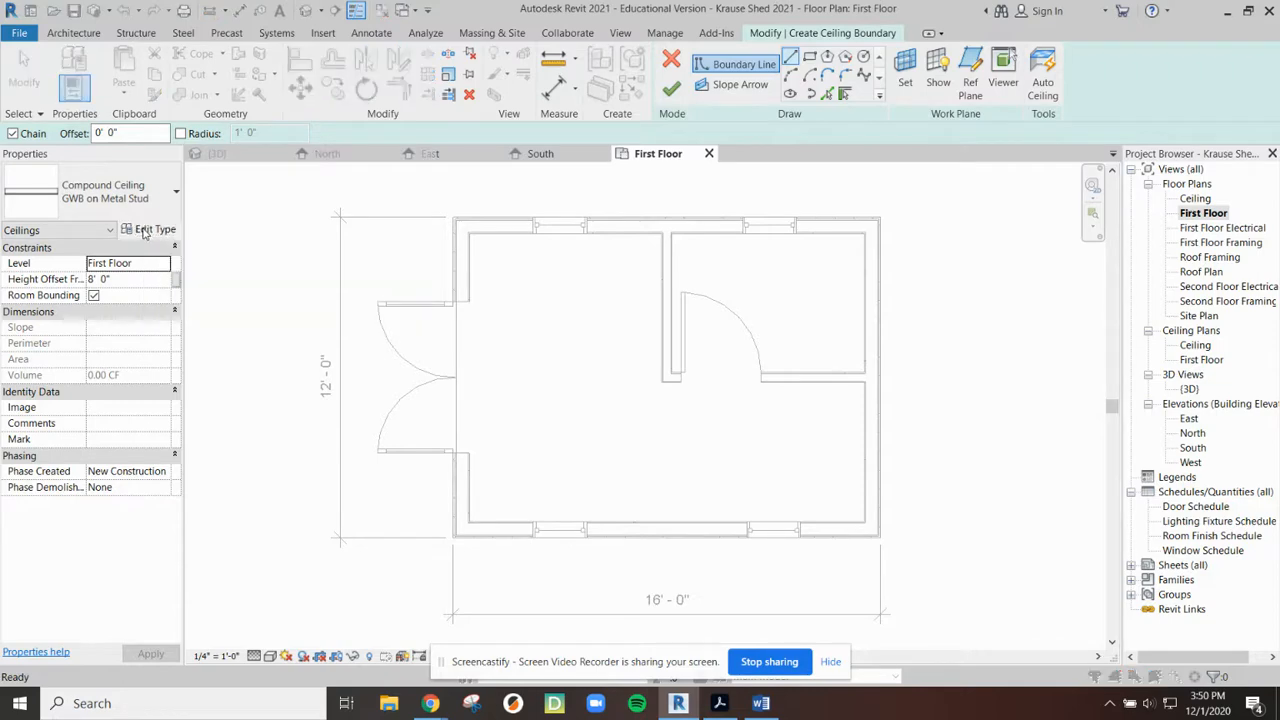
# Step: Duplicate the ceiling type as 'GWB on 2x8 Wood Rafter' and open its layer structure
pyautogui.click(156, 228)
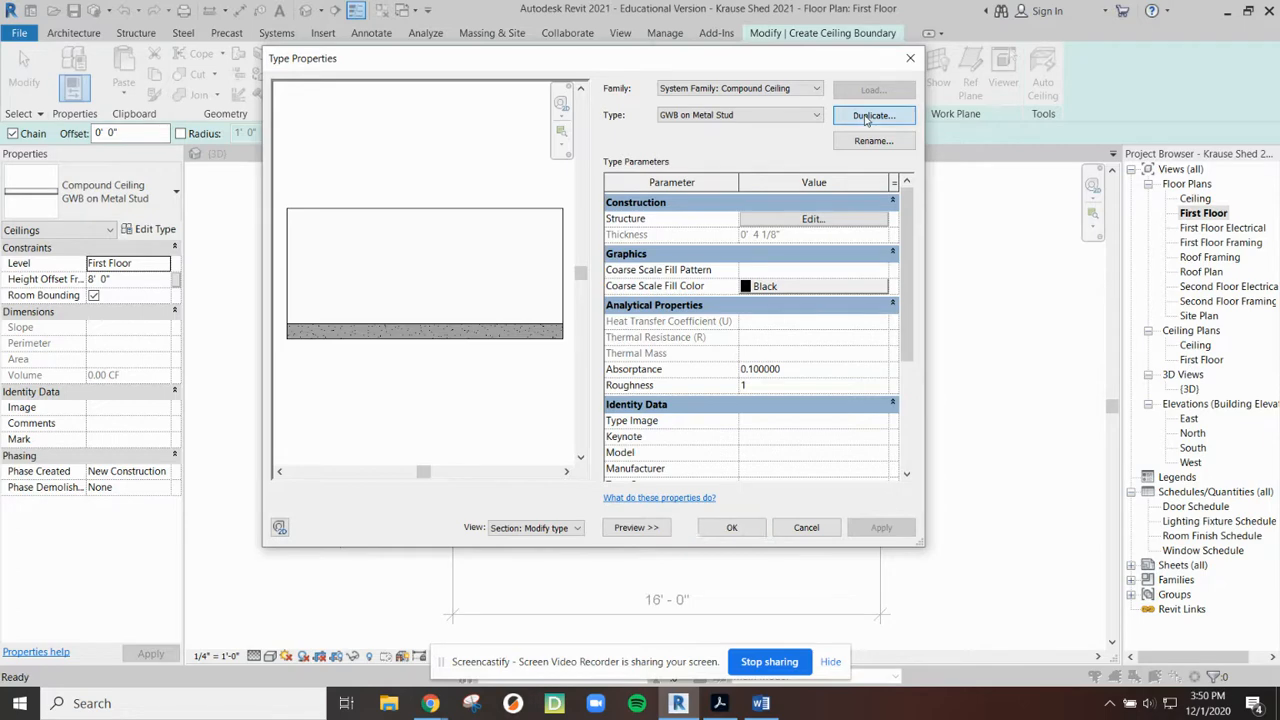
pyautogui.click(872, 114)
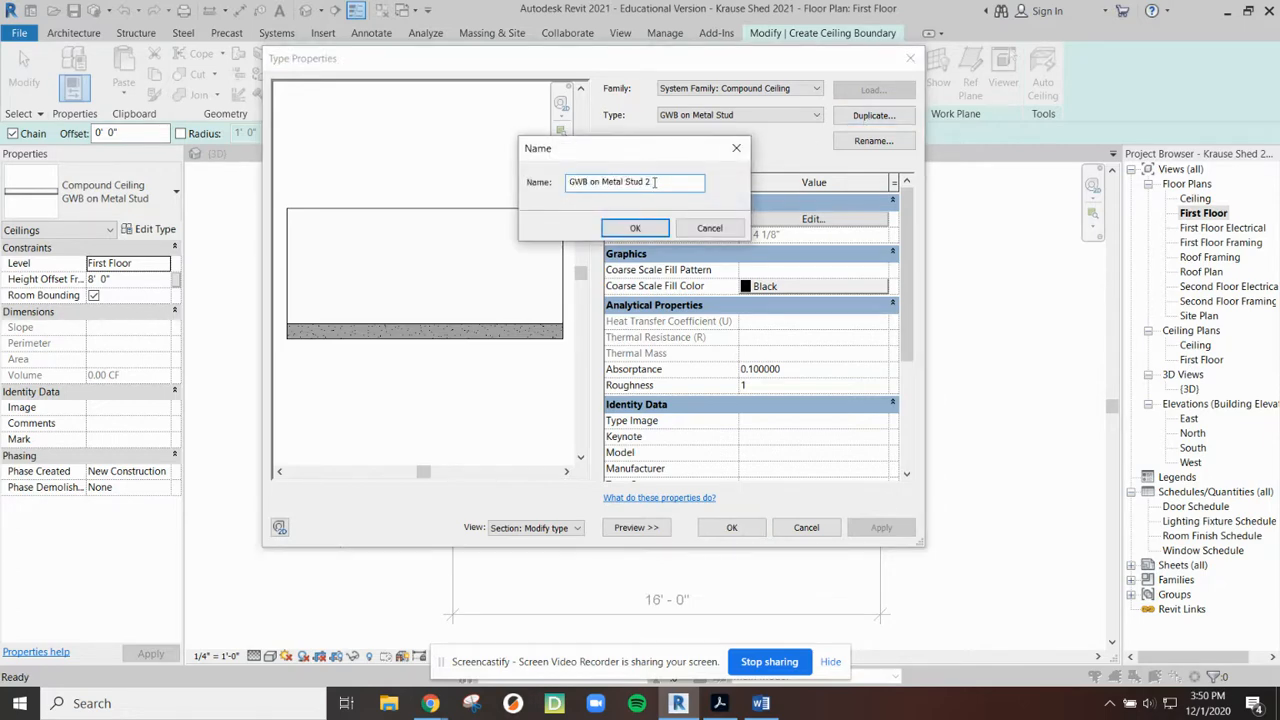
pyautogui.press('Backspace')
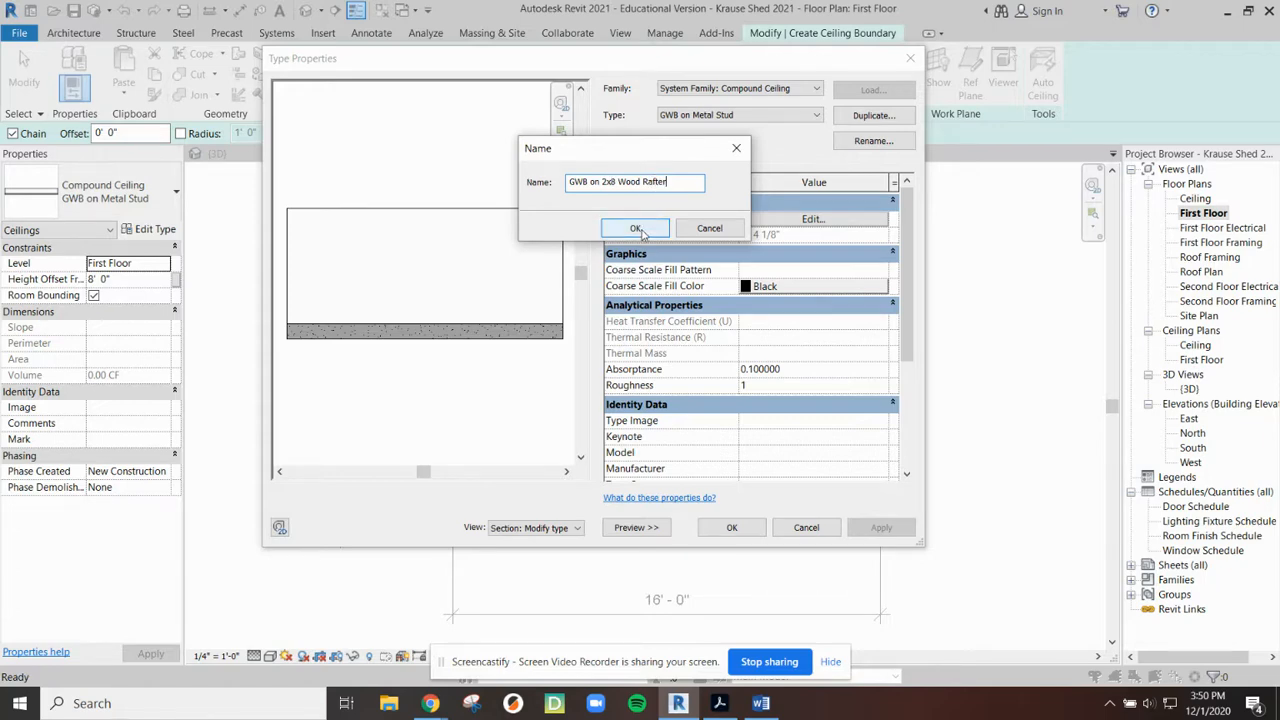
pyautogui.click(636, 228)
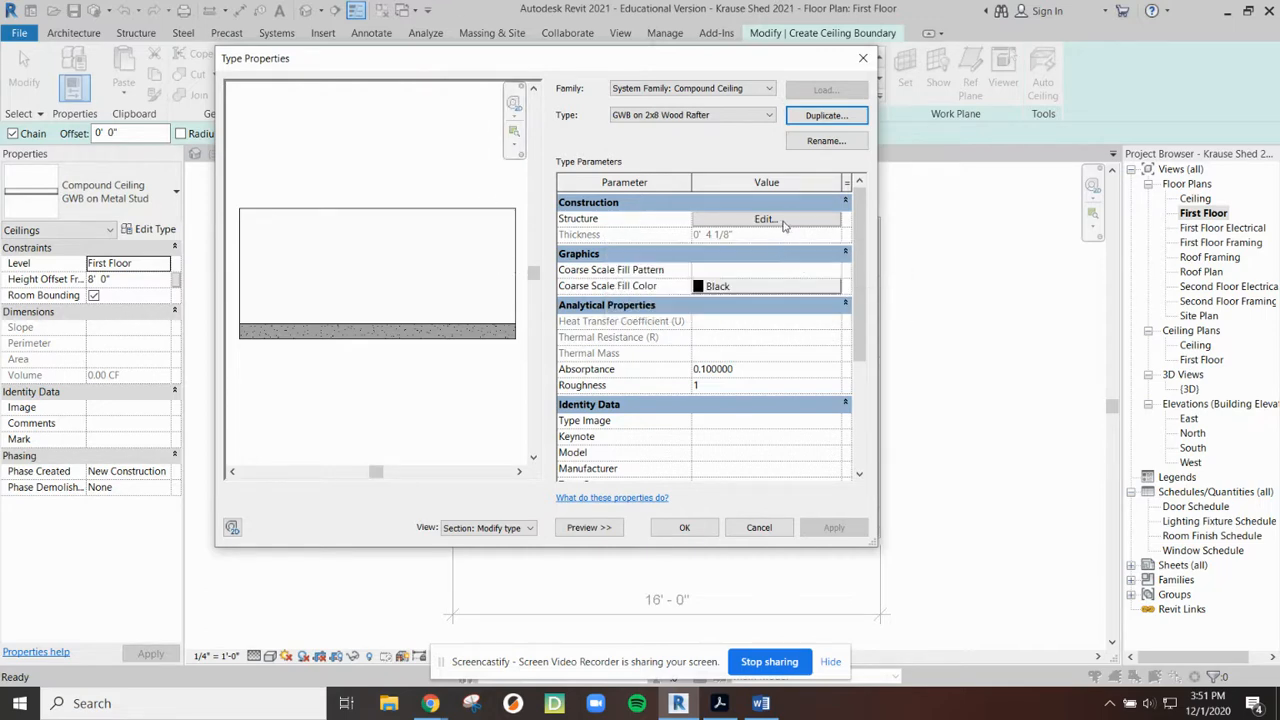
pyautogui.click(764, 218)
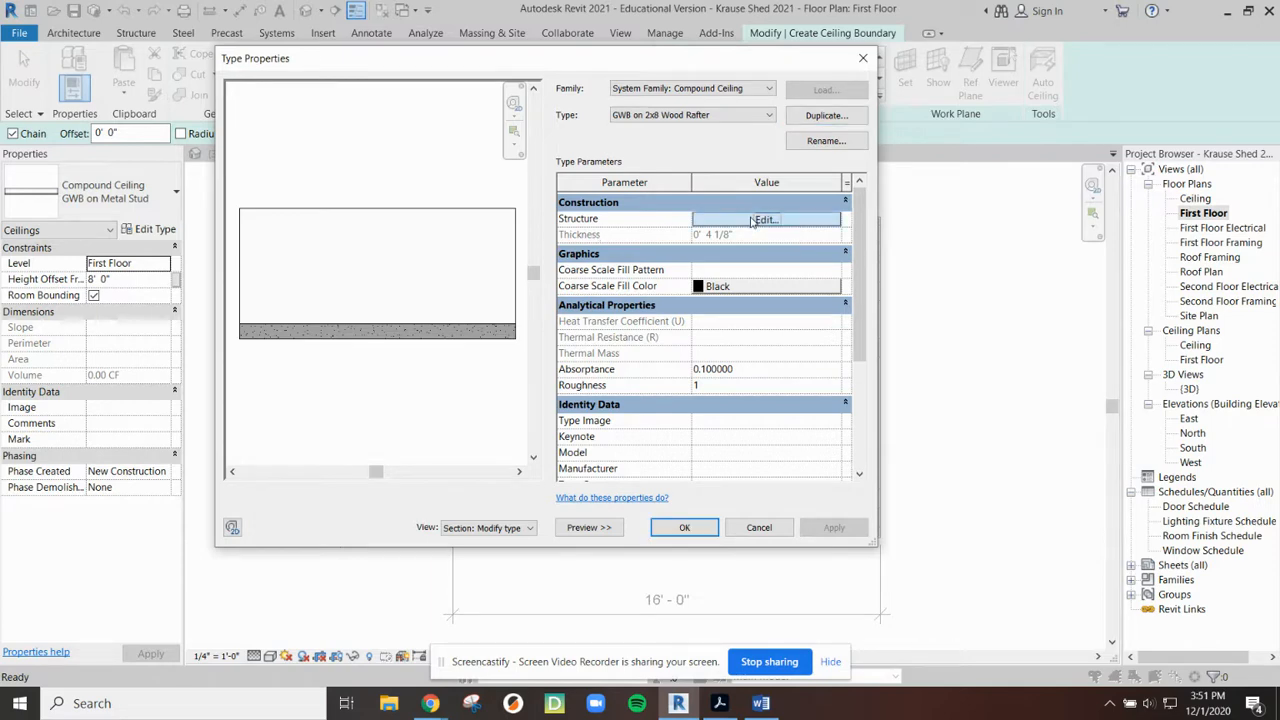
pyautogui.click(764, 218)
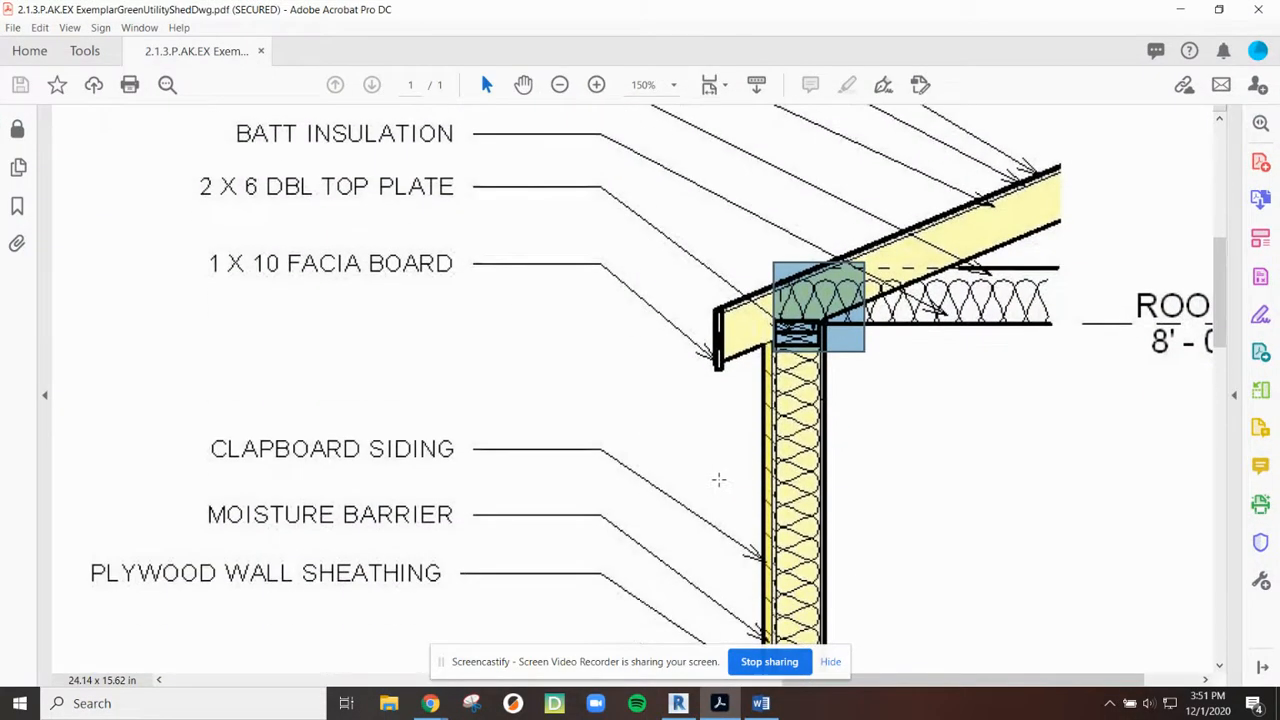
# Step: Bring the 2 X 8 rafter and ceiling joist callouts into view in the section PDF
pyautogui.scroll(-3)
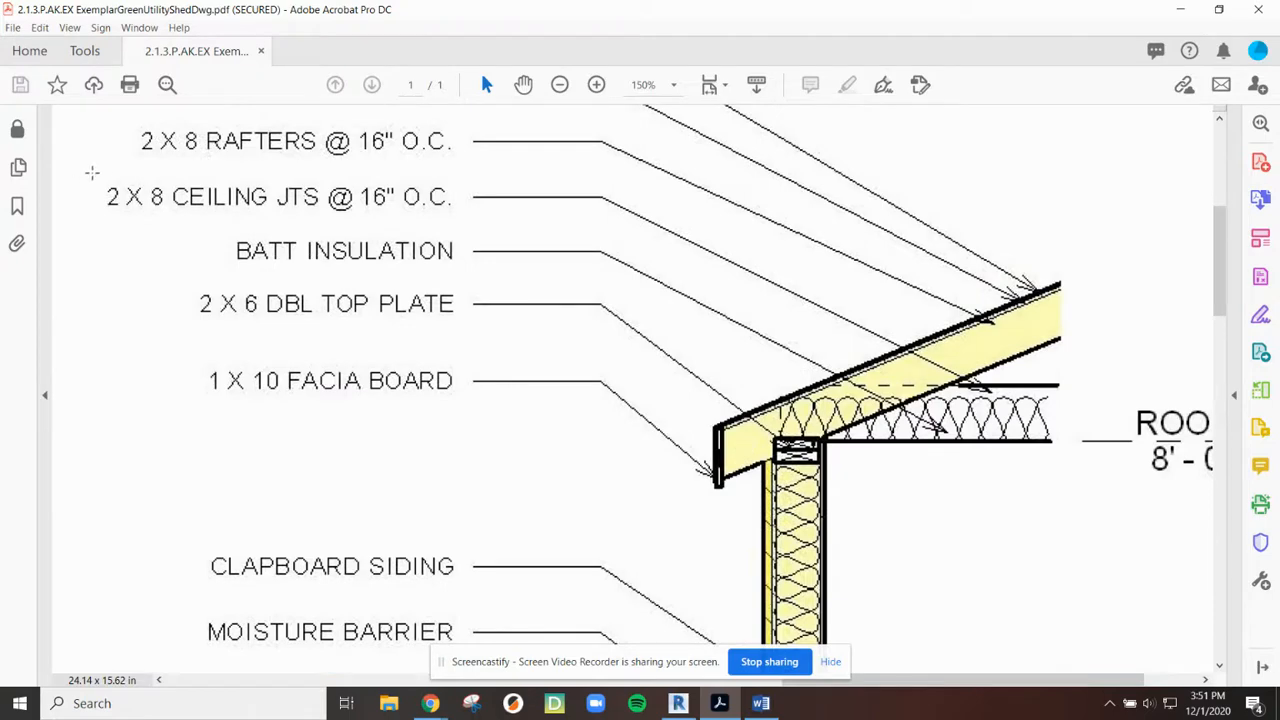
pyautogui.doubleClick(280, 196)
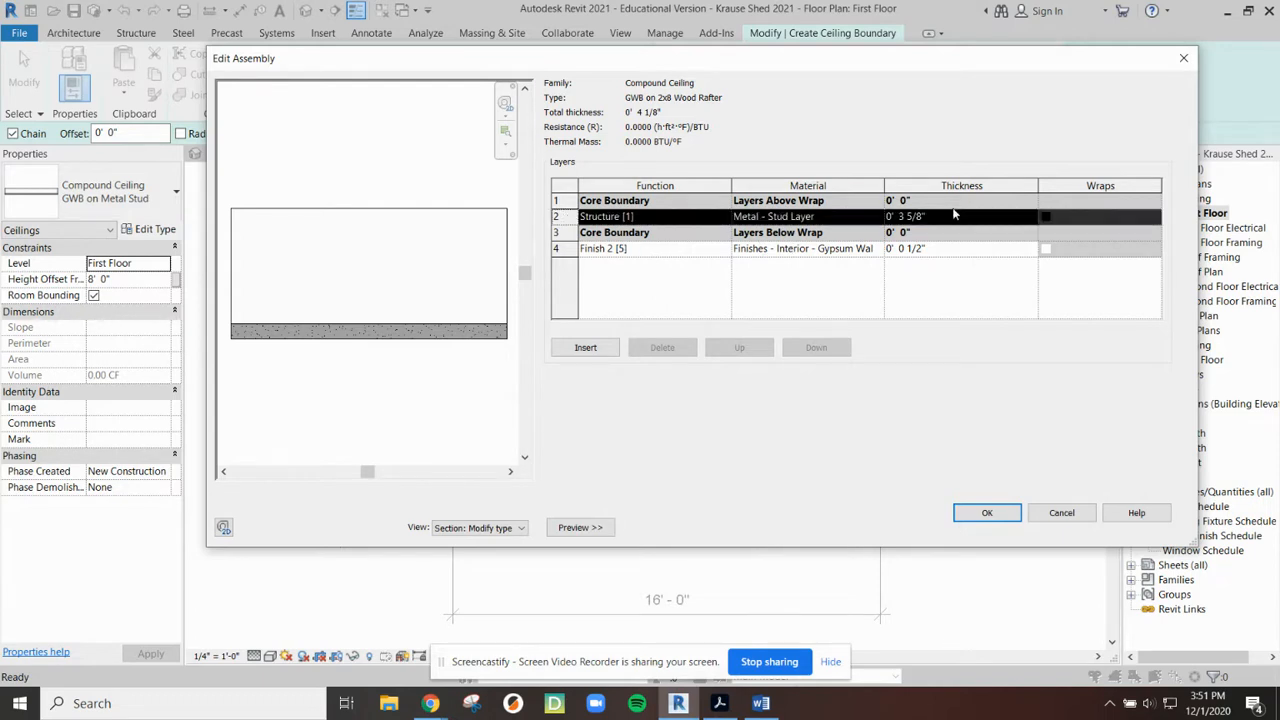
pyautogui.moveTo(920, 224)
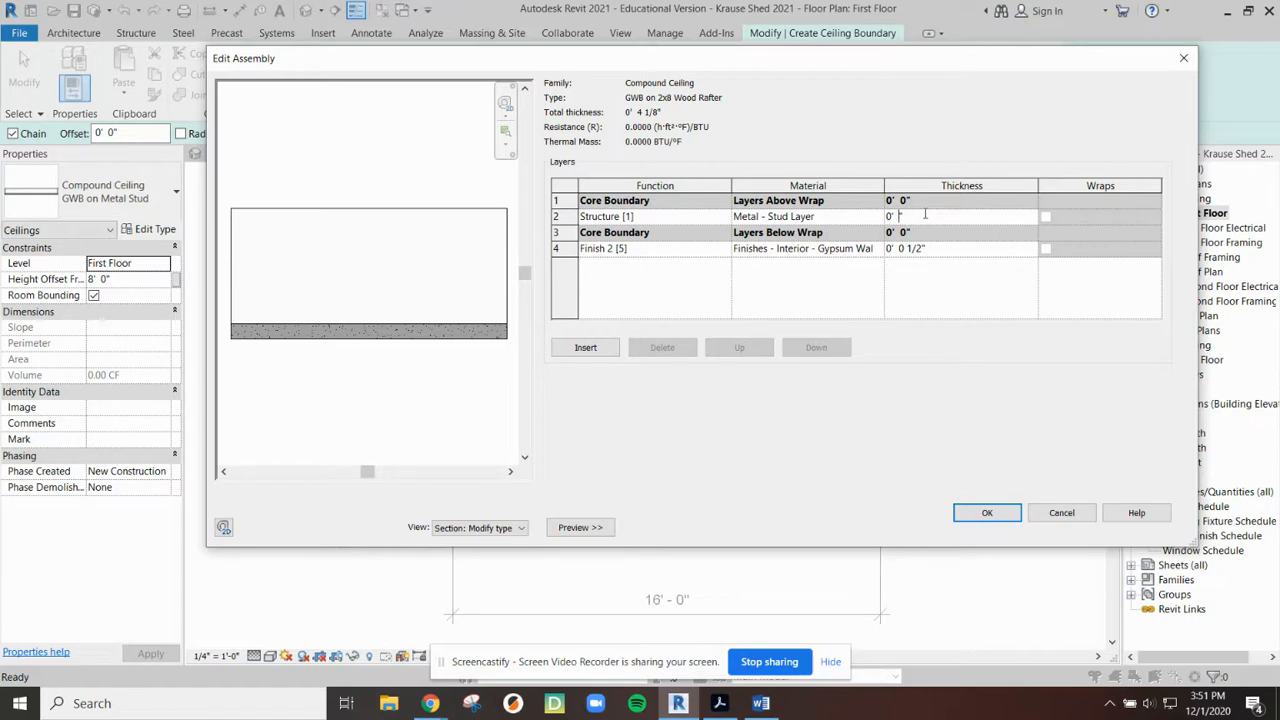
# Step: Set the structure layer to 7 1/4" thick with Wood - Dimensional Lumber material
pyautogui.write('7.25')
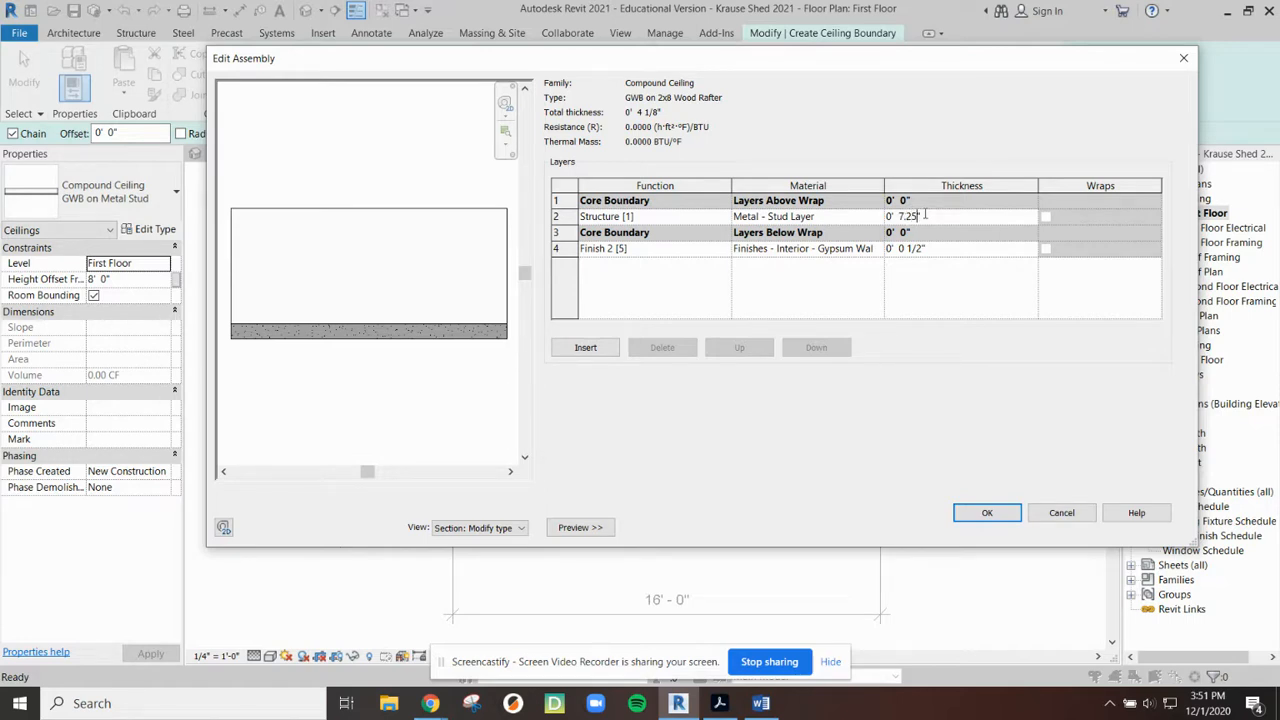
pyautogui.write('7 1/4"')
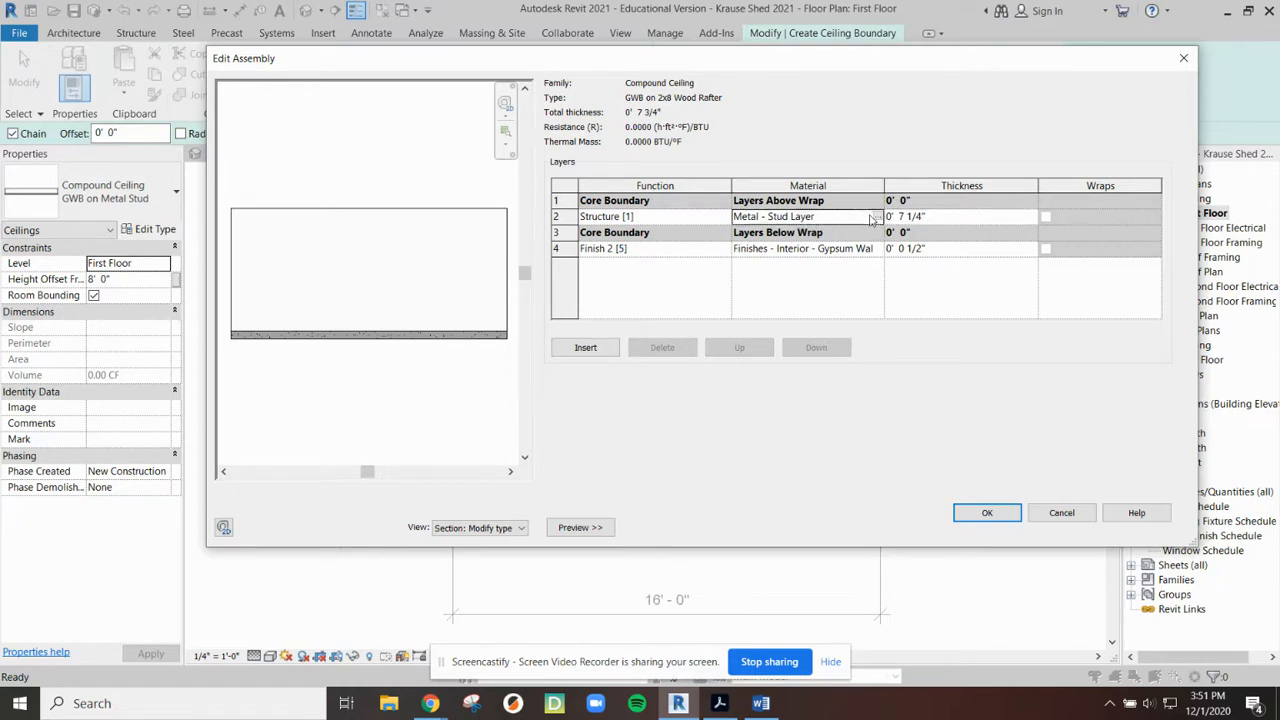
pyautogui.click(772, 216)
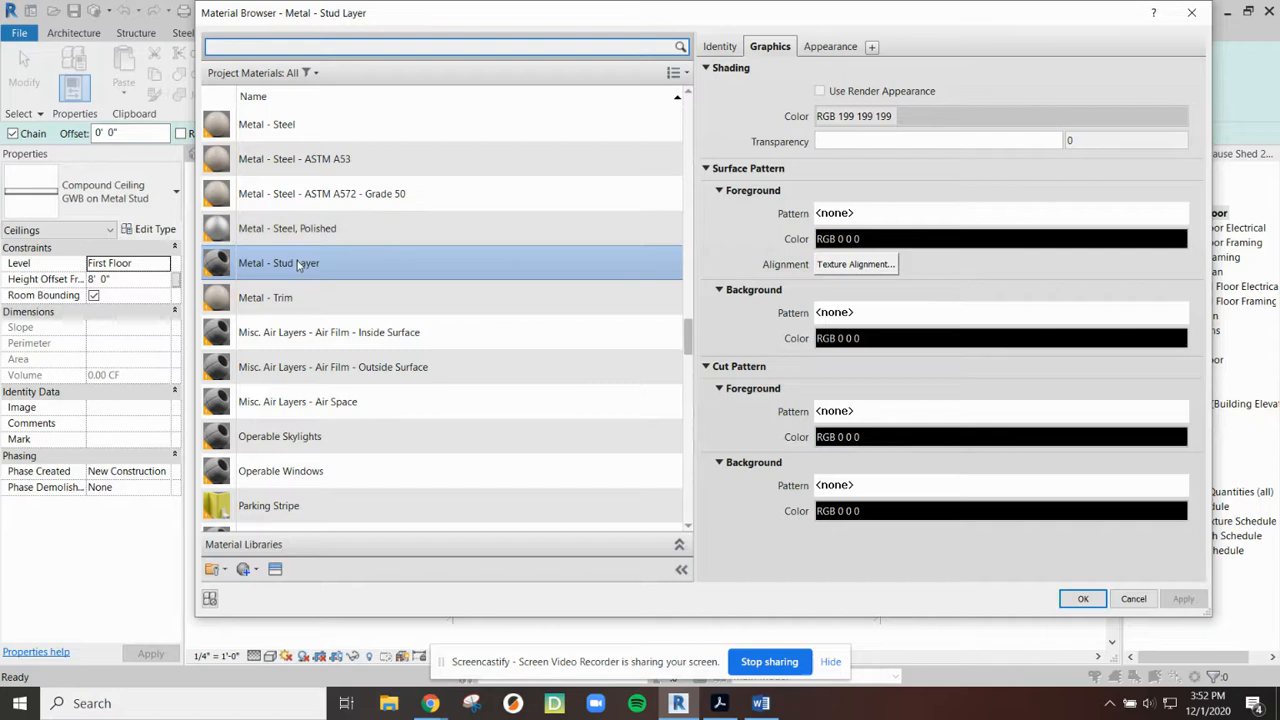
pyautogui.moveTo(328, 332)
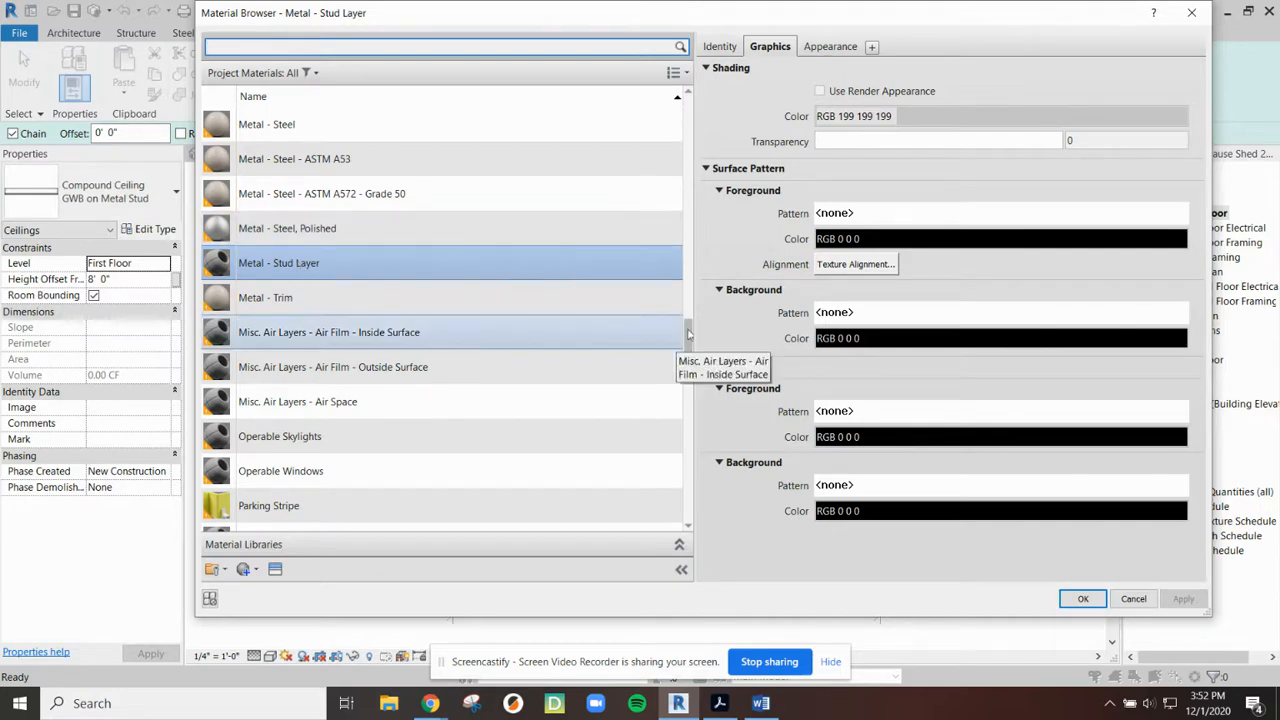
pyautogui.scroll(-3)
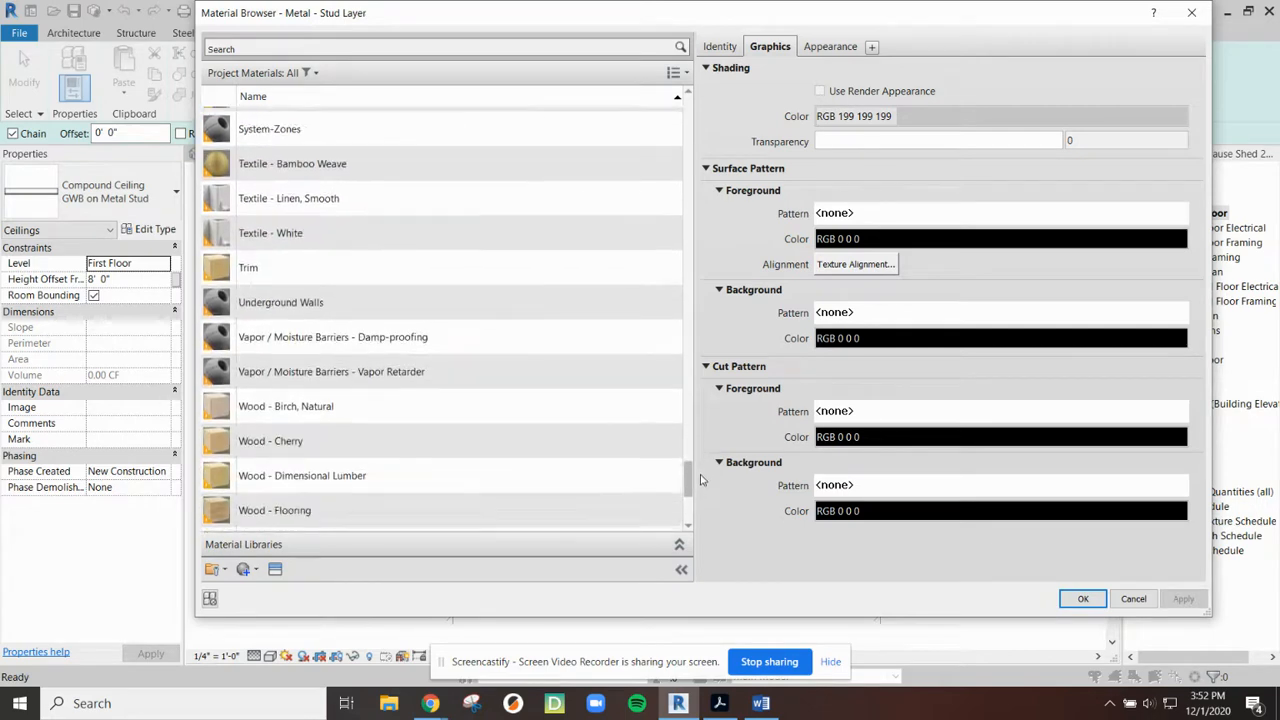
pyautogui.click(440, 48)
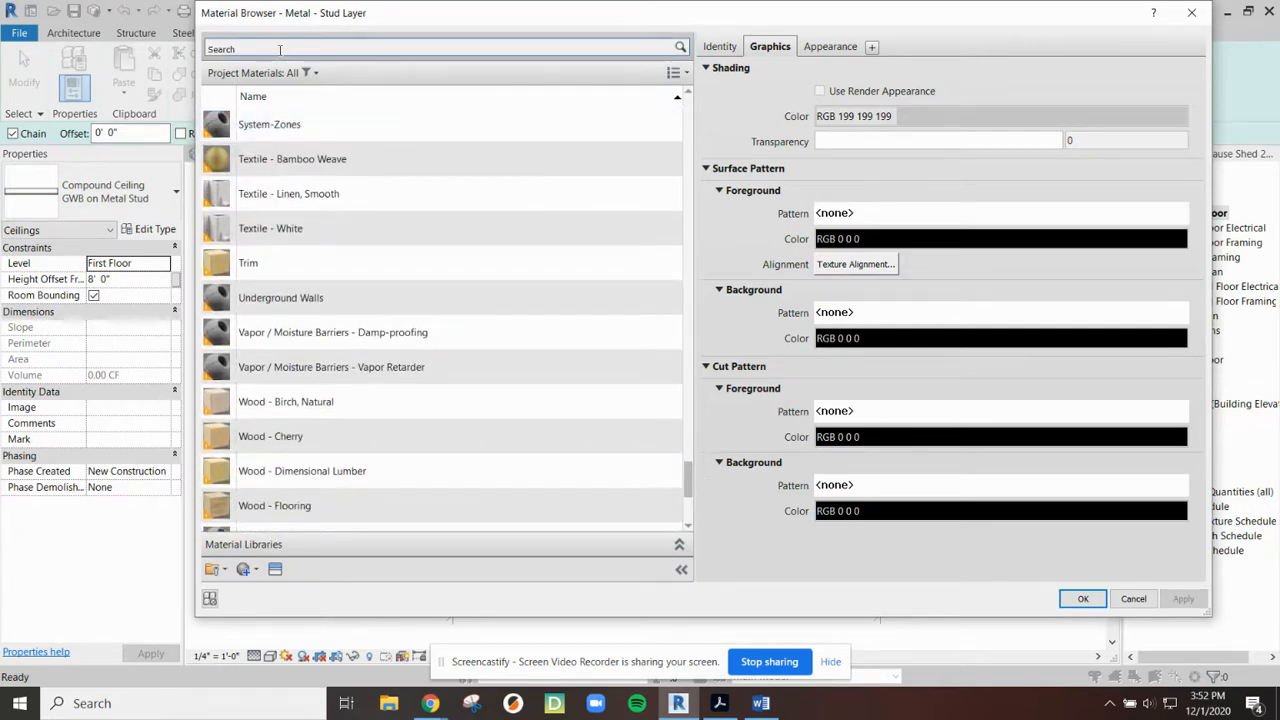
pyautogui.moveTo(280, 48)
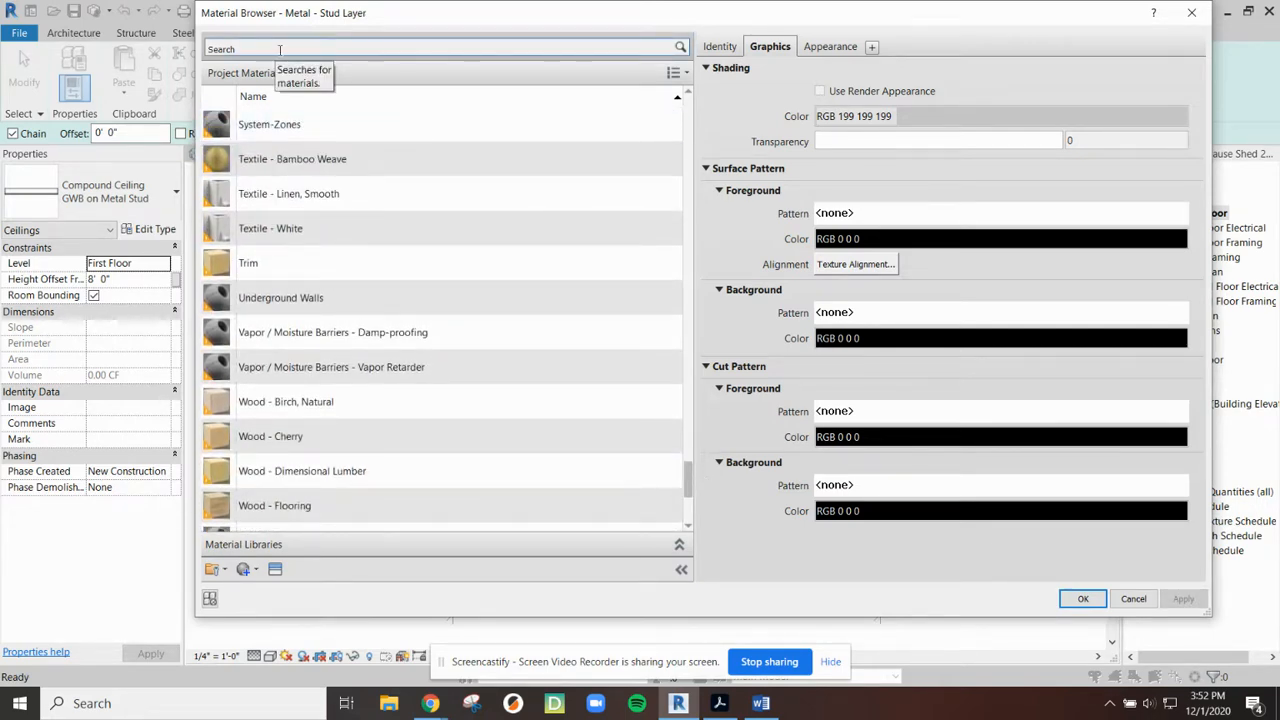
pyautogui.click(300, 400)
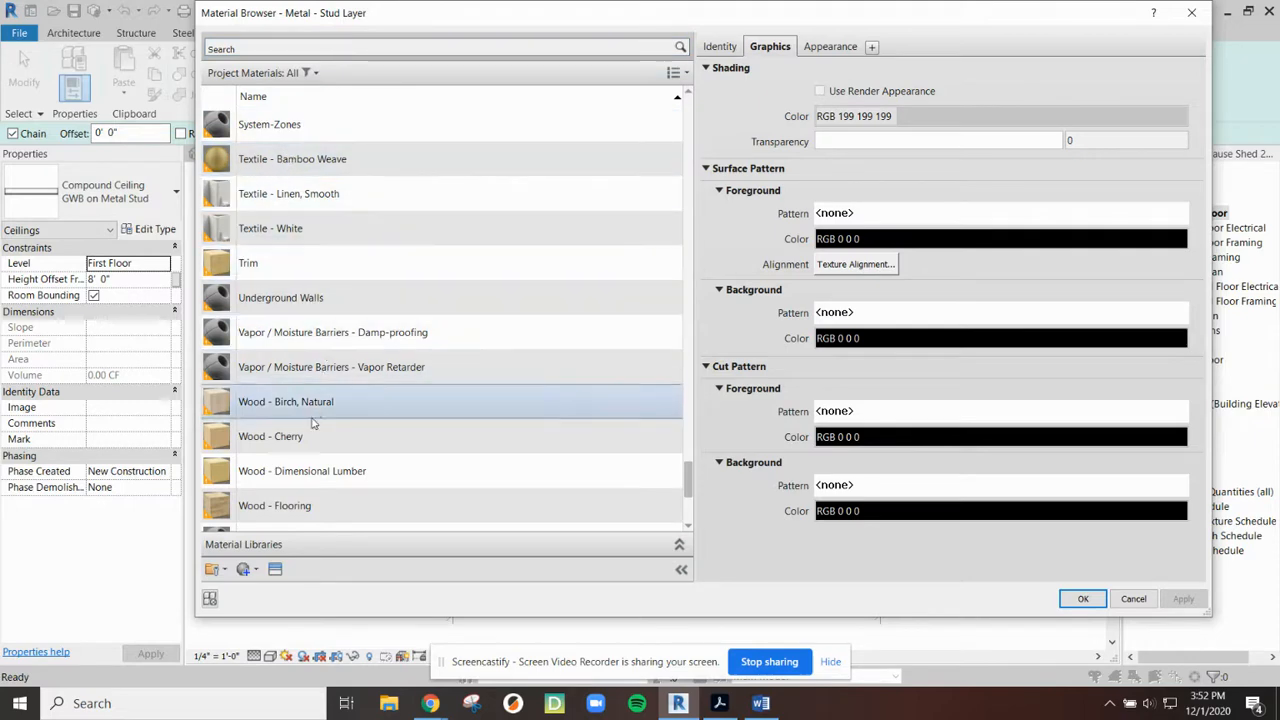
pyautogui.click(302, 470)
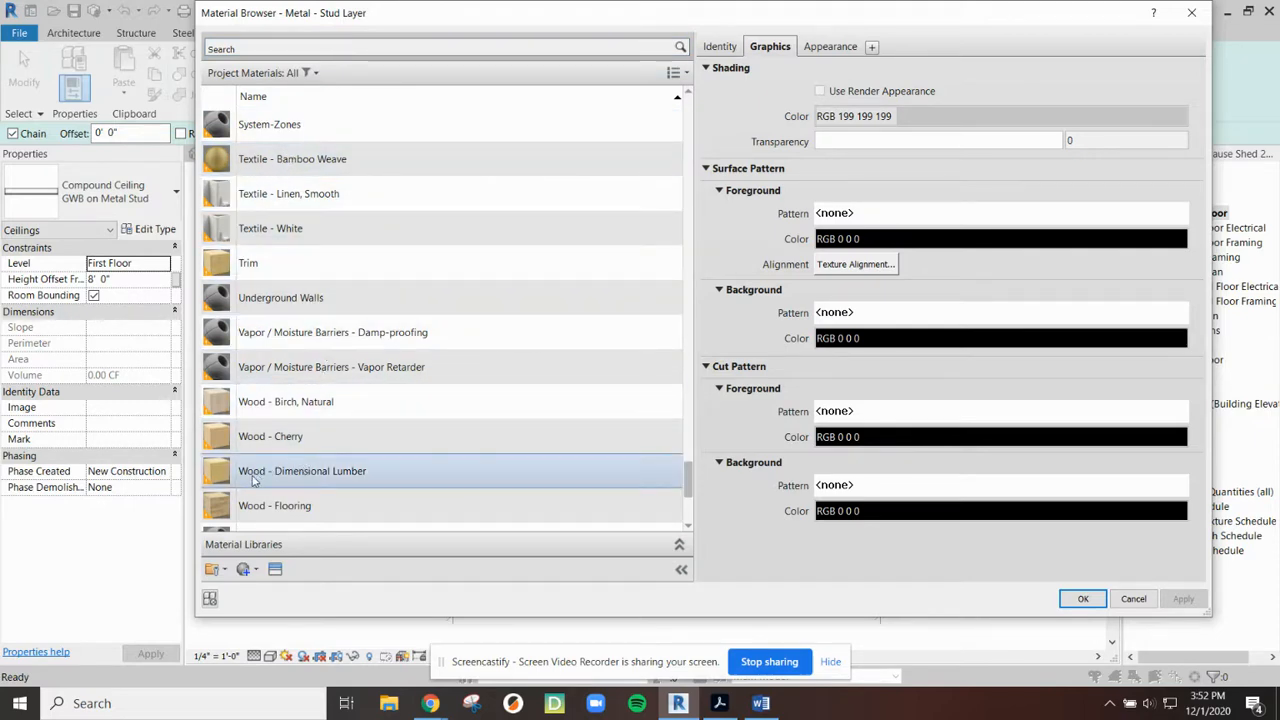
pyautogui.click(302, 472)
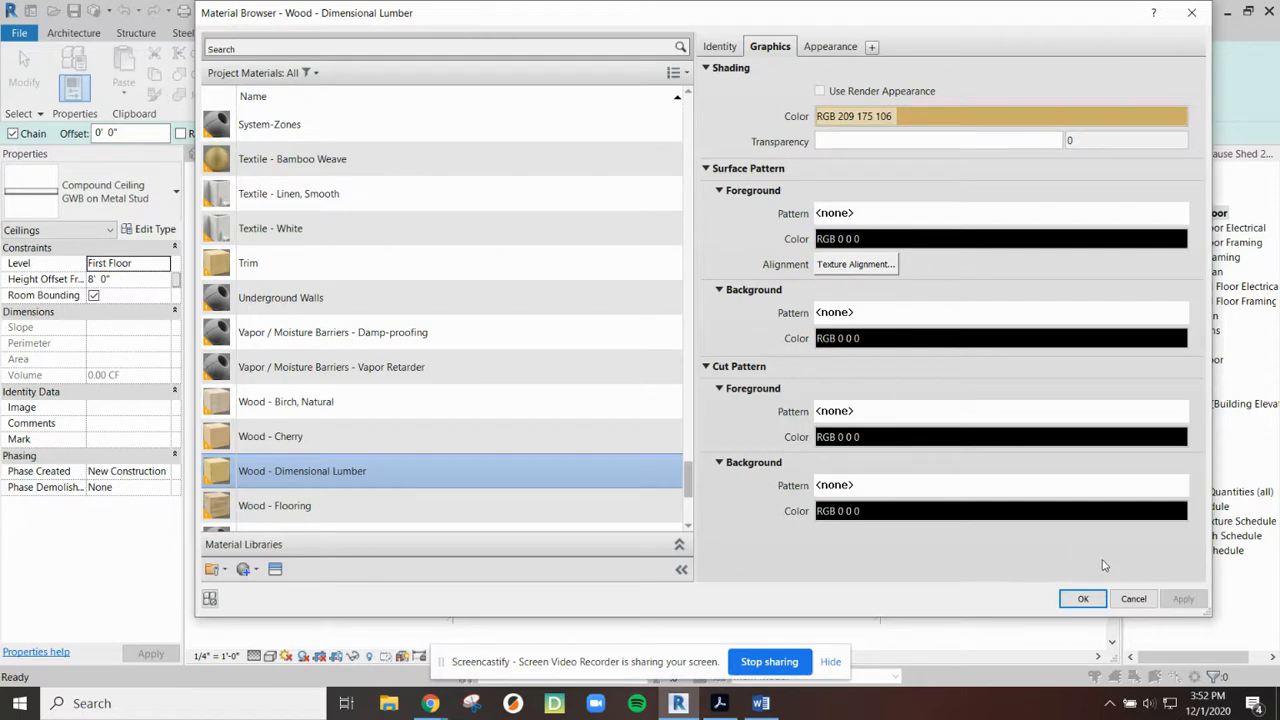
pyautogui.click(1084, 598)
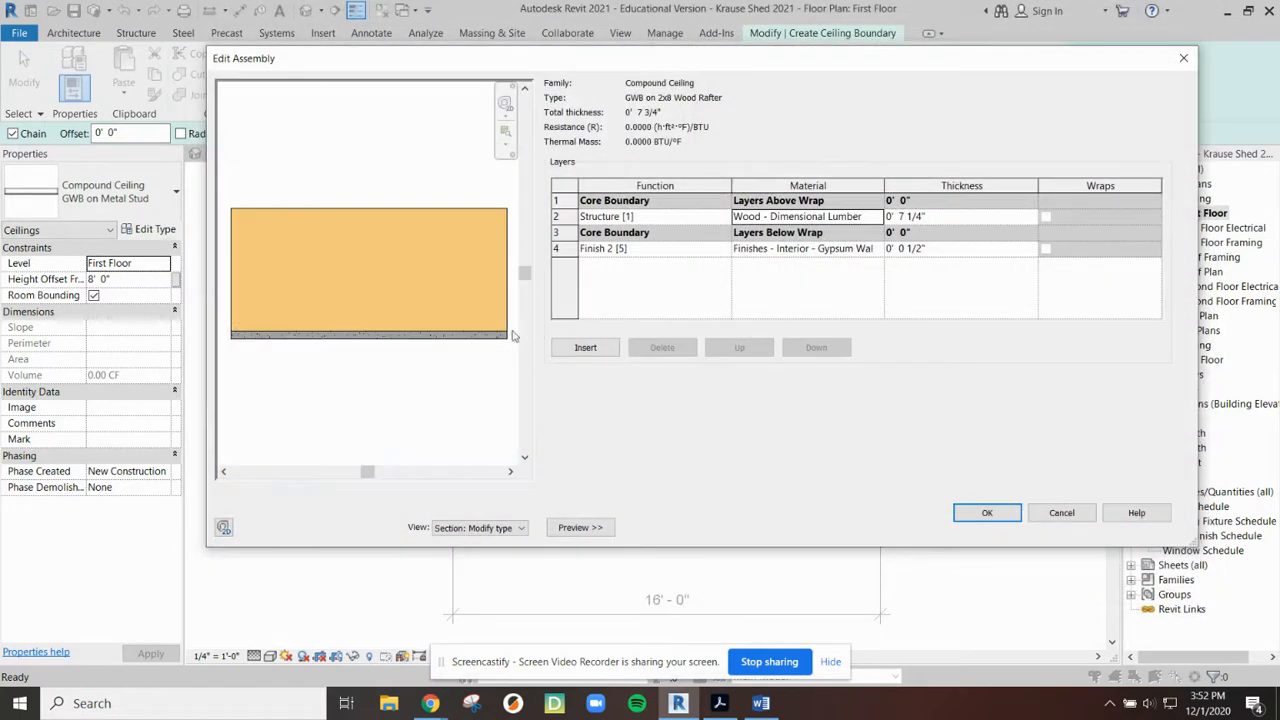
pyautogui.moveTo(452, 244)
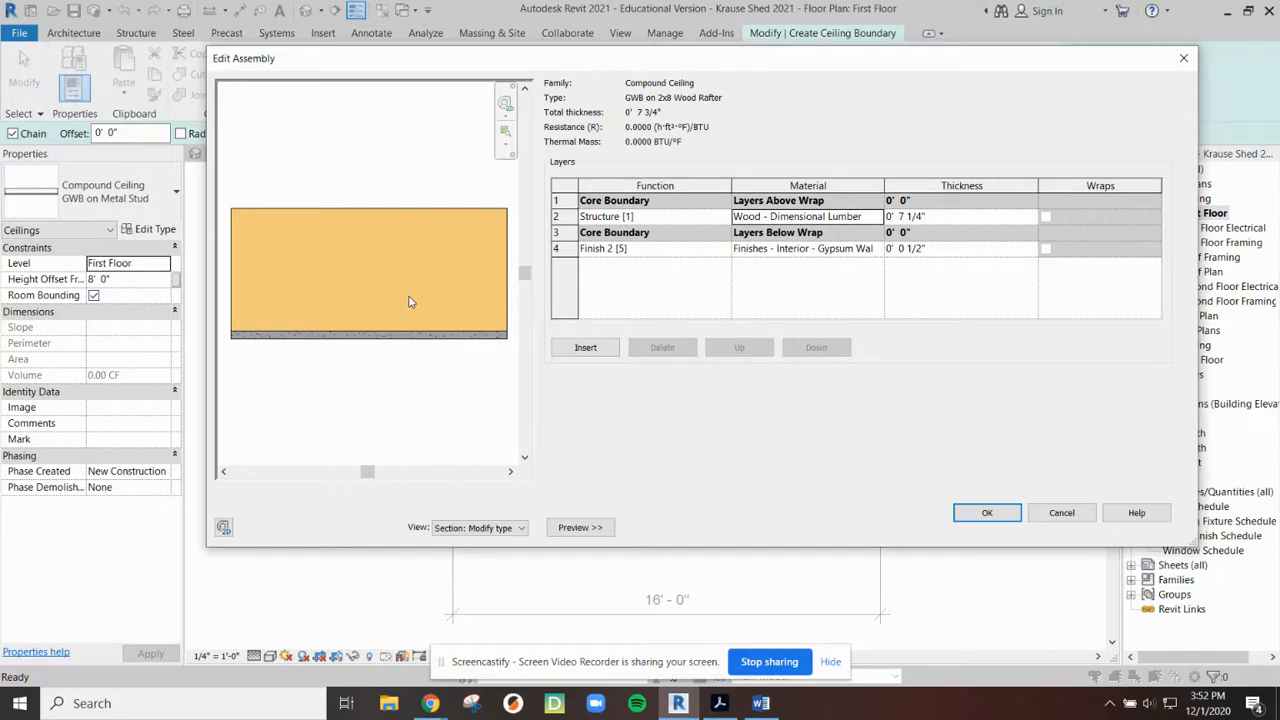
pyautogui.moveTo(388, 238)
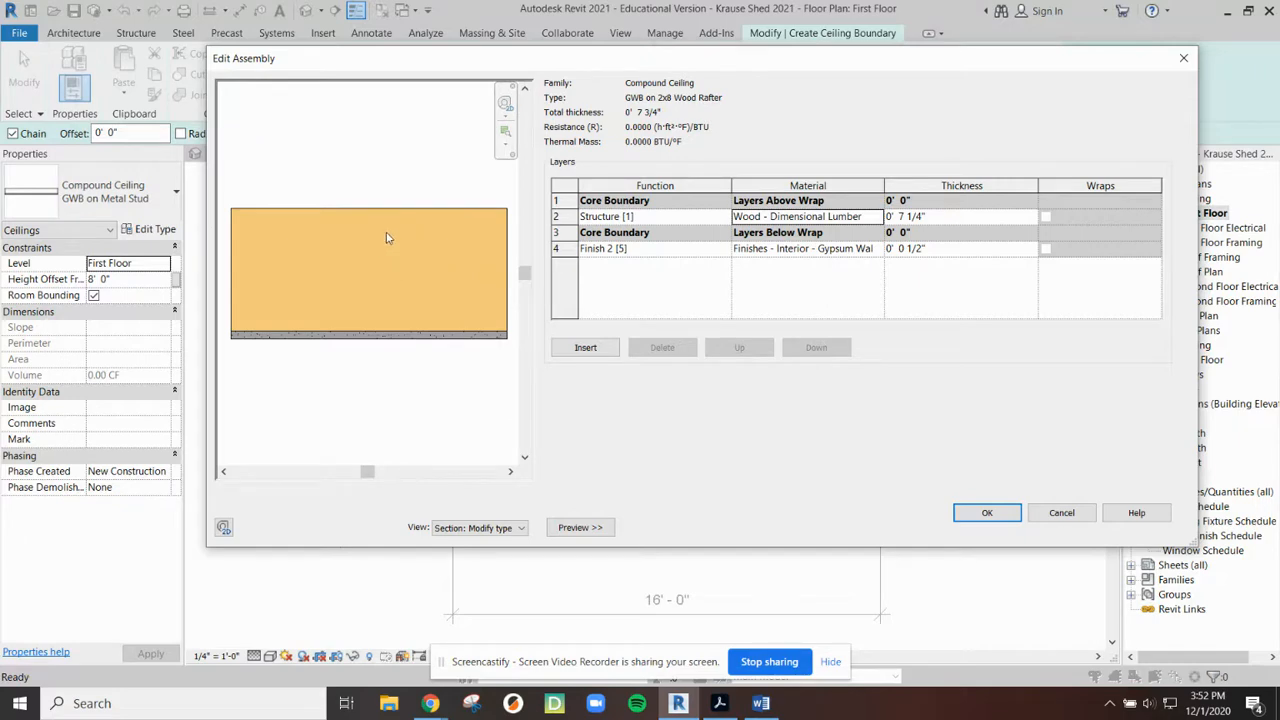
pyautogui.moveTo(944, 256)
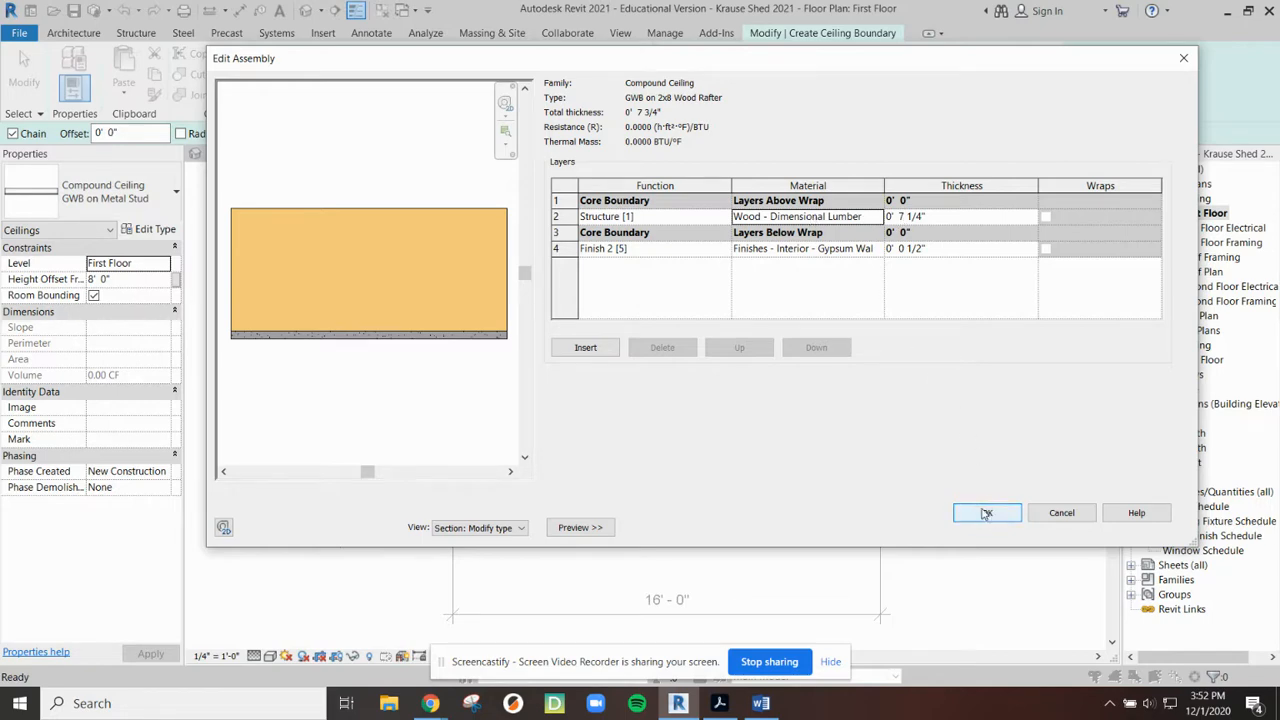
# Step: Accept the edited layer structure and the new GWB on 2x8 Wood Rafter type settings
pyautogui.click(986, 512)
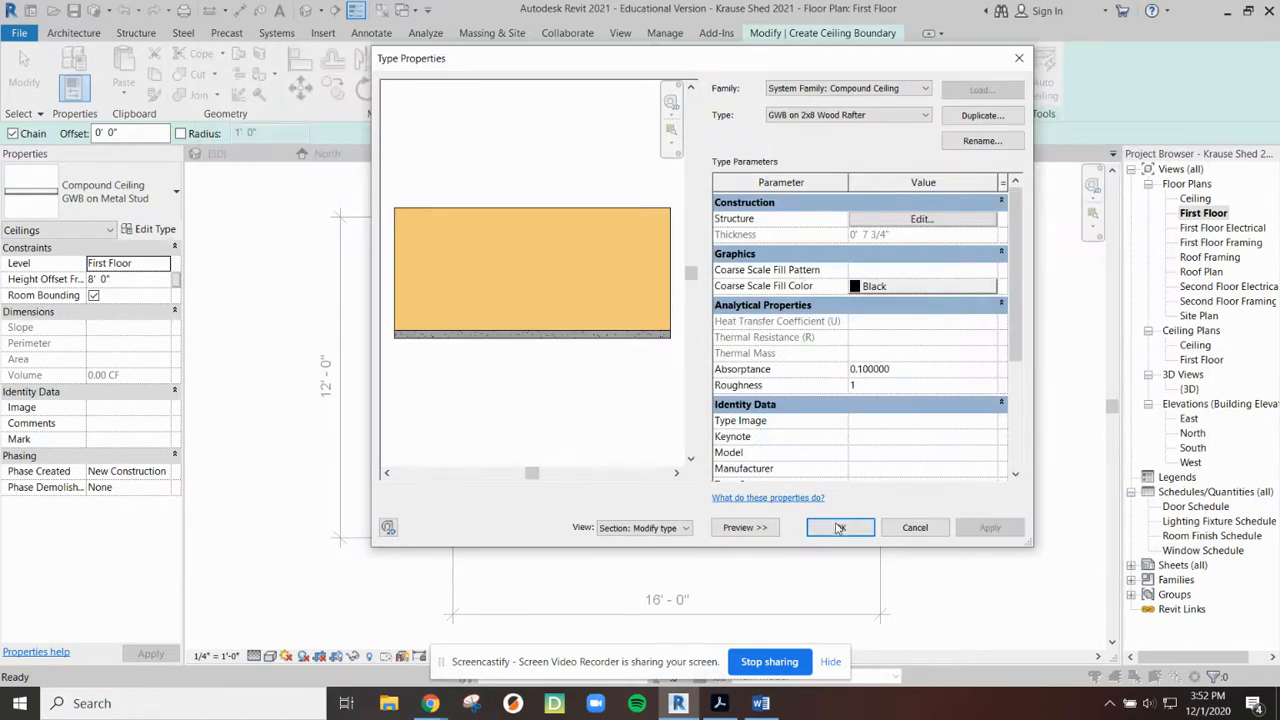
pyautogui.click(840, 528)
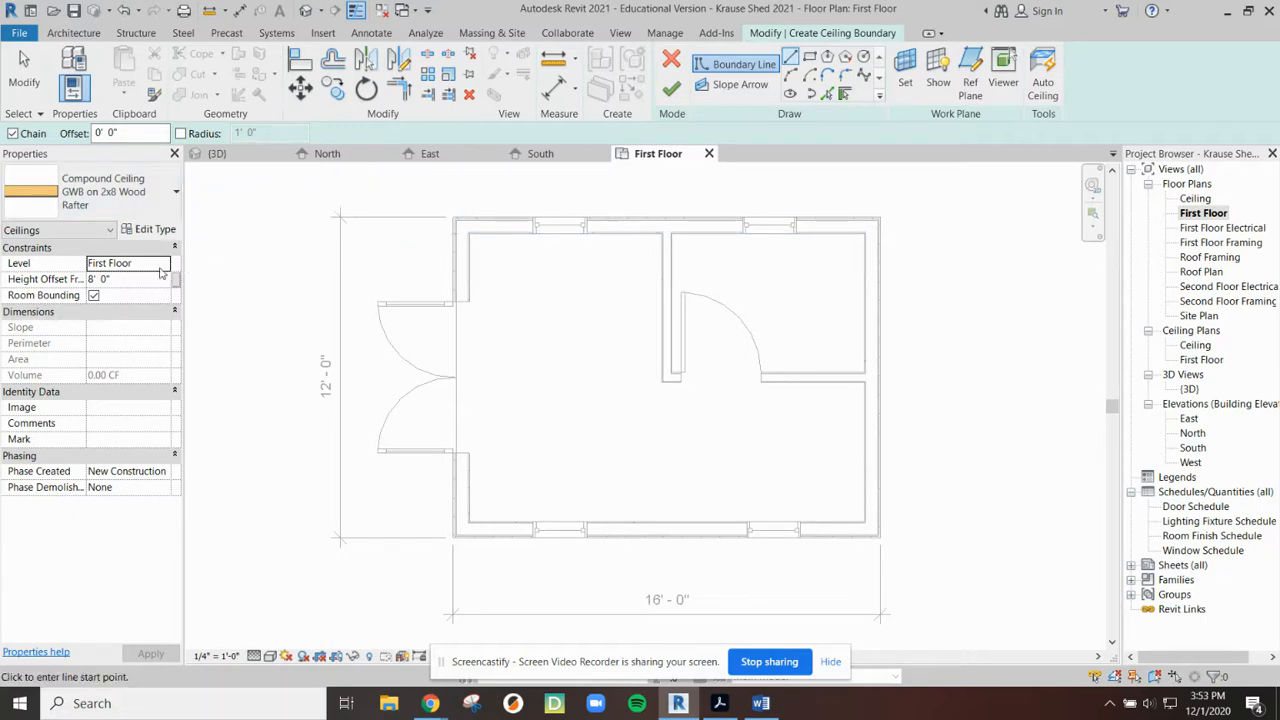
# Step: Set the ceiling's Level to Ceiling, adjust its height offset and apply
pyautogui.click(162, 264)
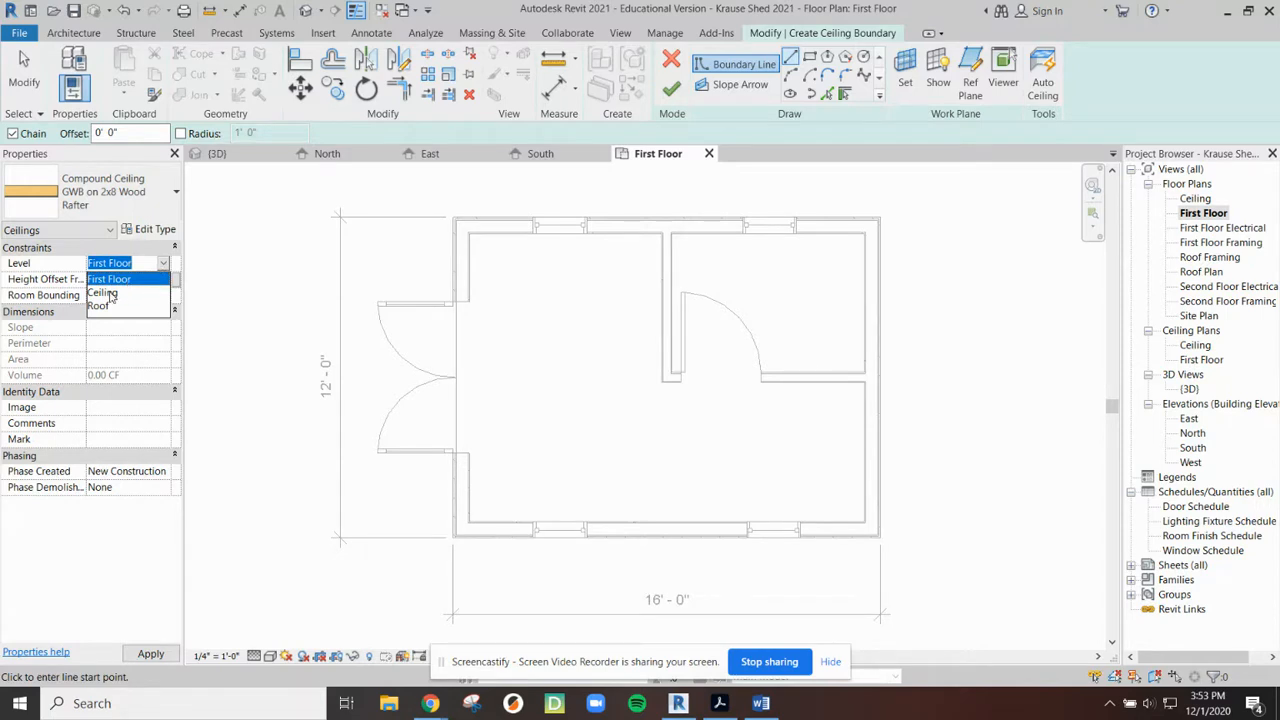
pyautogui.click(102, 292)
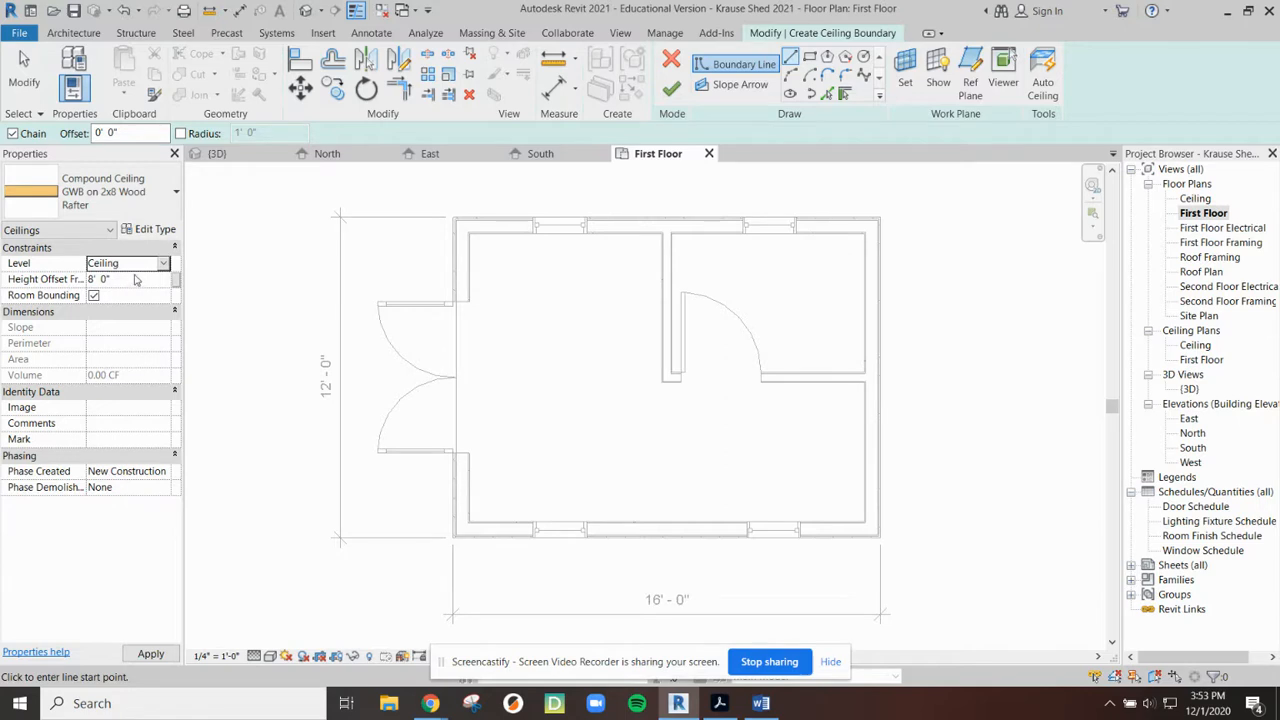
pyautogui.click(100, 280)
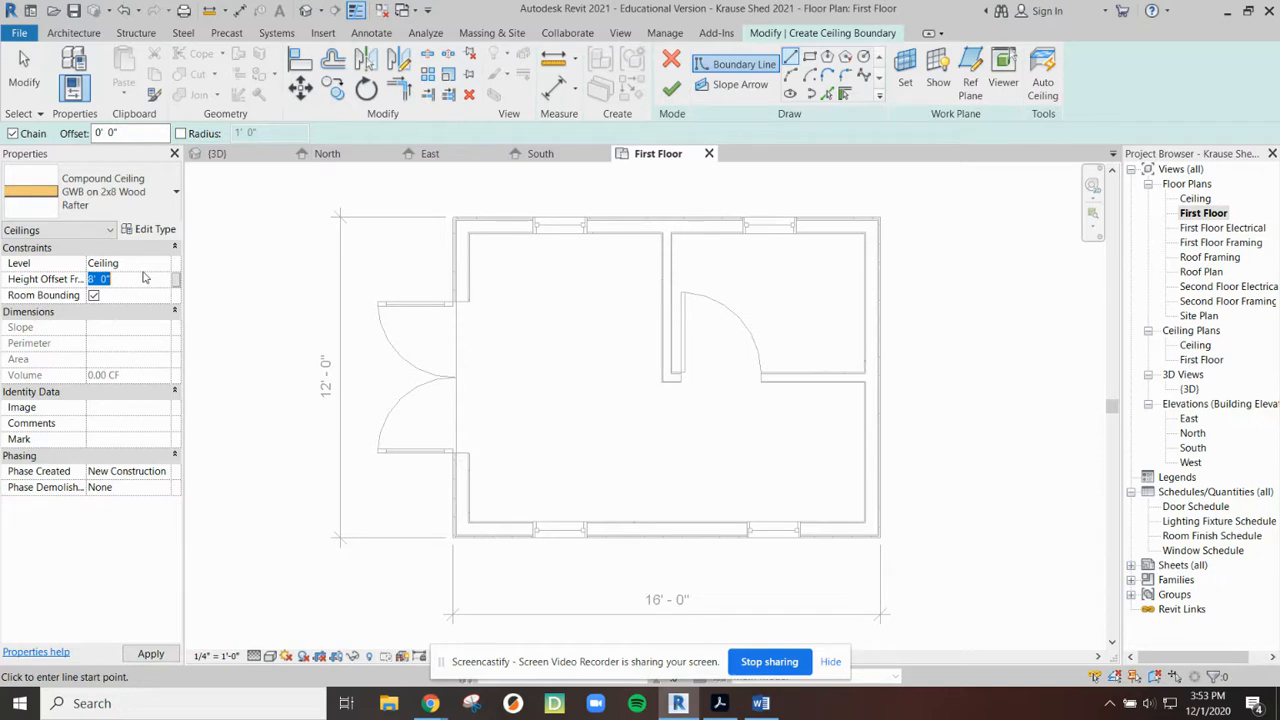
pyautogui.click(130, 280)
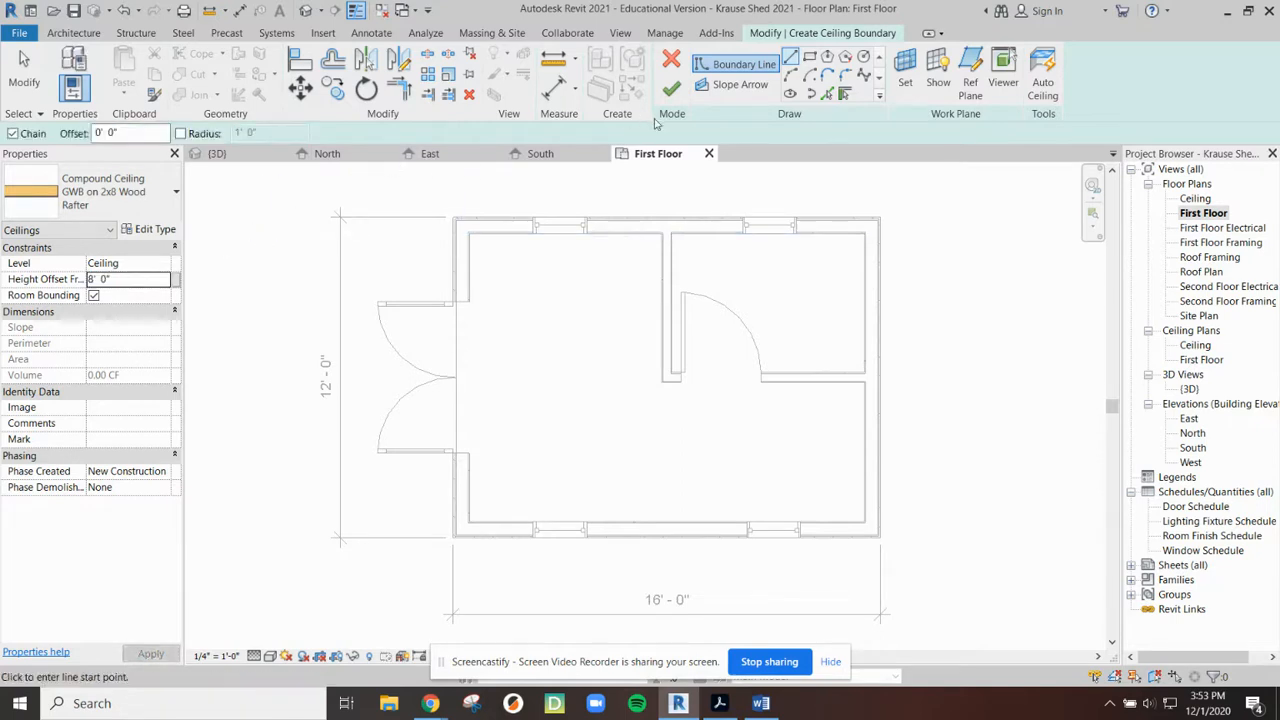
pyautogui.moveTo(484, 232)
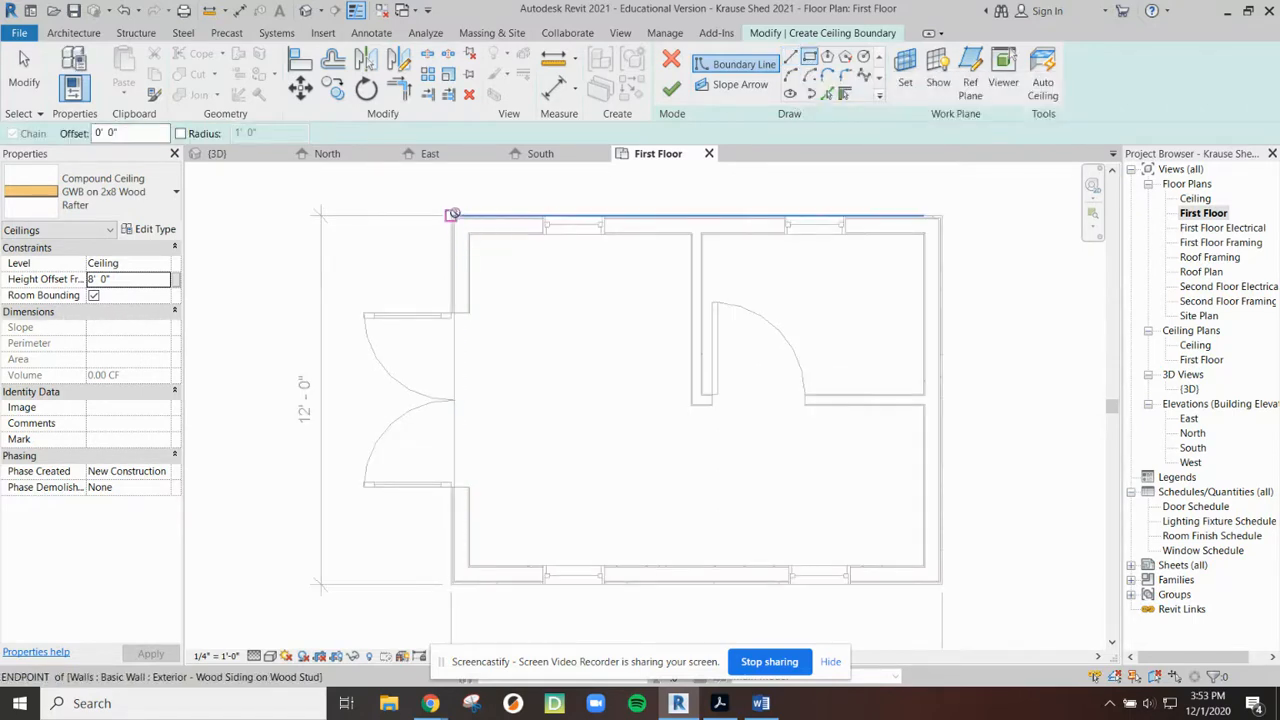
# Step: Draw the boundary around the outer walls and drag a line's endpoint to close the corner
pyautogui.moveTo(452, 214); pyautogui.dragTo(932, 576)
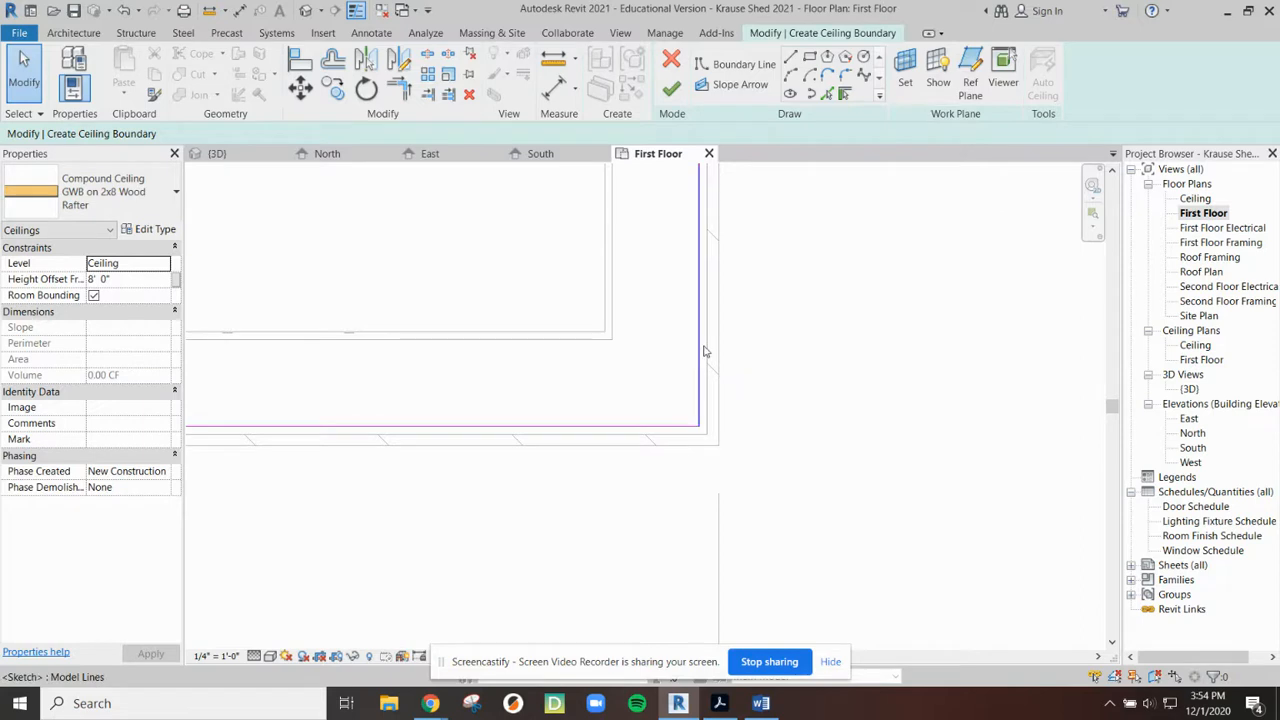
pyautogui.moveTo(692, 350)
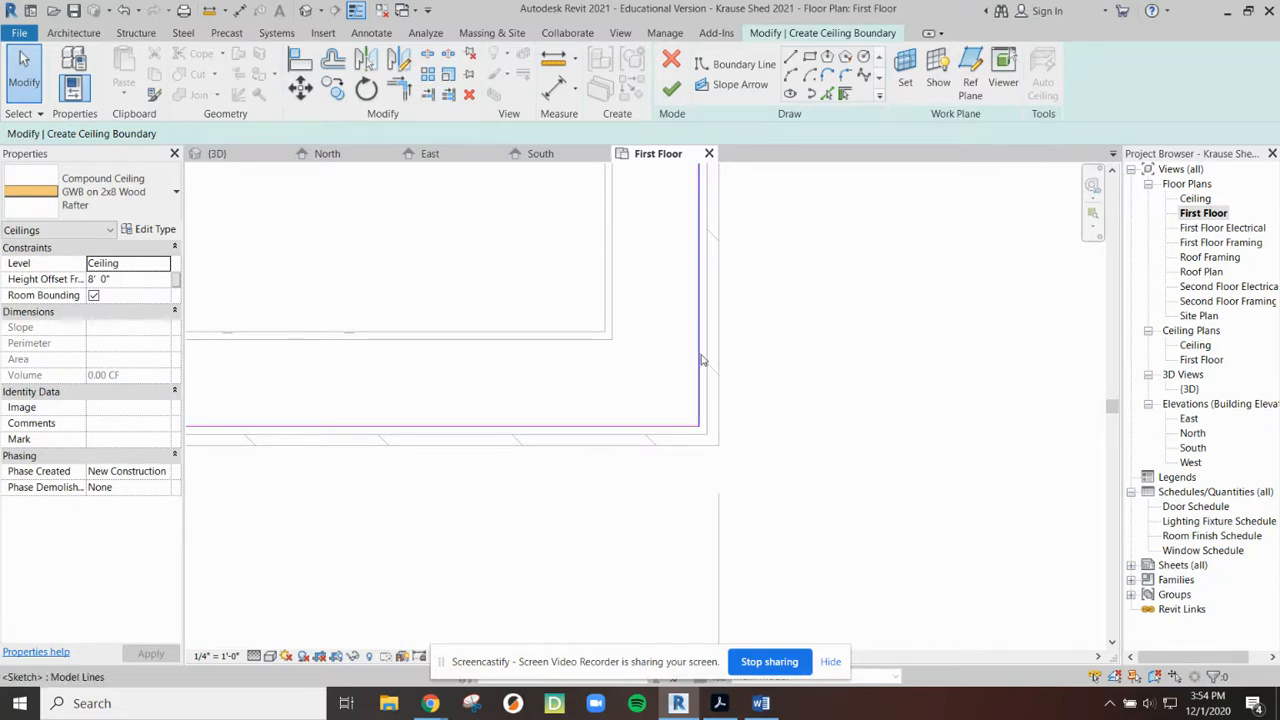
pyautogui.moveTo(700, 360)
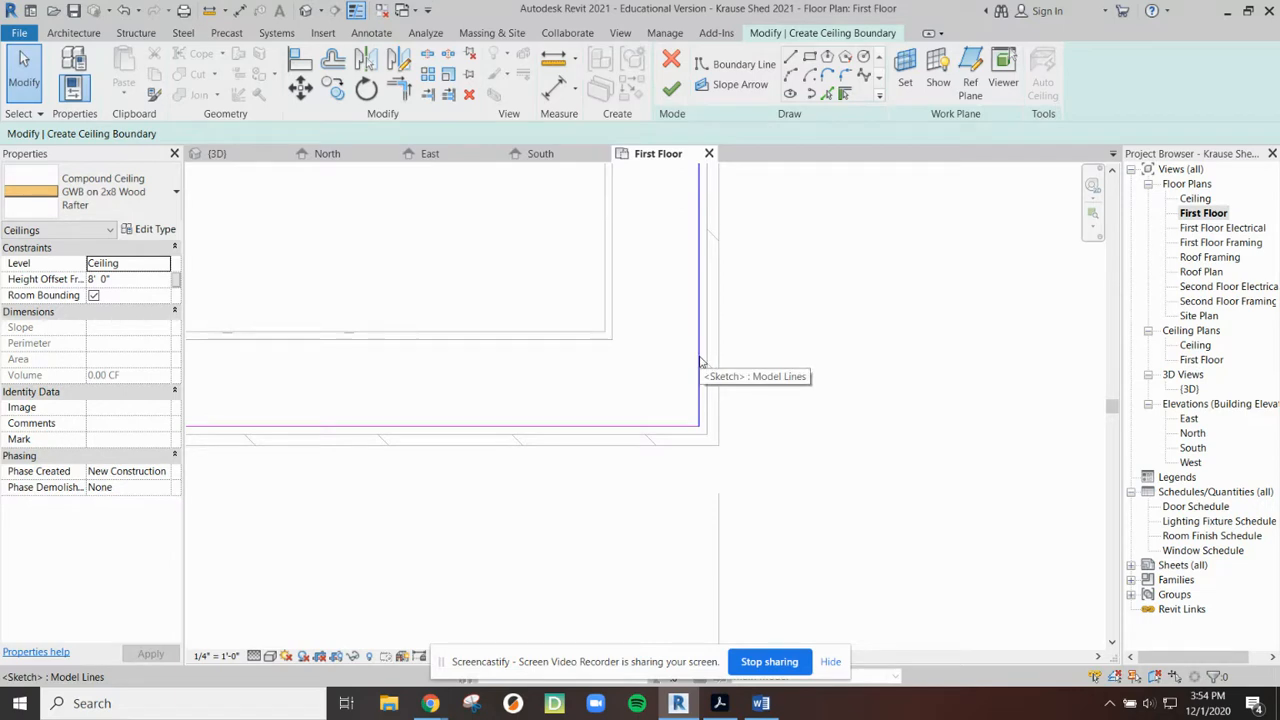
pyautogui.click(710, 300)
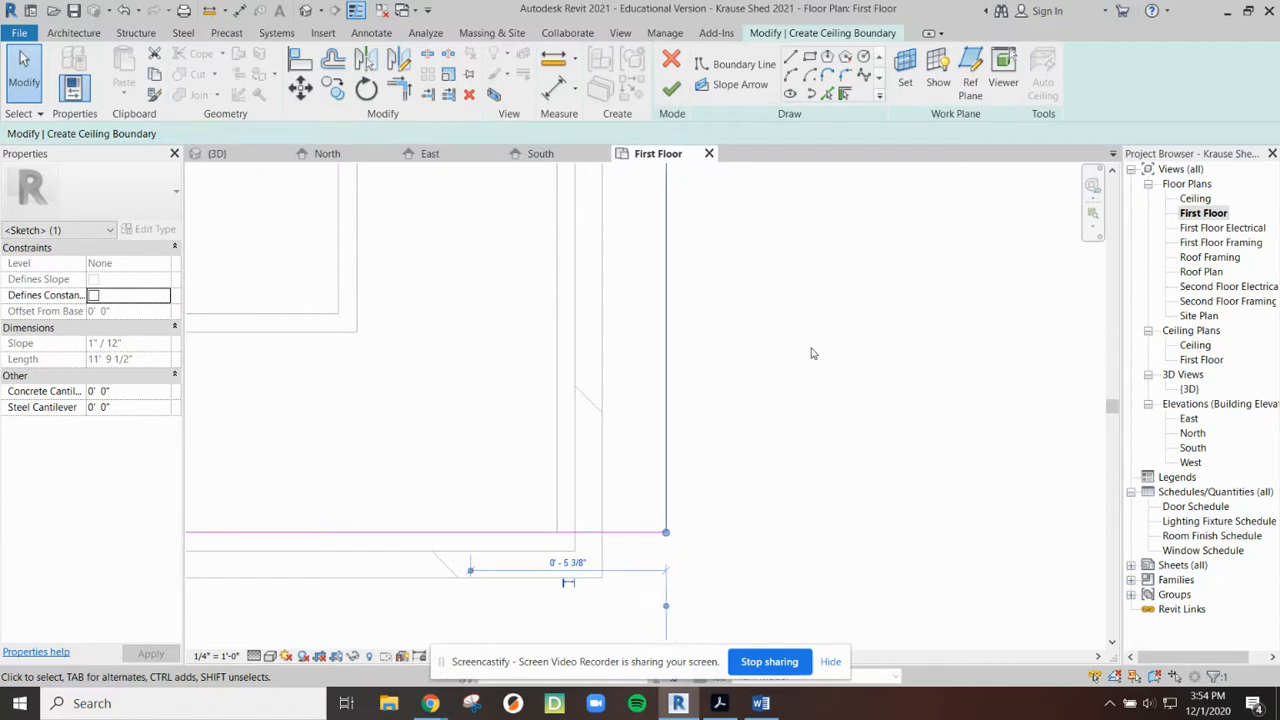
pyautogui.moveTo(664, 532); pyautogui.dragTo(608, 532)
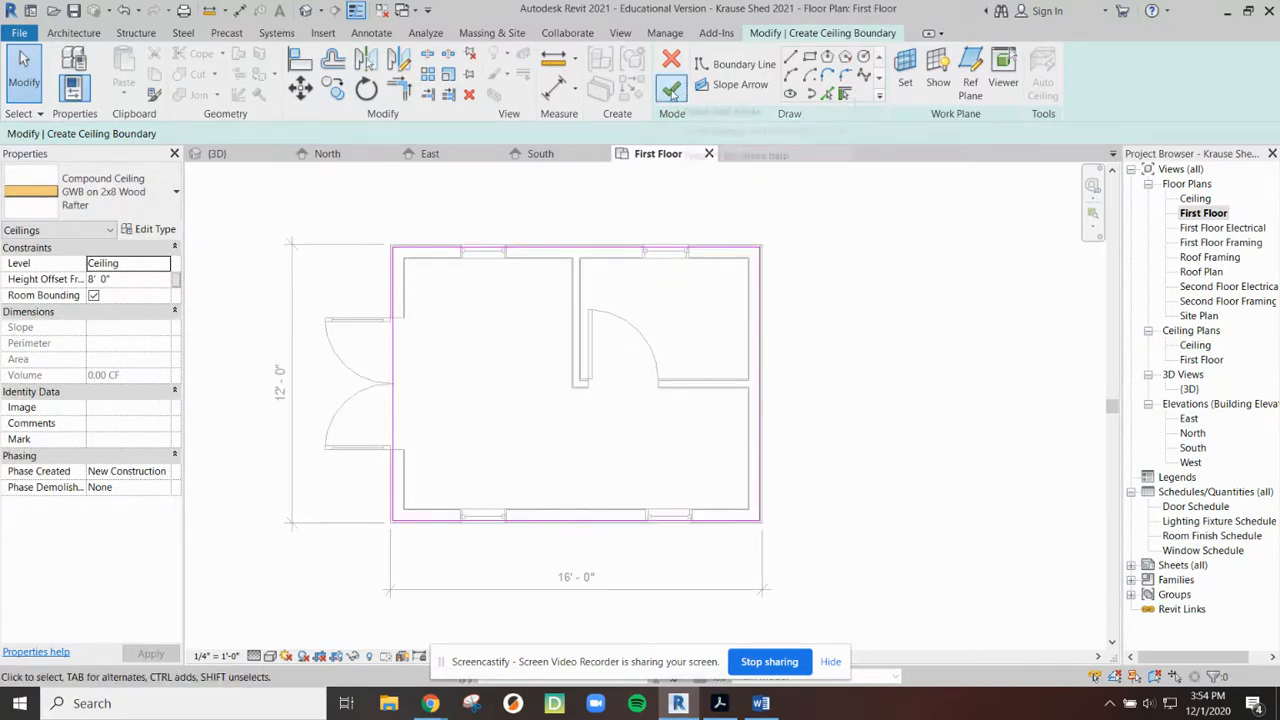
pyautogui.moveTo(672, 88)
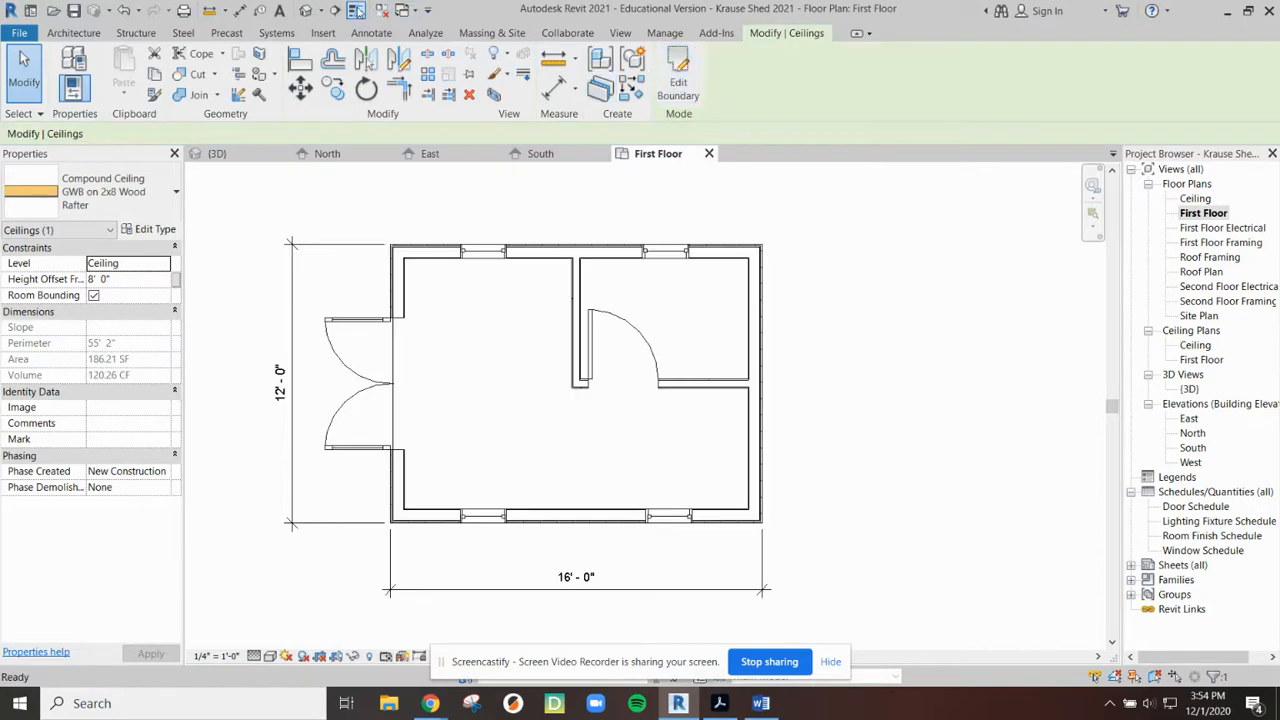
# Step: Finish the ceiling sketch and set its Height Offset From Level to 0
pyautogui.click(216, 152)
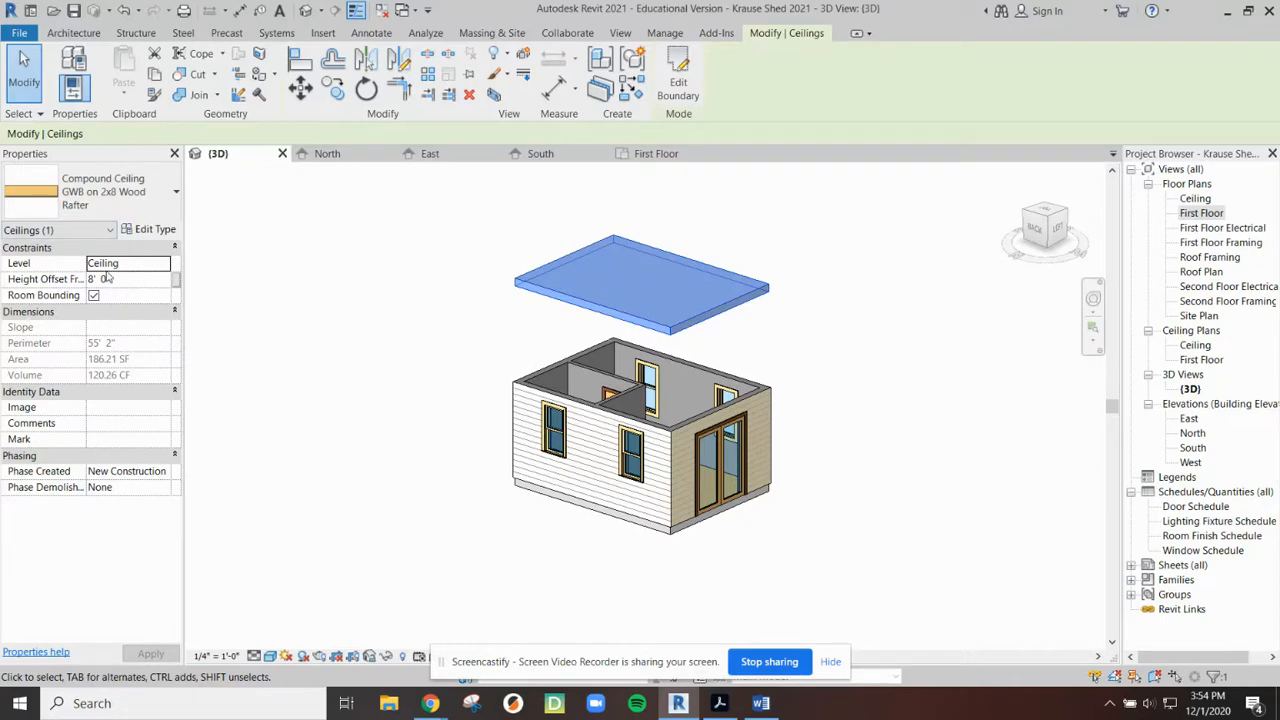
pyautogui.click(110, 280)
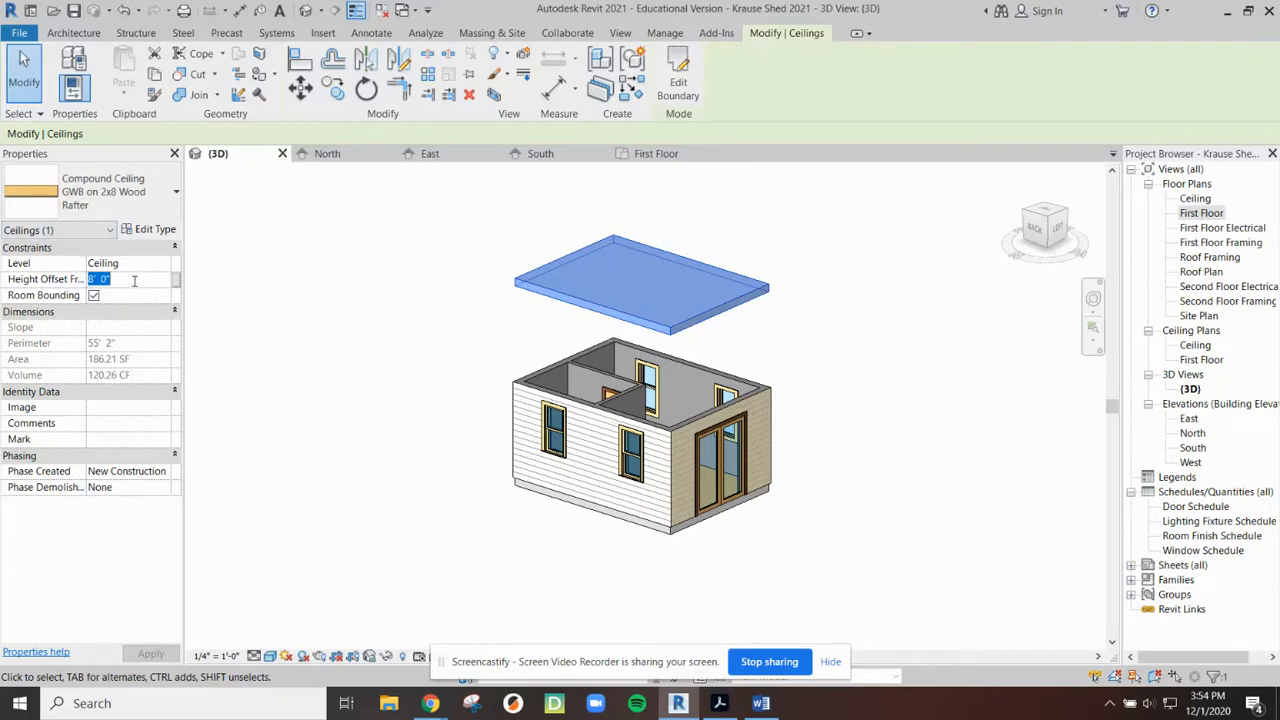
pyautogui.write('0')
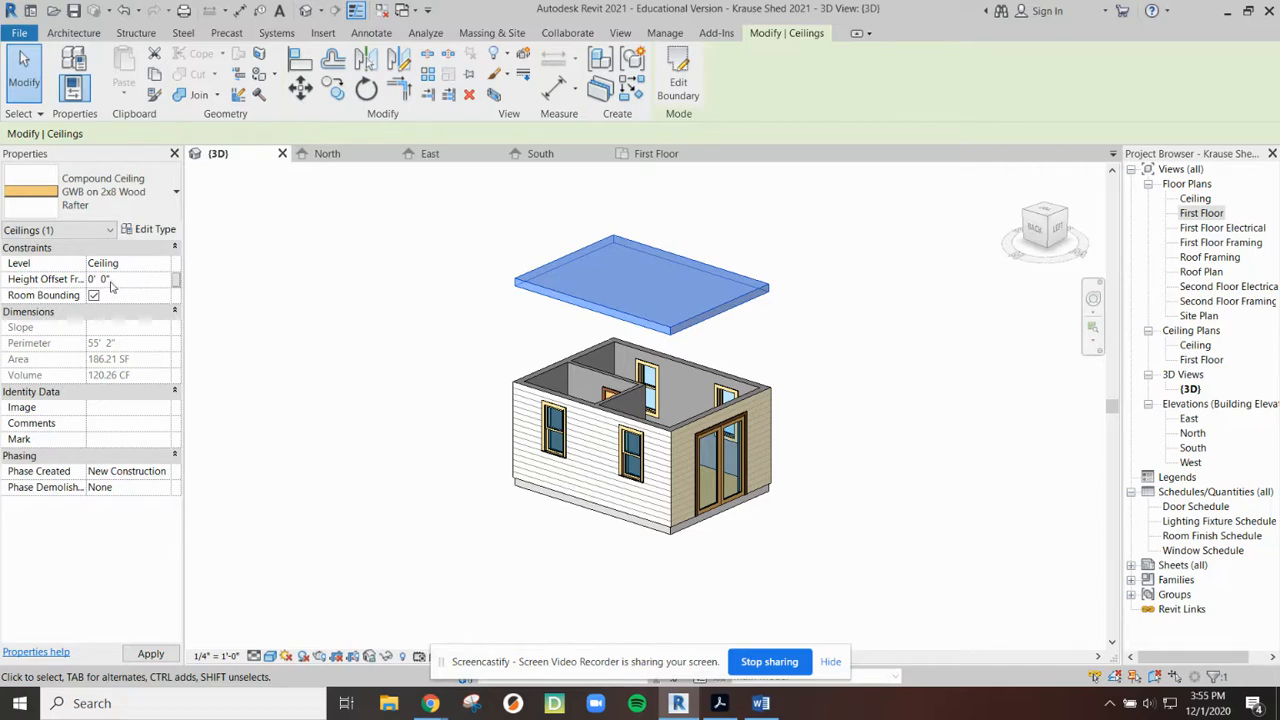
pyautogui.moveTo(136, 276)
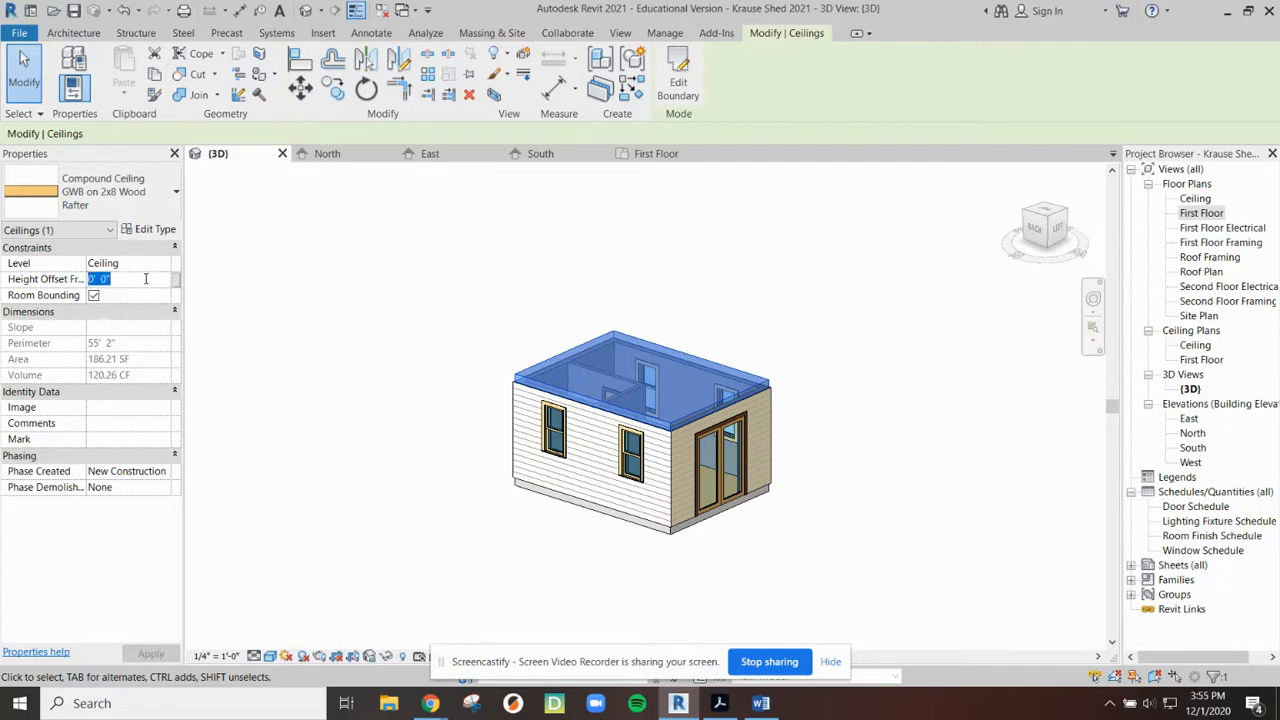
pyautogui.click(150, 652)
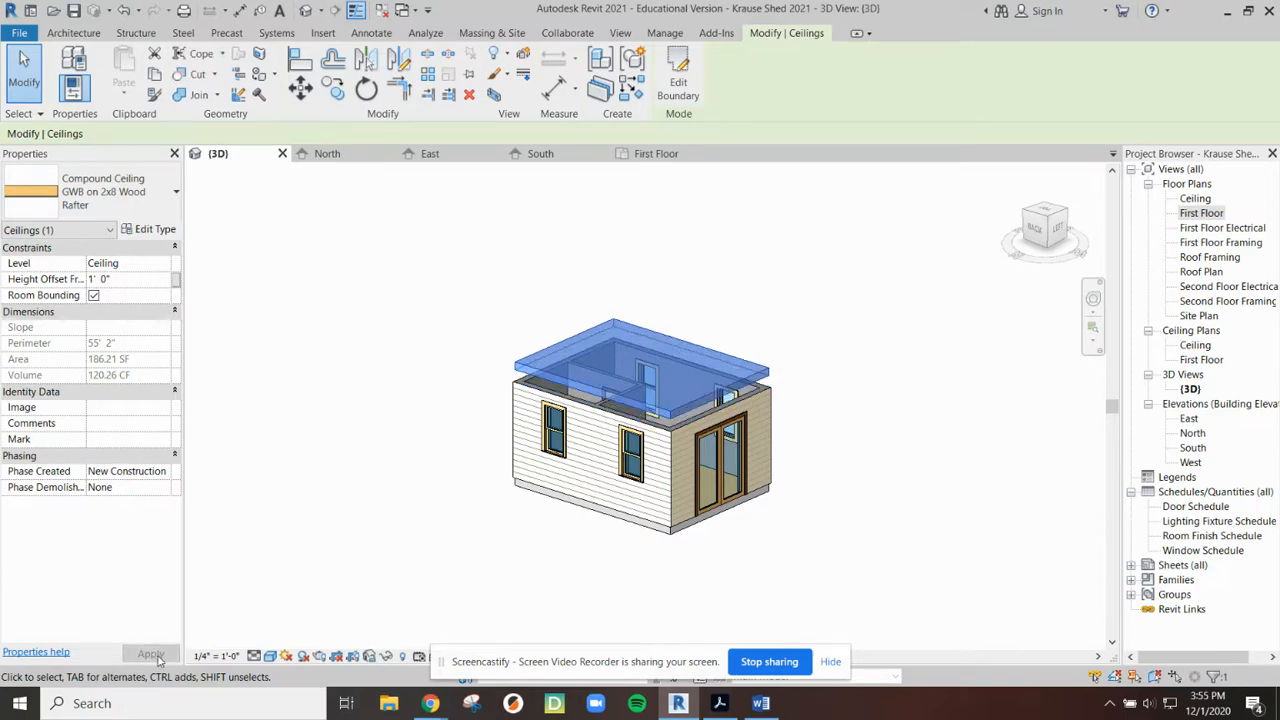
pyautogui.click(128, 280)
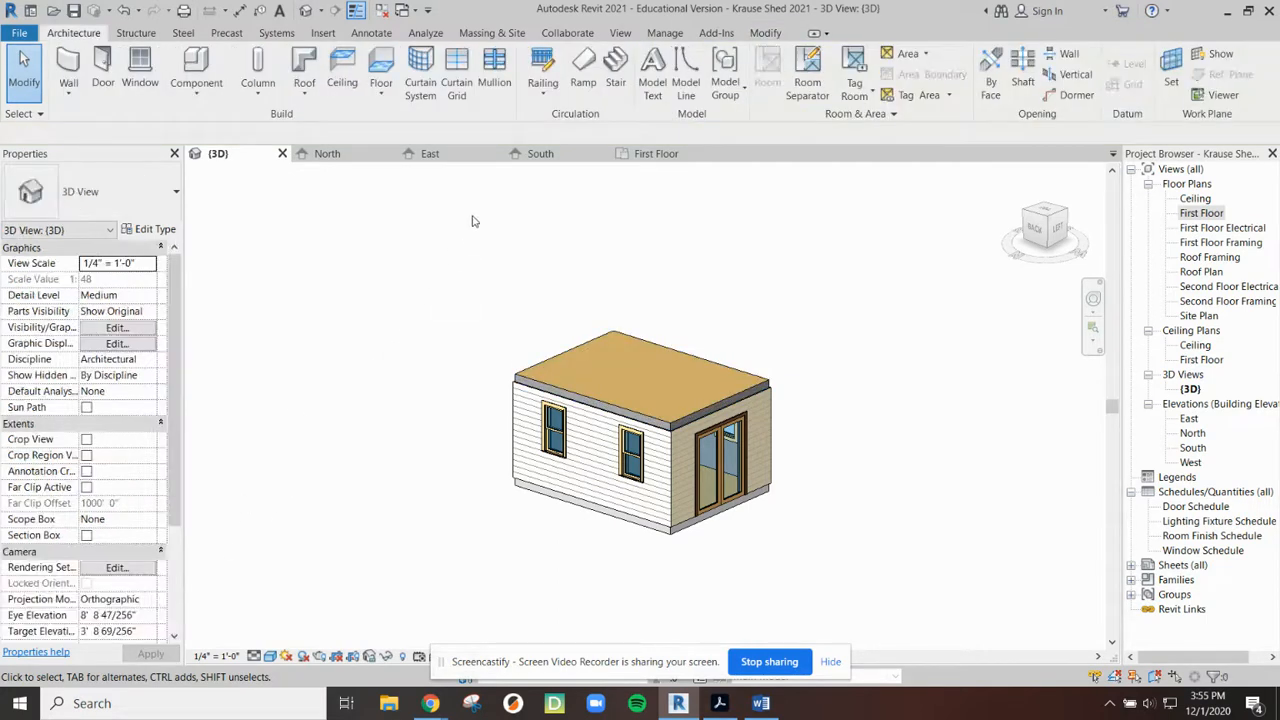
pyautogui.moveTo(74, 10)
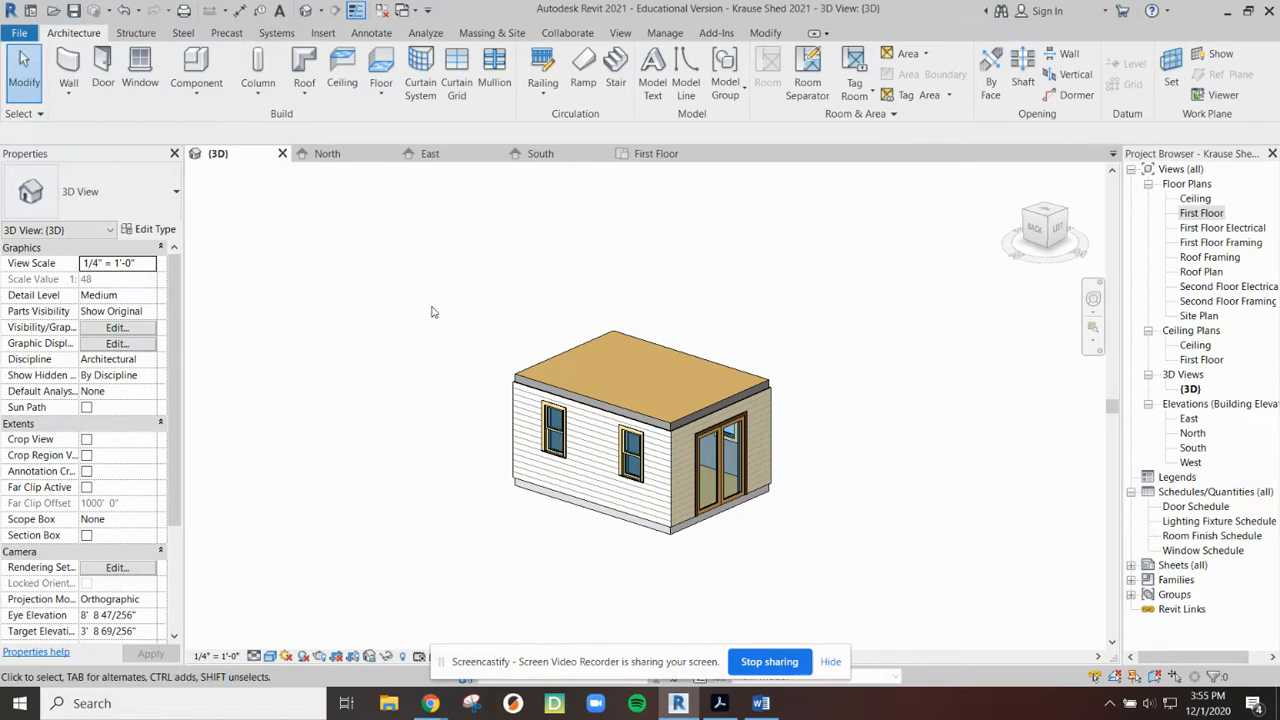
pyautogui.moveTo(752, 612)
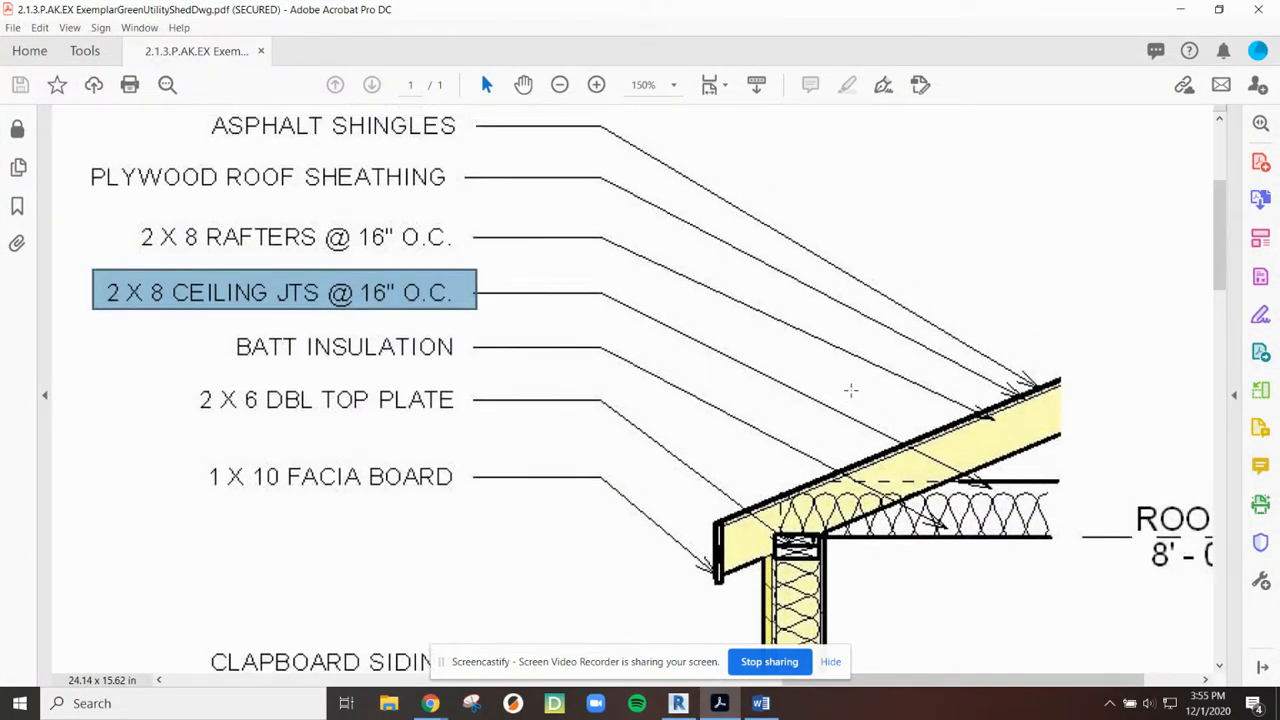
# Step: Scroll and pan the PDF to read the roof section detail labels
pyautogui.scroll(-3)
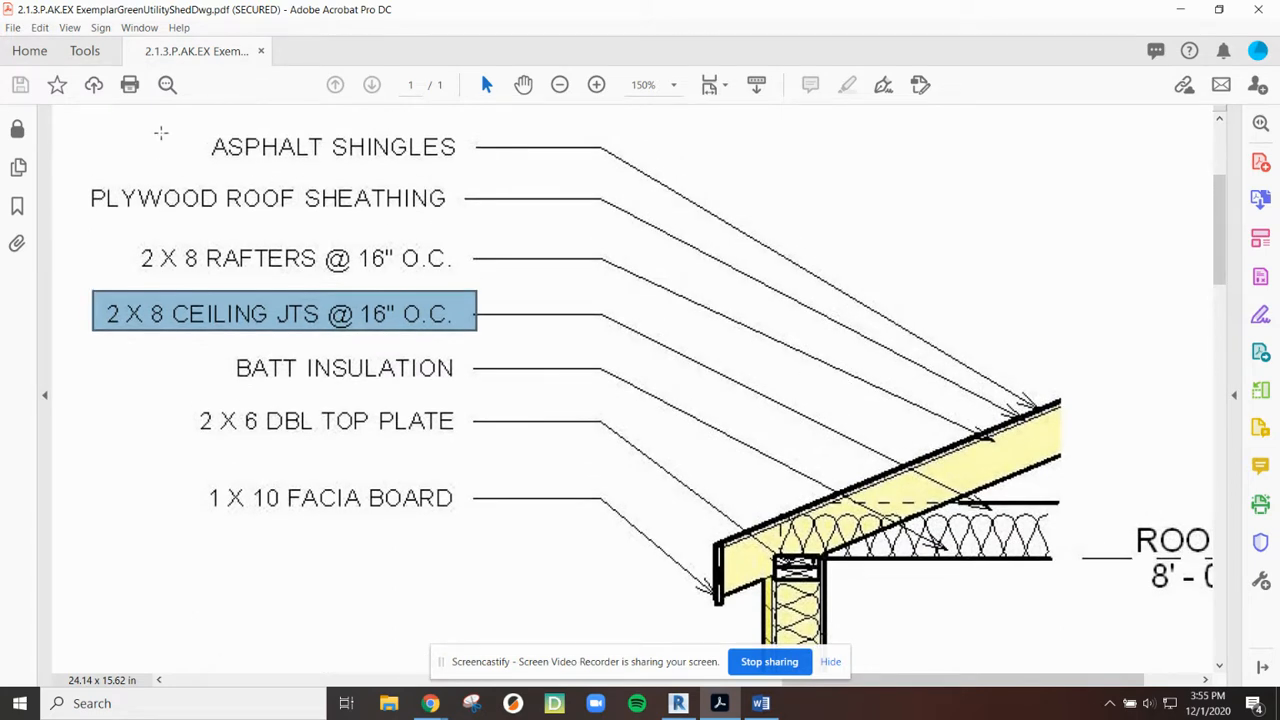
pyautogui.moveTo(160, 132); pyautogui.dragTo(556, 212)
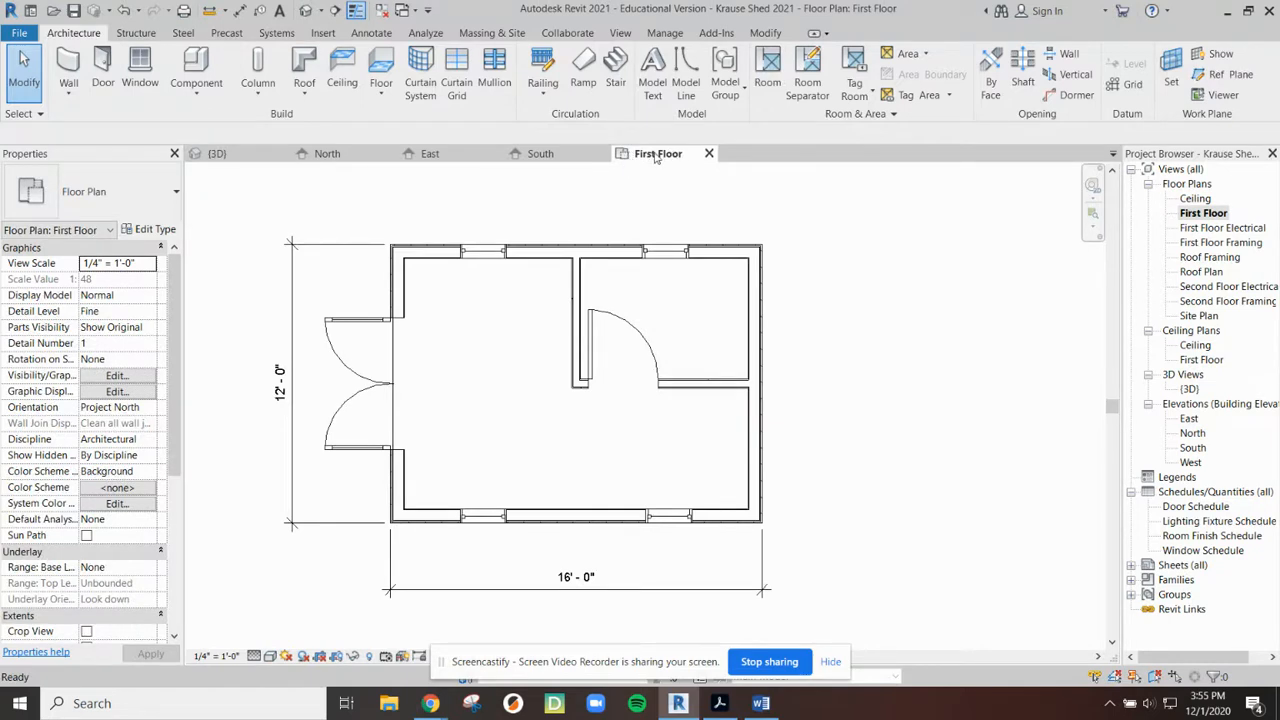
pyautogui.moveTo(656, 152)
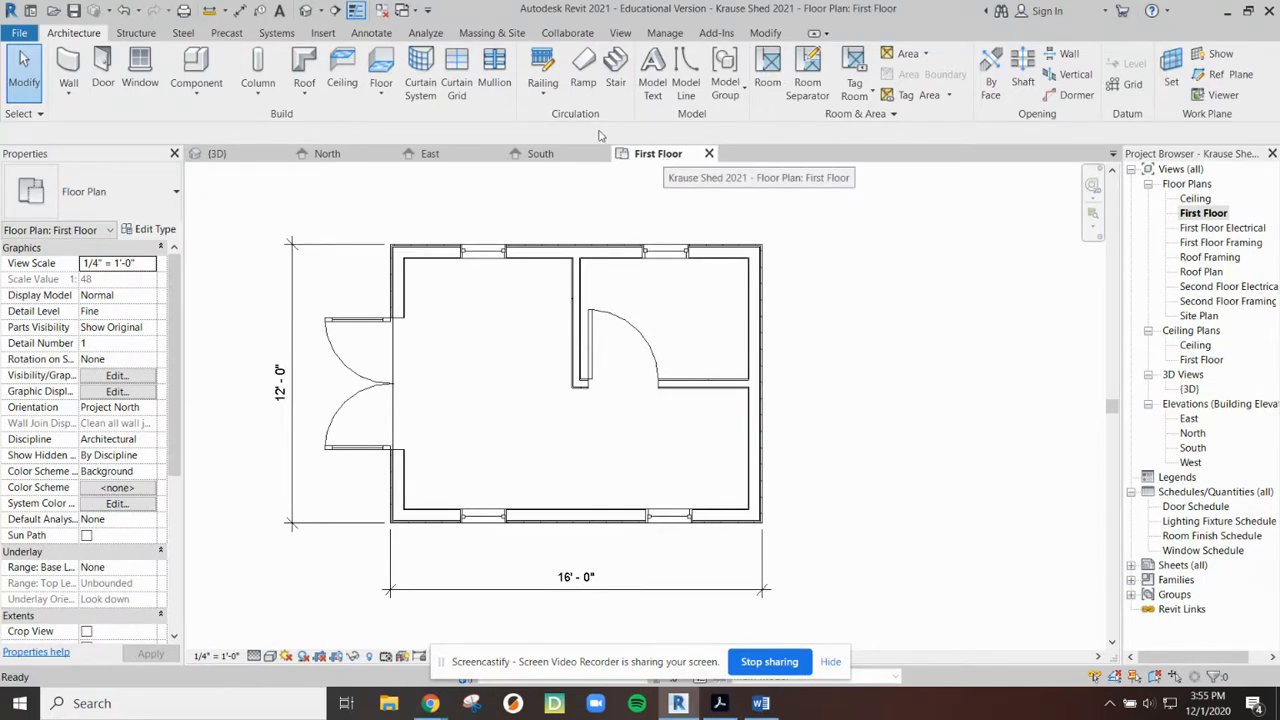
pyautogui.moveTo(342, 70)
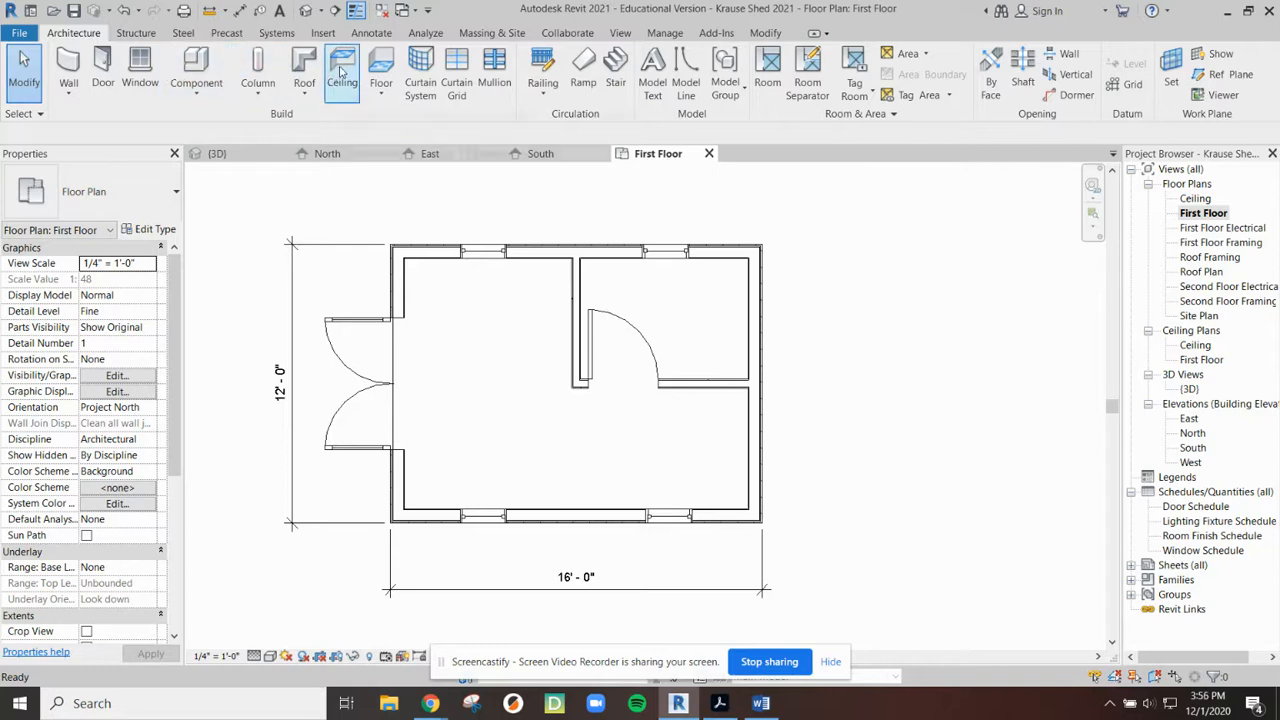
pyautogui.moveTo(304, 70)
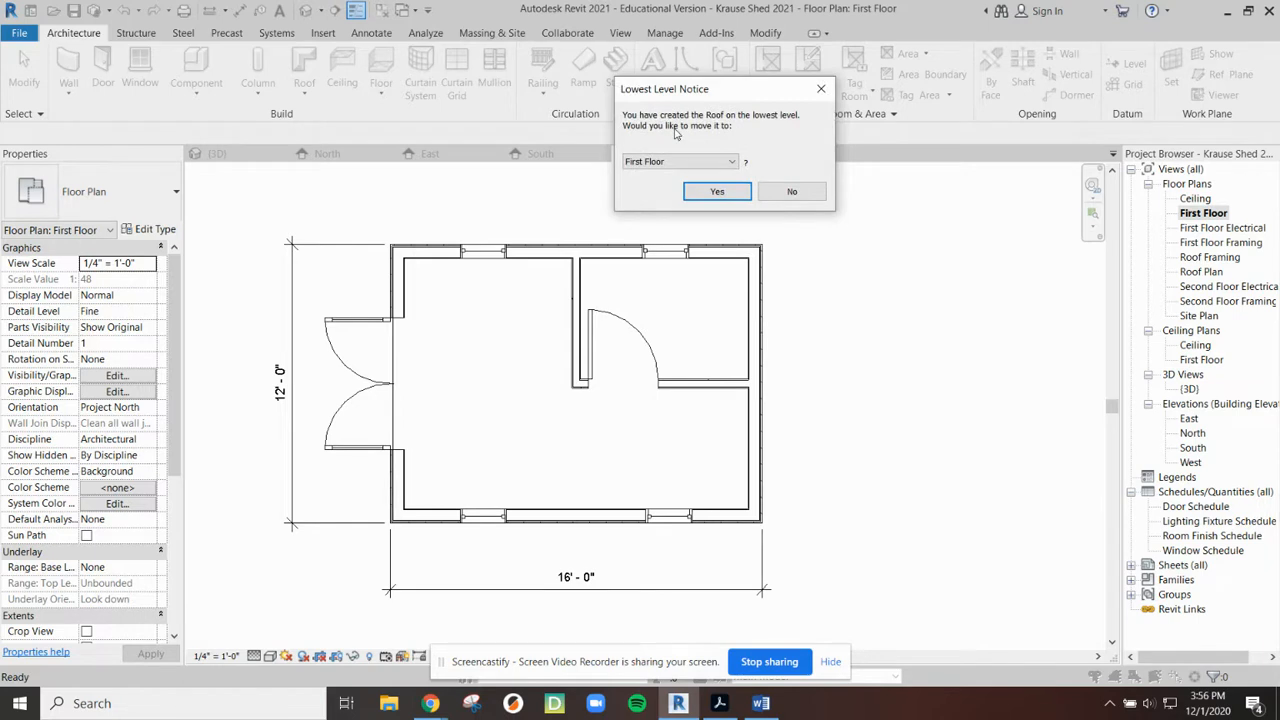
# Step: Move the new roof to the Ceiling level and confirm the change
pyautogui.click(680, 160)
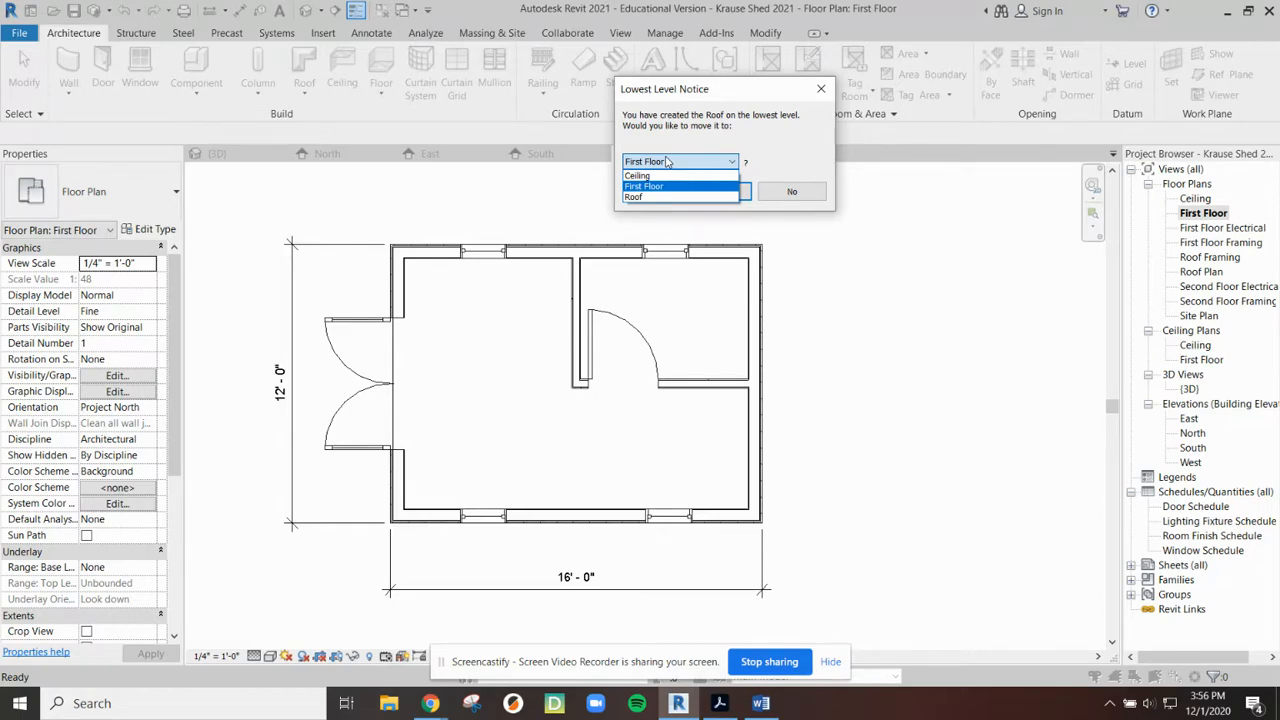
pyautogui.moveTo(636, 176)
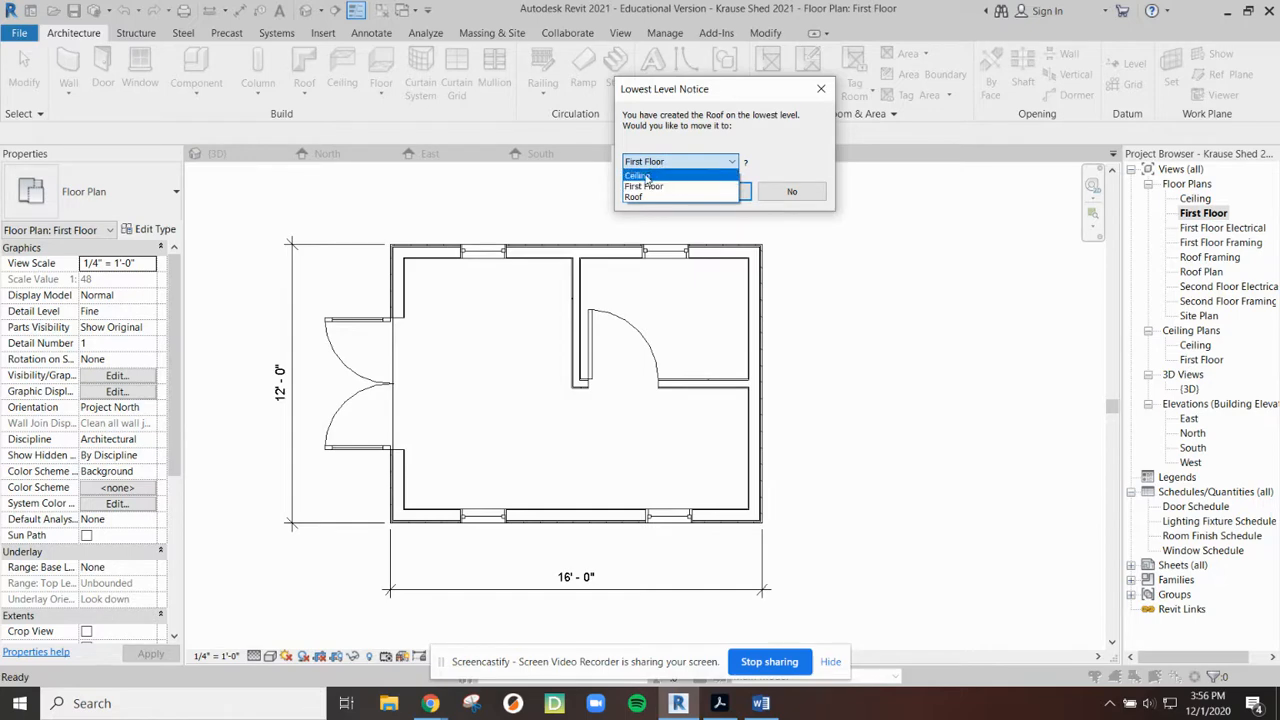
pyautogui.click(636, 176)
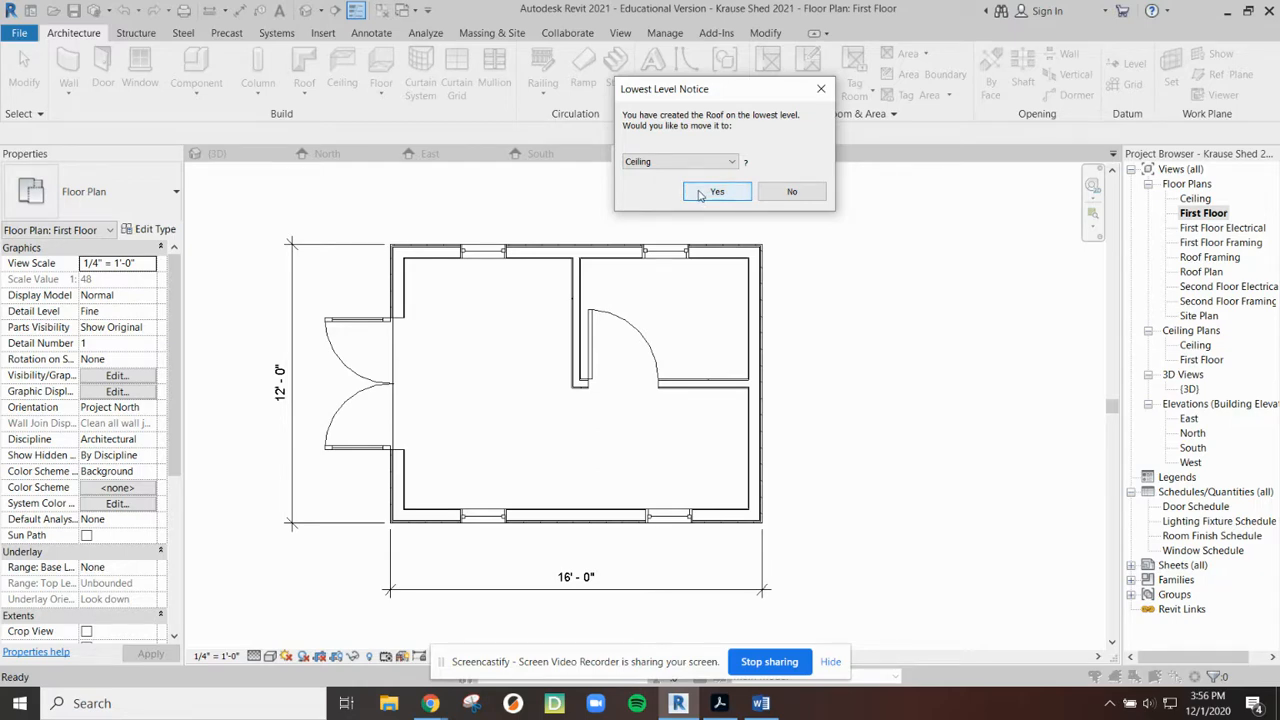
pyautogui.click(716, 192)
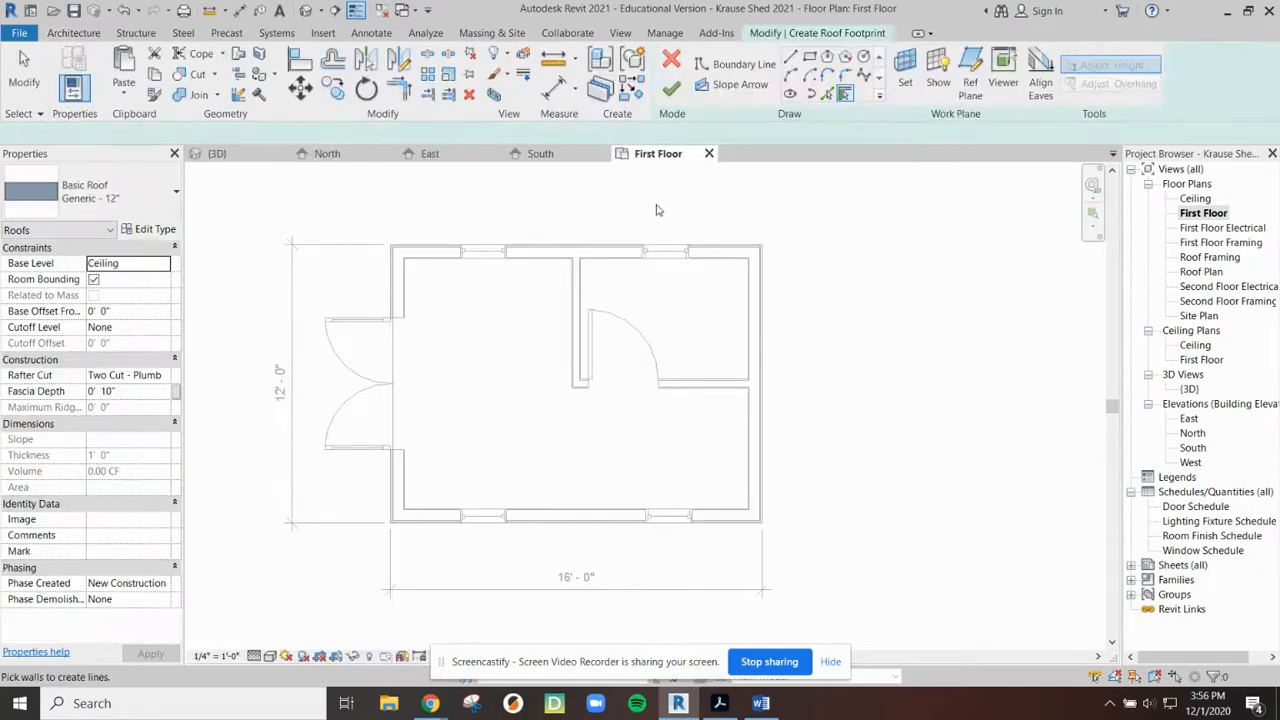
pyautogui.click(744, 64)
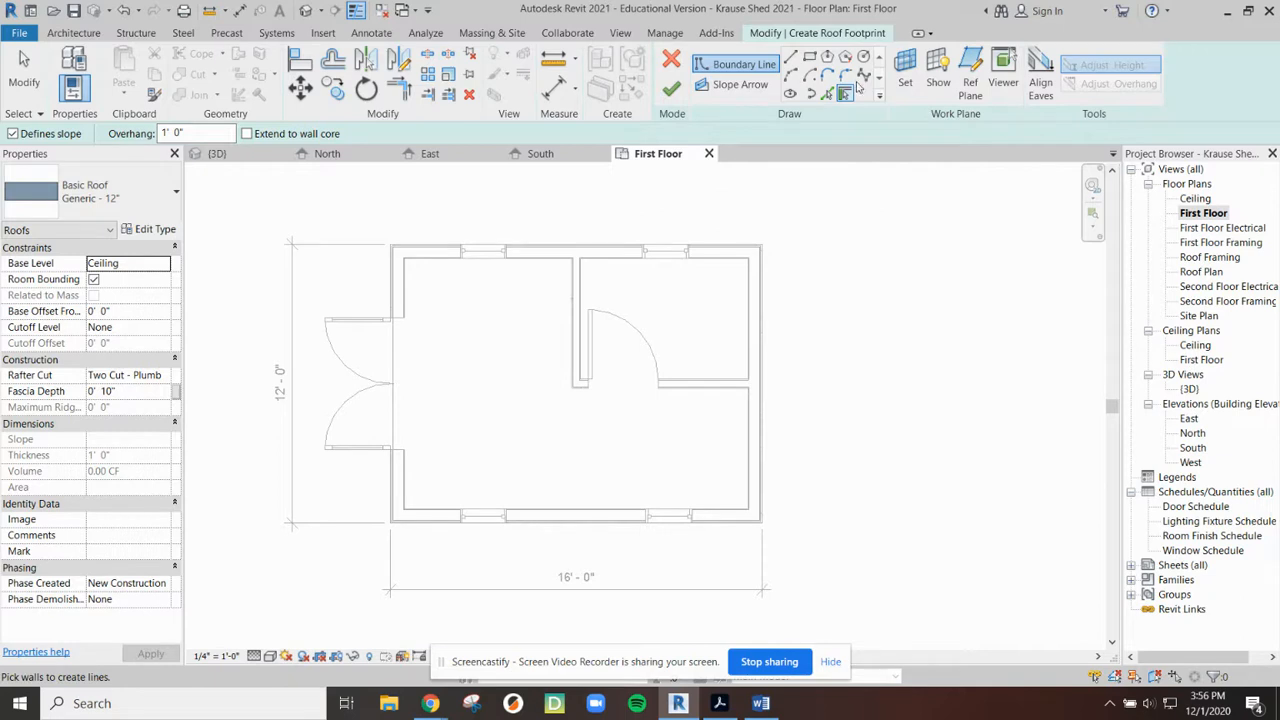
pyautogui.moveTo(808, 200)
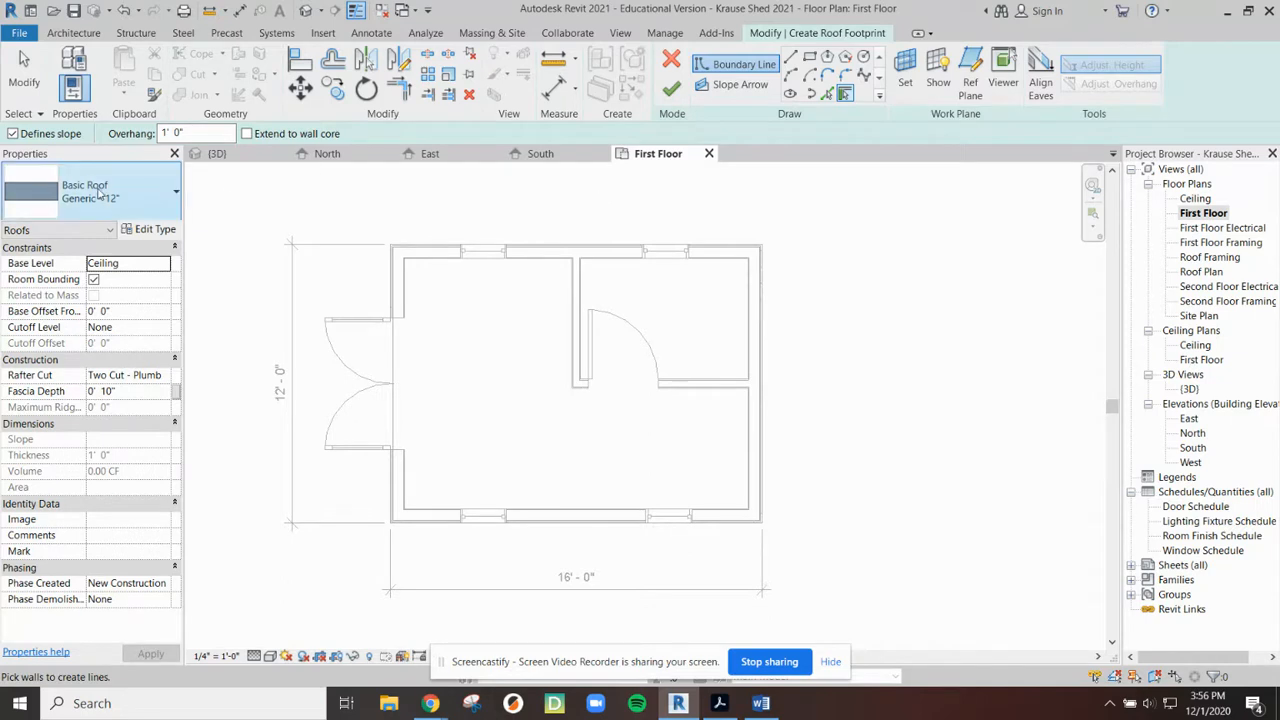
# Step: Choose Basic Roof: Wood Rafter 8" - Asphalt Shingle as the roof type
pyautogui.click(176, 192)
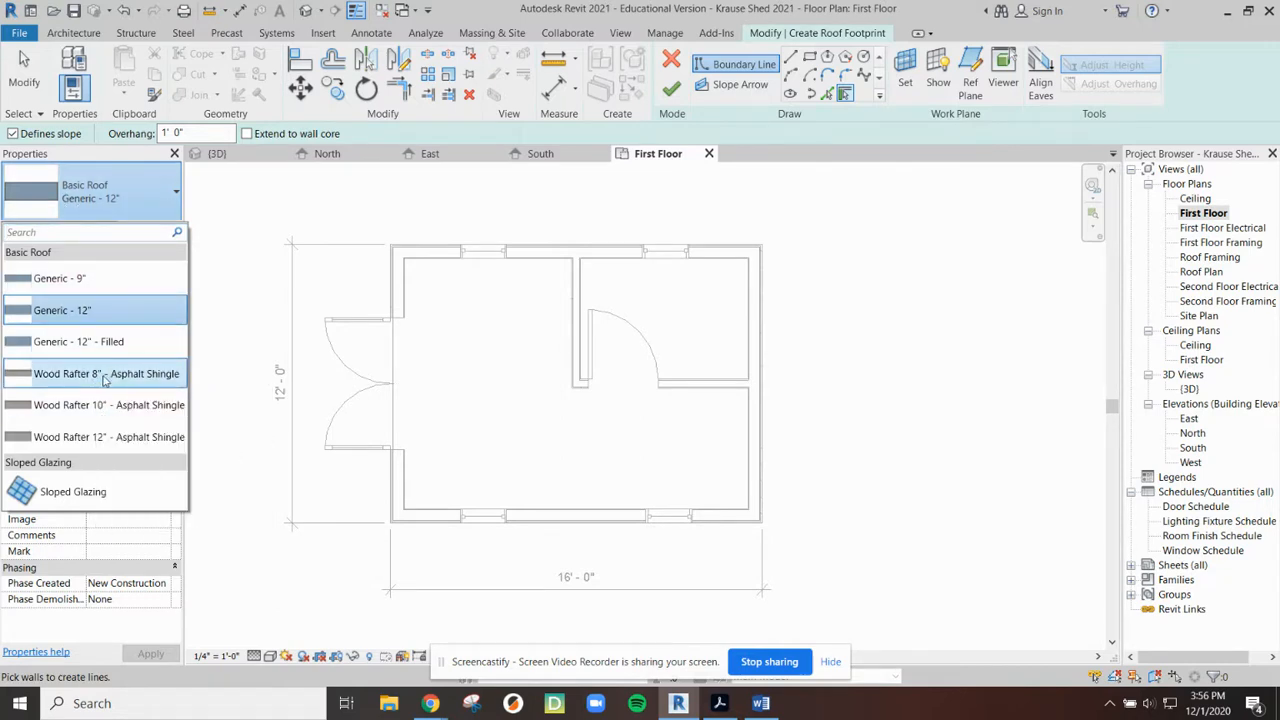
pyautogui.moveTo(104, 374)
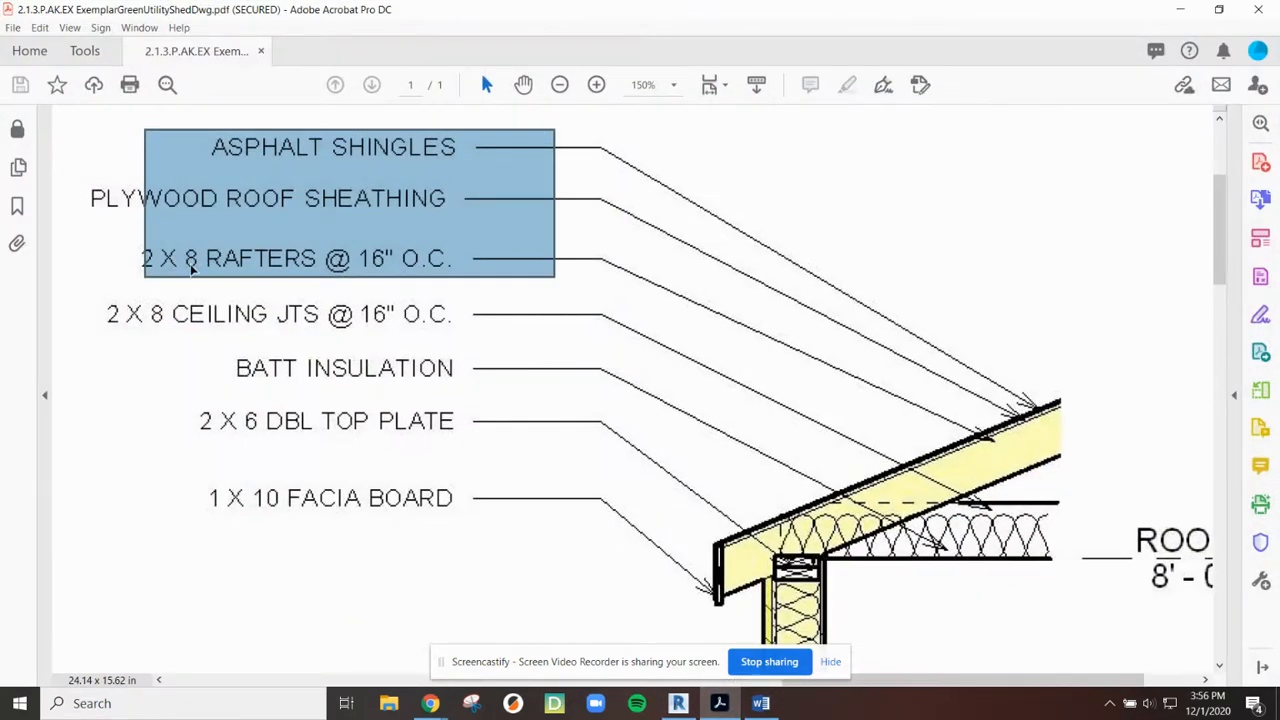
pyautogui.moveTo(376, 164)
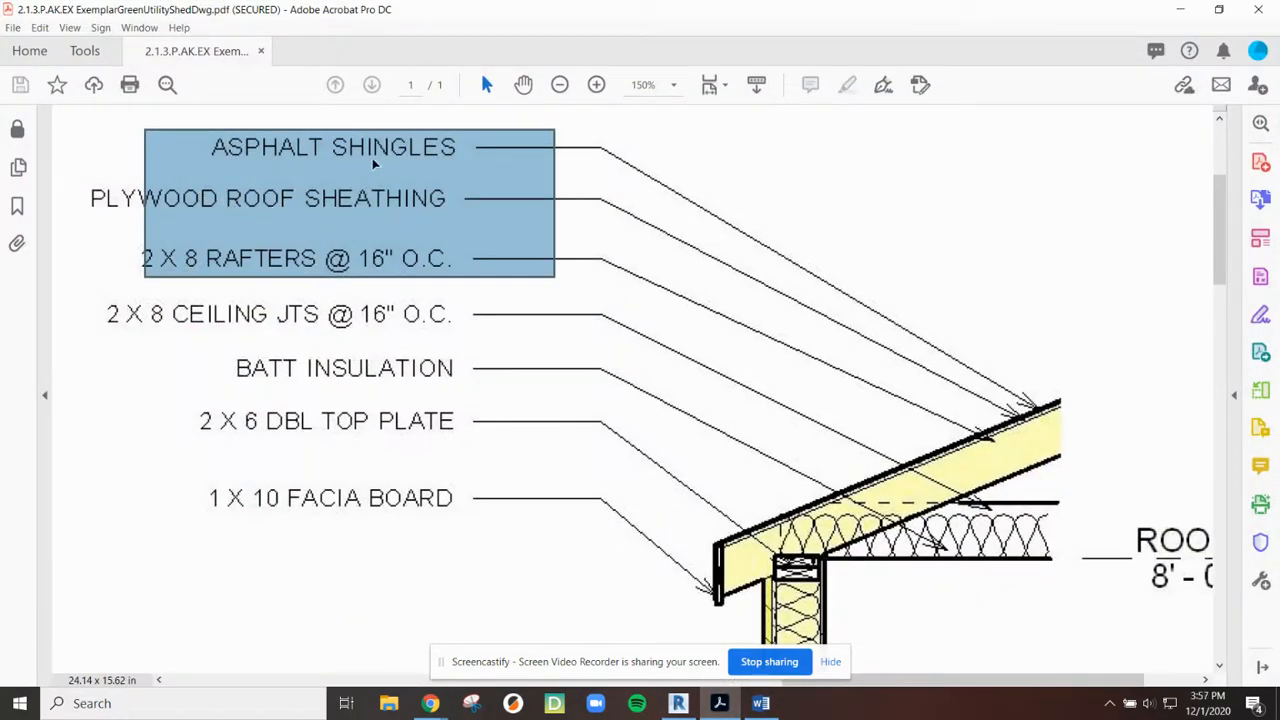
pyautogui.click(678, 704)
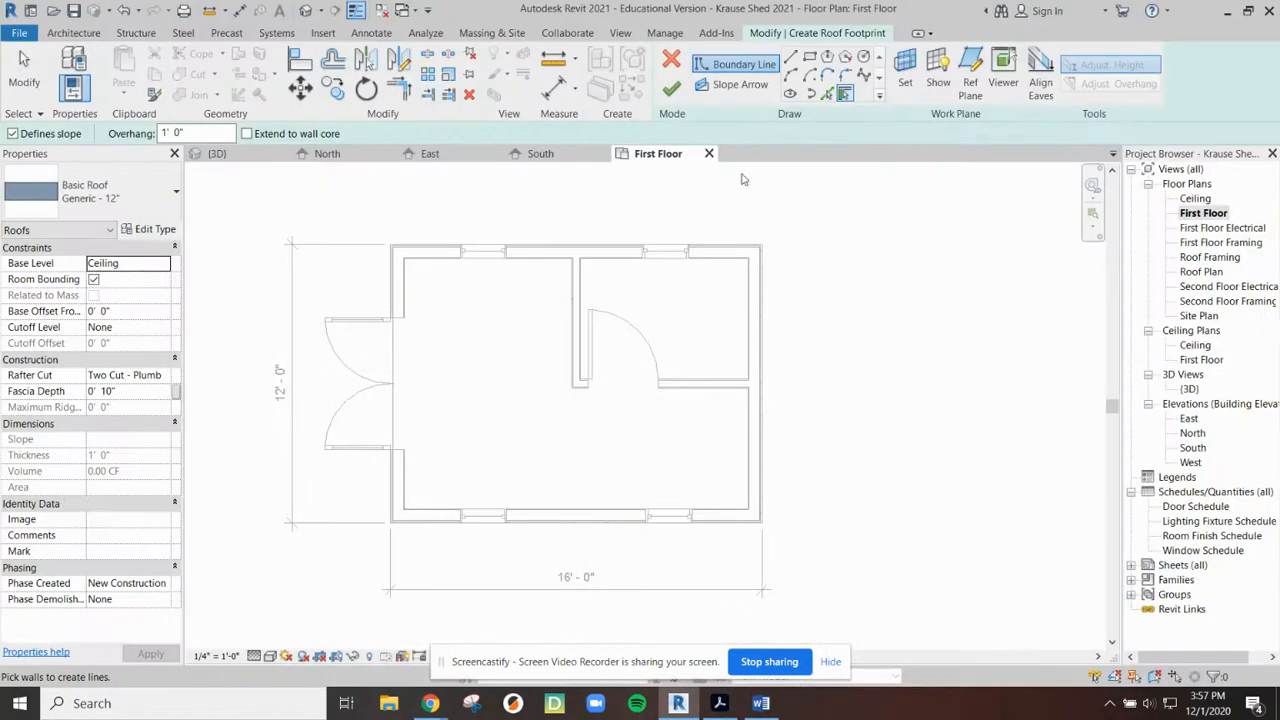
pyautogui.click(90, 190)
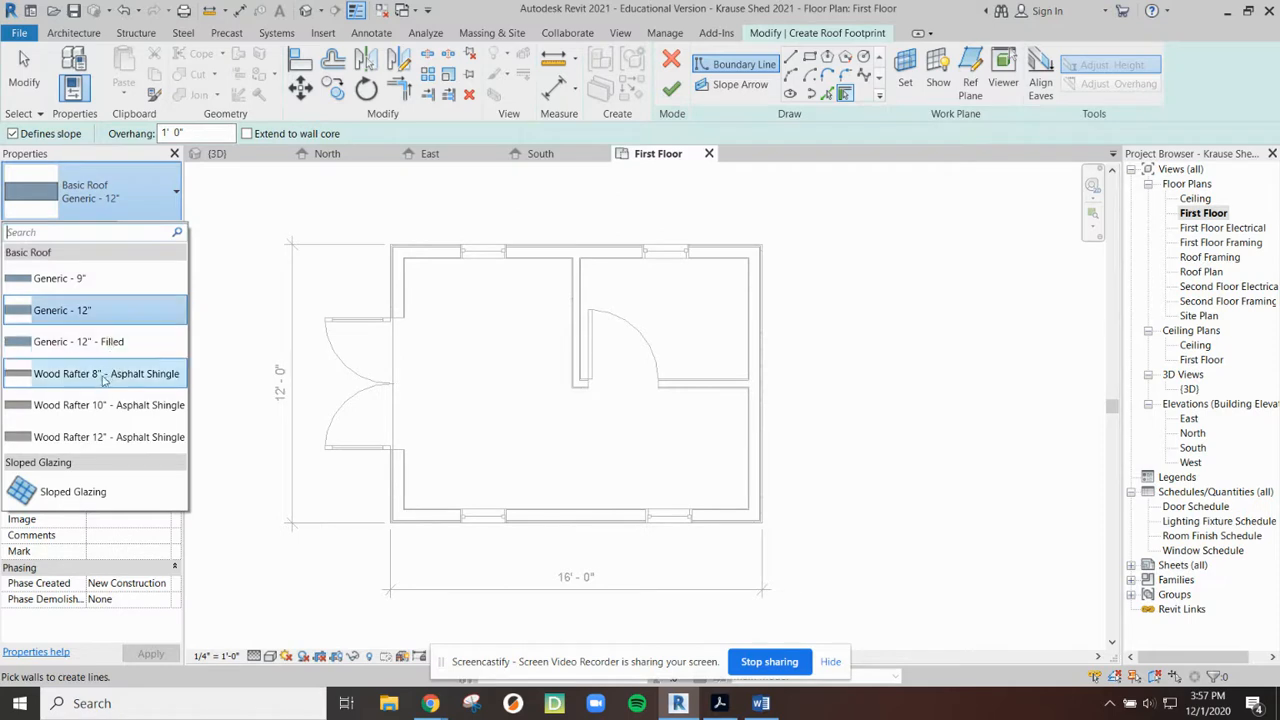
pyautogui.click(106, 374)
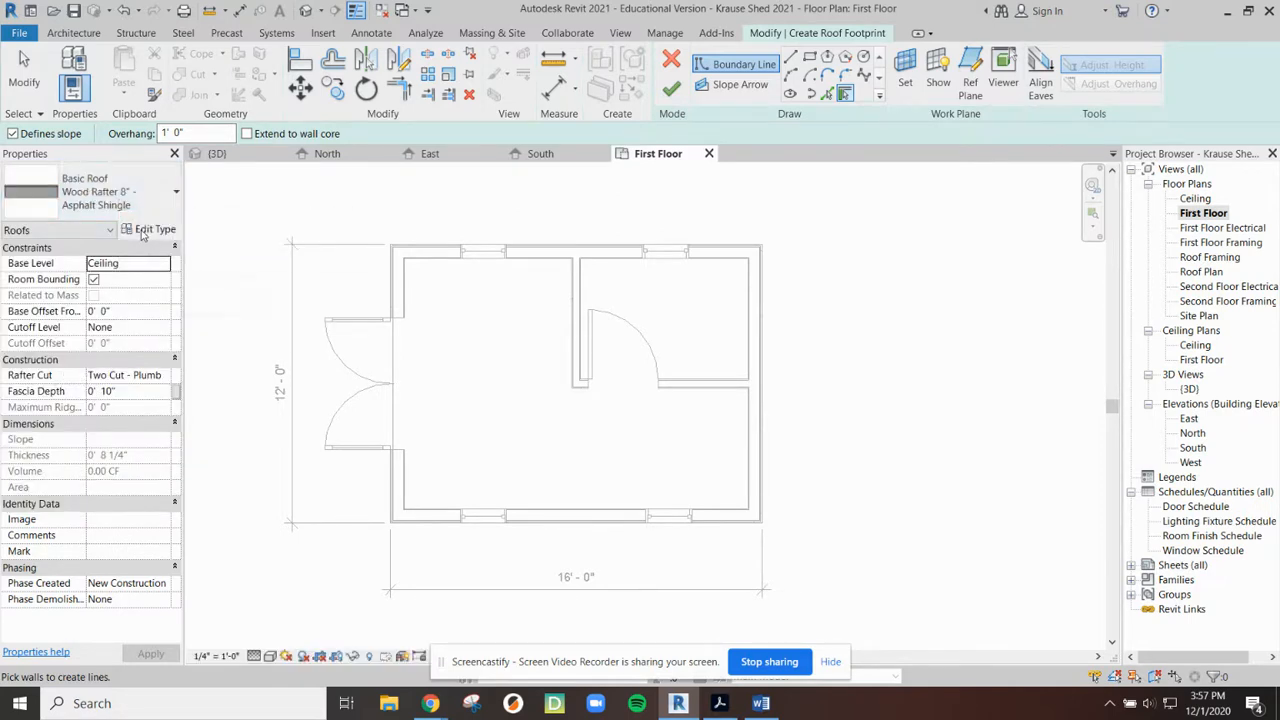
pyautogui.click(156, 228)
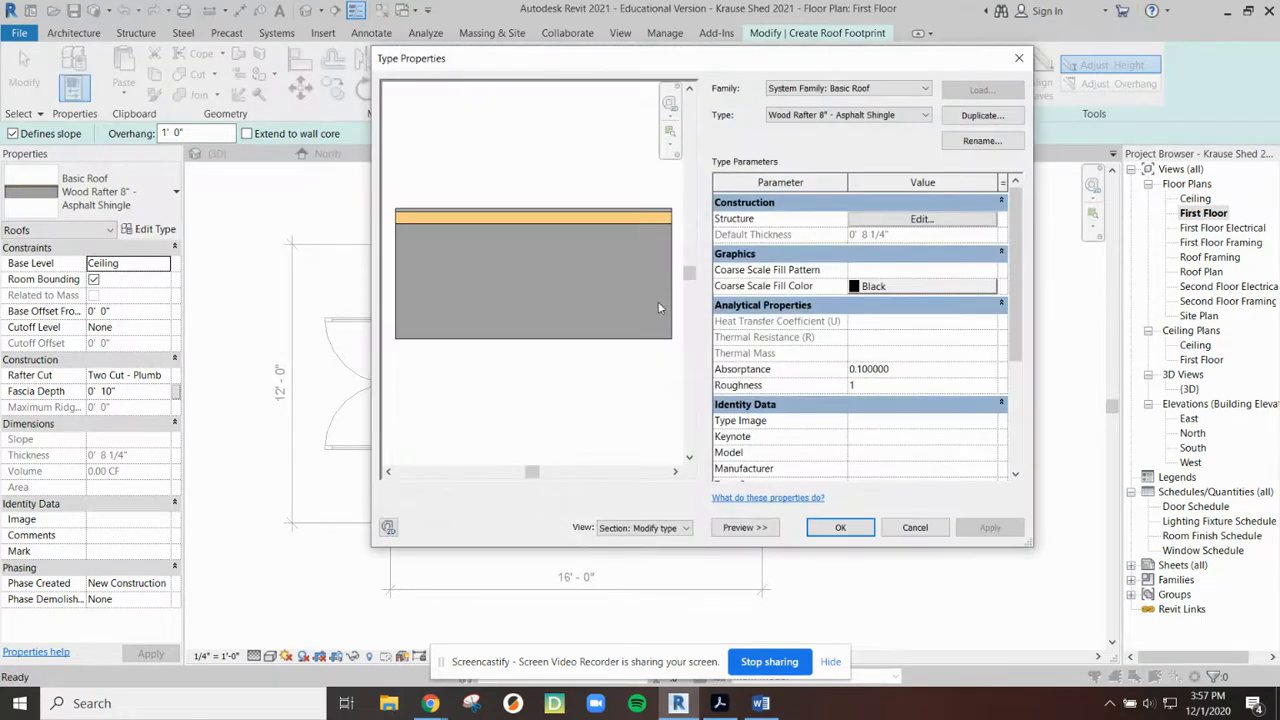
pyautogui.click(920, 218)
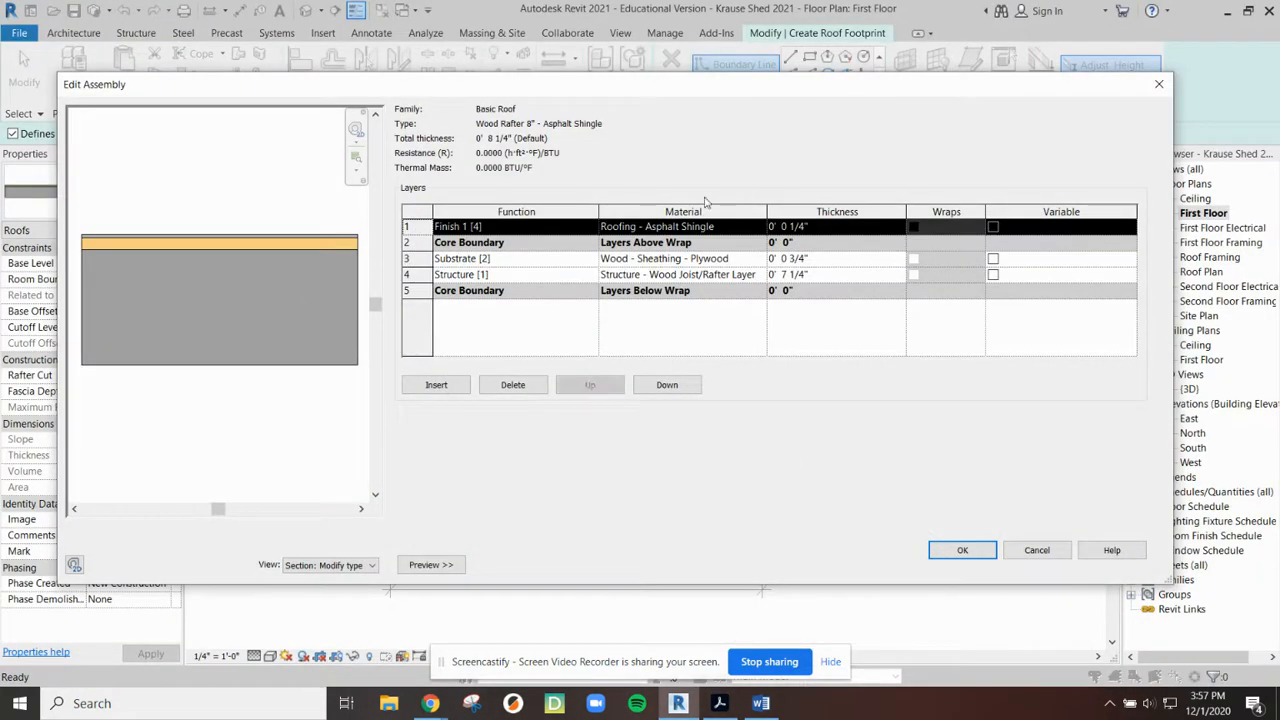
pyautogui.moveTo(230, 312)
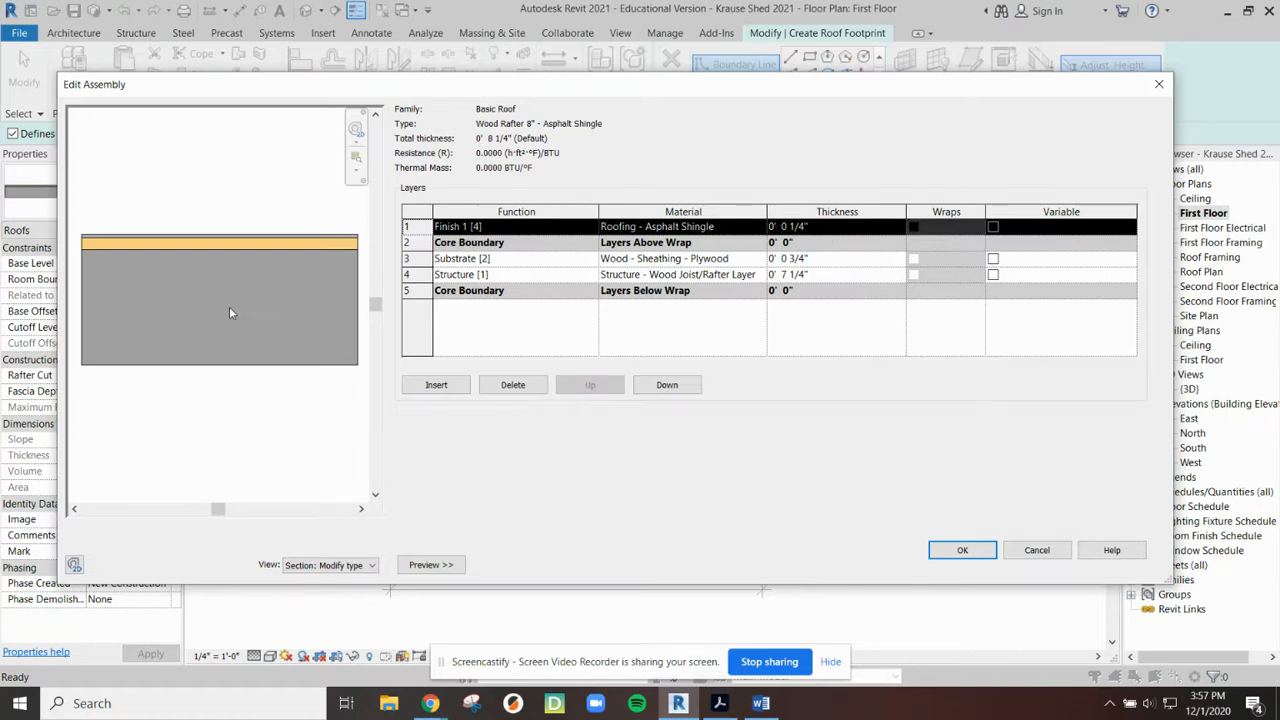
pyautogui.moveTo(964, 540)
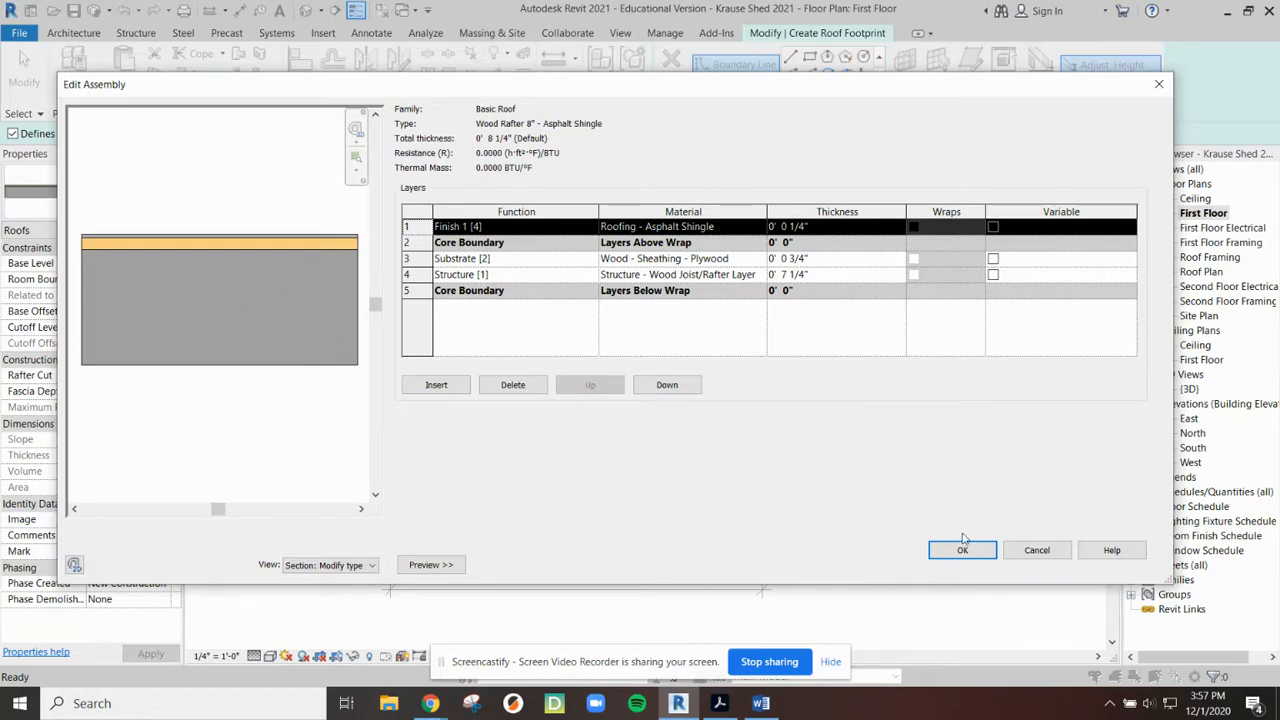
pyautogui.click(962, 550)
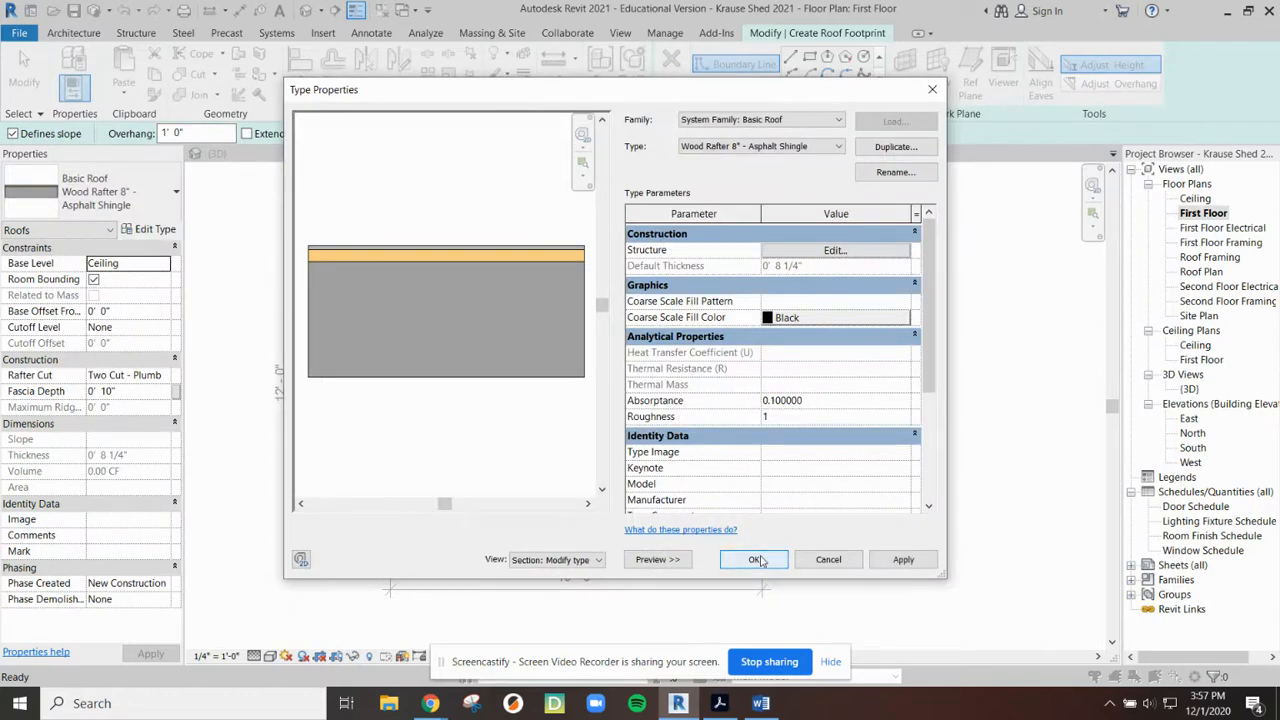
pyautogui.click(754, 560)
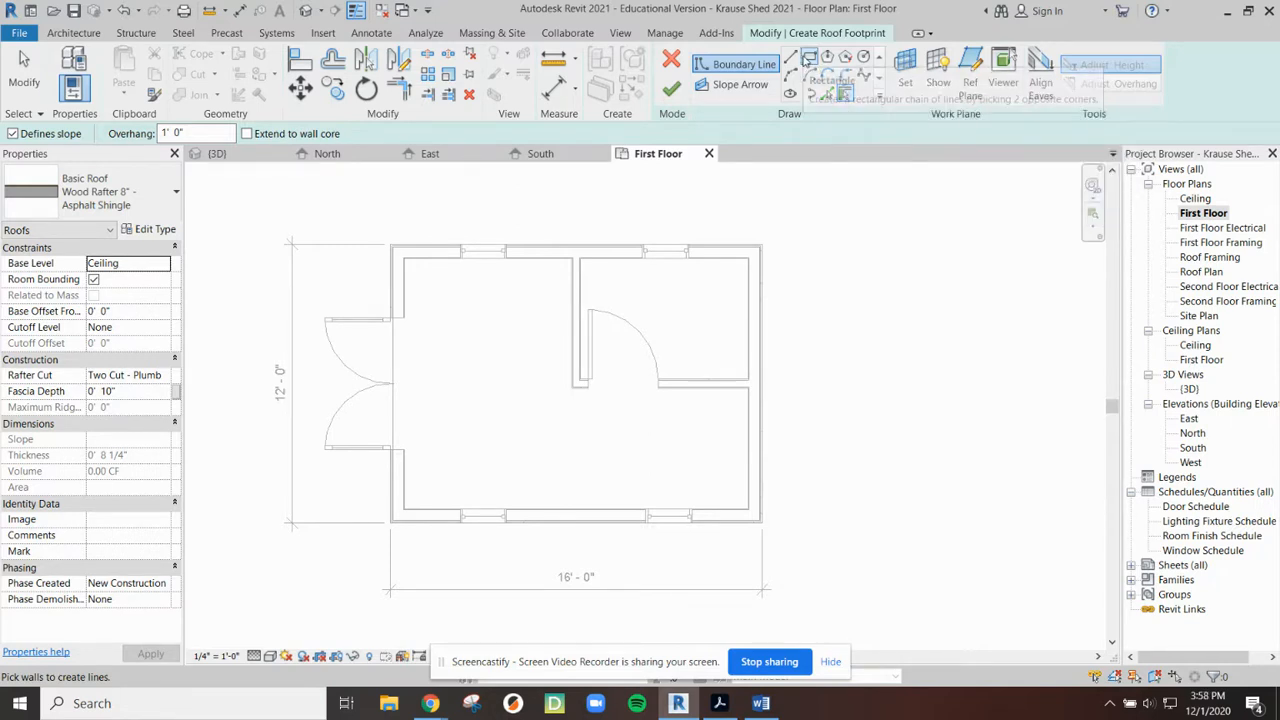
pyautogui.moveTo(844, 92)
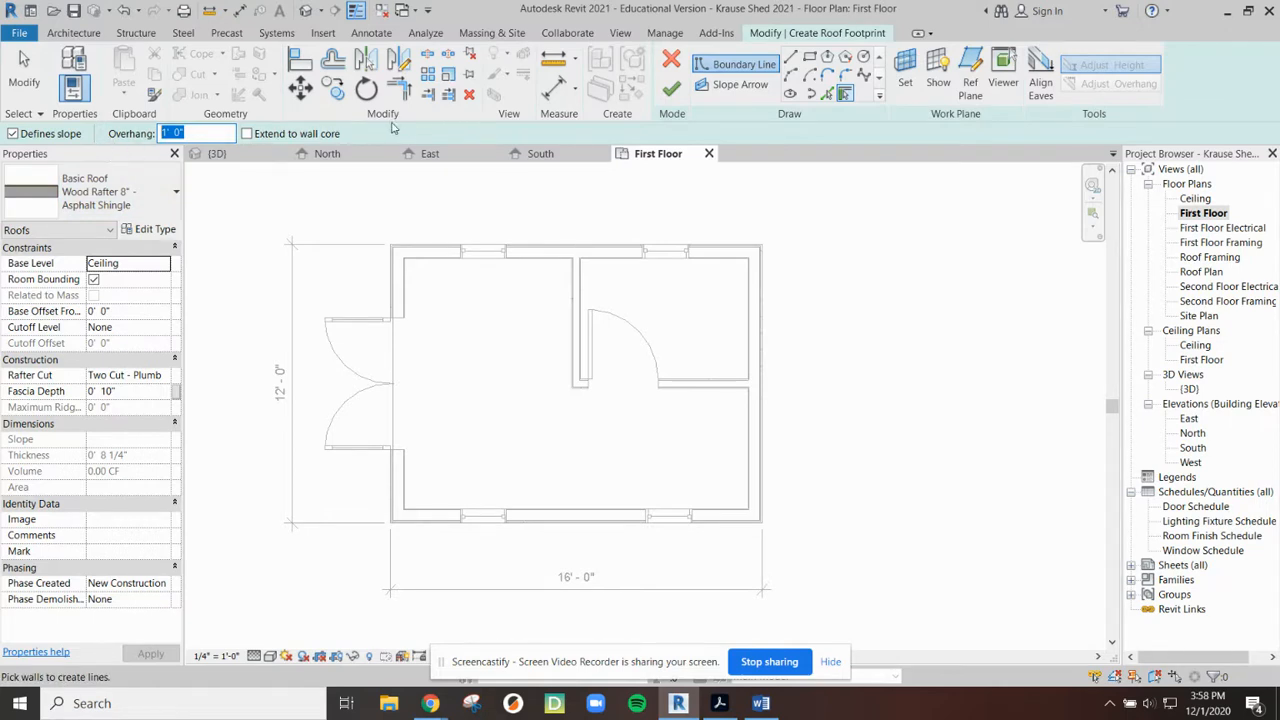
pyautogui.moveTo(432, 134)
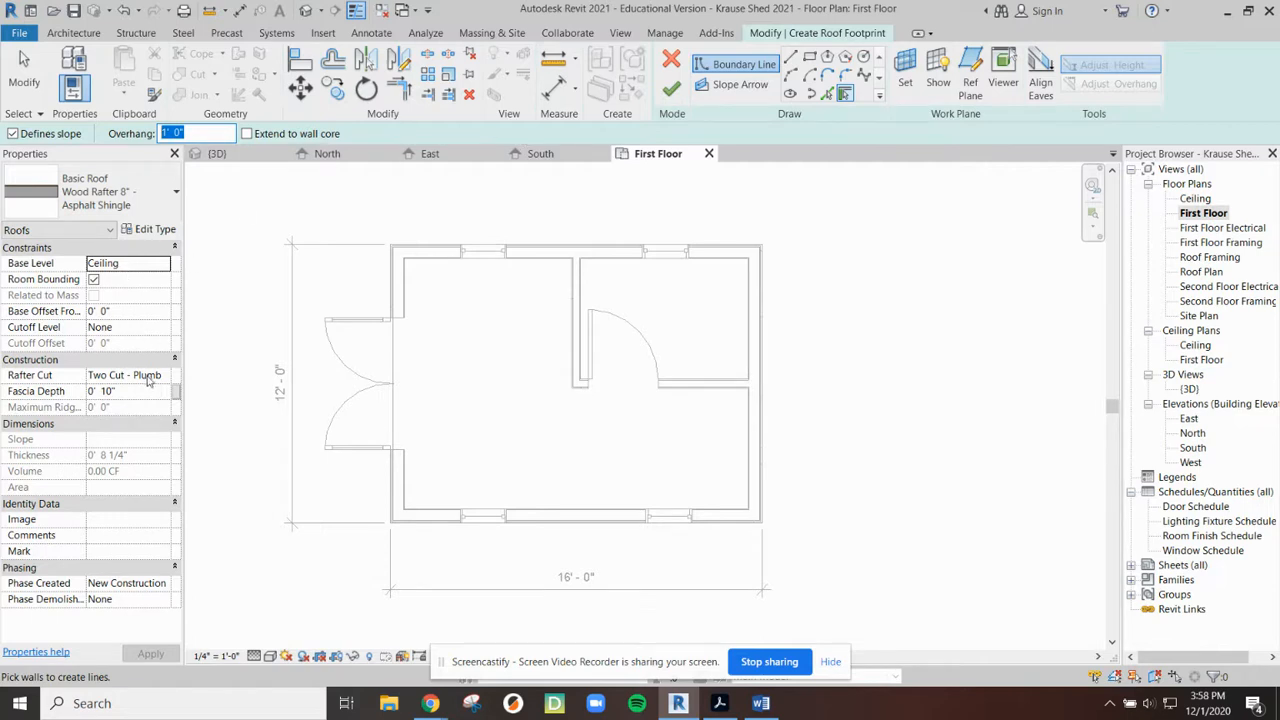
pyautogui.moveTo(120, 290)
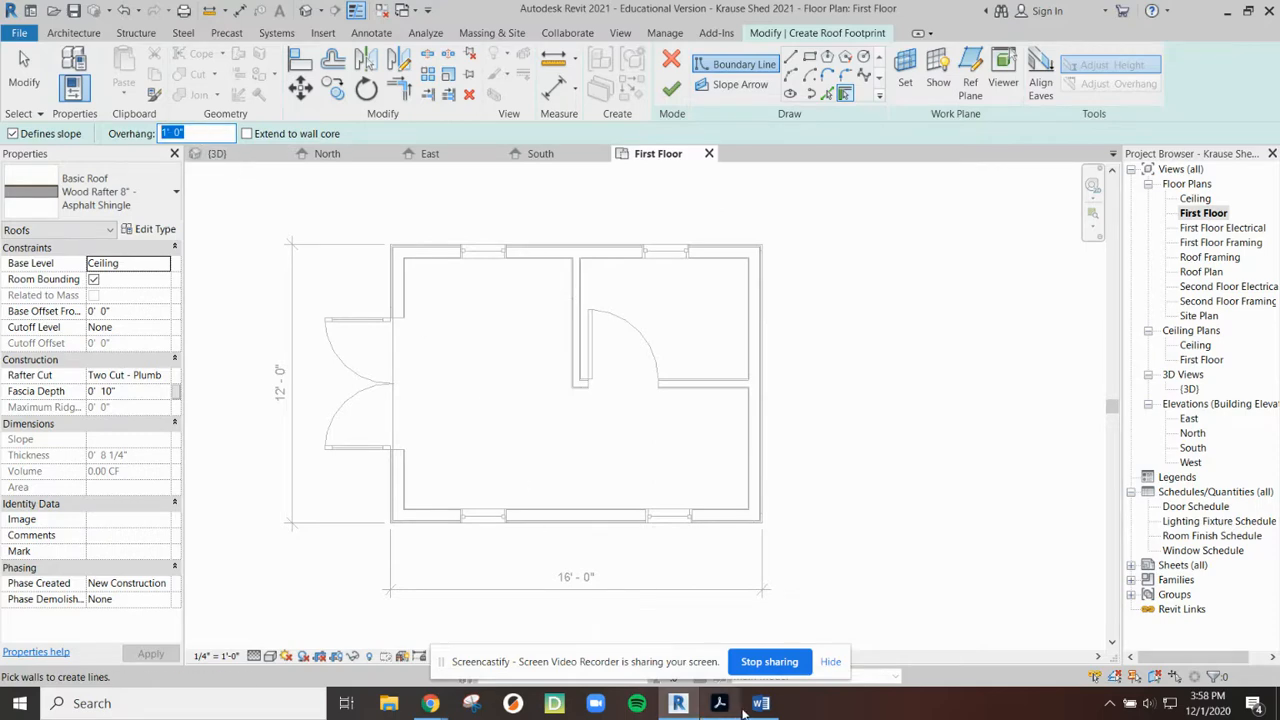
pyautogui.click(720, 704)
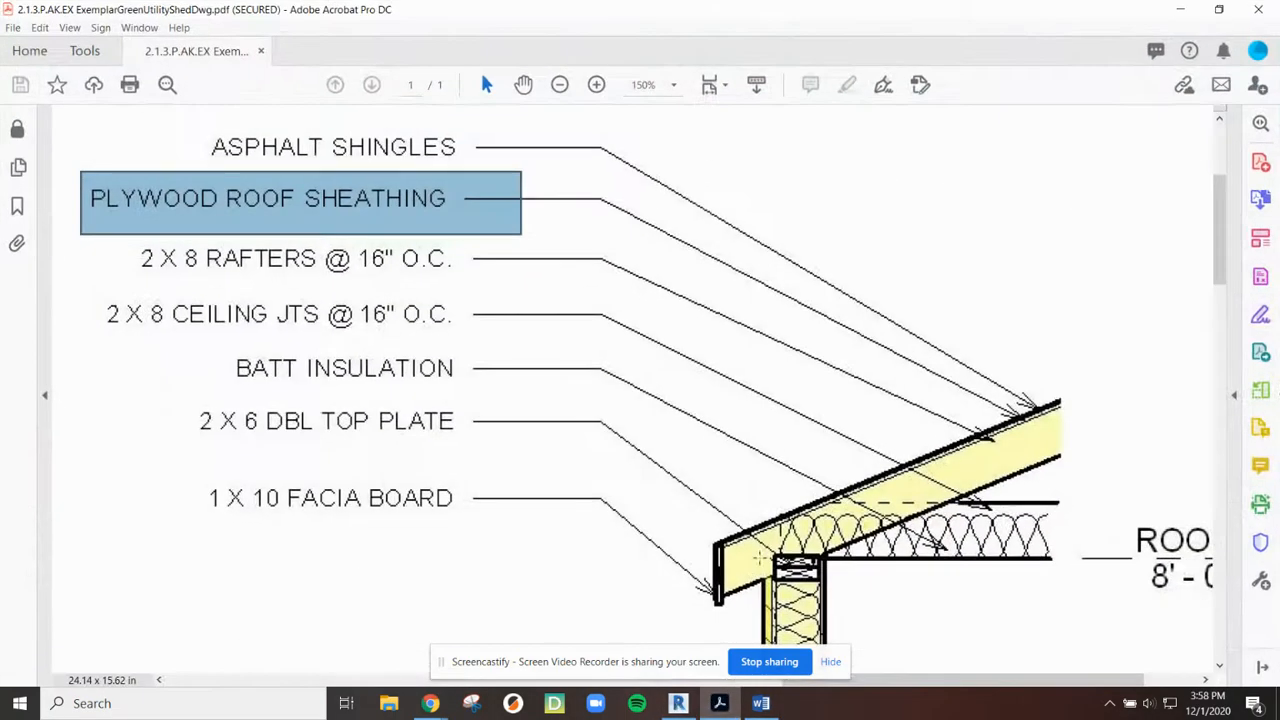
pyautogui.scroll(-3)
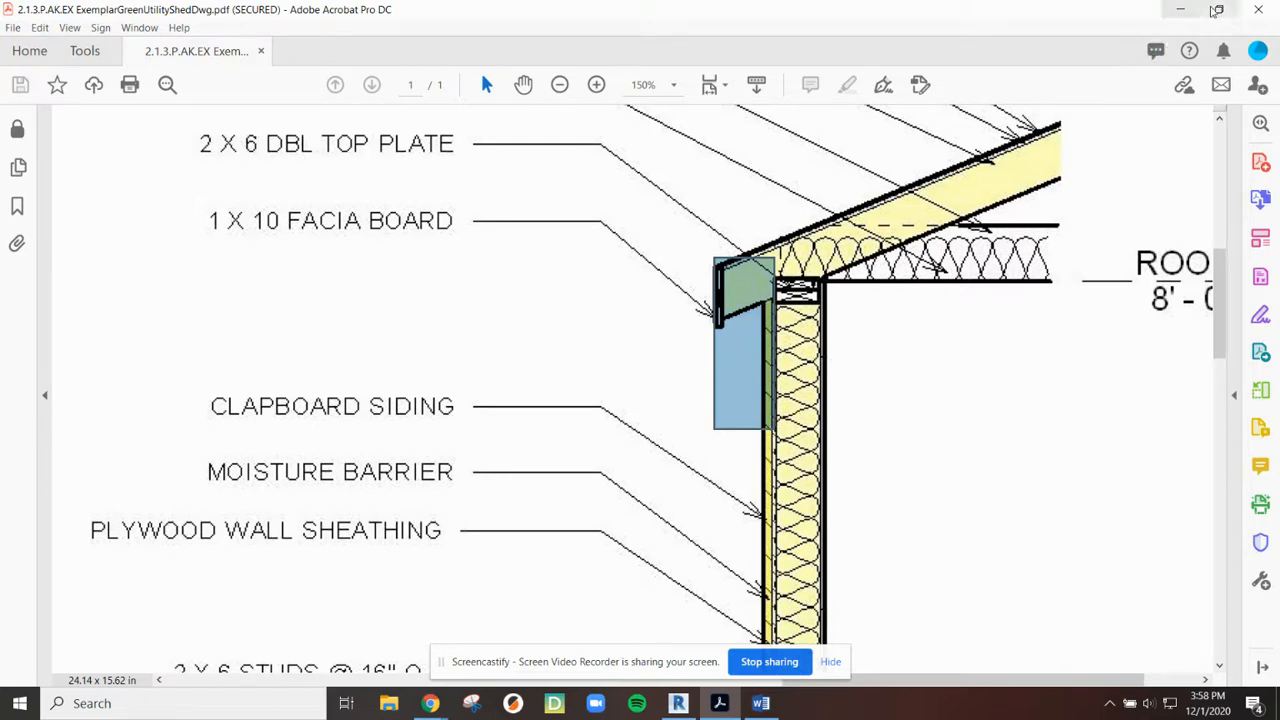
pyautogui.moveTo(1180, 12)
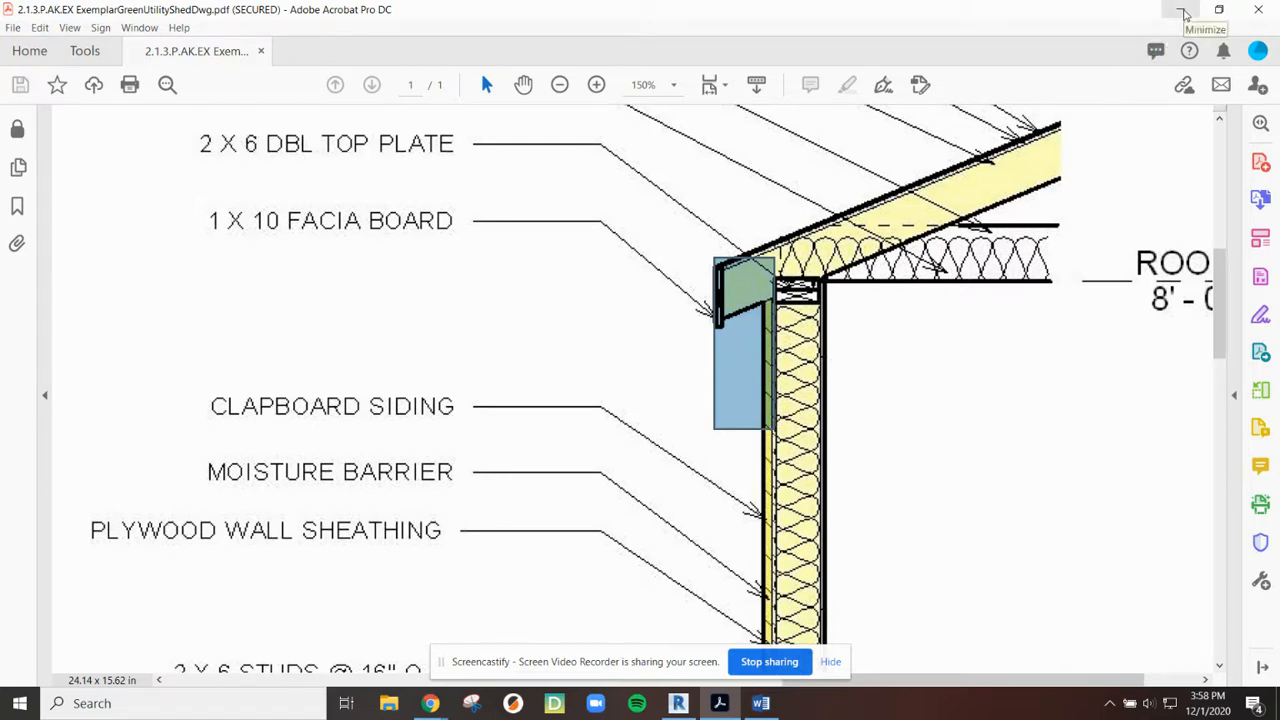
pyautogui.scroll(-3)
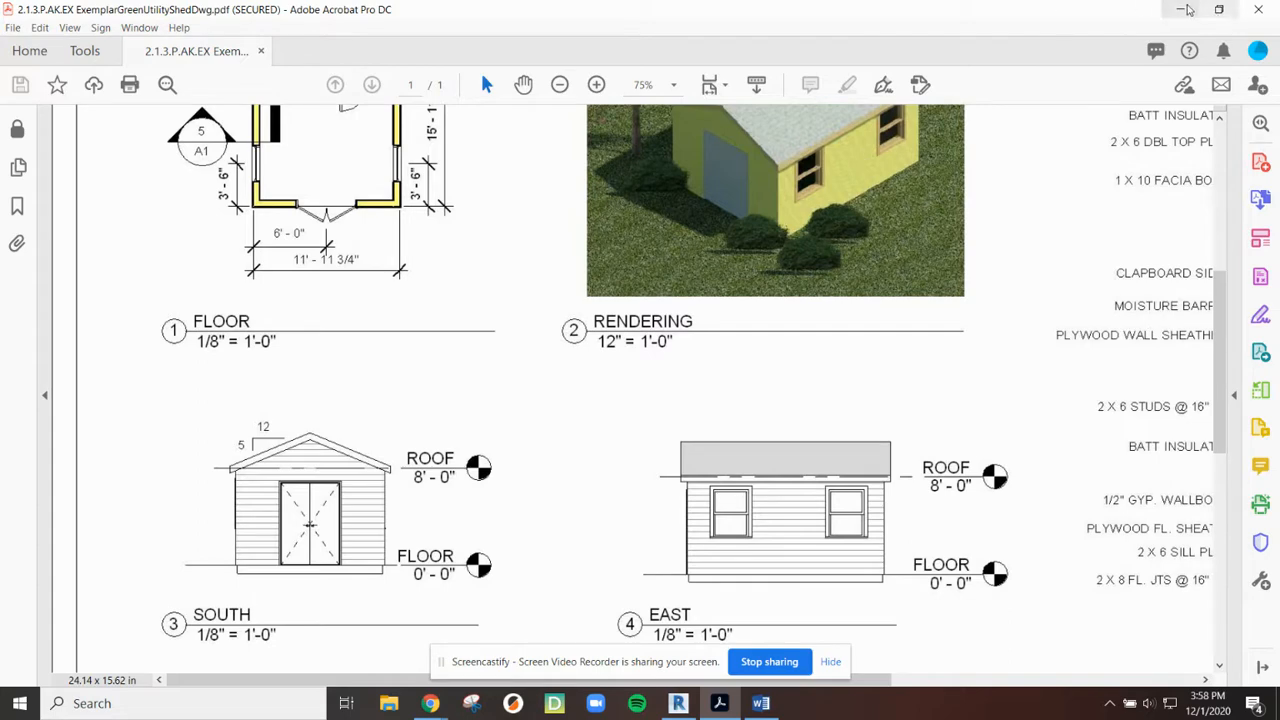
pyautogui.moveTo(1184, 8)
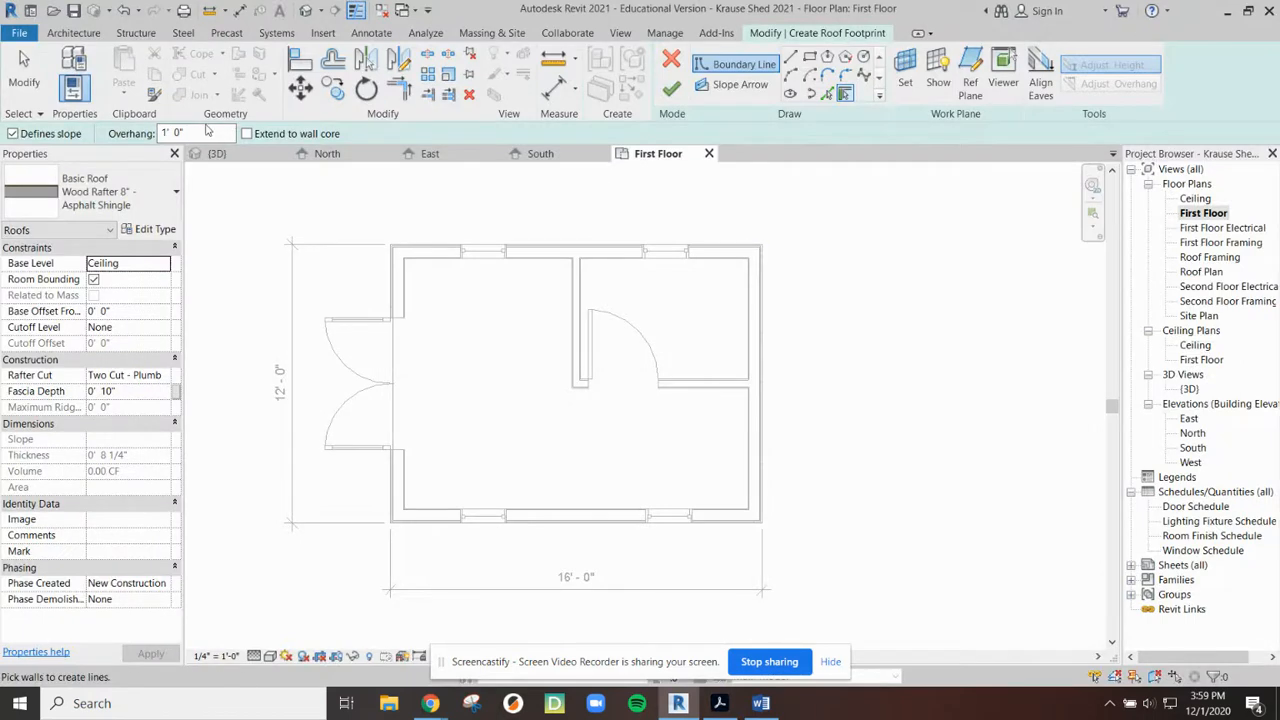
# Step: Set the roof footprint overhang to 1'-0" with Pick Walls and Defines Slope active
pyautogui.click(196, 132)
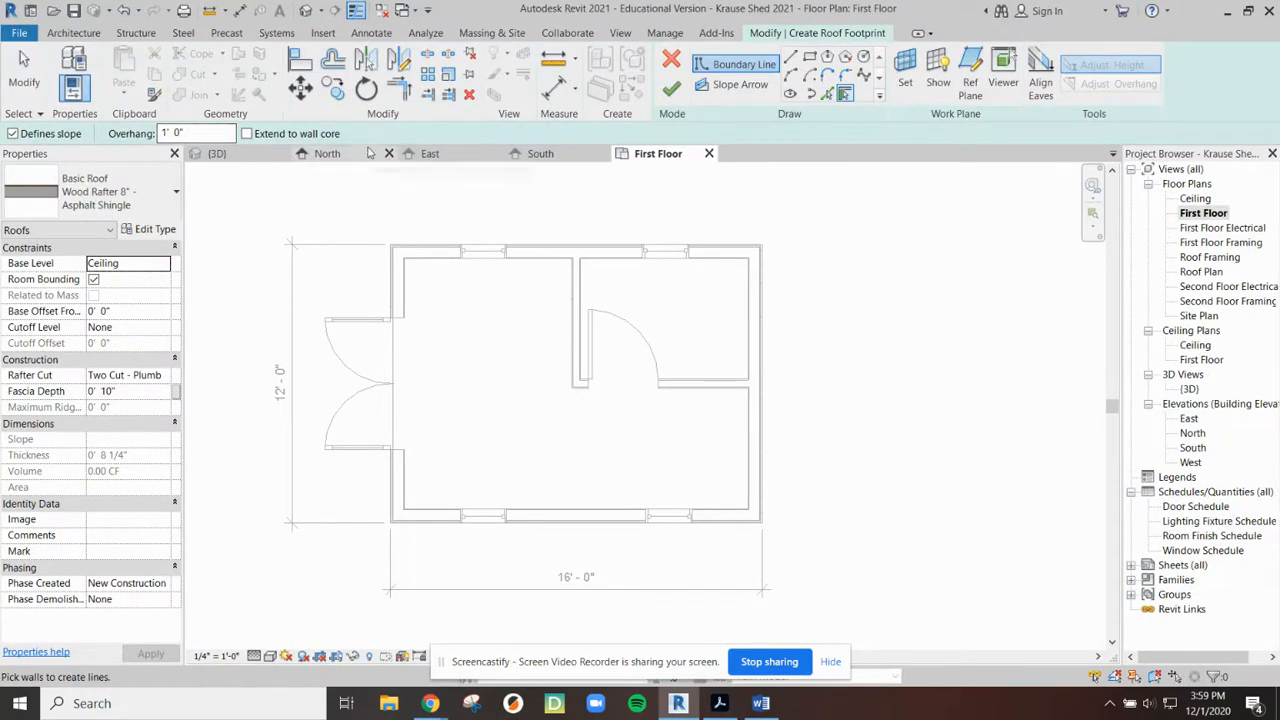
pyautogui.moveTo(844, 94)
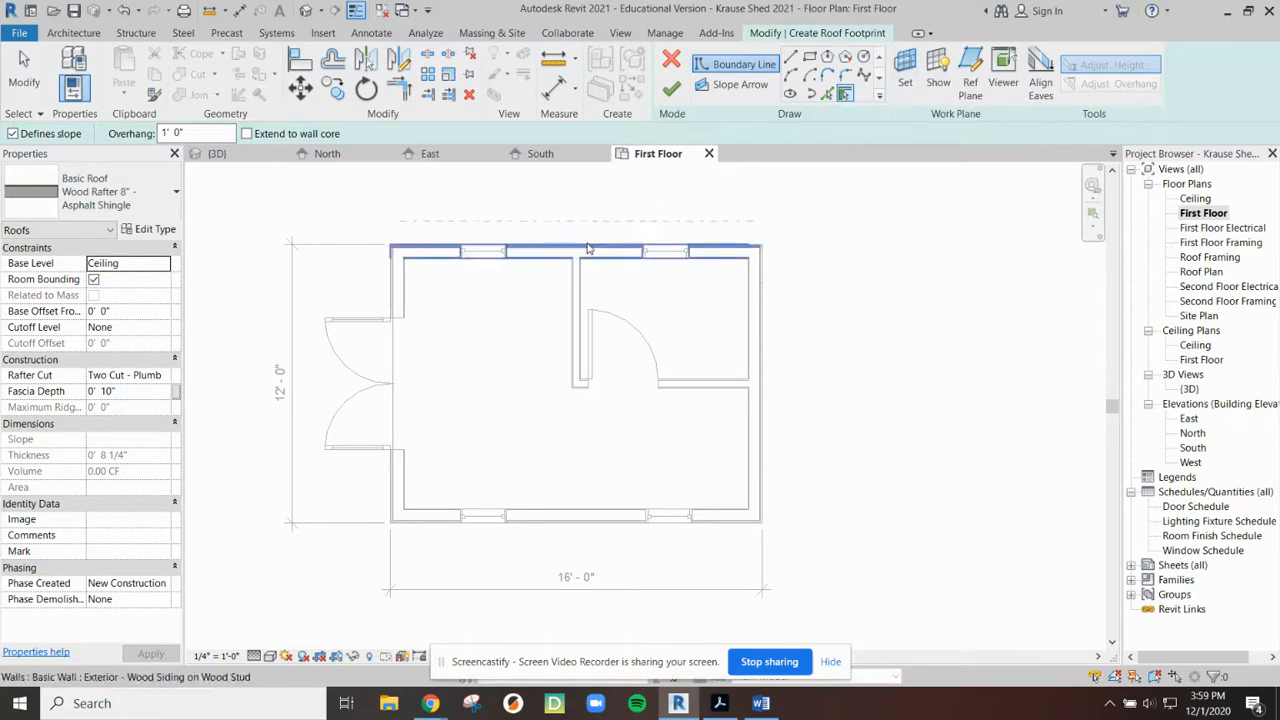
pyautogui.moveTo(588, 250)
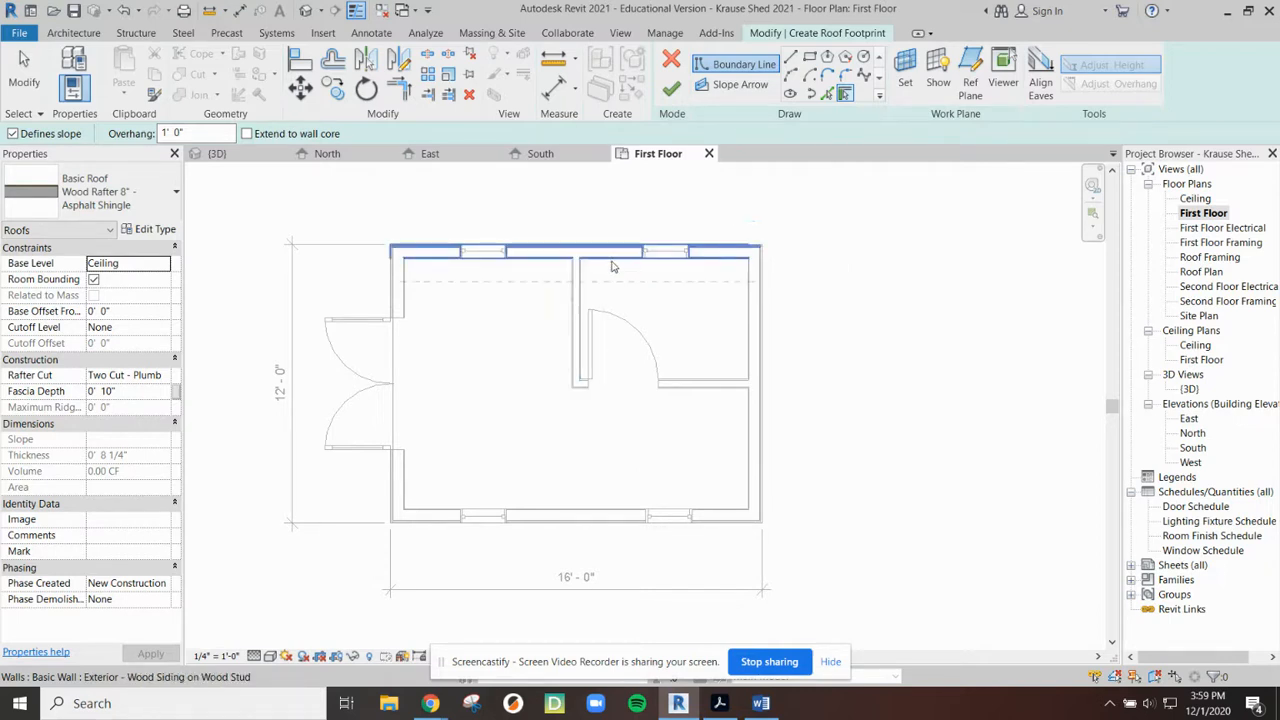
pyautogui.moveTo(764, 310)
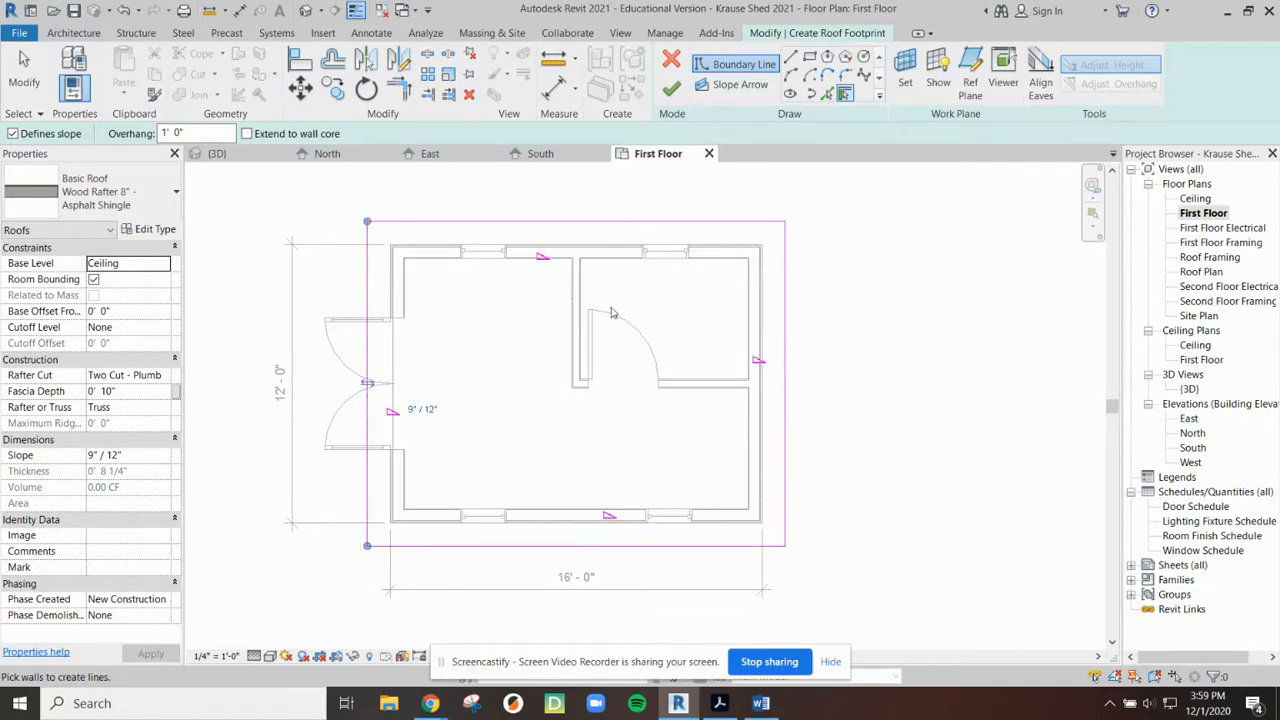
pyautogui.moveTo(598, 248)
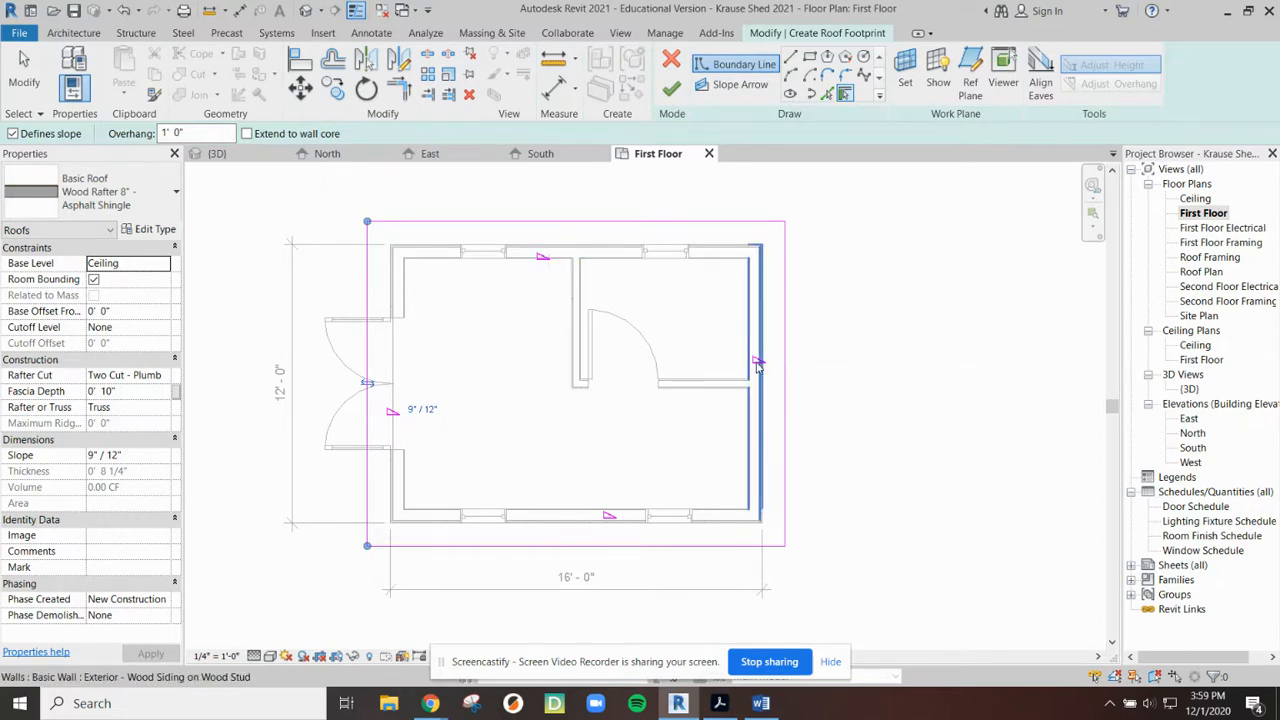
# Step: Complete the footprint outline and change the roof slope from 9"/12" to 5"/12"
pyautogui.click(758, 360)
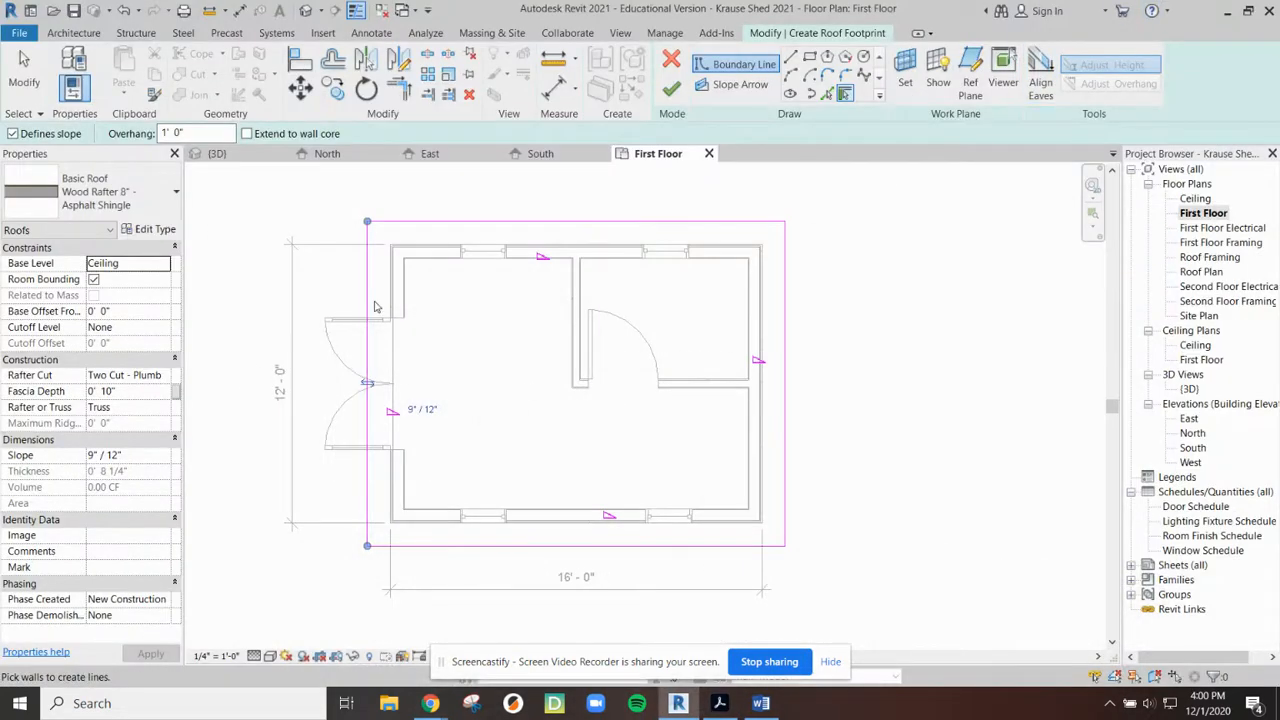
pyautogui.moveTo(224, 446)
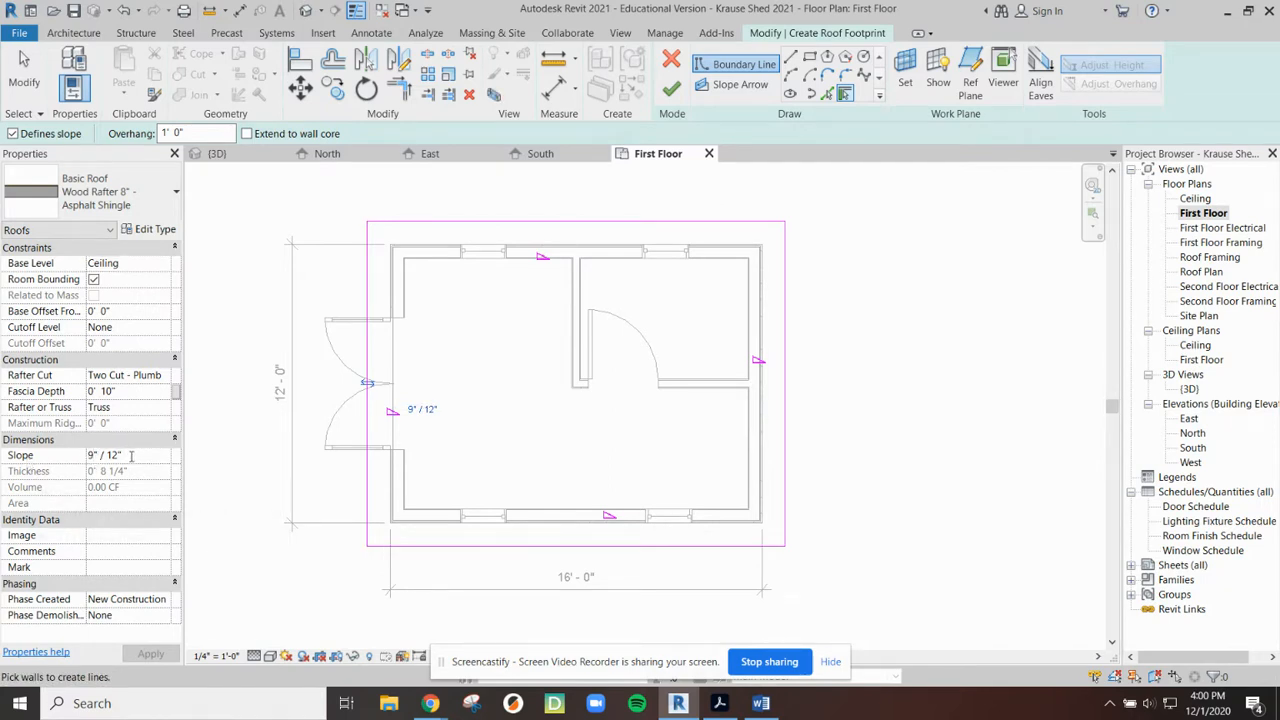
pyautogui.click(110, 456)
pyautogui.write('5')
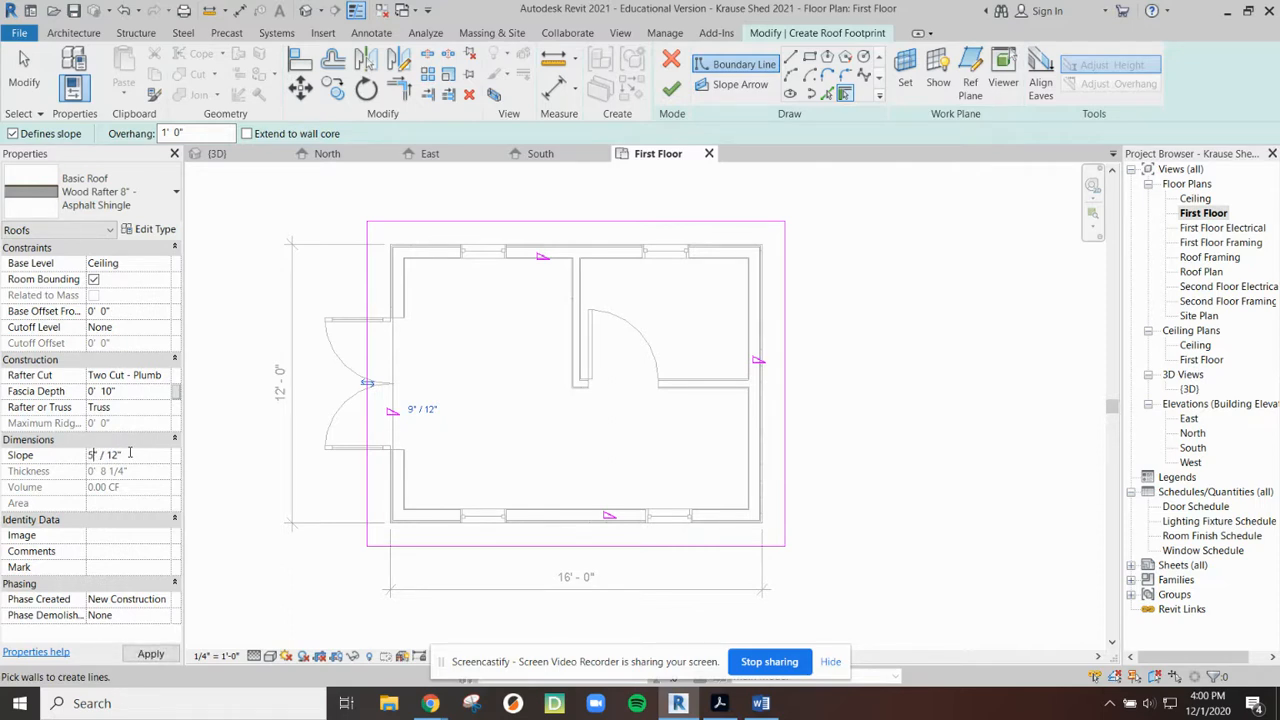
pyautogui.click(128, 456)
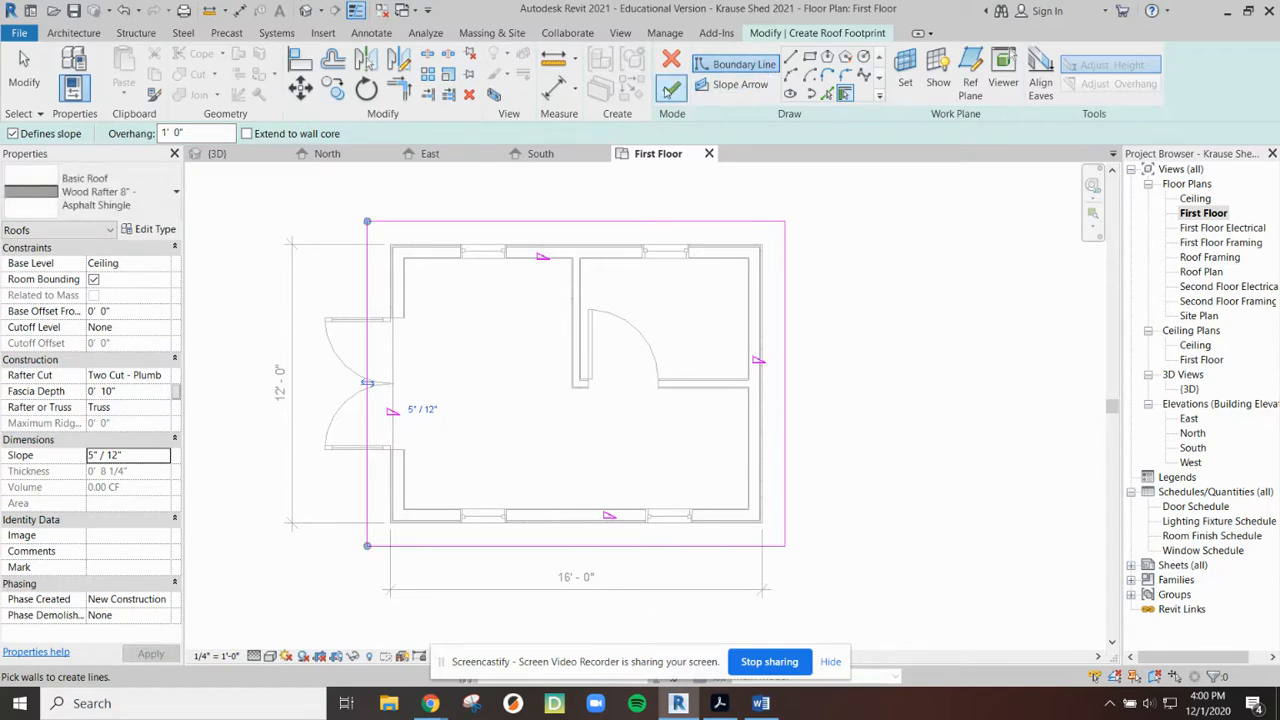
pyautogui.moveTo(672, 88)
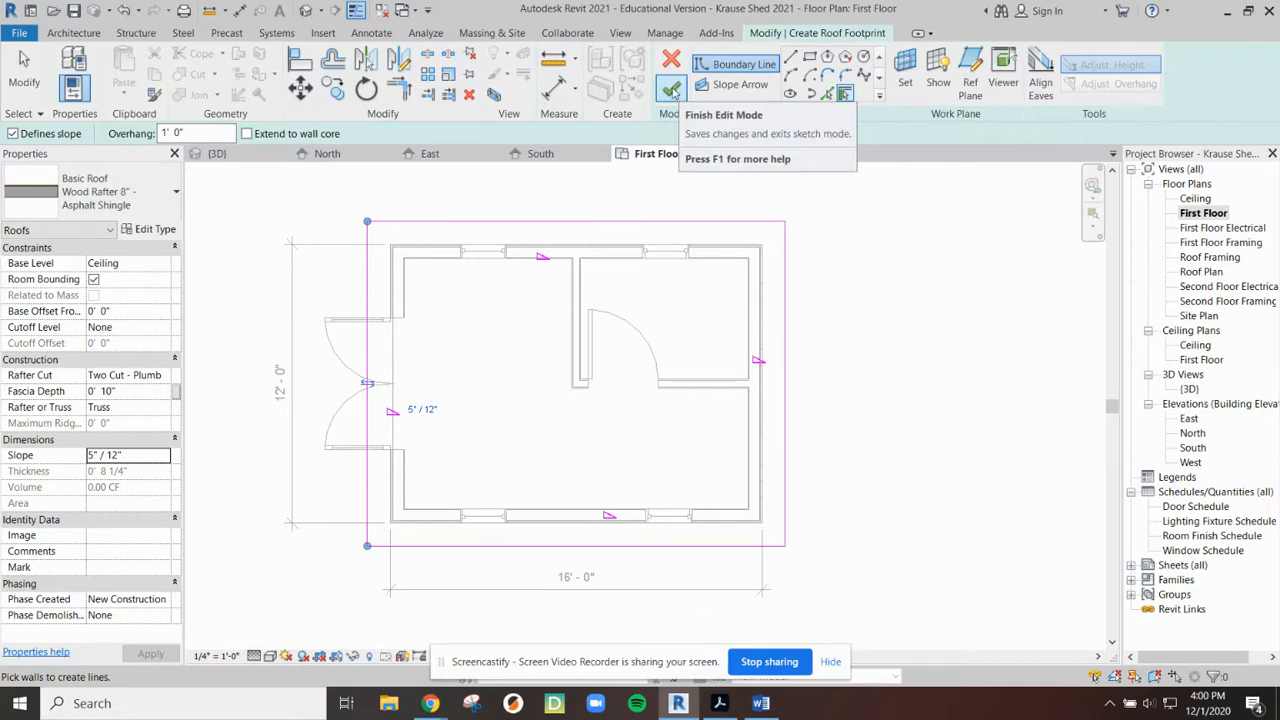
# Step: Finish the roof sketch and orbit the 3D view to inspect the new roof
pyautogui.click(672, 76)
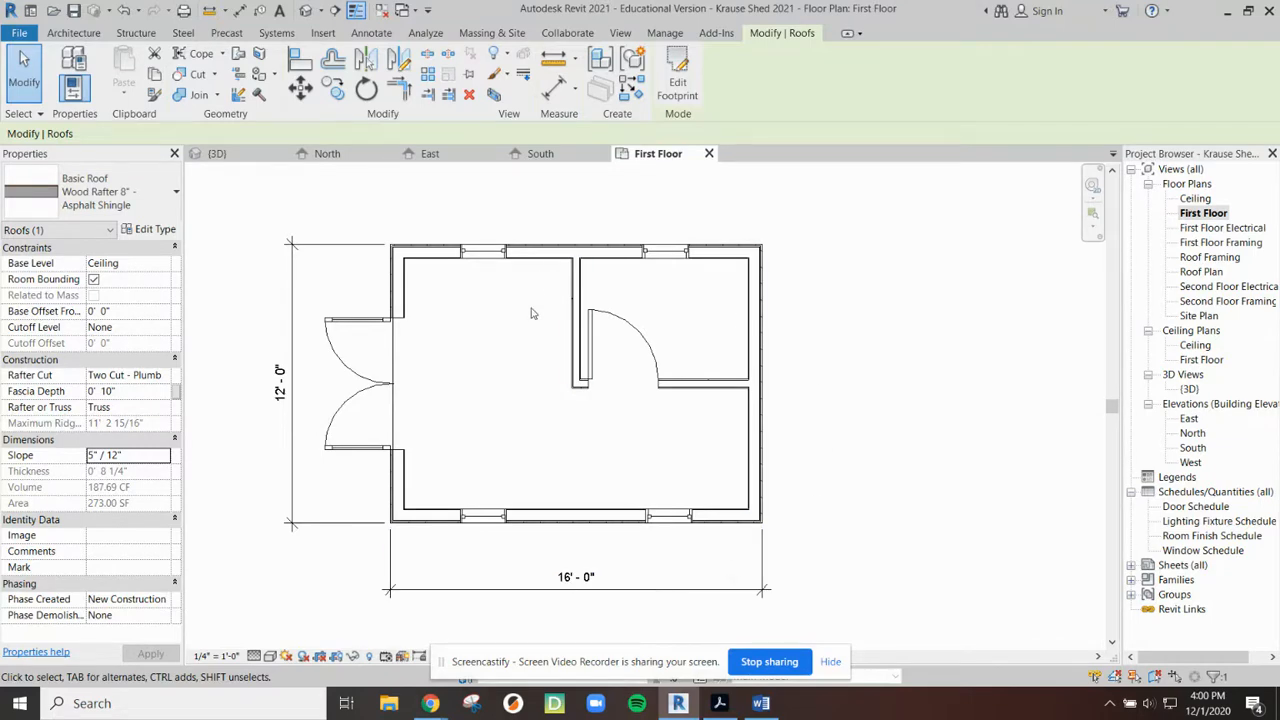
pyautogui.click(216, 152)
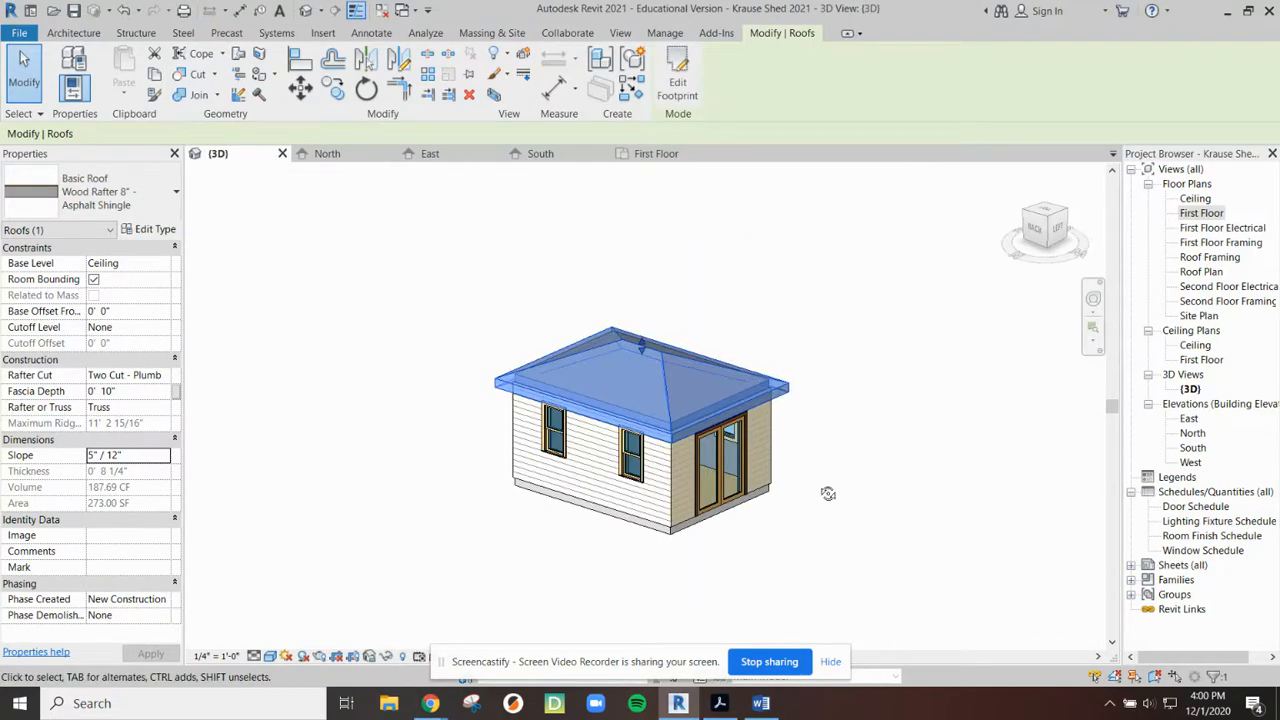
pyautogui.moveTo(828, 492); pyautogui.dragTo(438, 394)
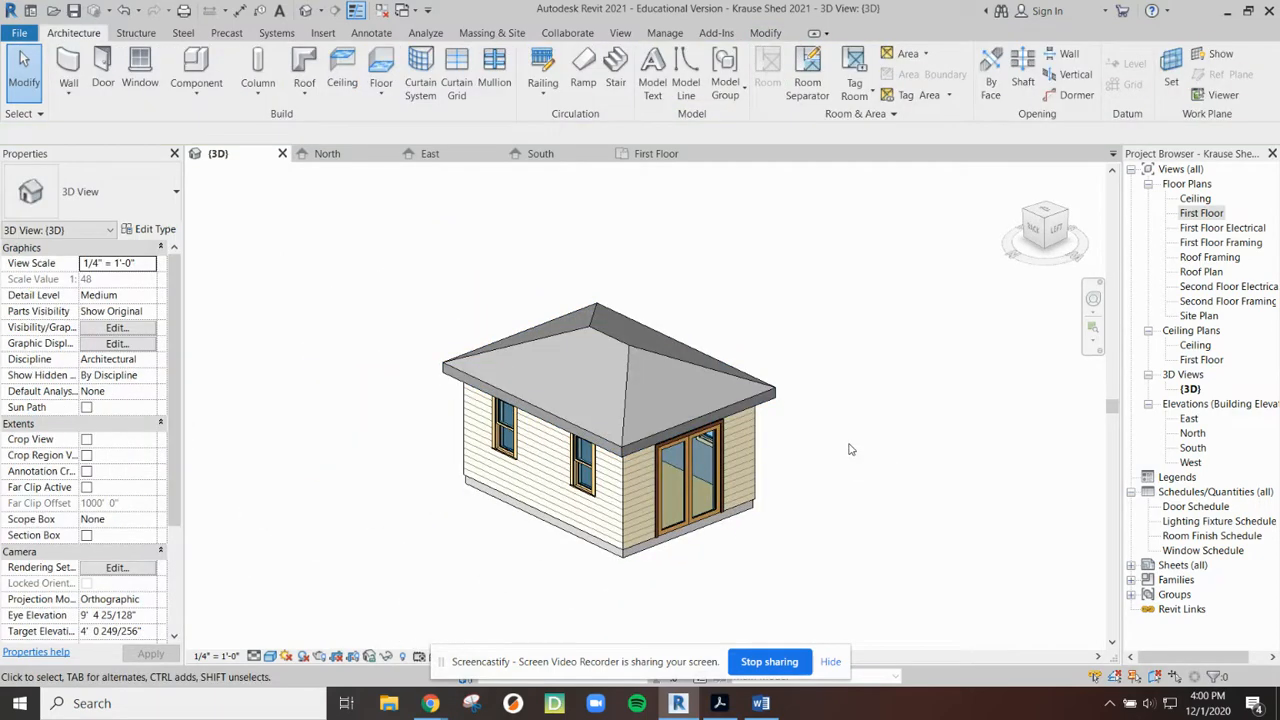
pyautogui.moveTo(660, 608)
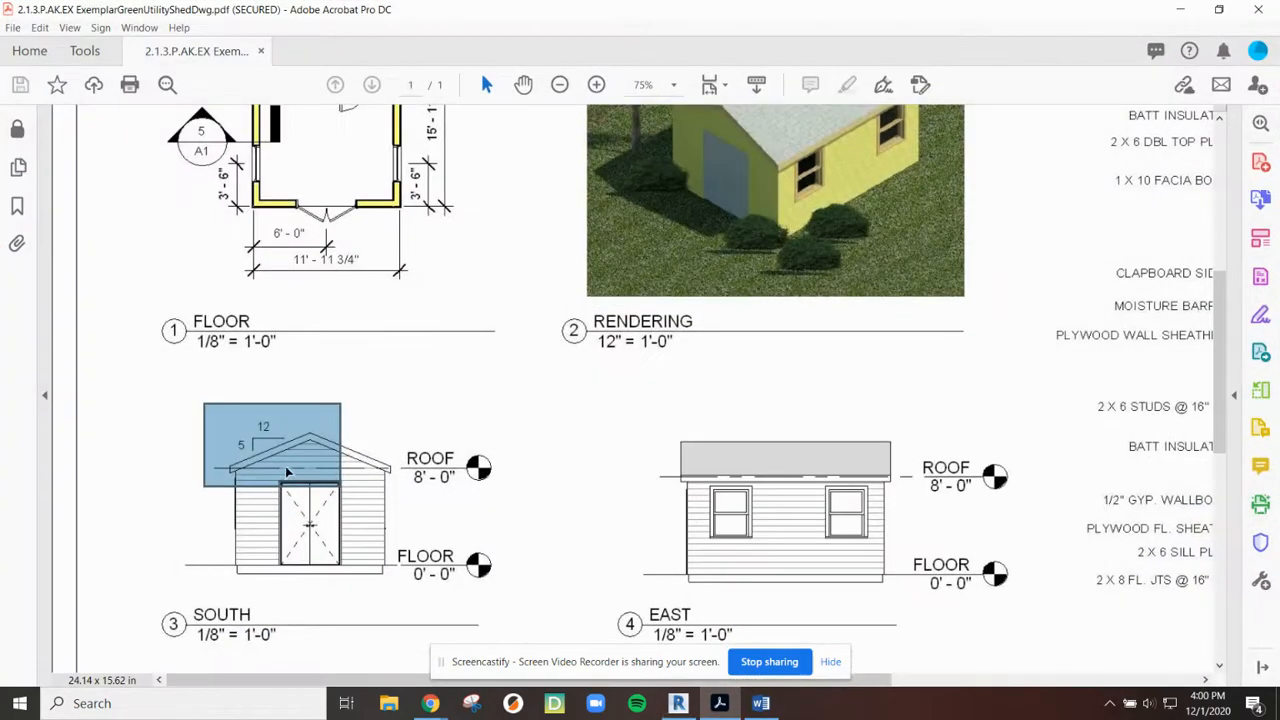
pyautogui.scroll(-3)
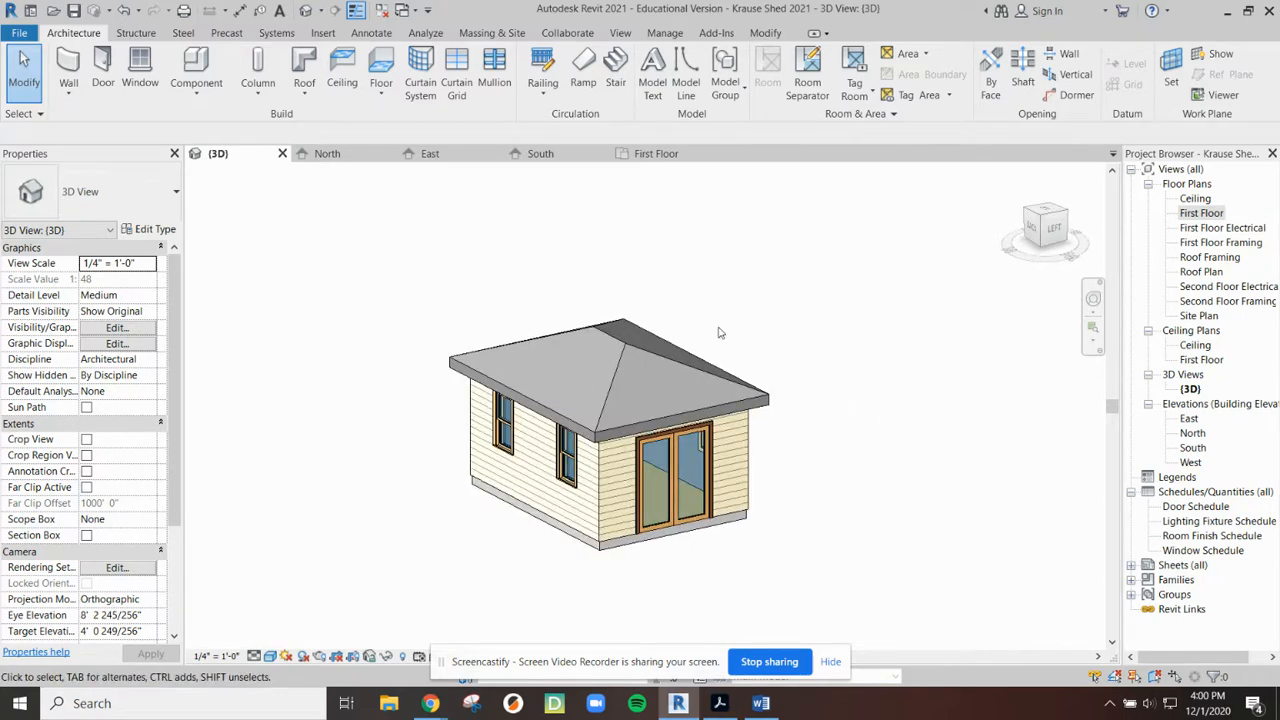
pyautogui.moveTo(740, 292)
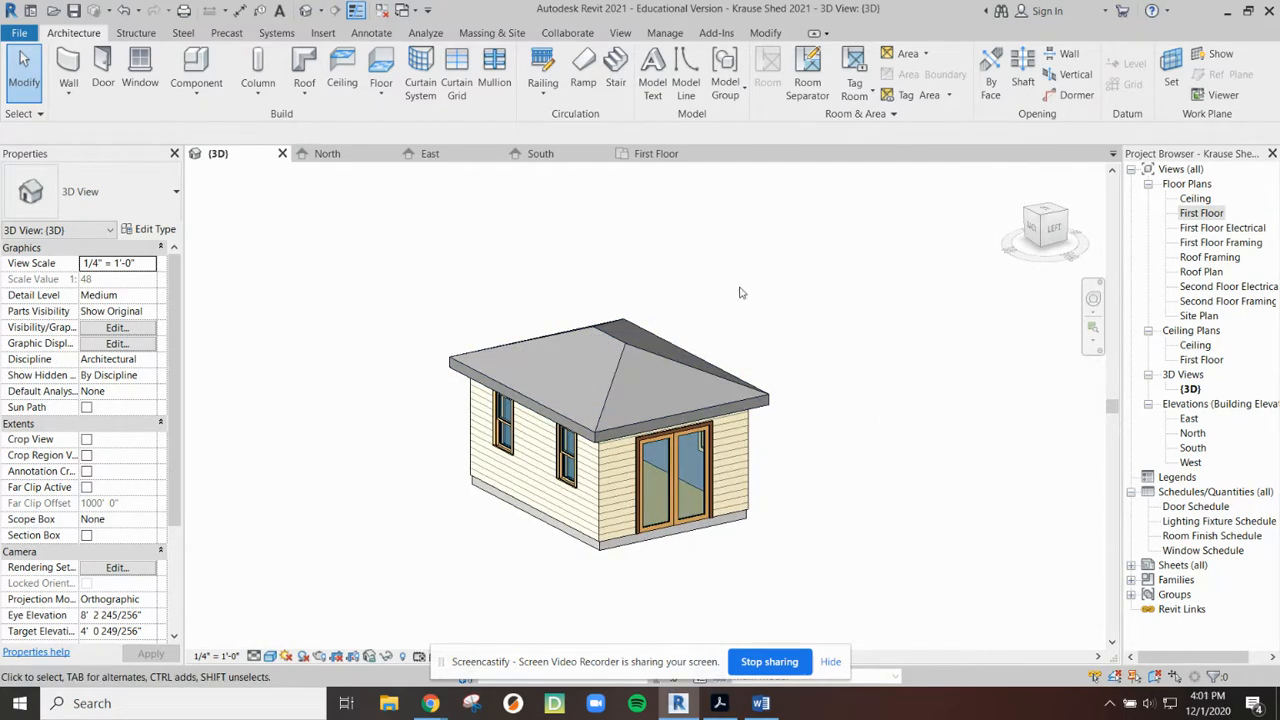
# Step: Select the roof in 3D, then pick the Wood Joist 8" sub-floor beneath it
pyautogui.click(650, 360)
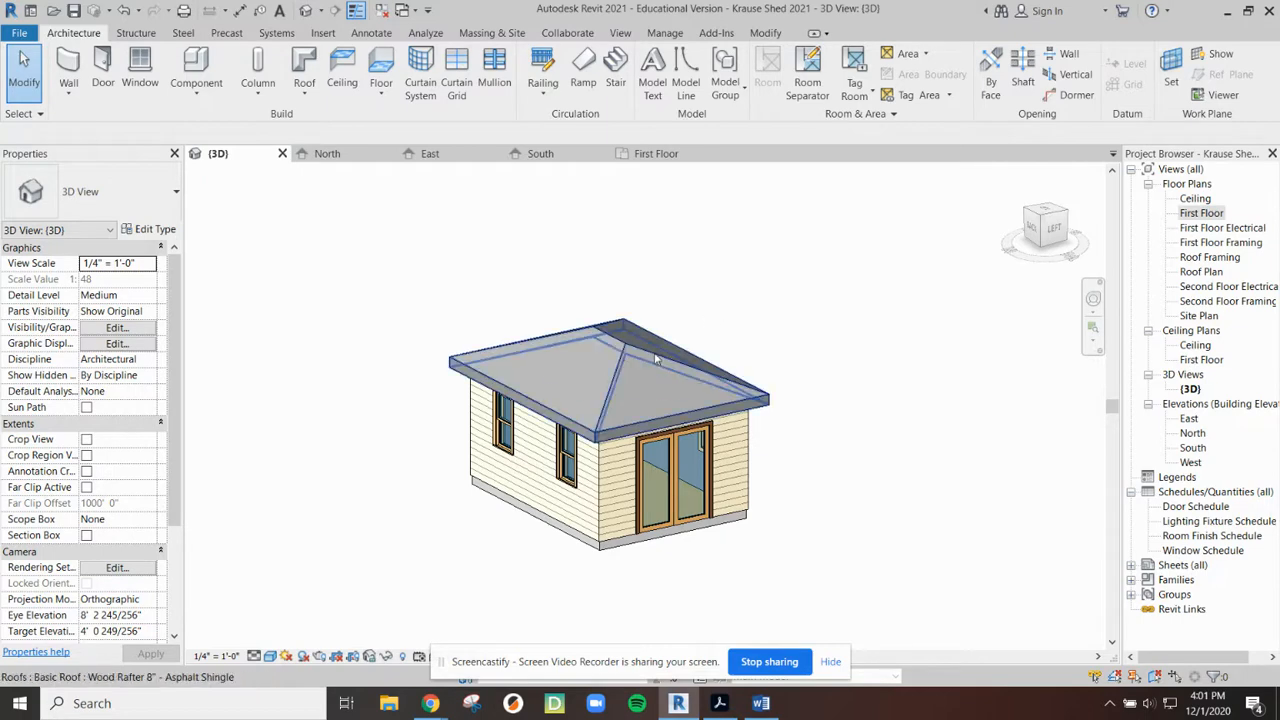
pyautogui.click(620, 360)
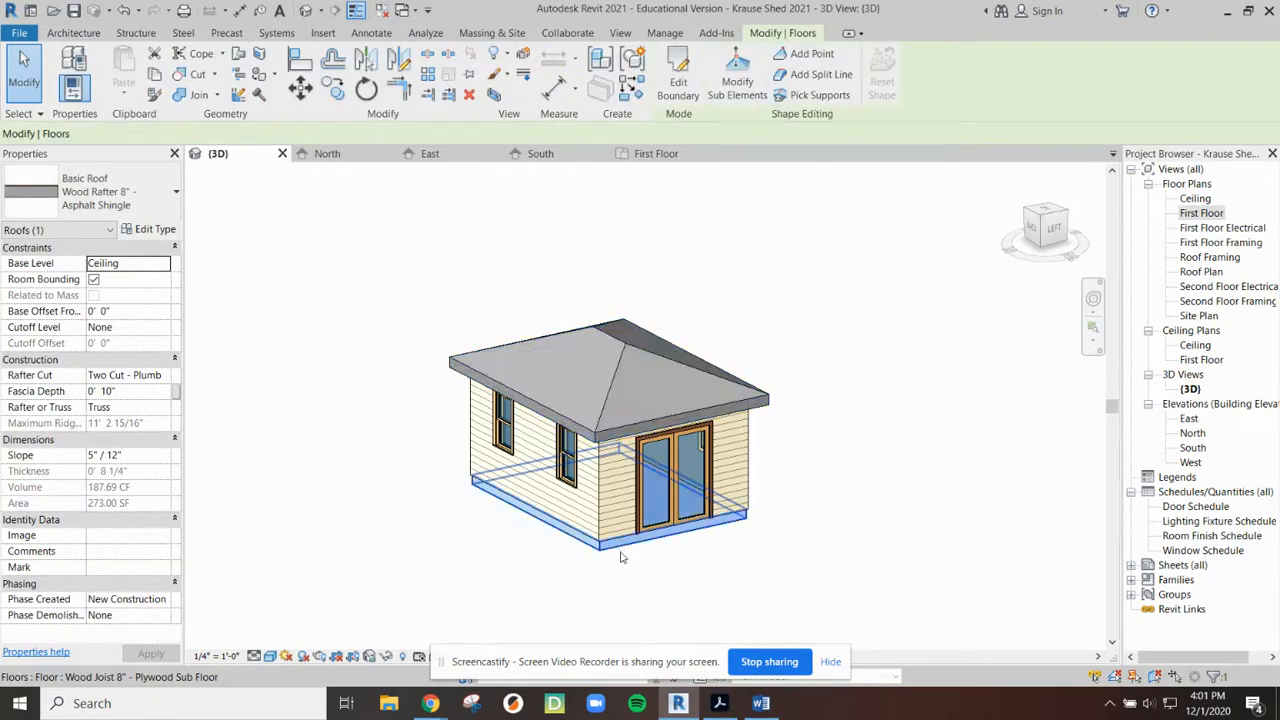
pyautogui.click(610, 540)
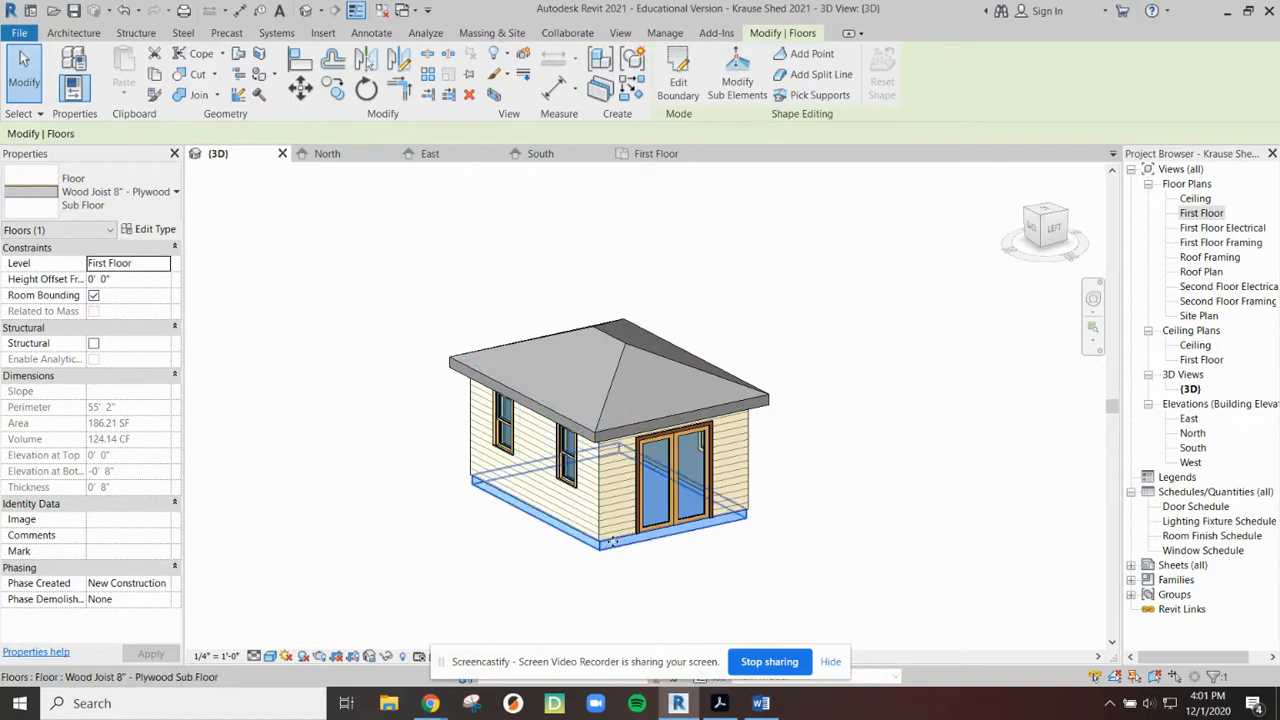
pyautogui.moveTo(678, 76)
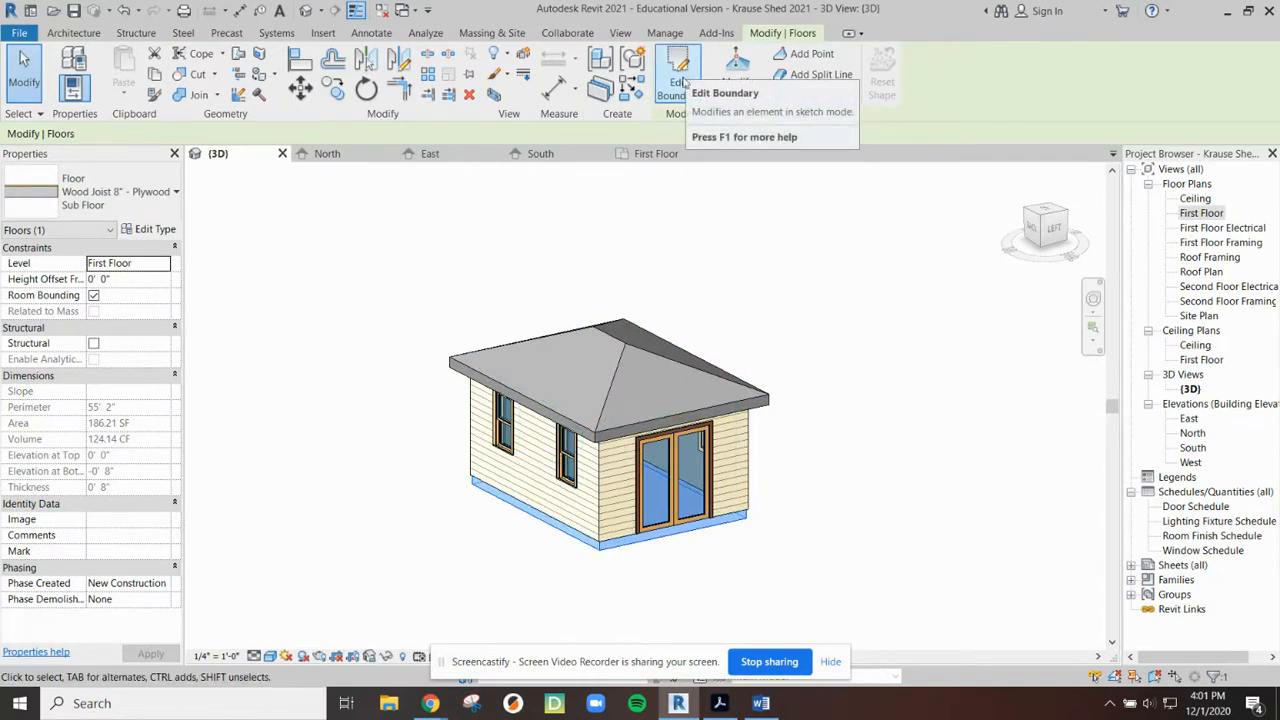
pyautogui.moveTo(630, 350)
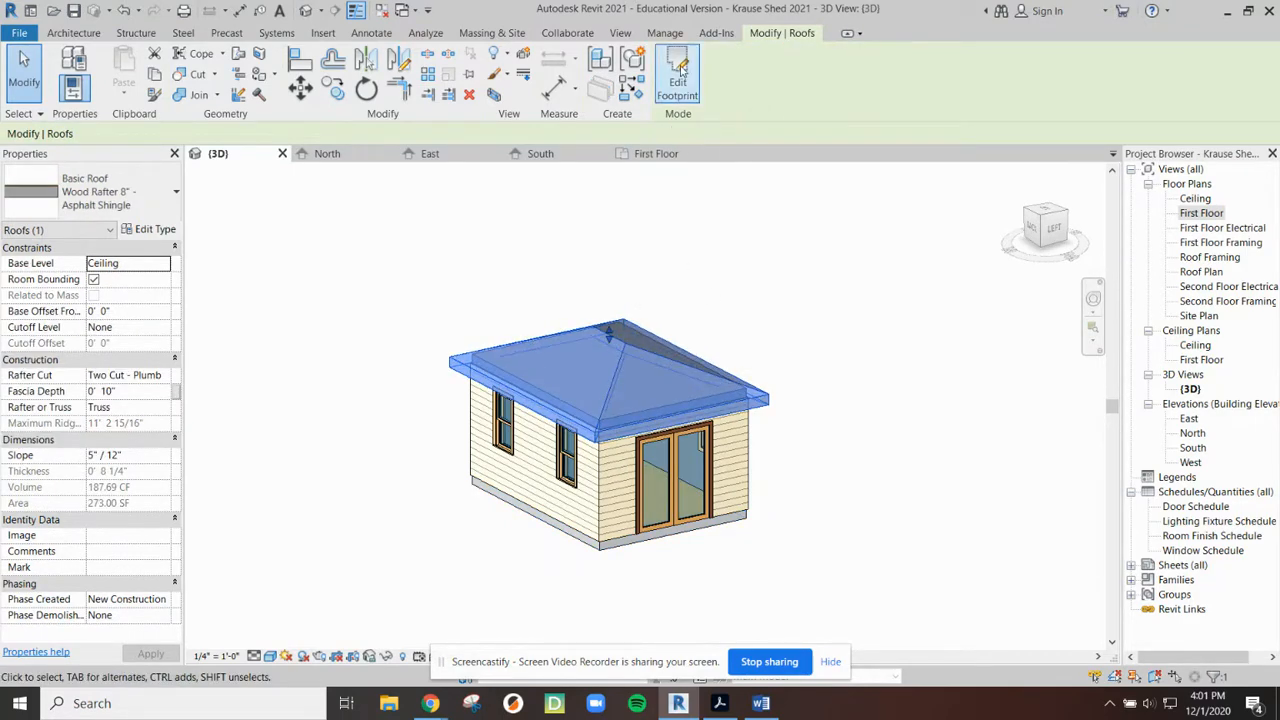
pyautogui.moveTo(678, 76)
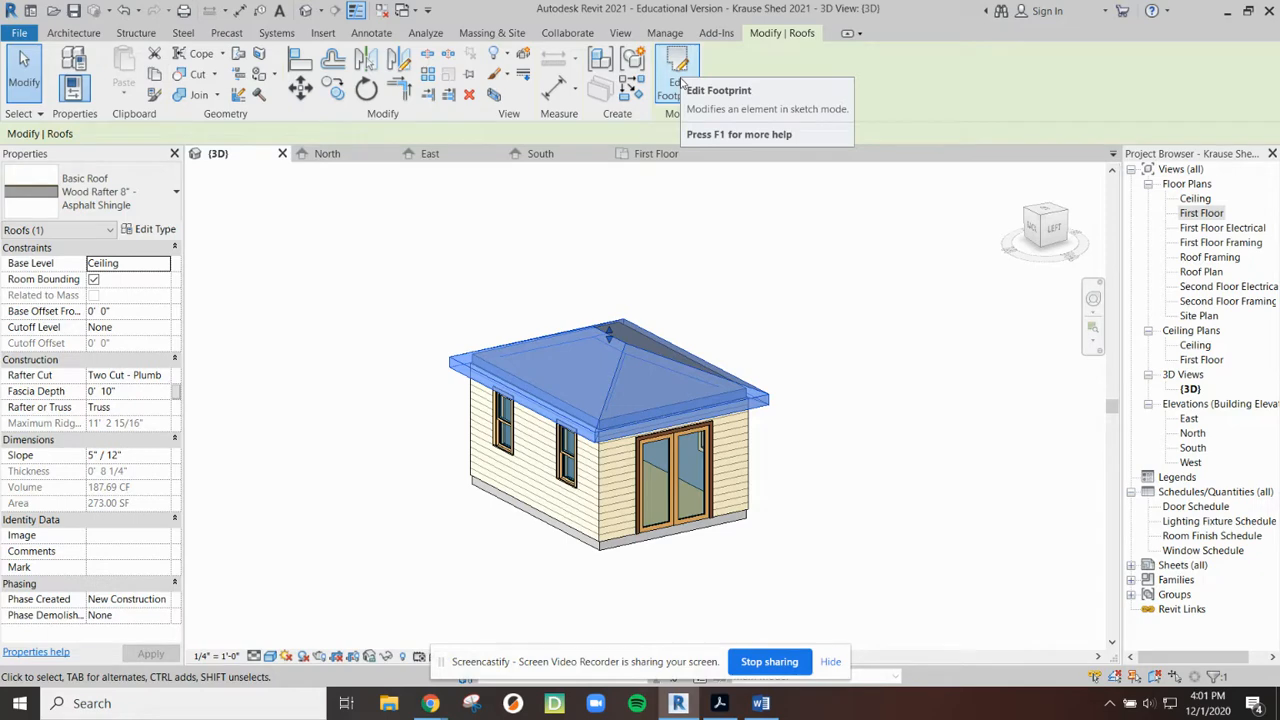
# Step: Reopen the shed roof's footprint sketch with Edit Footprint
pyautogui.click(680, 76)
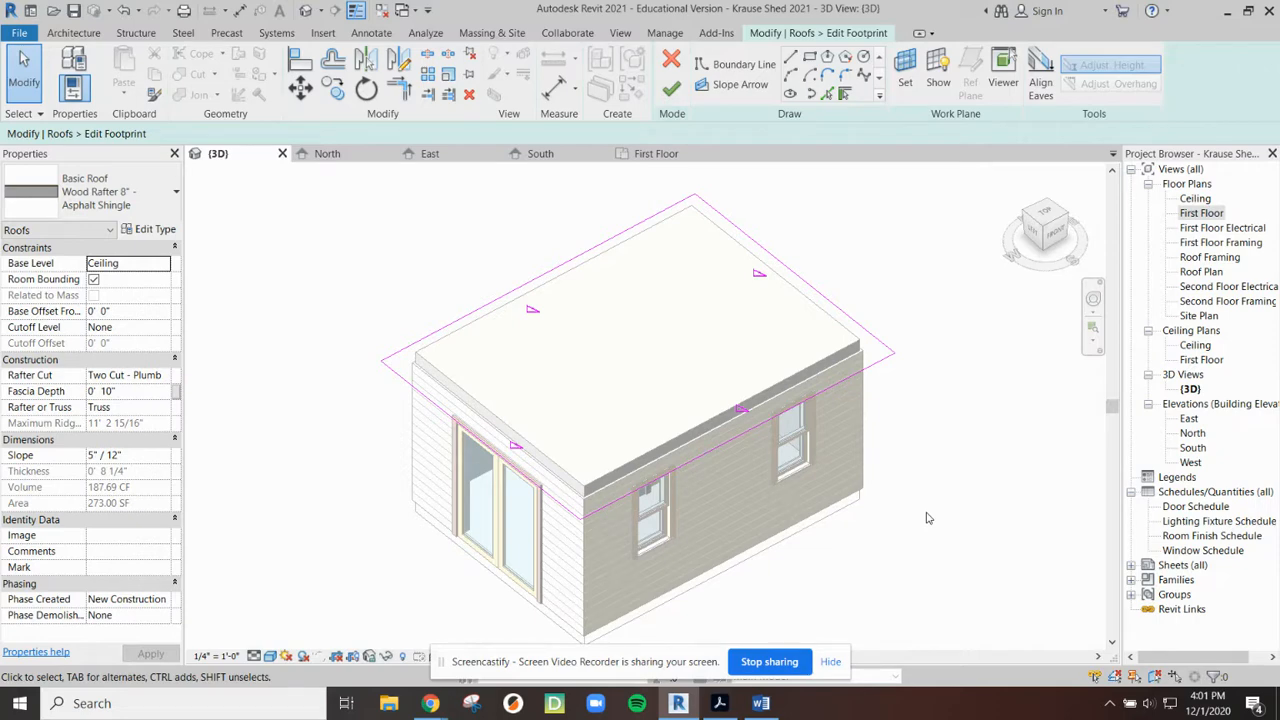
pyautogui.moveTo(922, 480)
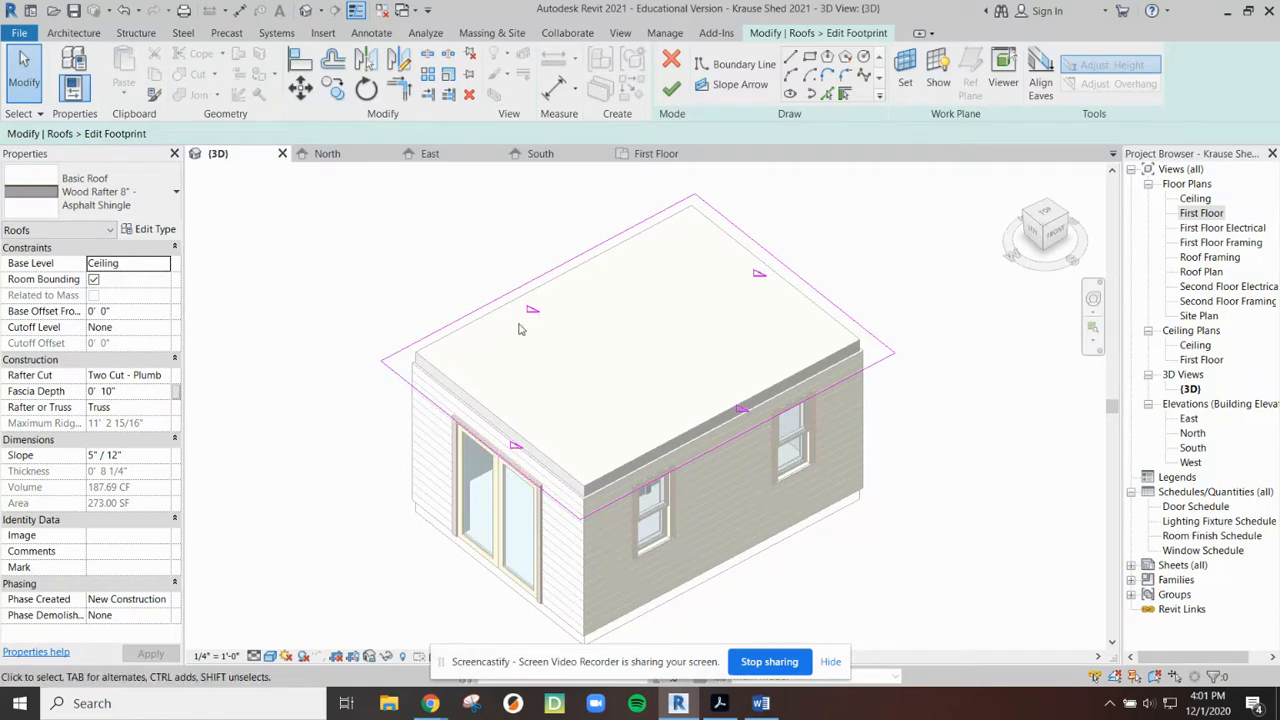
pyautogui.moveTo(528, 304)
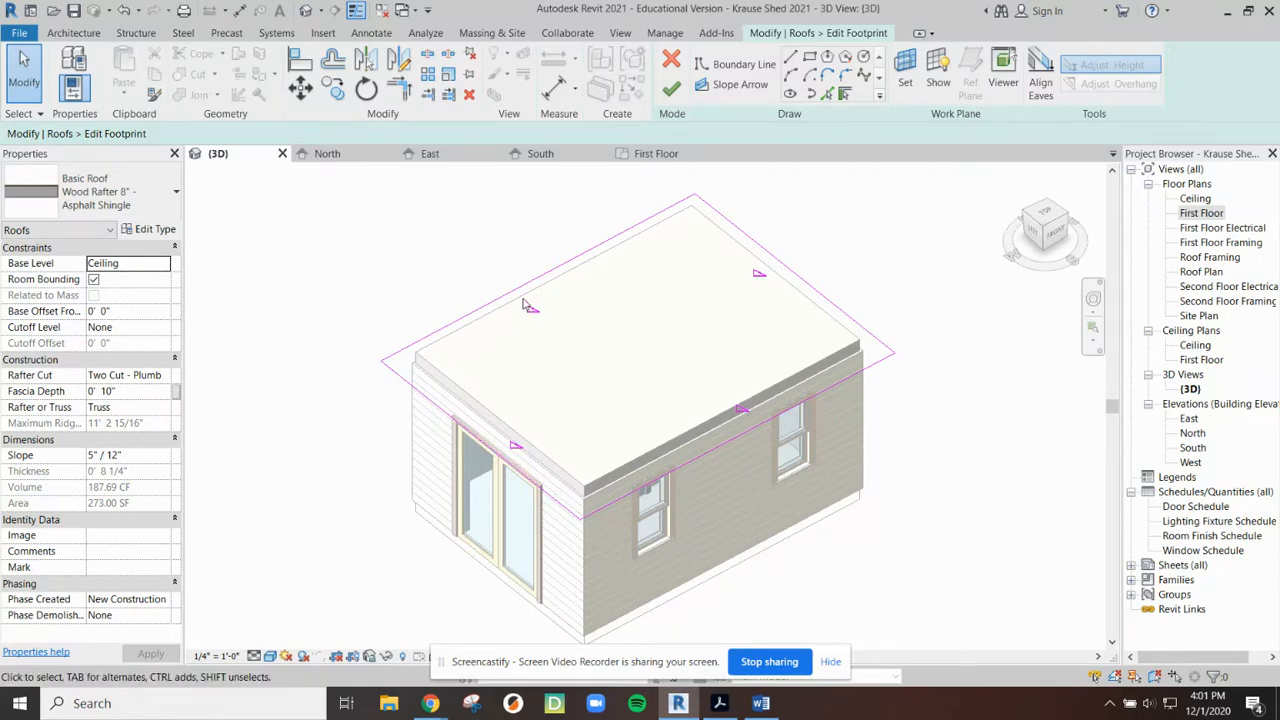
pyautogui.moveTo(472, 420)
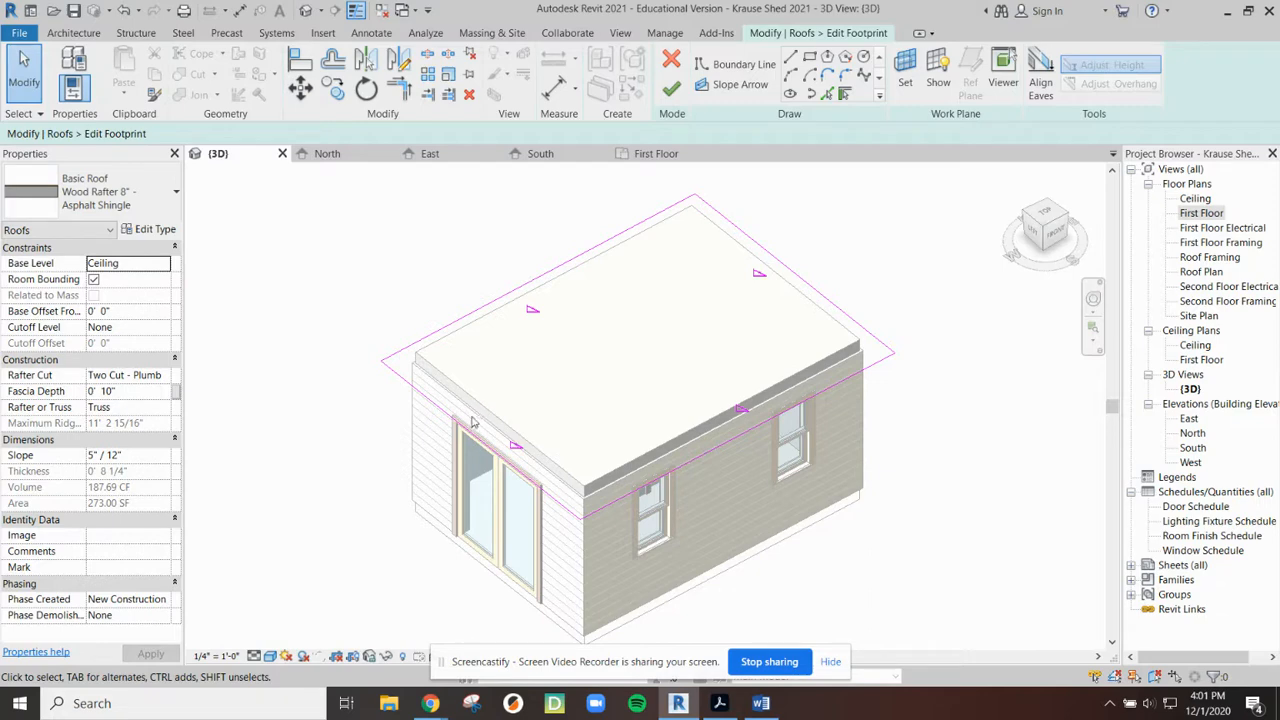
pyautogui.moveTo(468, 432)
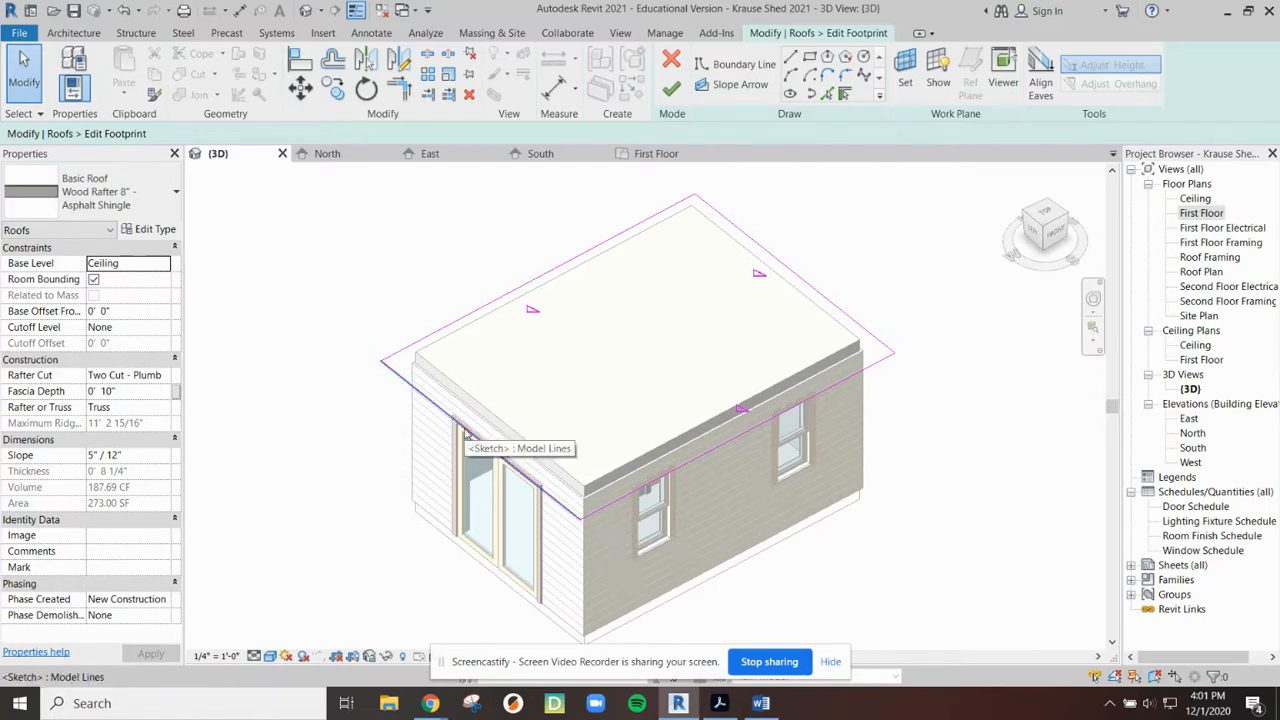
pyautogui.moveTo(436, 410)
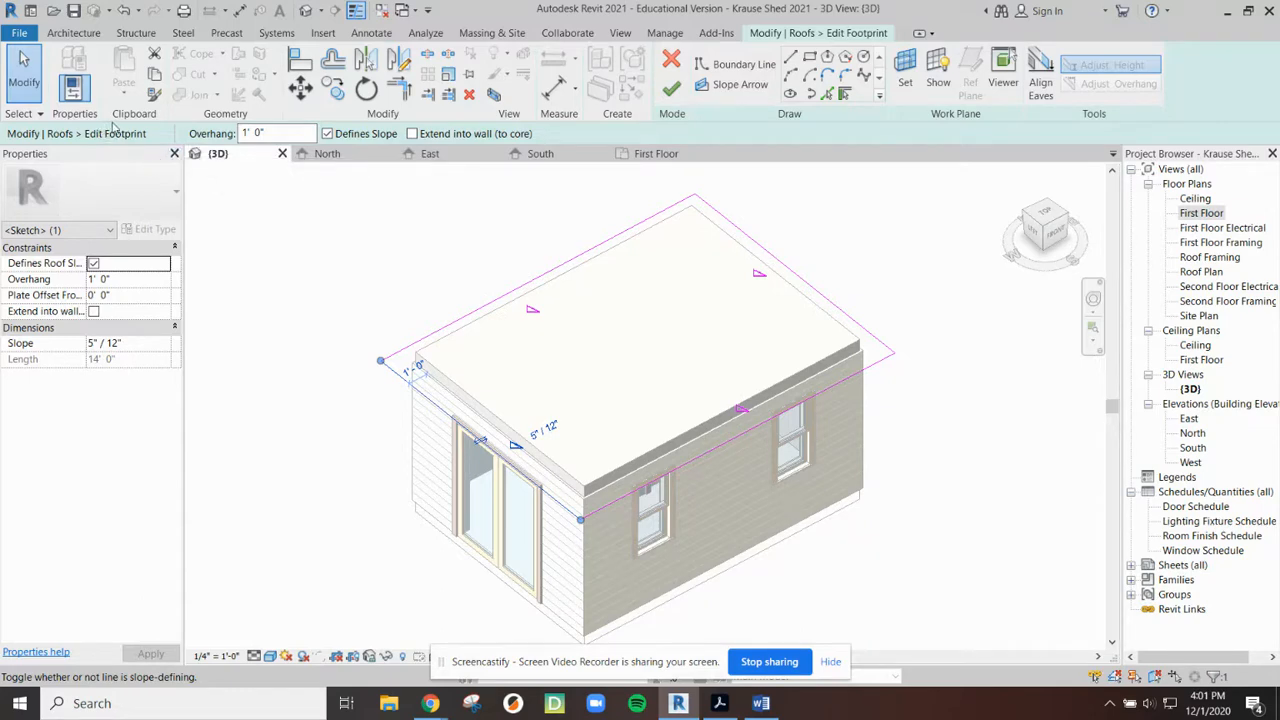
pyautogui.moveTo(696, 138)
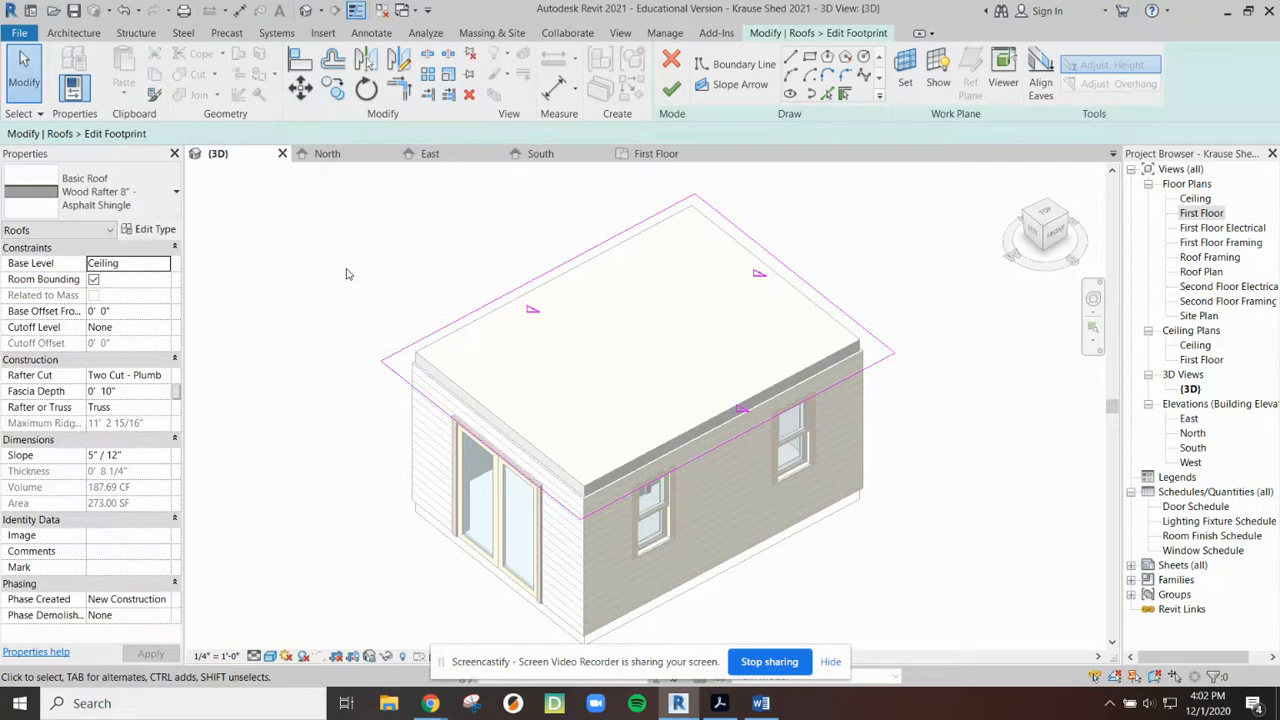
pyautogui.moveTo(536, 312)
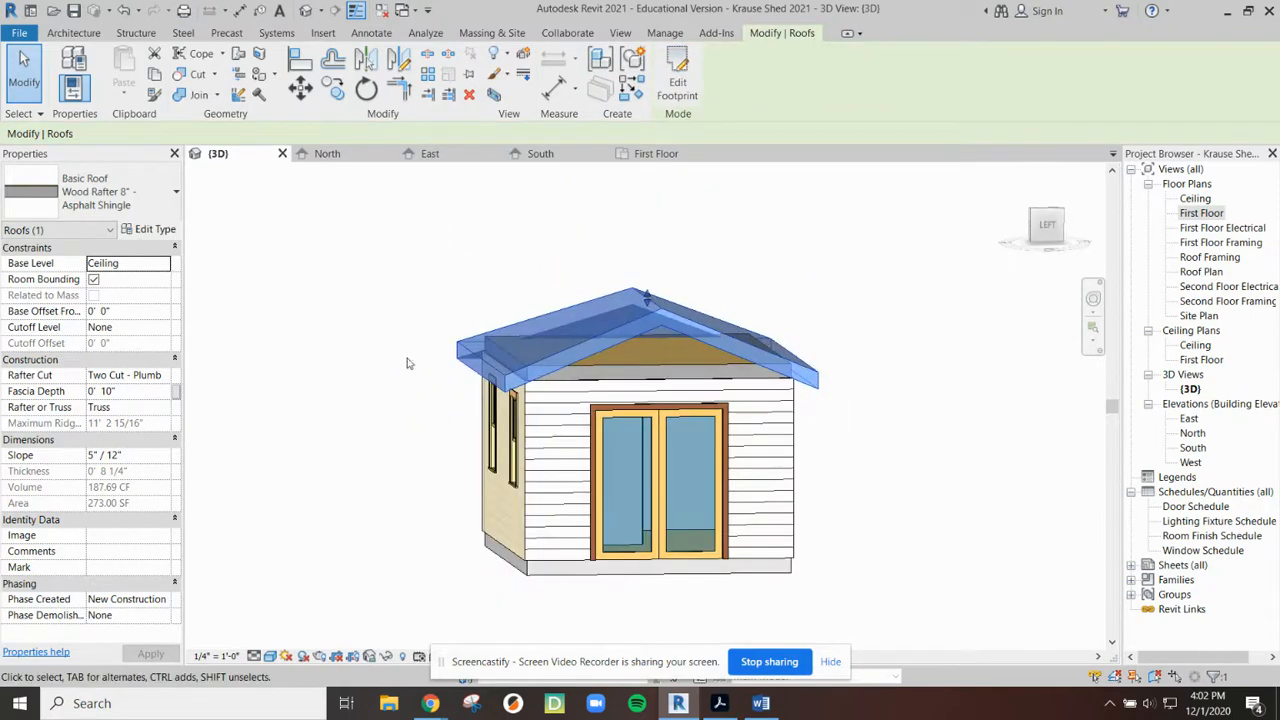
pyautogui.moveTo(334, 296)
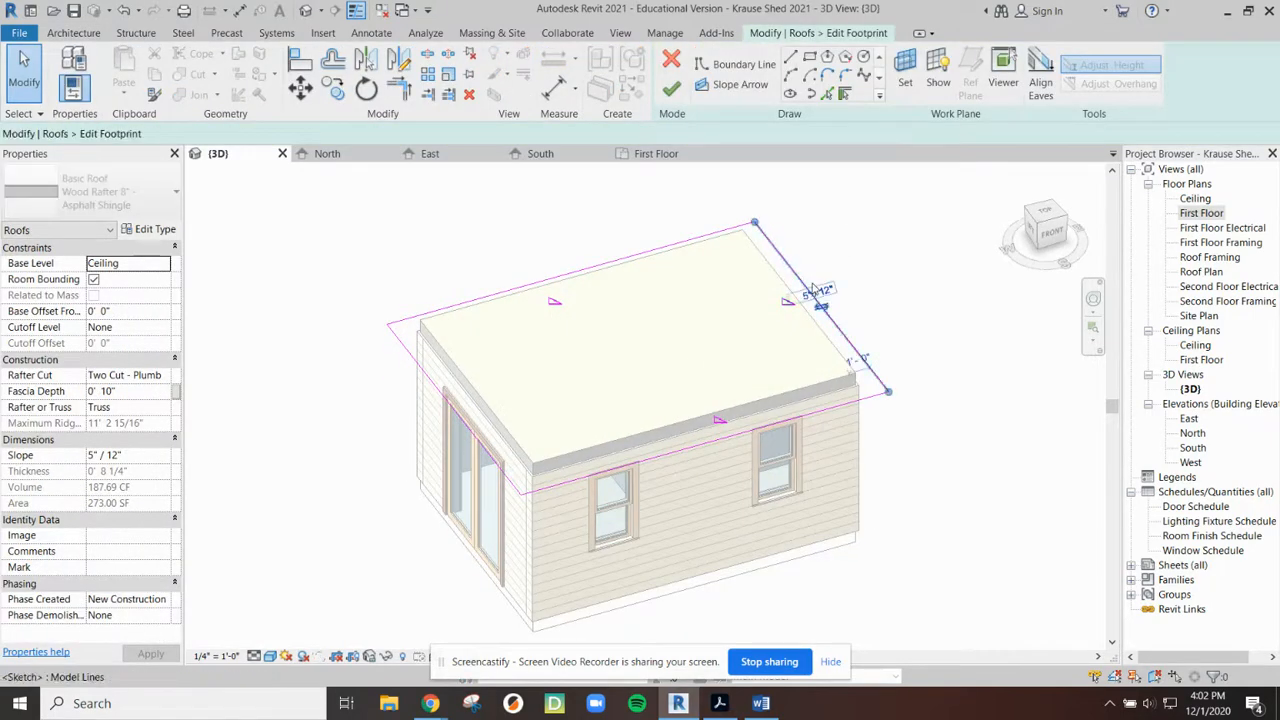
# Step: Turn off Defines Slope on the opposite short end edge of the roof footprint
pyautogui.click(820, 304)
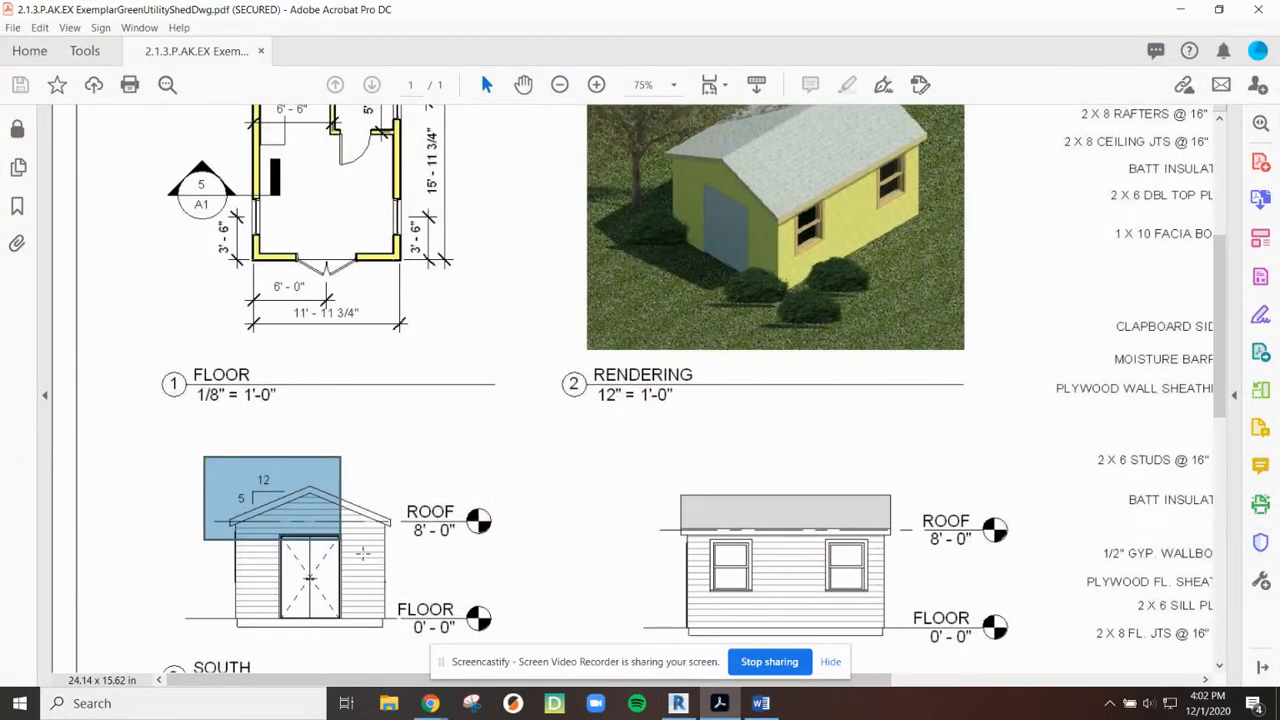
pyautogui.moveTo(564, 398)
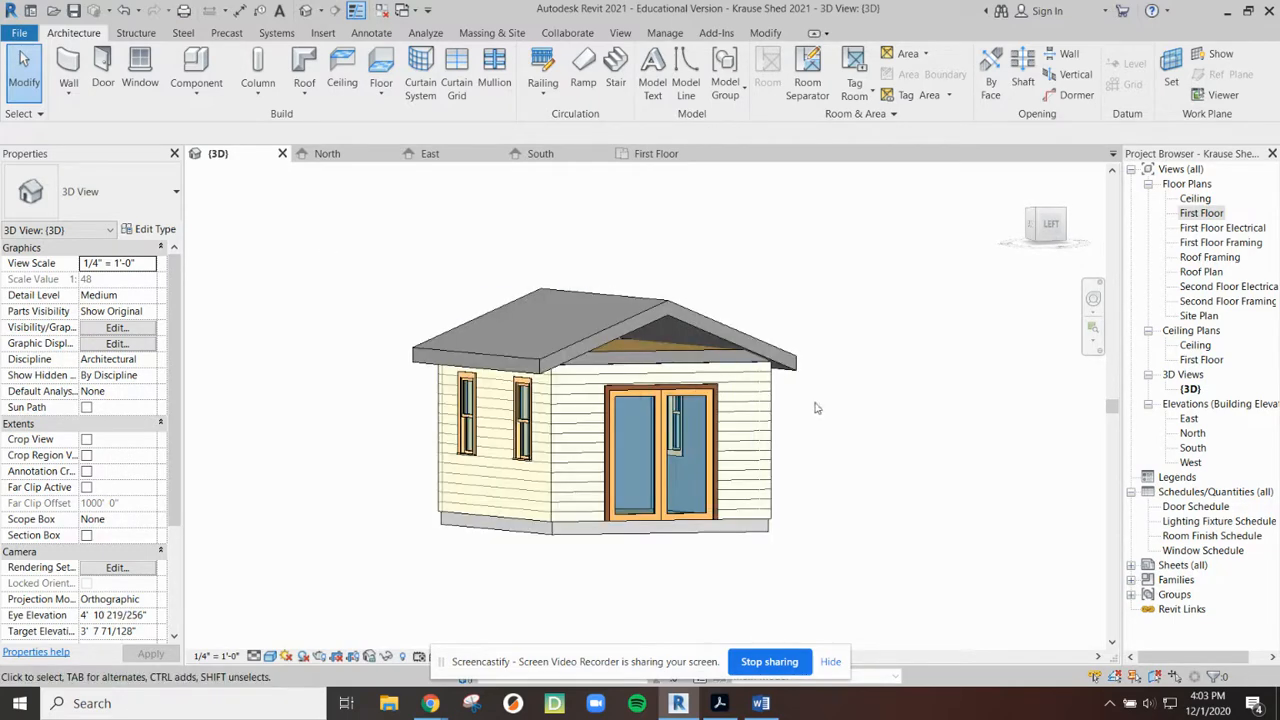
pyautogui.moveTo(884, 424)
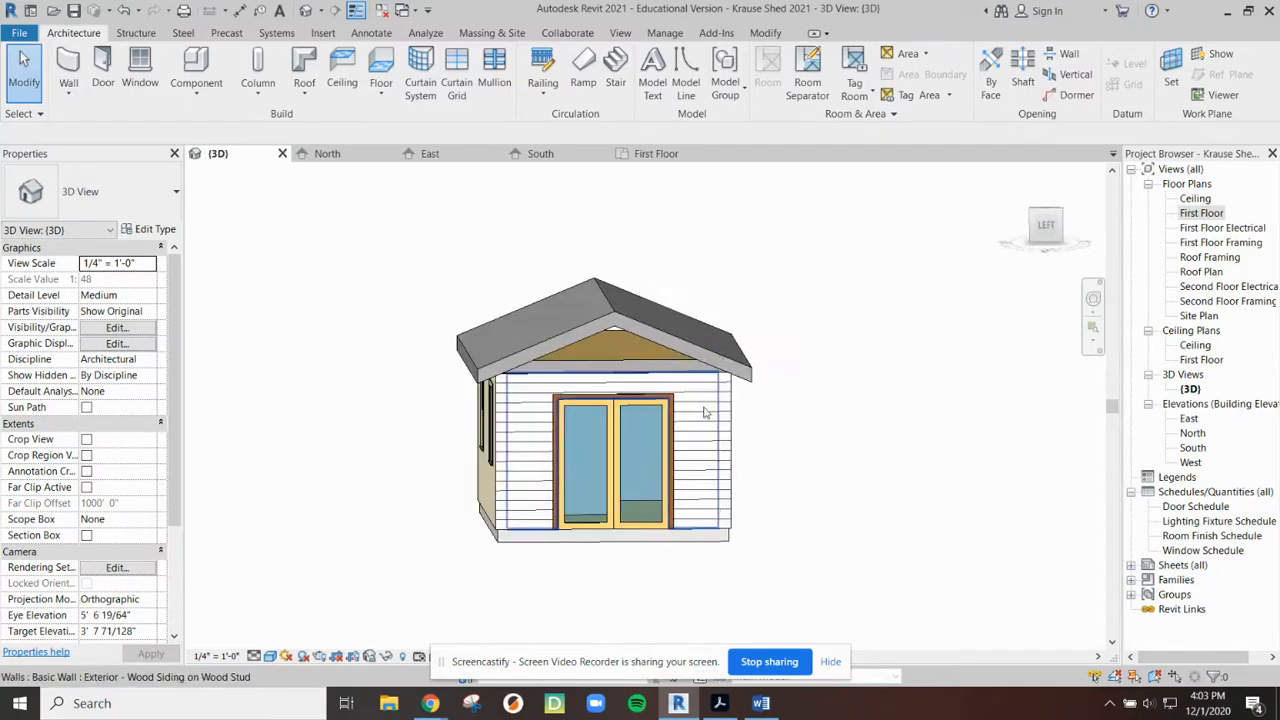
pyautogui.moveTo(704, 408)
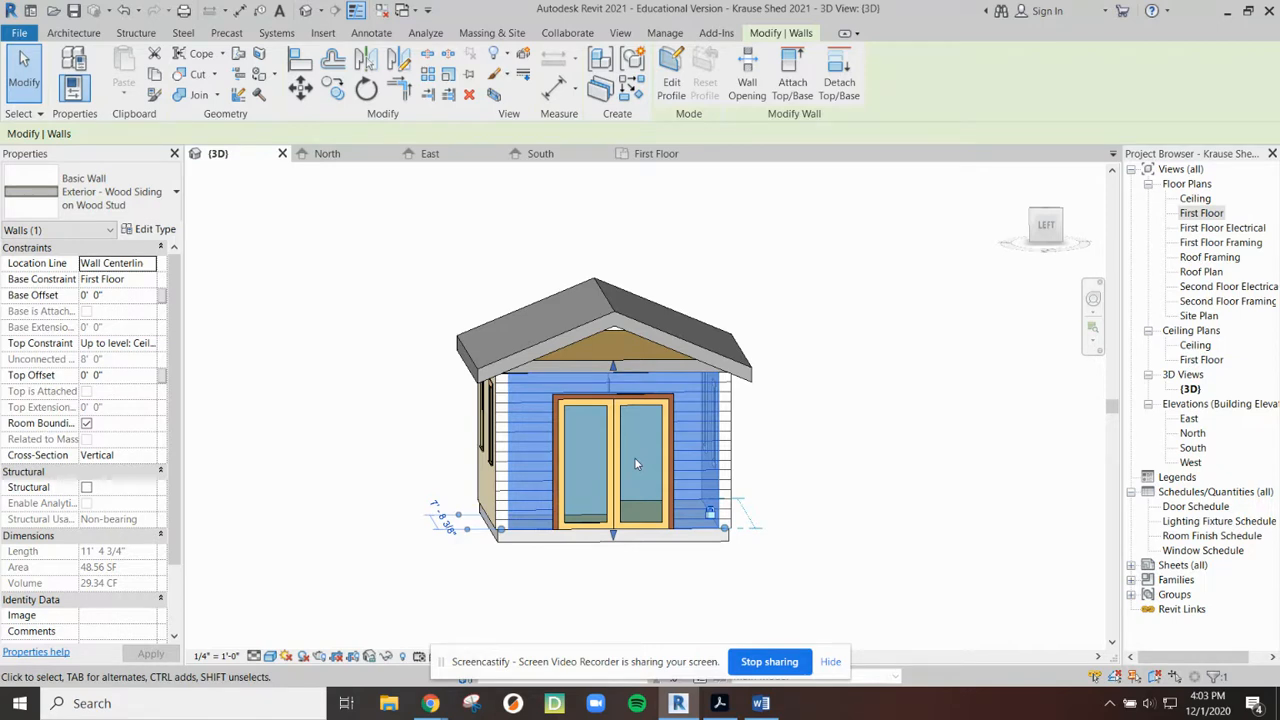
pyautogui.moveTo(912, 468)
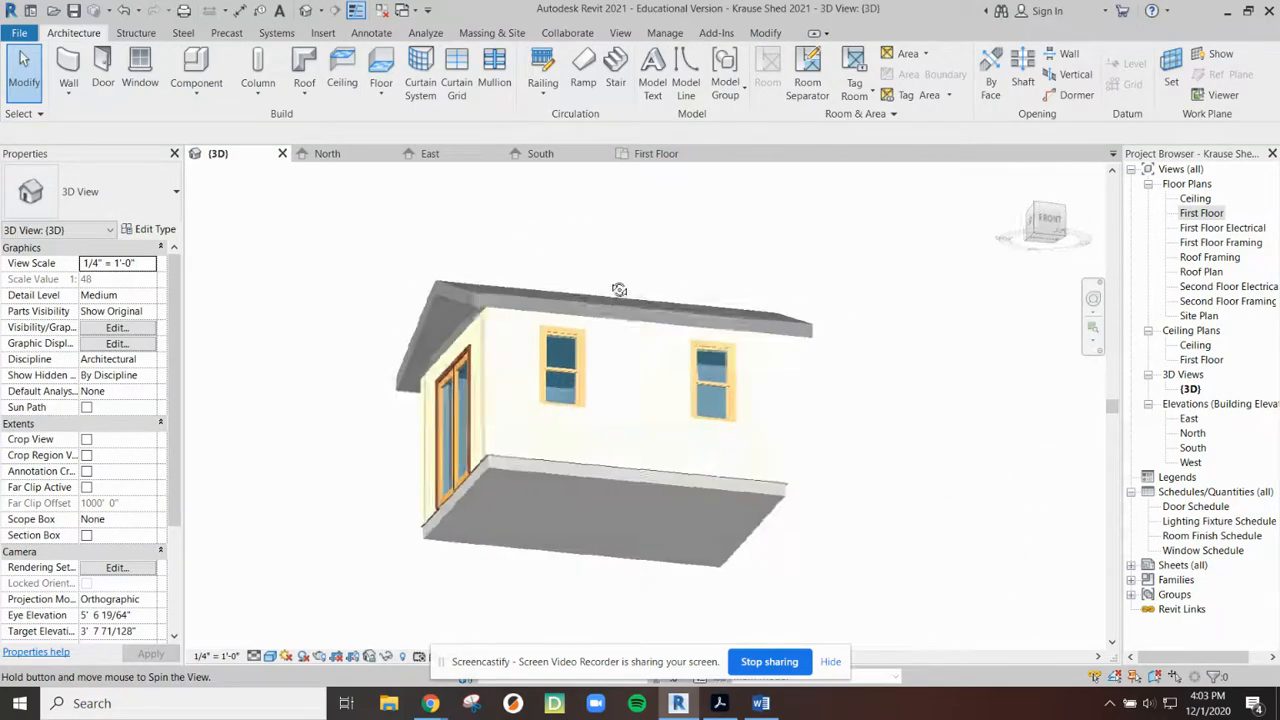
# Step: Orbit the shed to inspect its other side and the gabled roof
pyautogui.moveTo(620, 290); pyautogui.dragTo(948, 462)
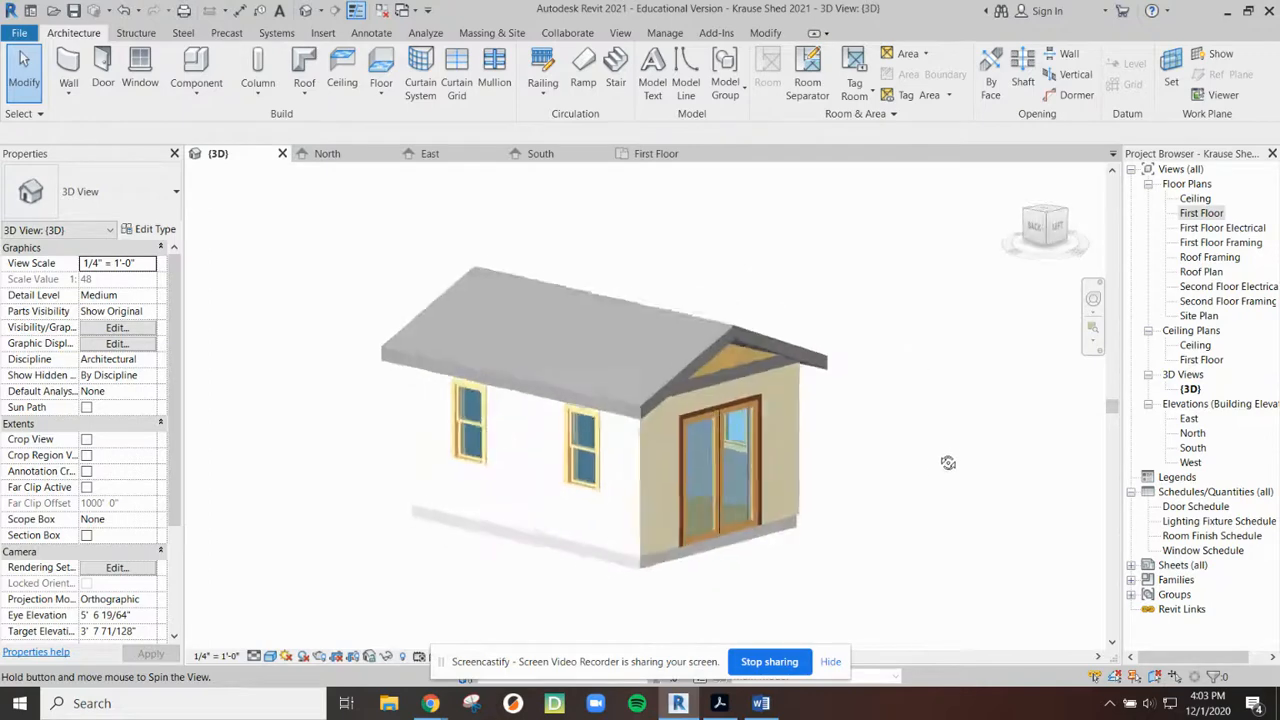
pyautogui.click(720, 450)
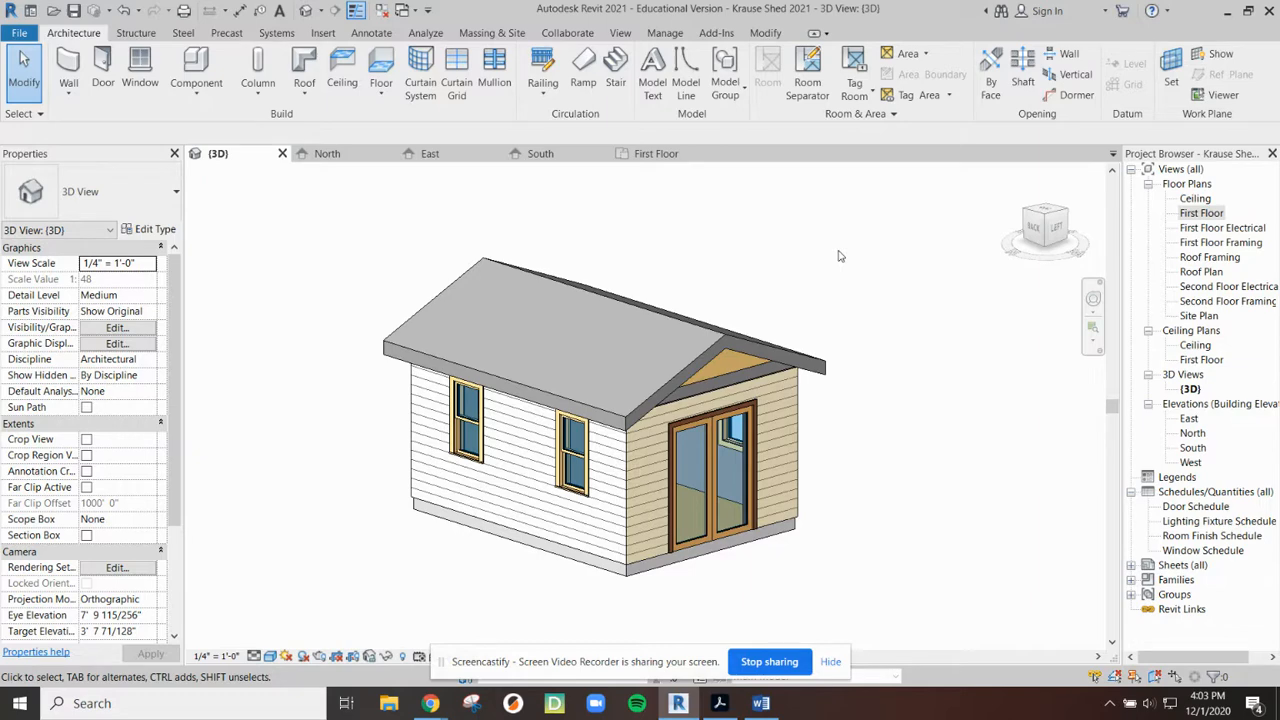
pyautogui.moveTo(964, 436)
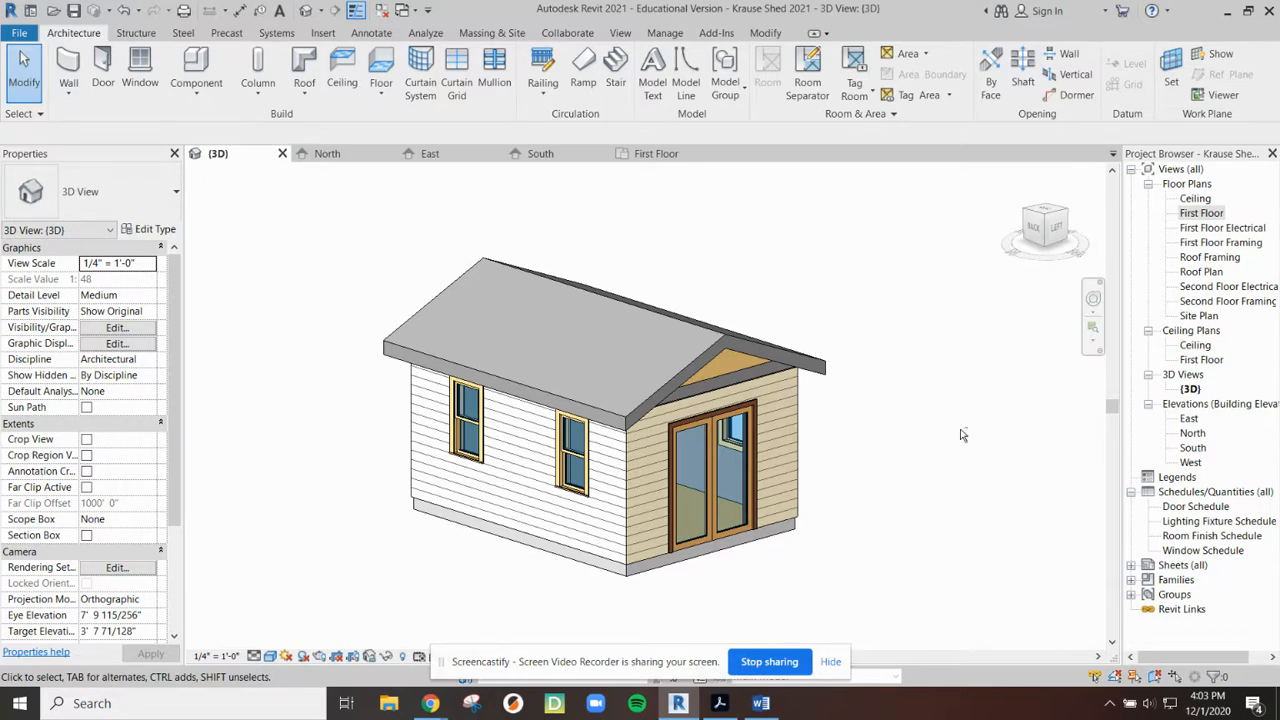
# Step: Attach the top of the front double-door wall to the roof so its siding fills the gable
pyautogui.click(640, 460)
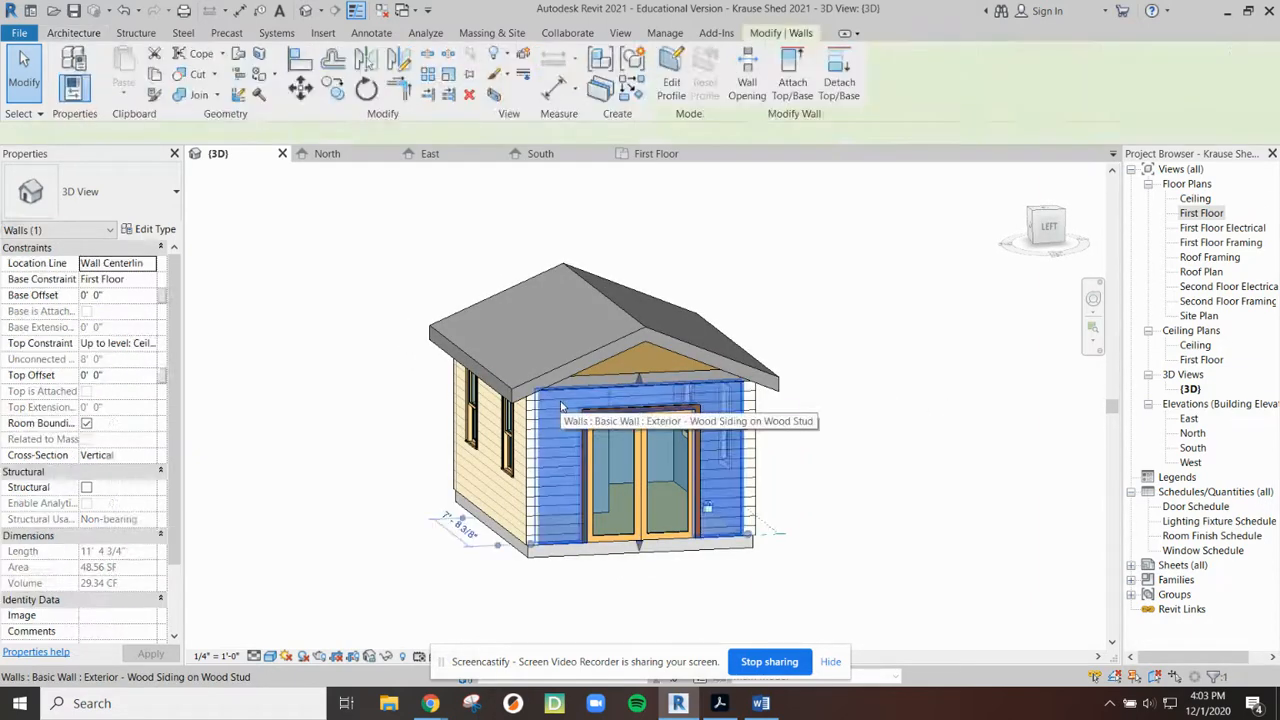
pyautogui.click(676, 402)
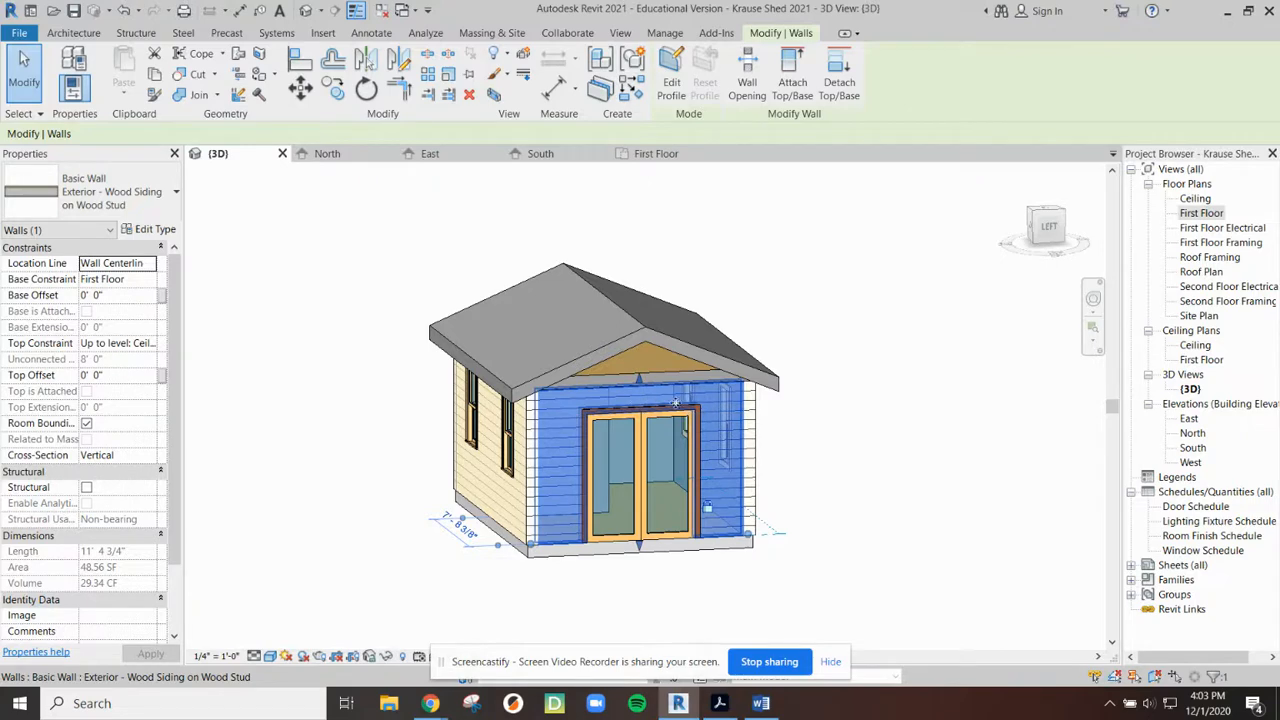
pyautogui.moveTo(660, 400)
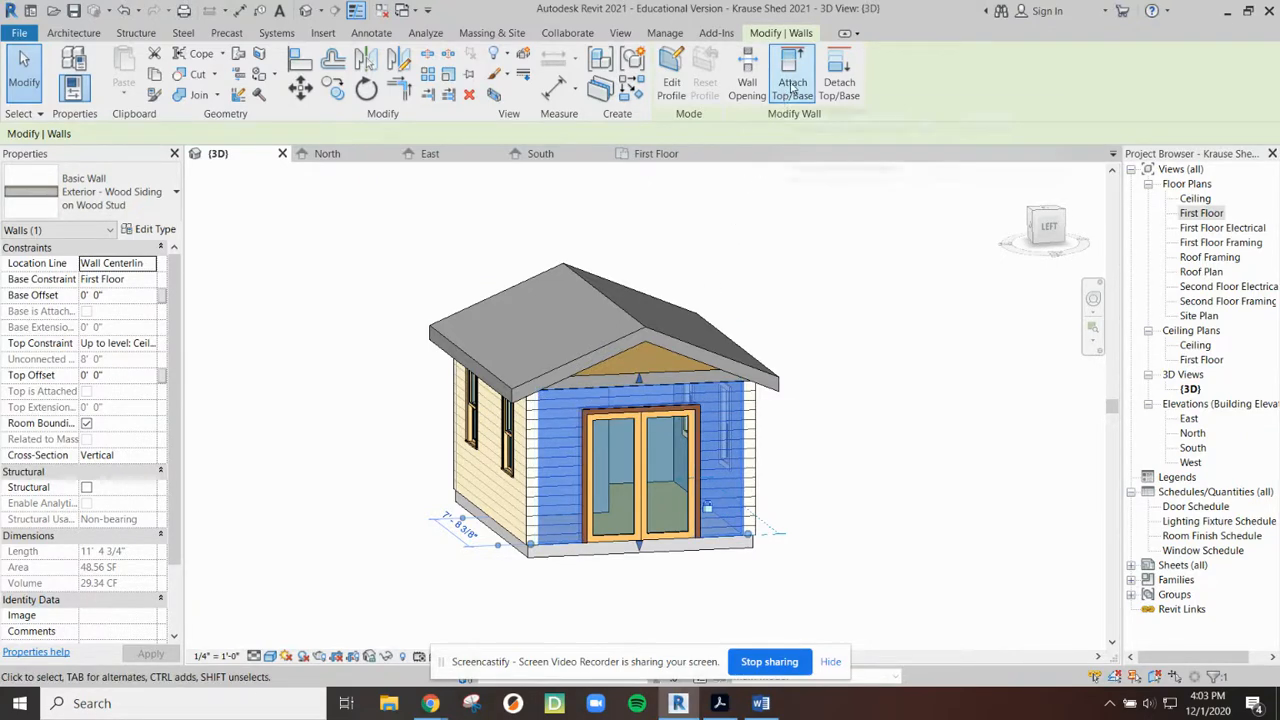
pyautogui.moveTo(792, 82)
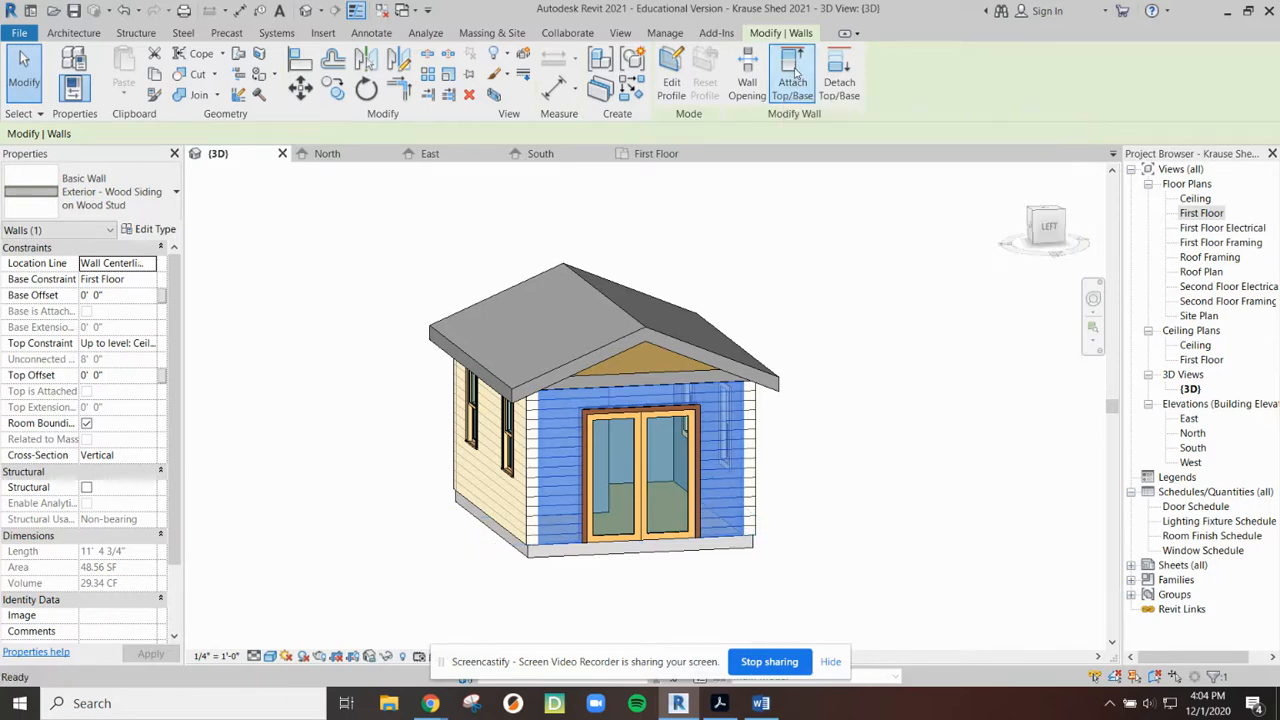
pyautogui.click(792, 76)
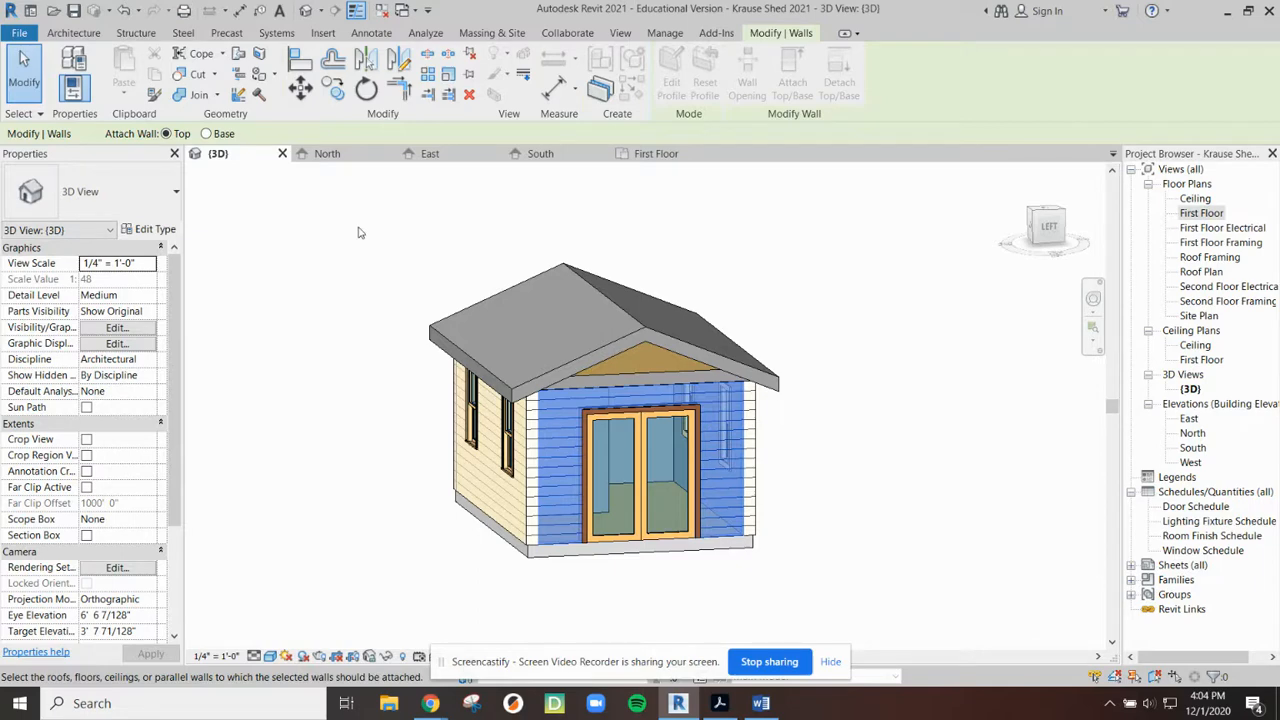
pyautogui.moveTo(258, 672)
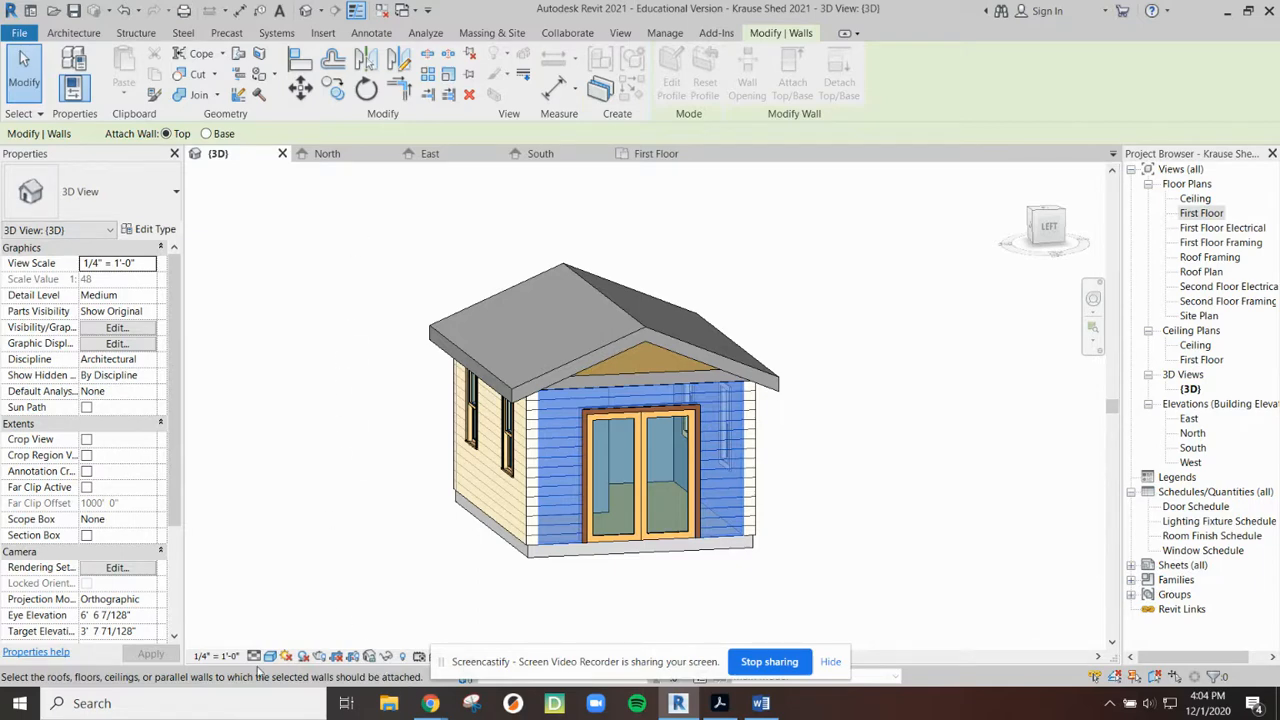
pyautogui.moveTo(212, 688)
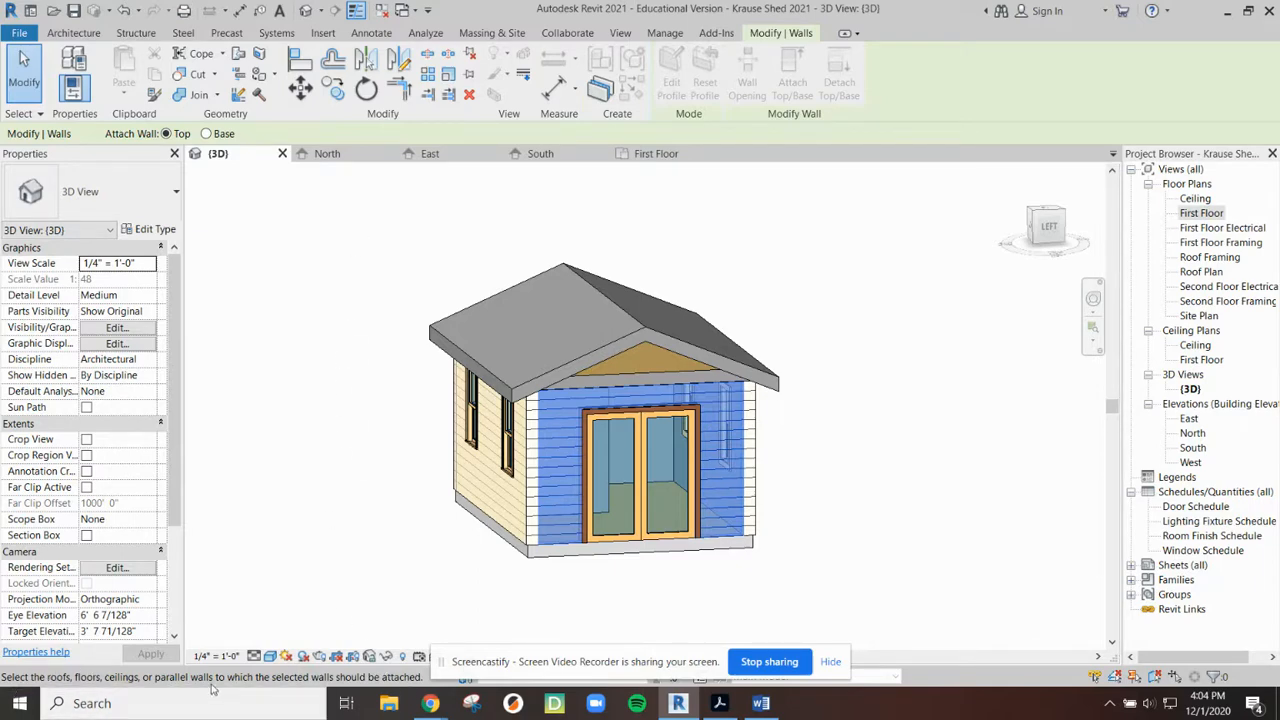
pyautogui.moveTo(290, 674)
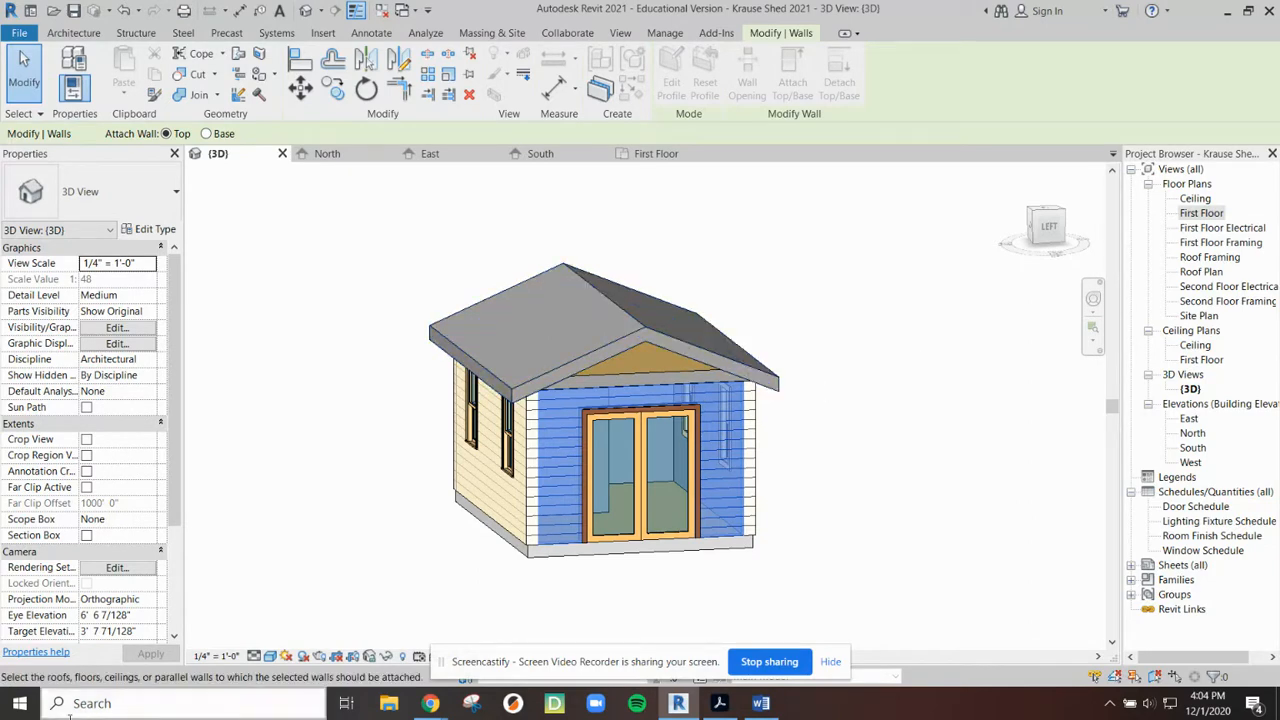
pyautogui.moveTo(392, 452)
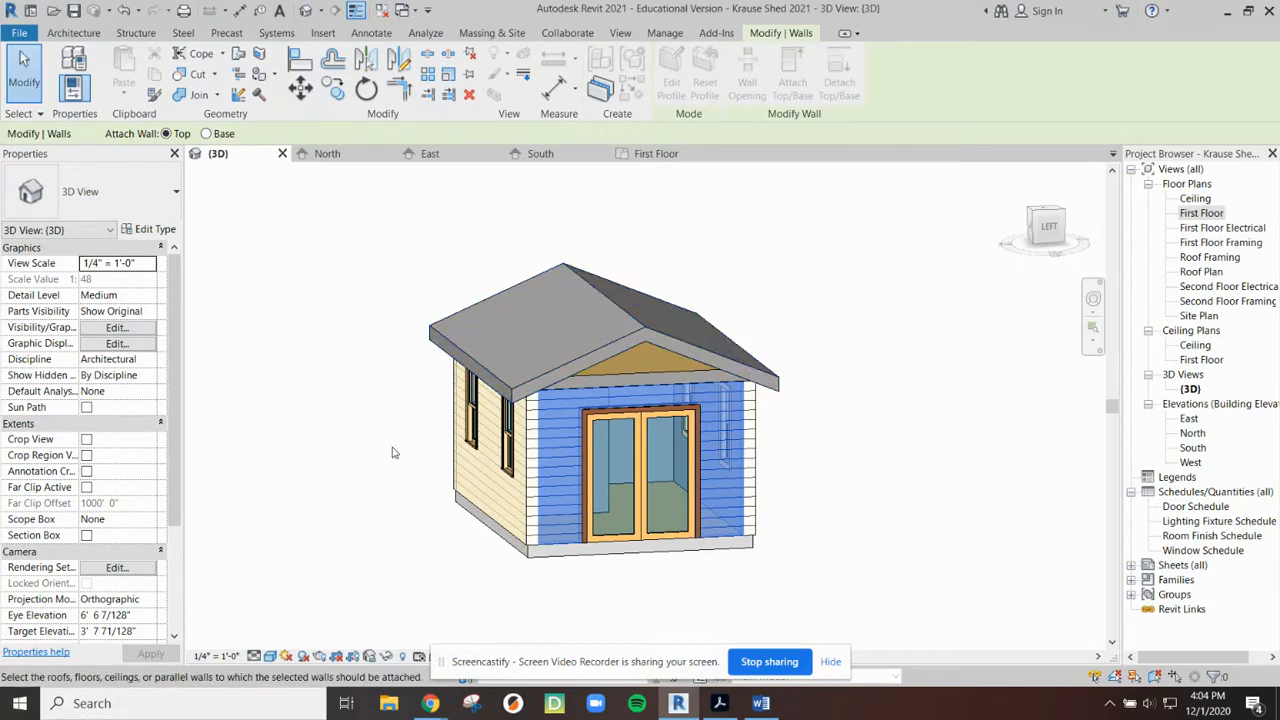
pyautogui.click(640, 450)
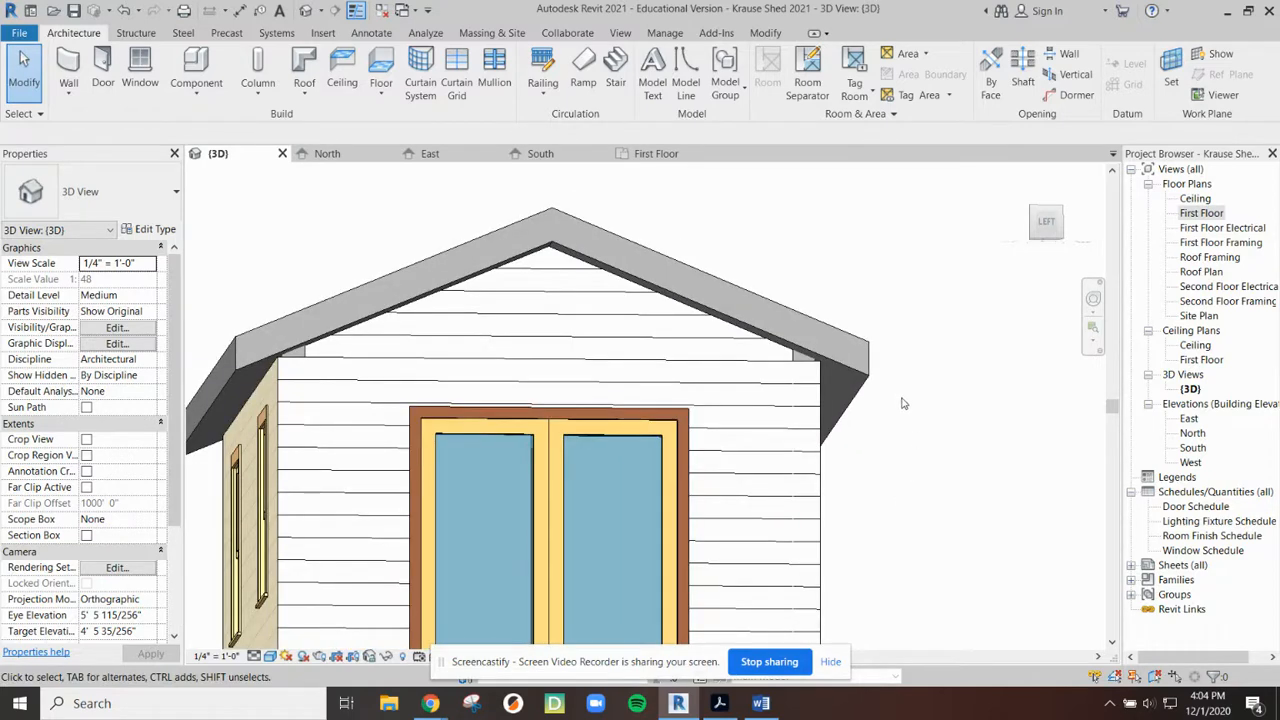
pyautogui.click(804, 360)
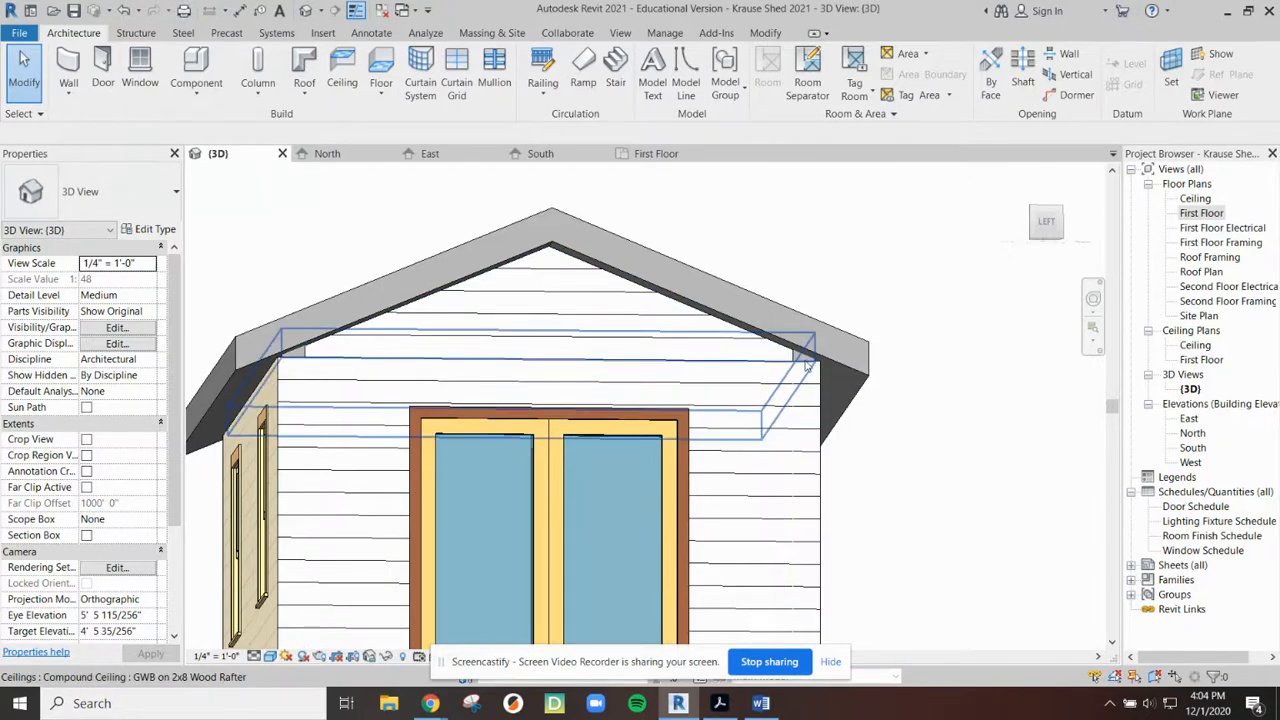
pyautogui.click(296, 356)
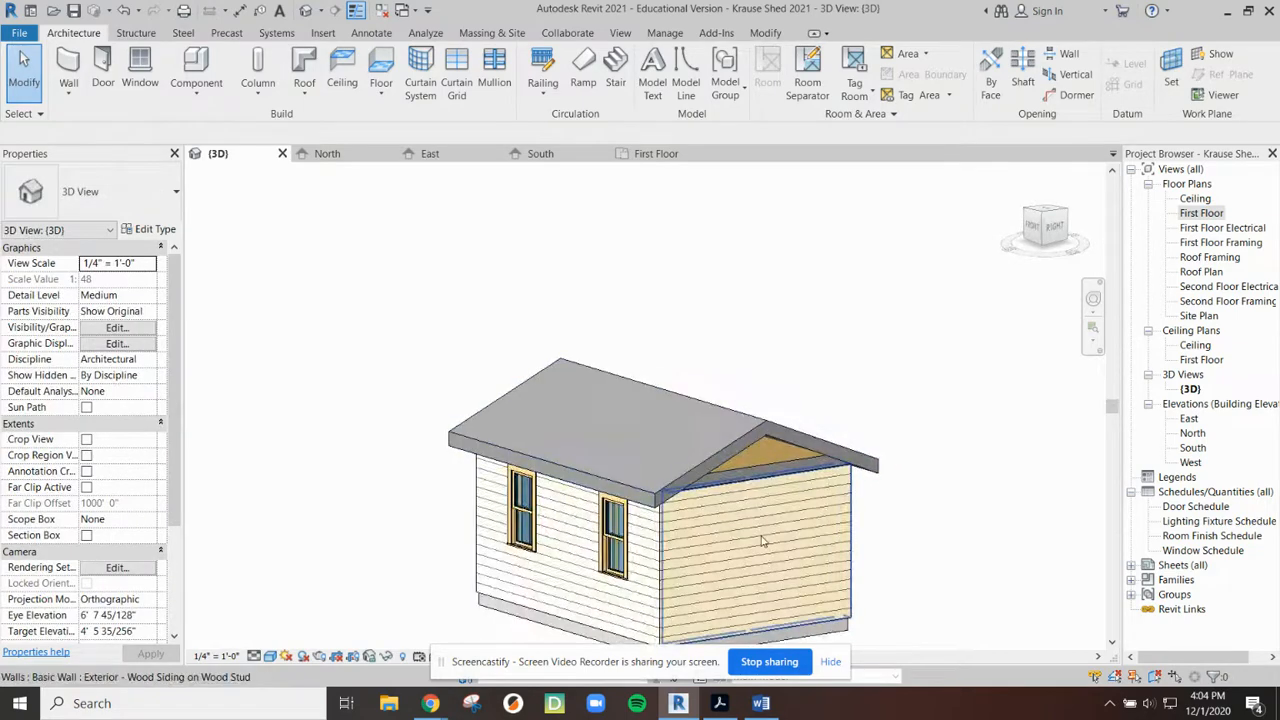
pyautogui.click(760, 540)
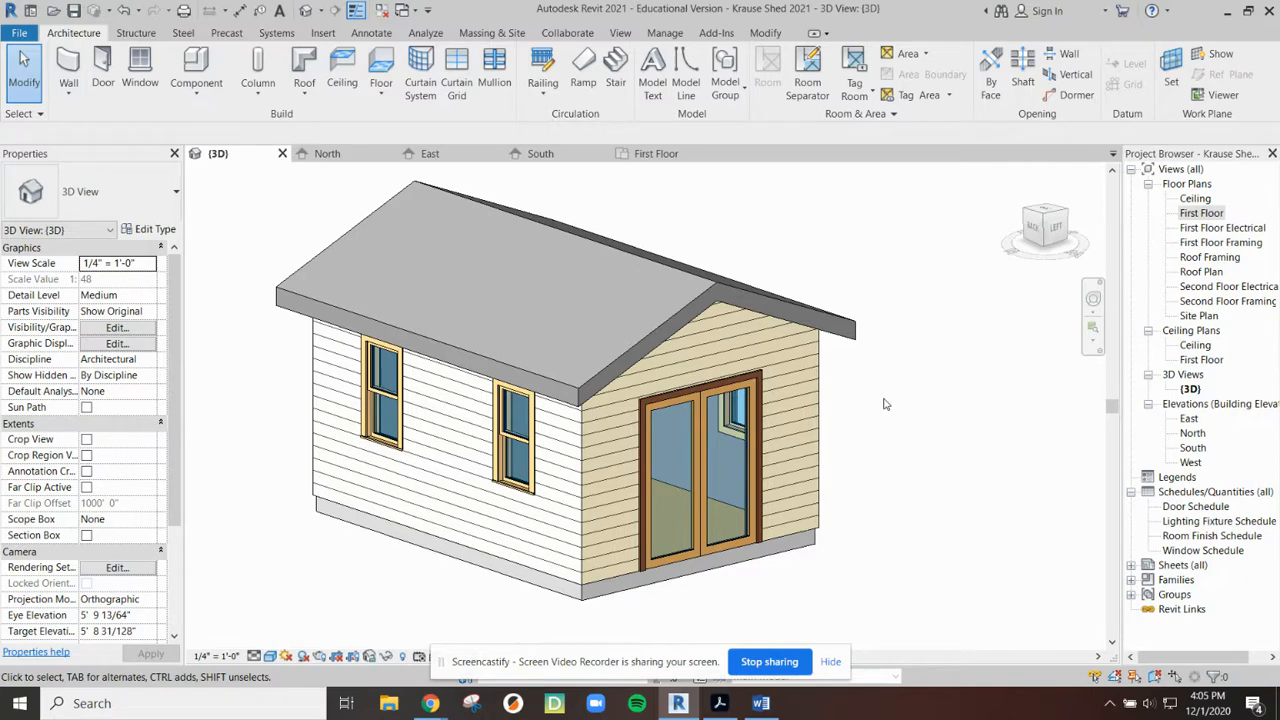
pyautogui.moveTo(932, 436)
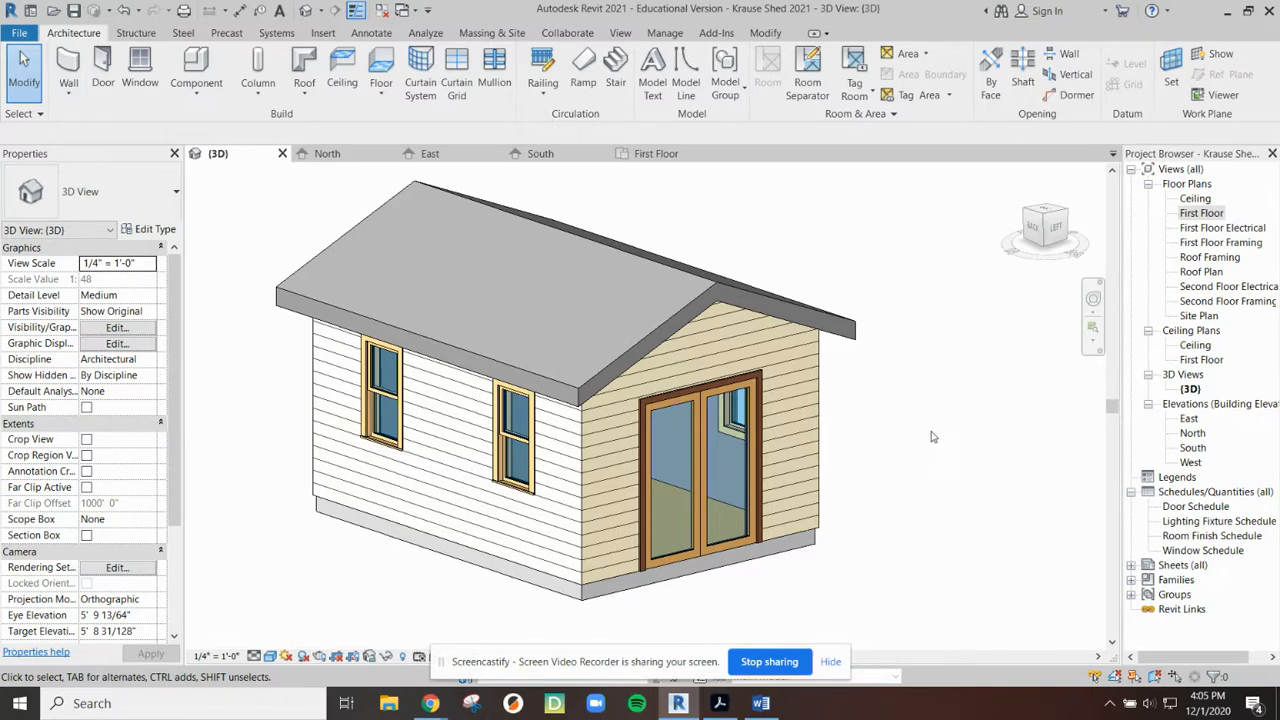
# Step: Orbit the shed toward the window-side corner, then bring up the shed drawing PDF
pyautogui.moveTo(930, 436); pyautogui.dragTo(820, 368)
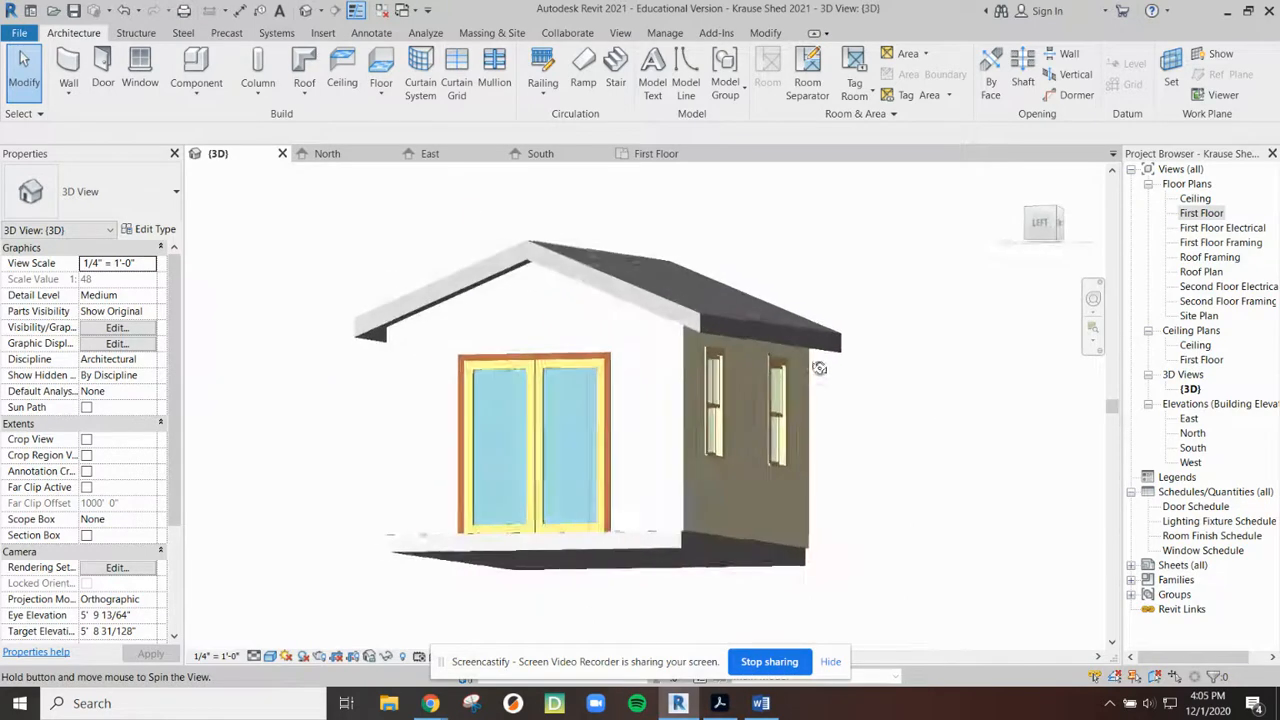
pyautogui.moveTo(820, 368); pyautogui.dragTo(608, 392)
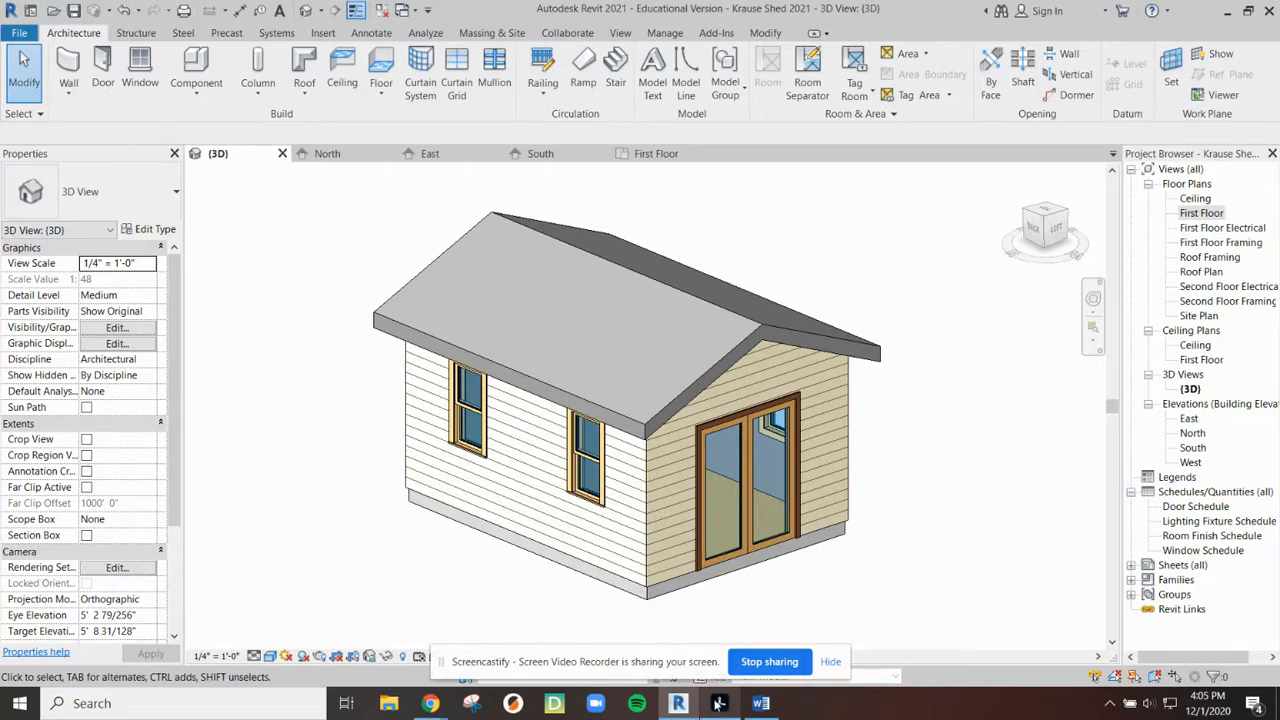
pyautogui.click(720, 704)
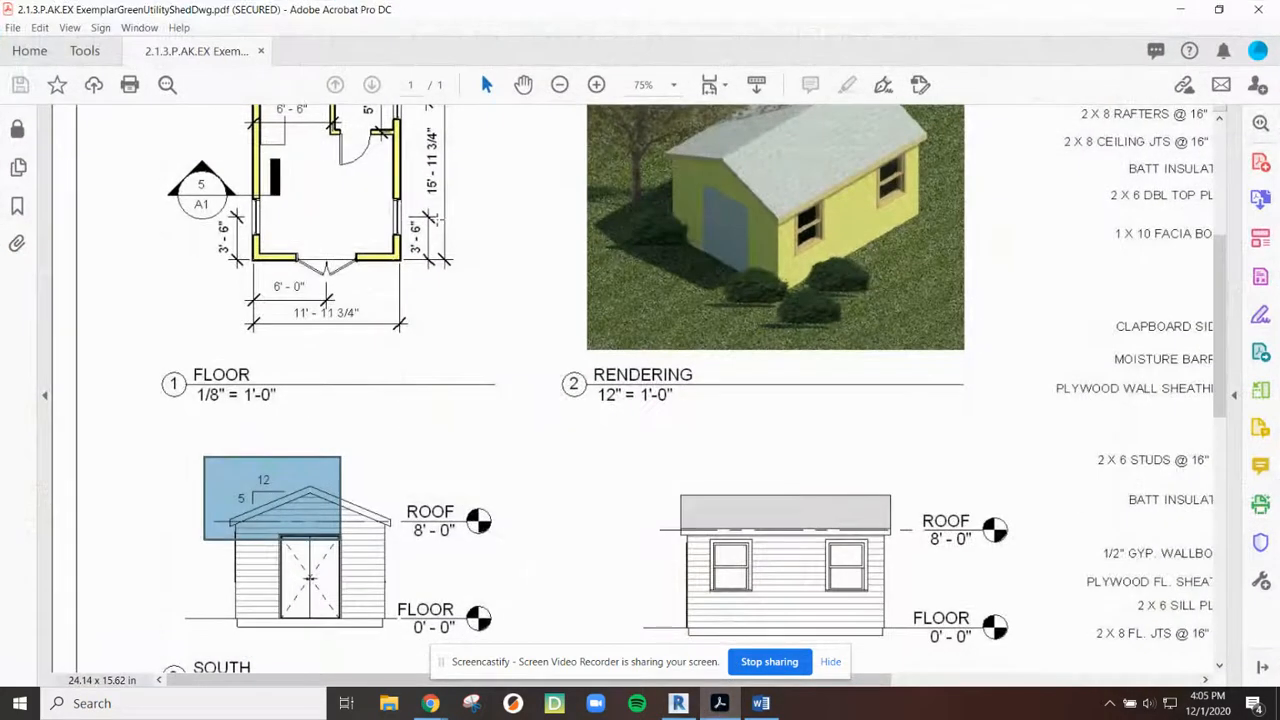
# Step: Zoom out to 33.3% so the whole Utility Shed A1 sheet fits on screen
pyautogui.click(560, 84)
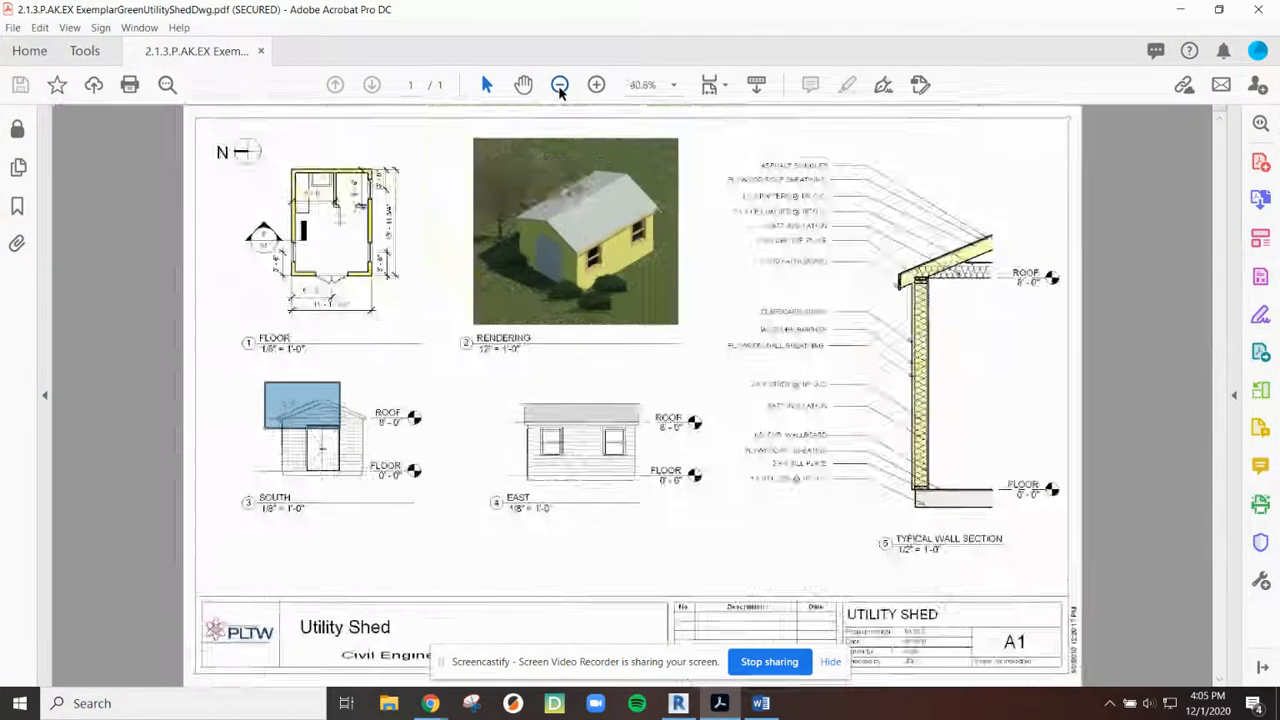
pyautogui.click(560, 84)
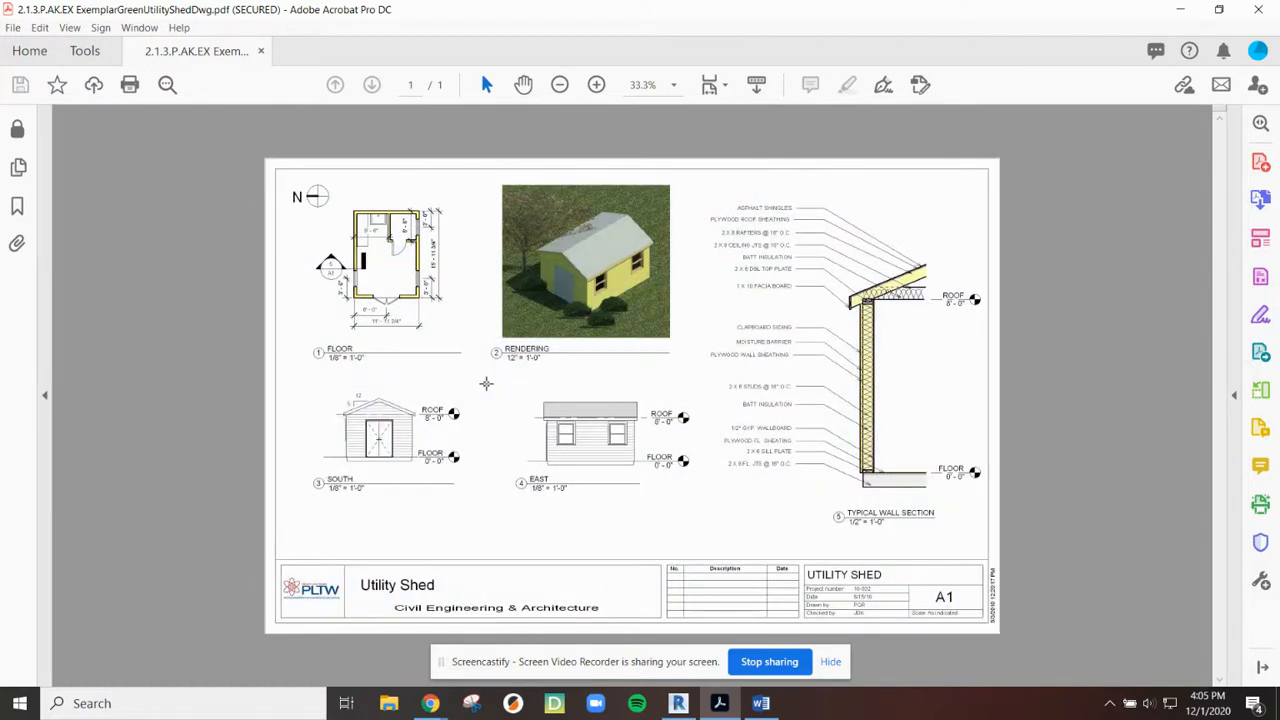
pyautogui.moveTo(772, 520)
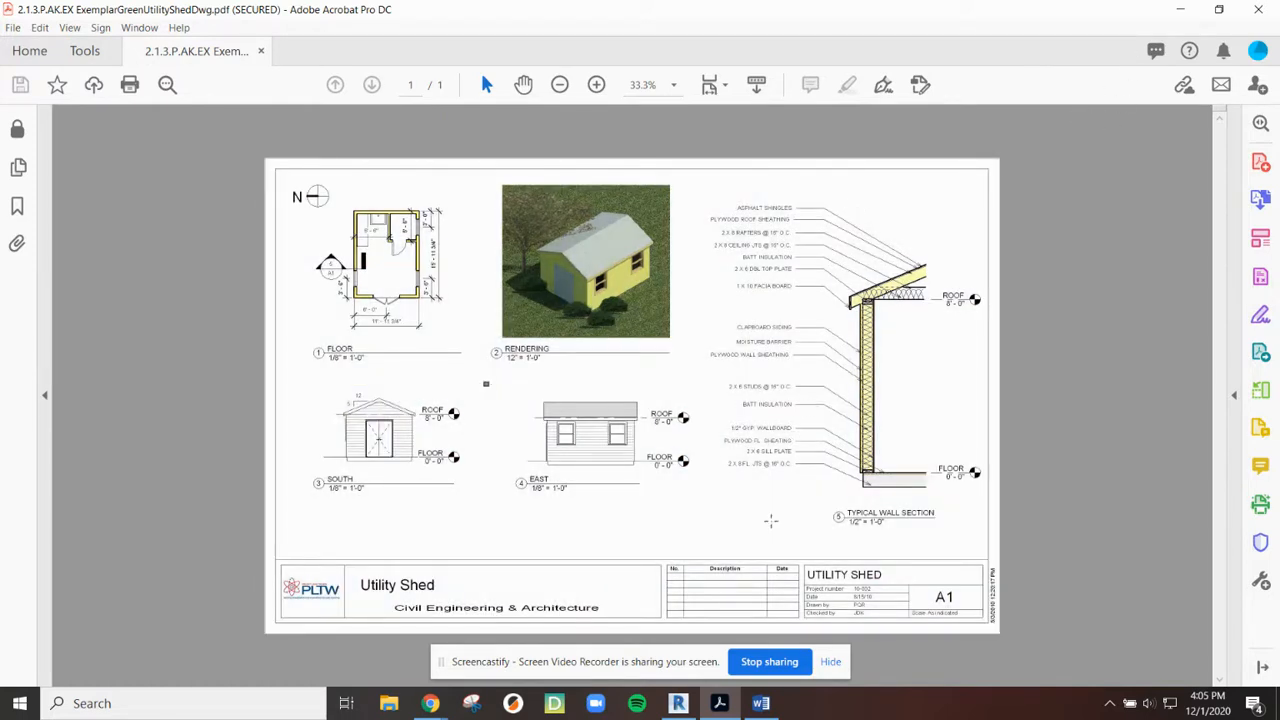